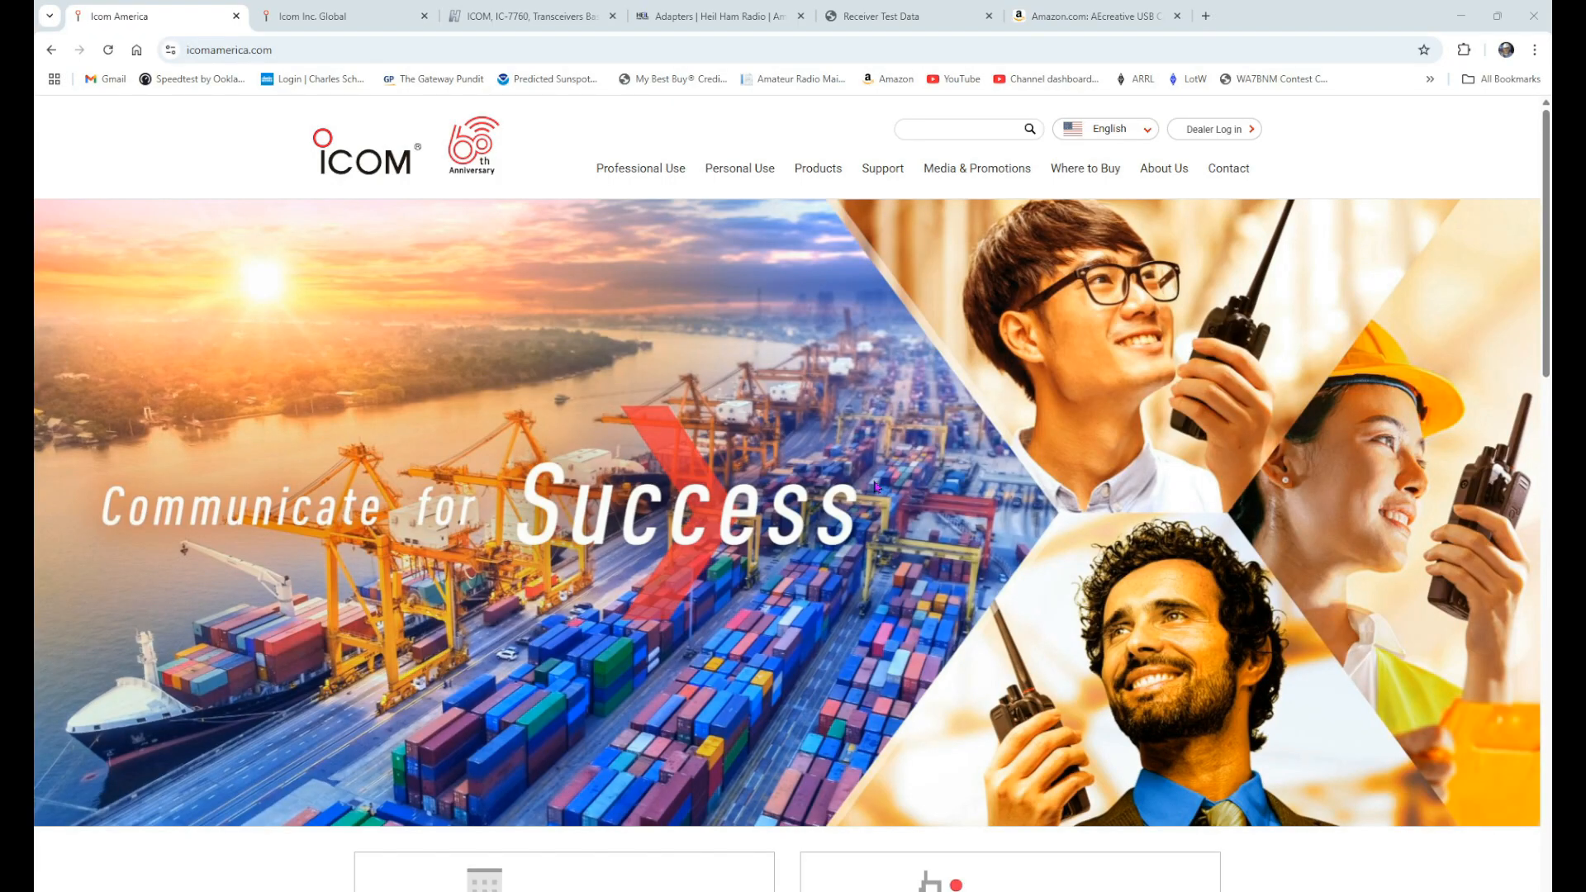
pyautogui.moveTo(119, 17)
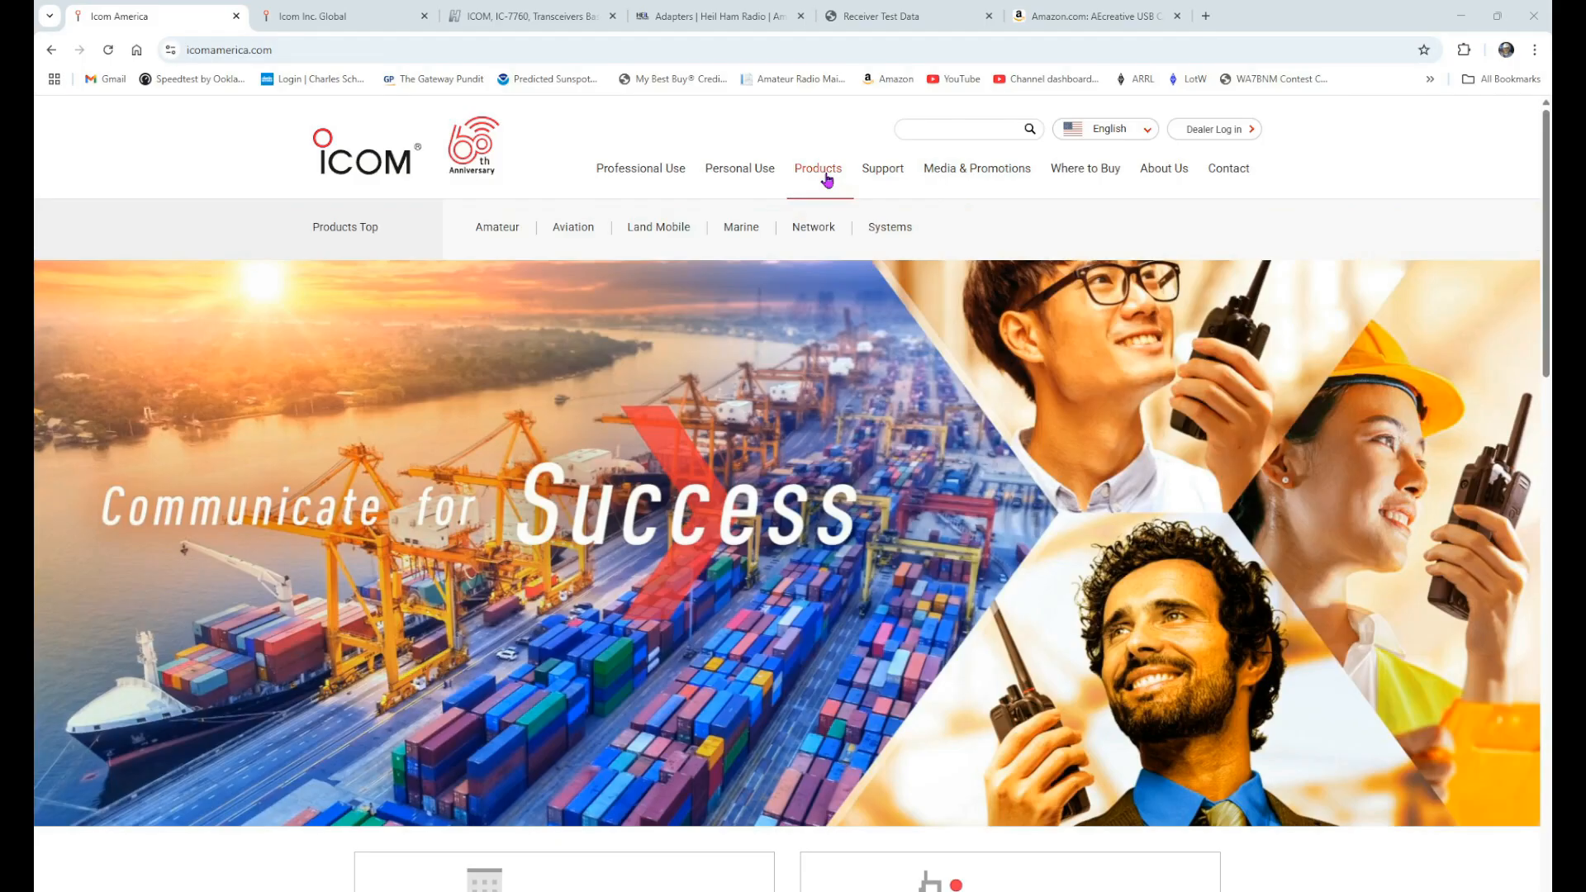
# Navigate Amateur > Base Station and land on the IC-7760 transceiver product page.
pyautogui.click(497, 226)
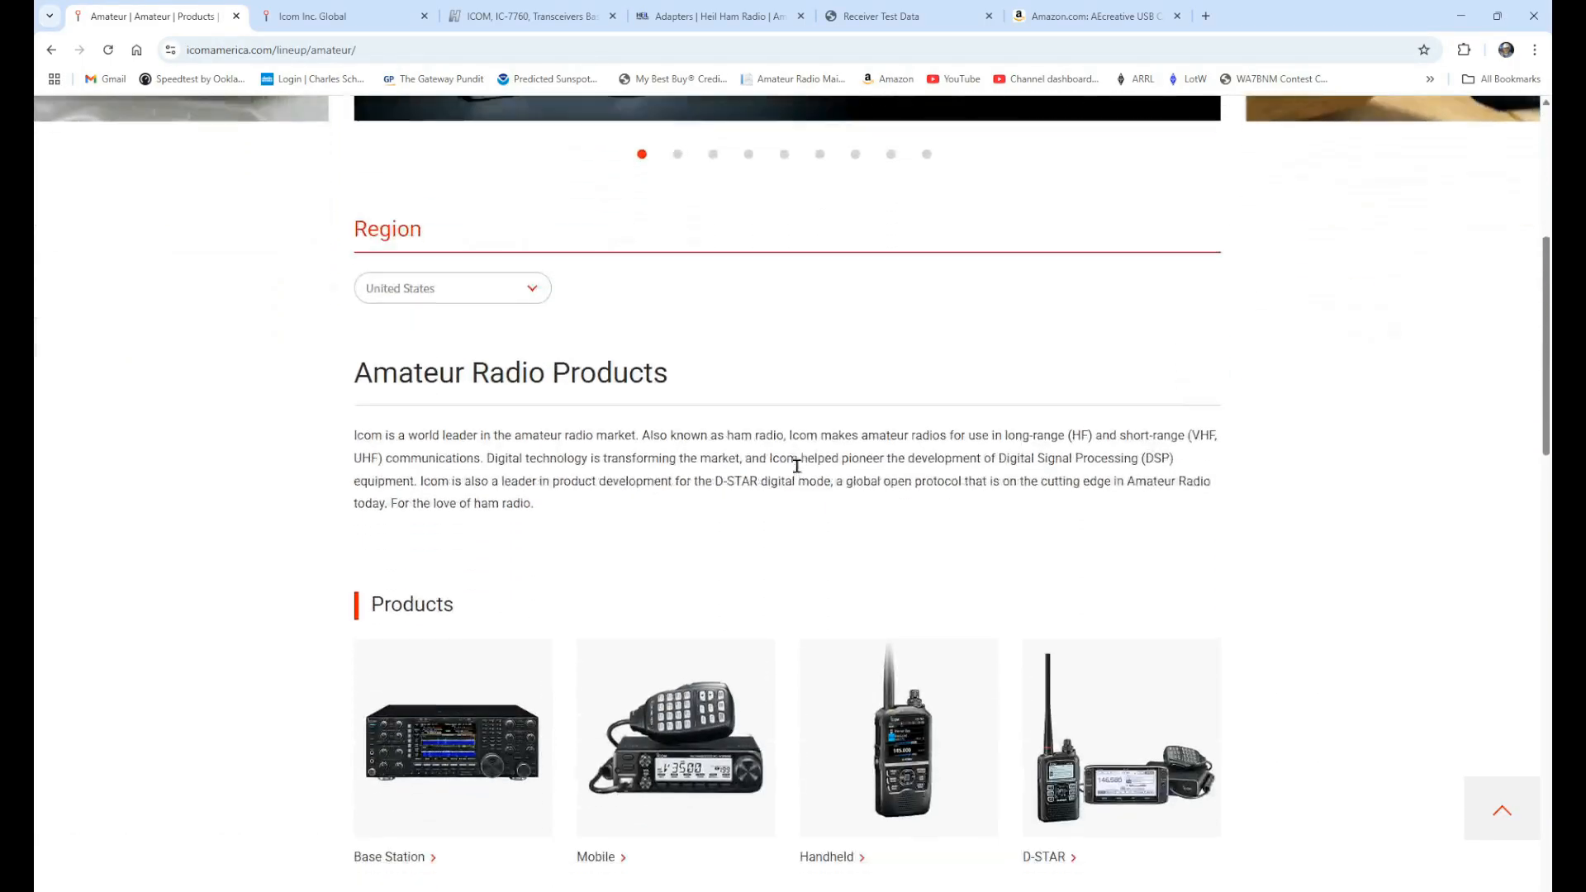
pyautogui.scroll(-3)
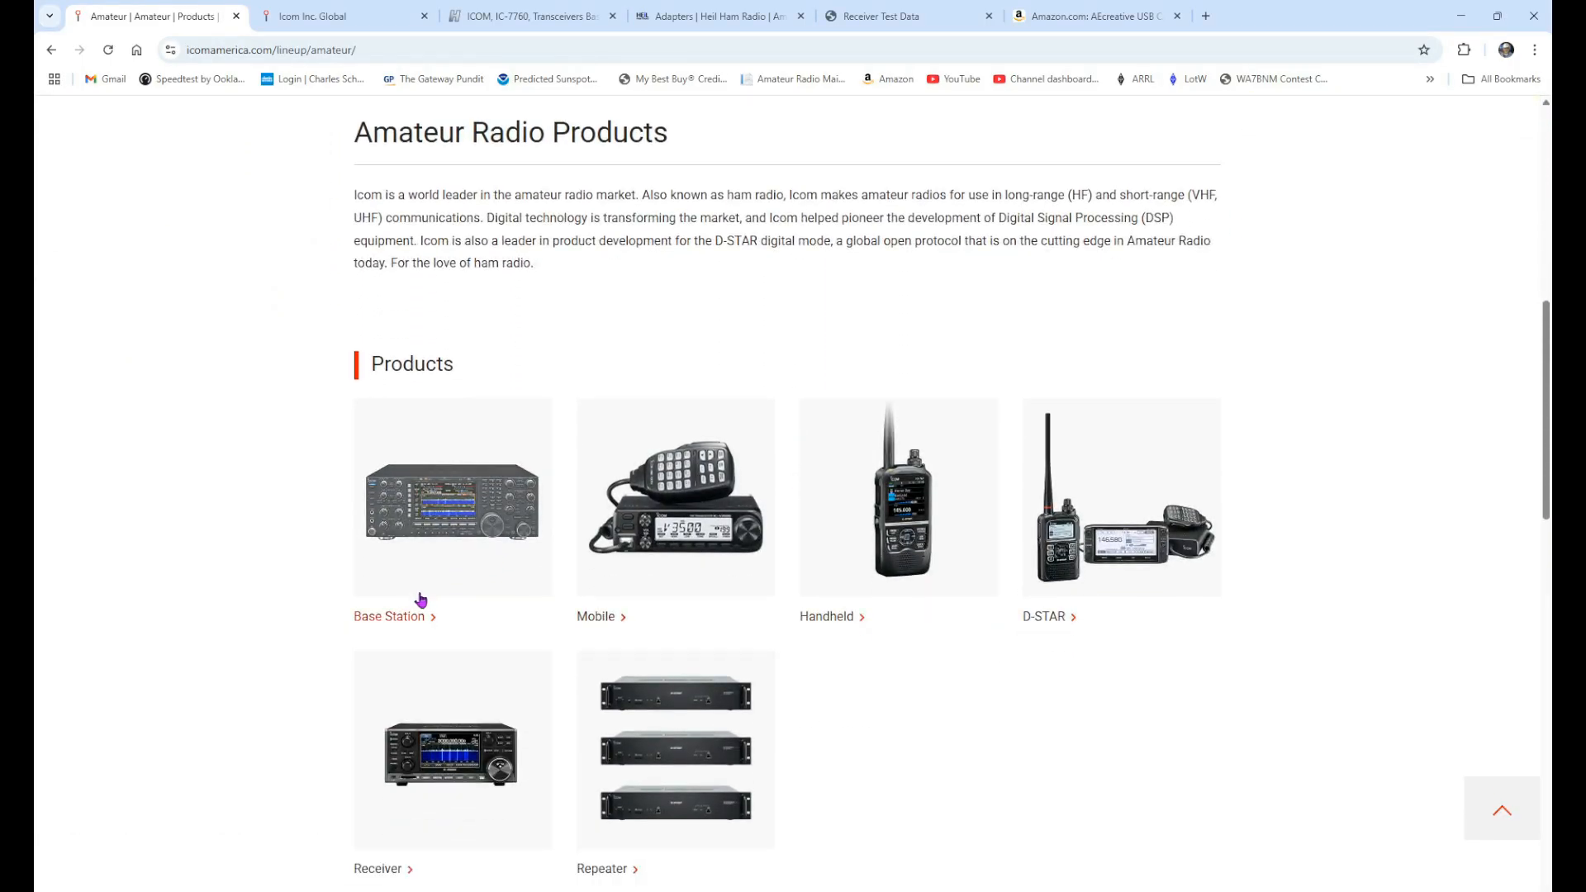
pyautogui.click(388, 616)
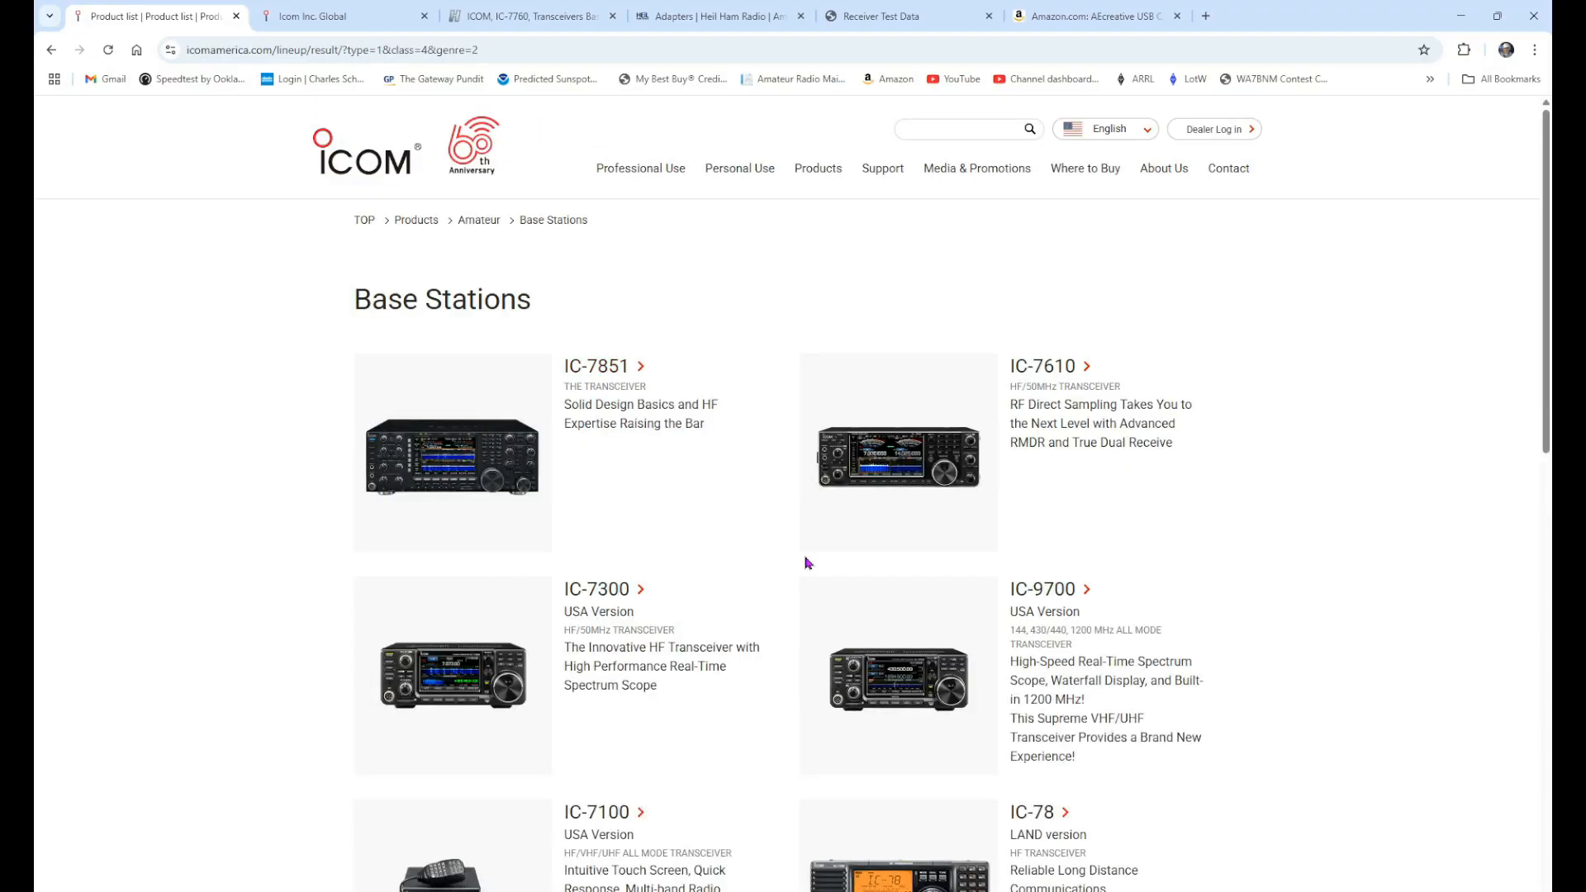
pyautogui.scroll(-3)
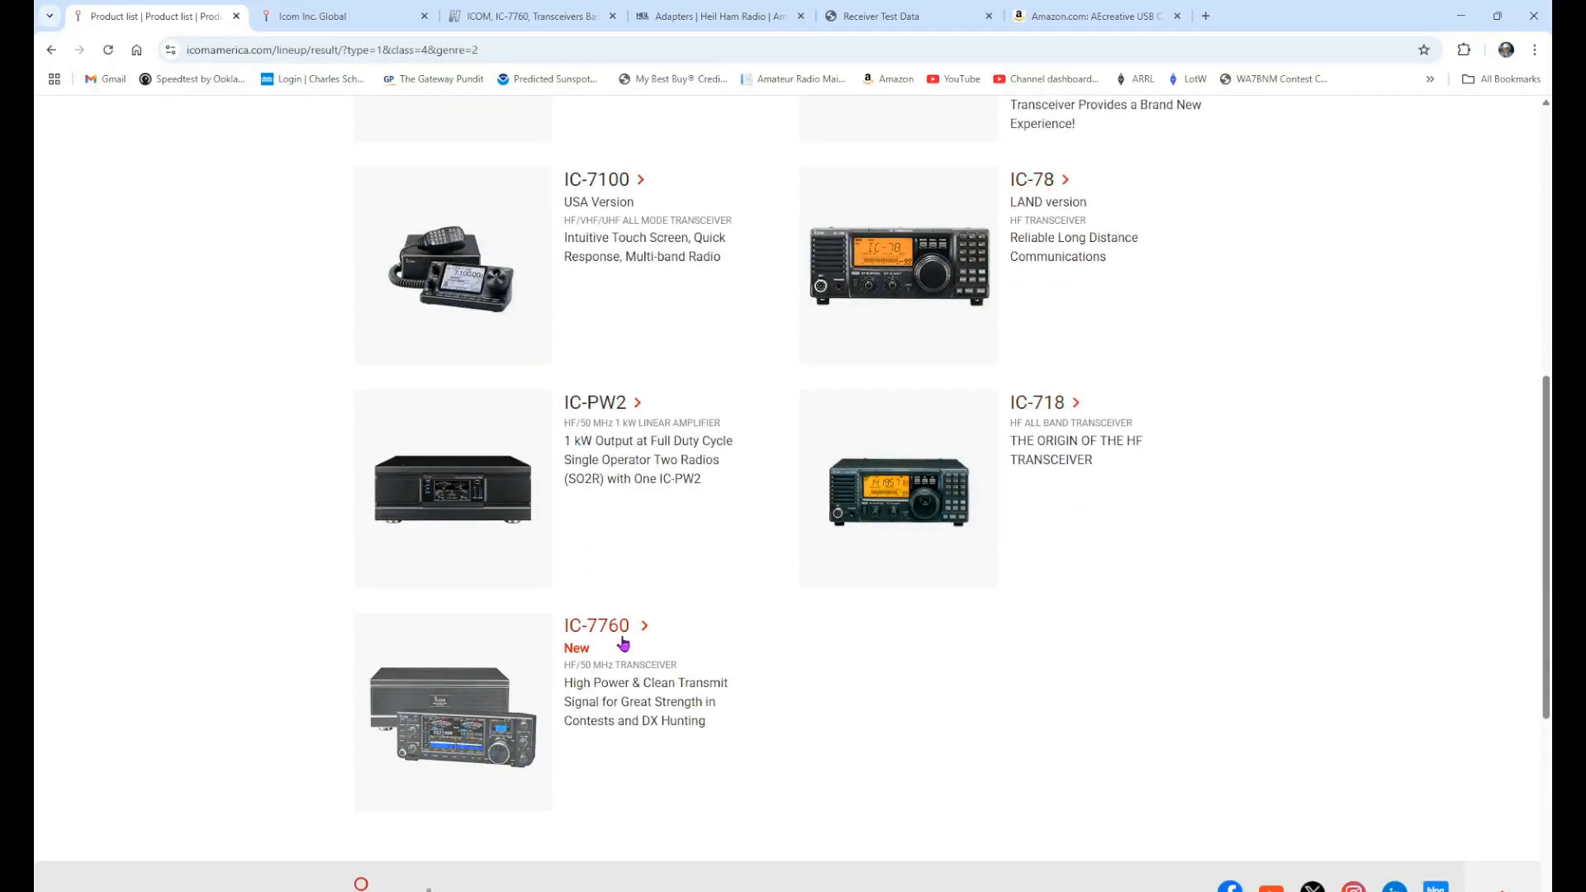
pyautogui.click(596, 625)
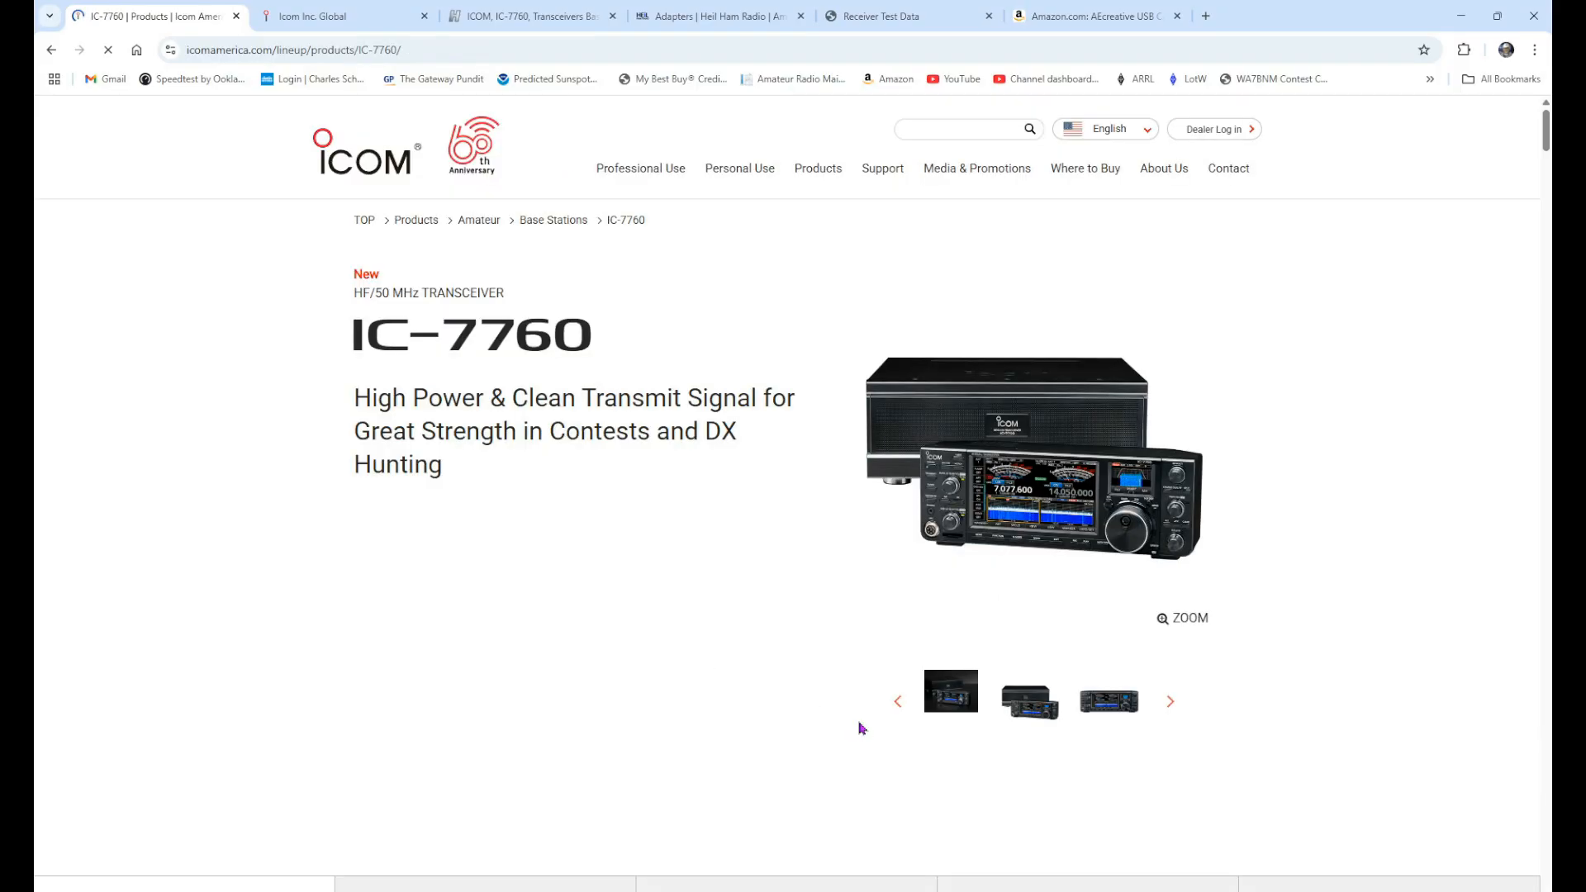
pyautogui.scroll(-3)
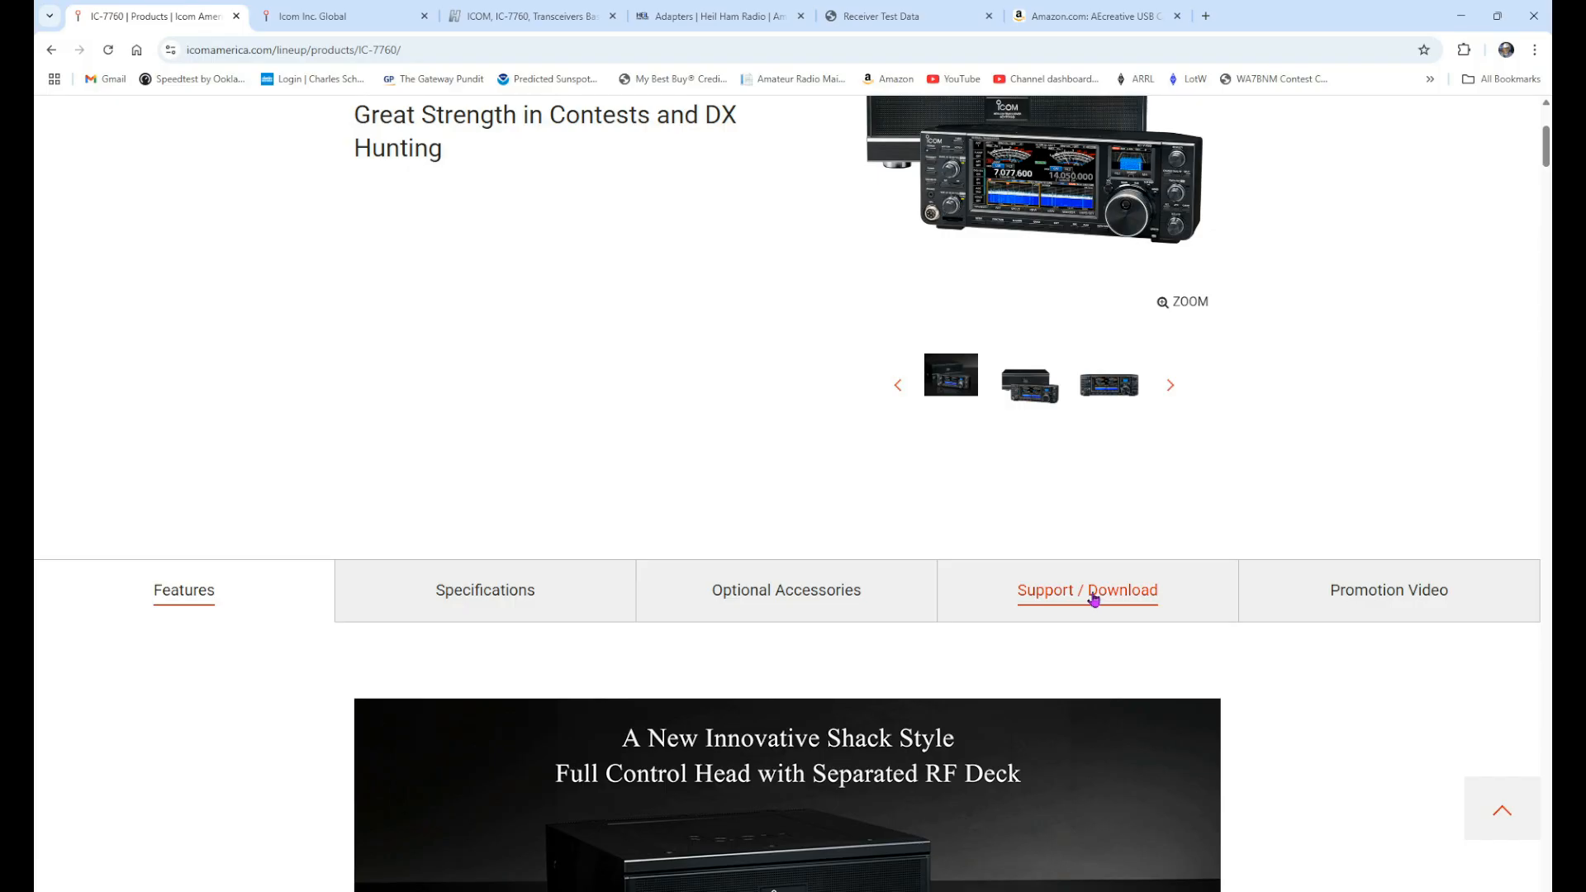
# Show the IC-7760 Support / Download materials and scroll through the brochure and manual tables.
pyautogui.click(1086, 589)
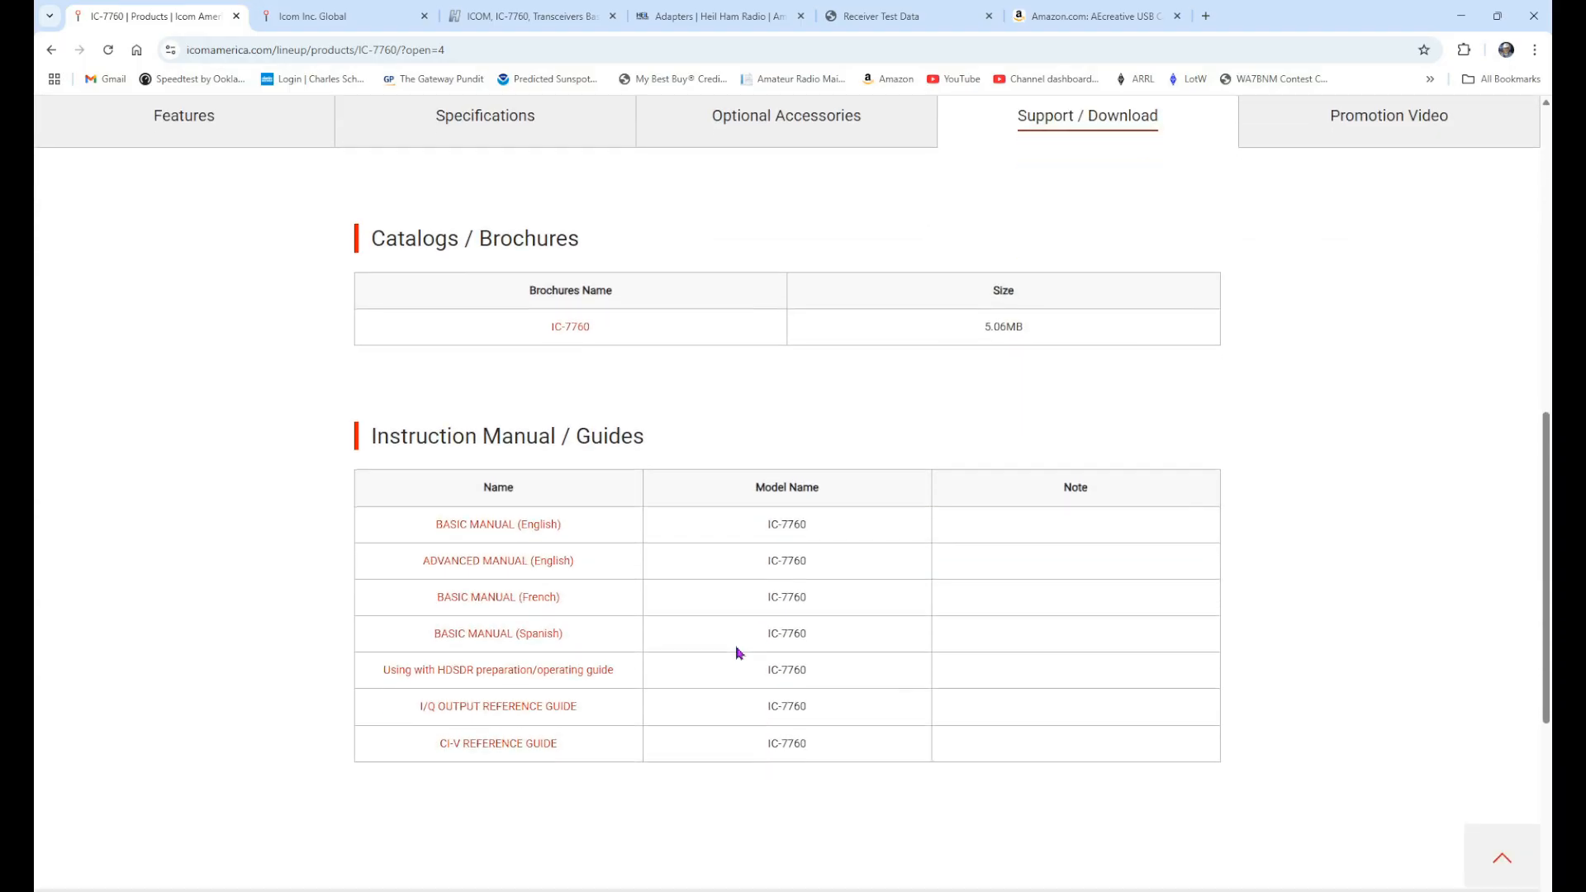
pyautogui.moveTo(659, 557)
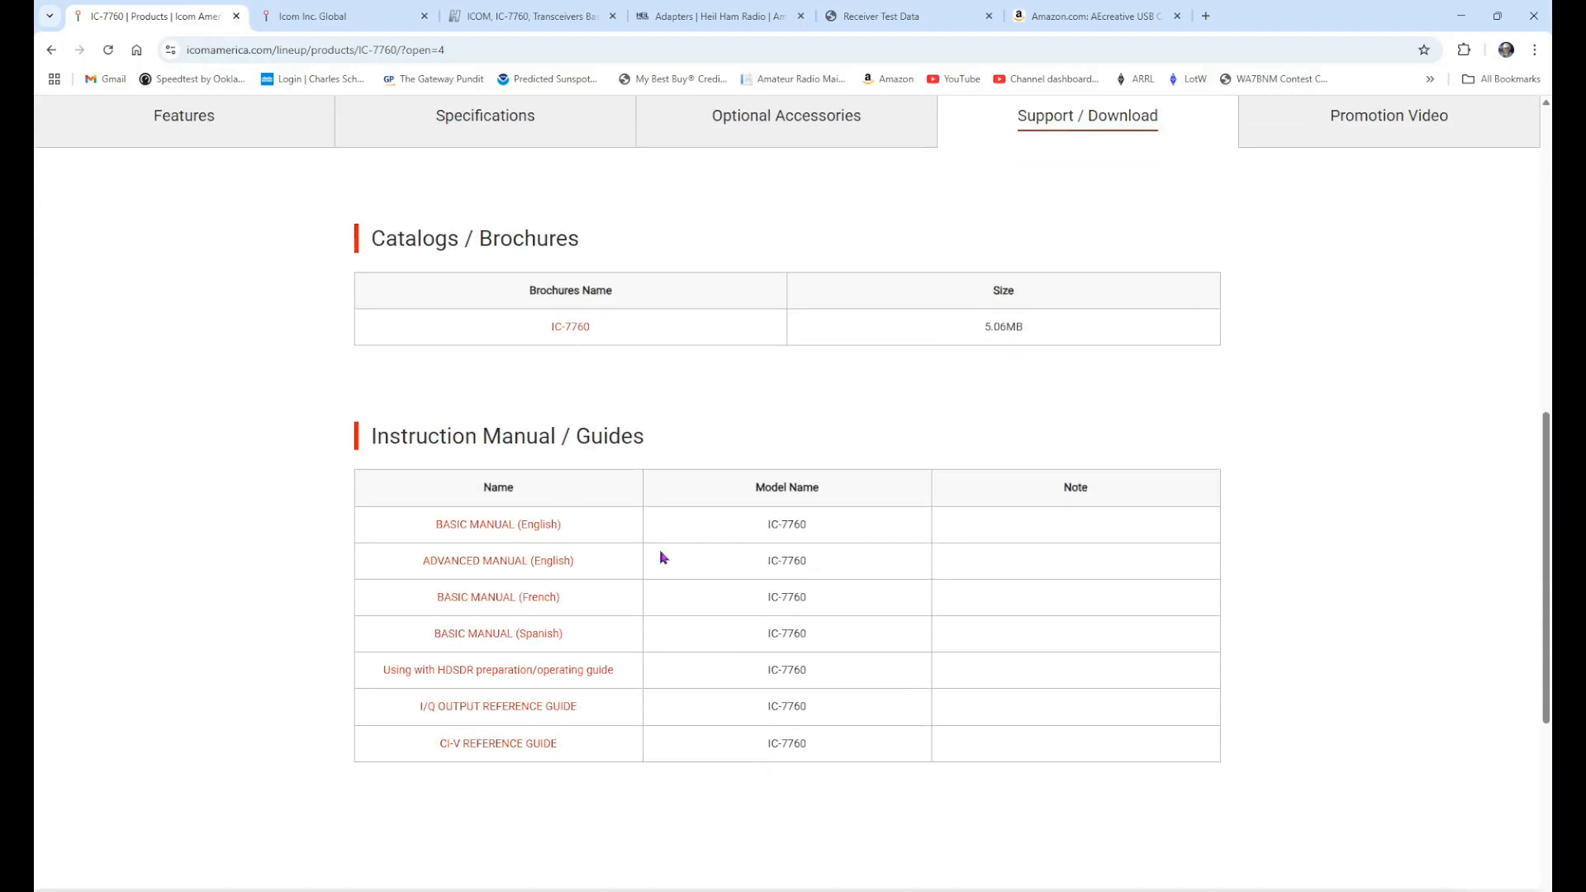
pyautogui.moveTo(498, 524)
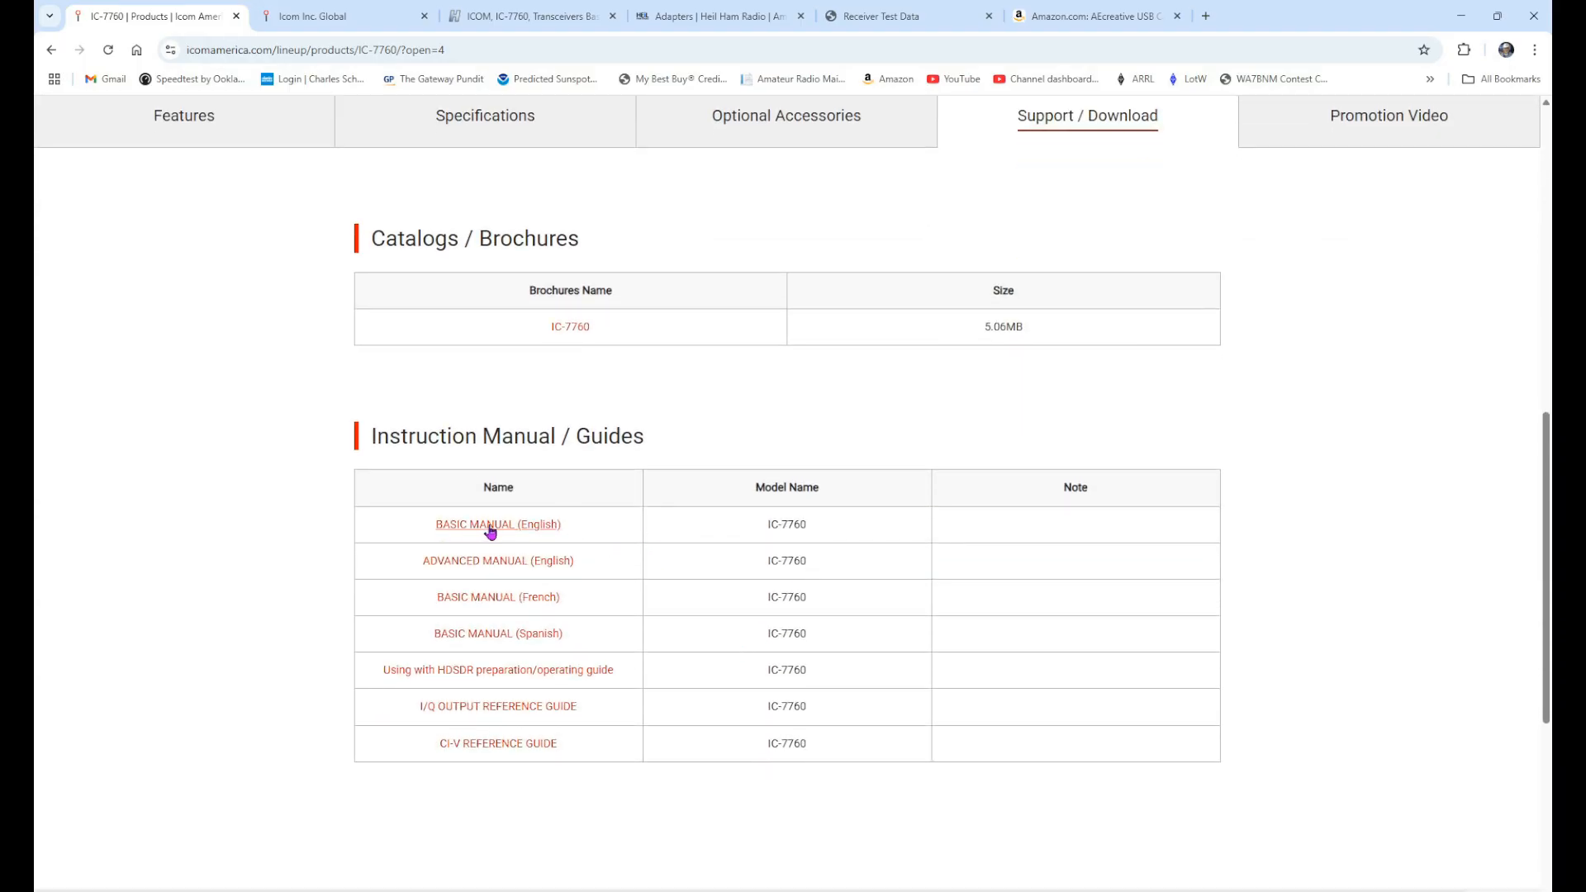
pyautogui.moveTo(563, 632)
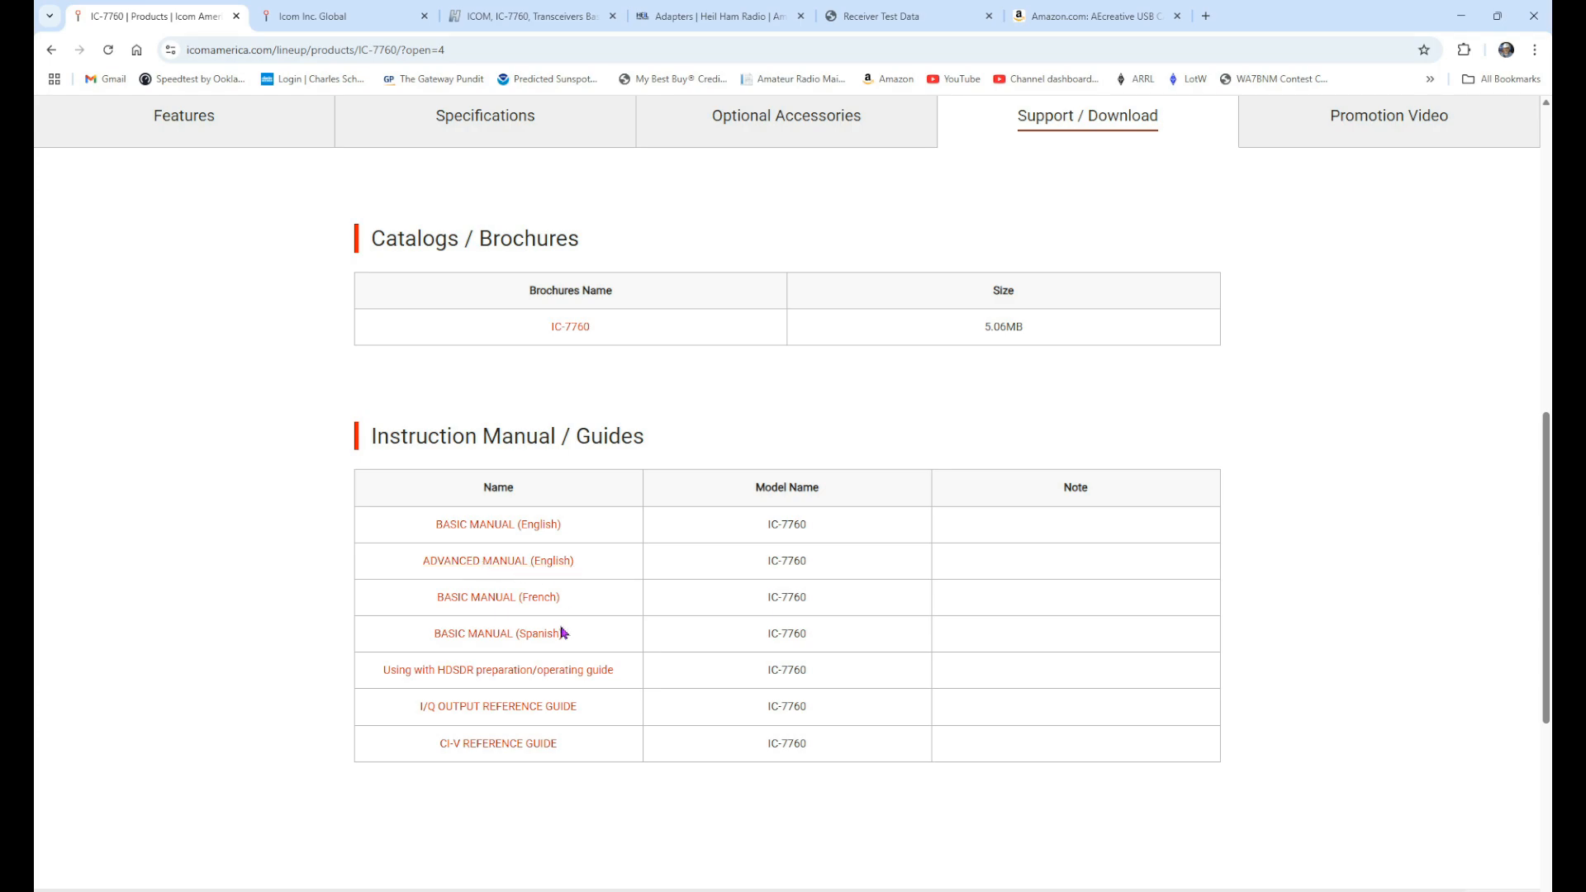
pyautogui.moveTo(471, 610)
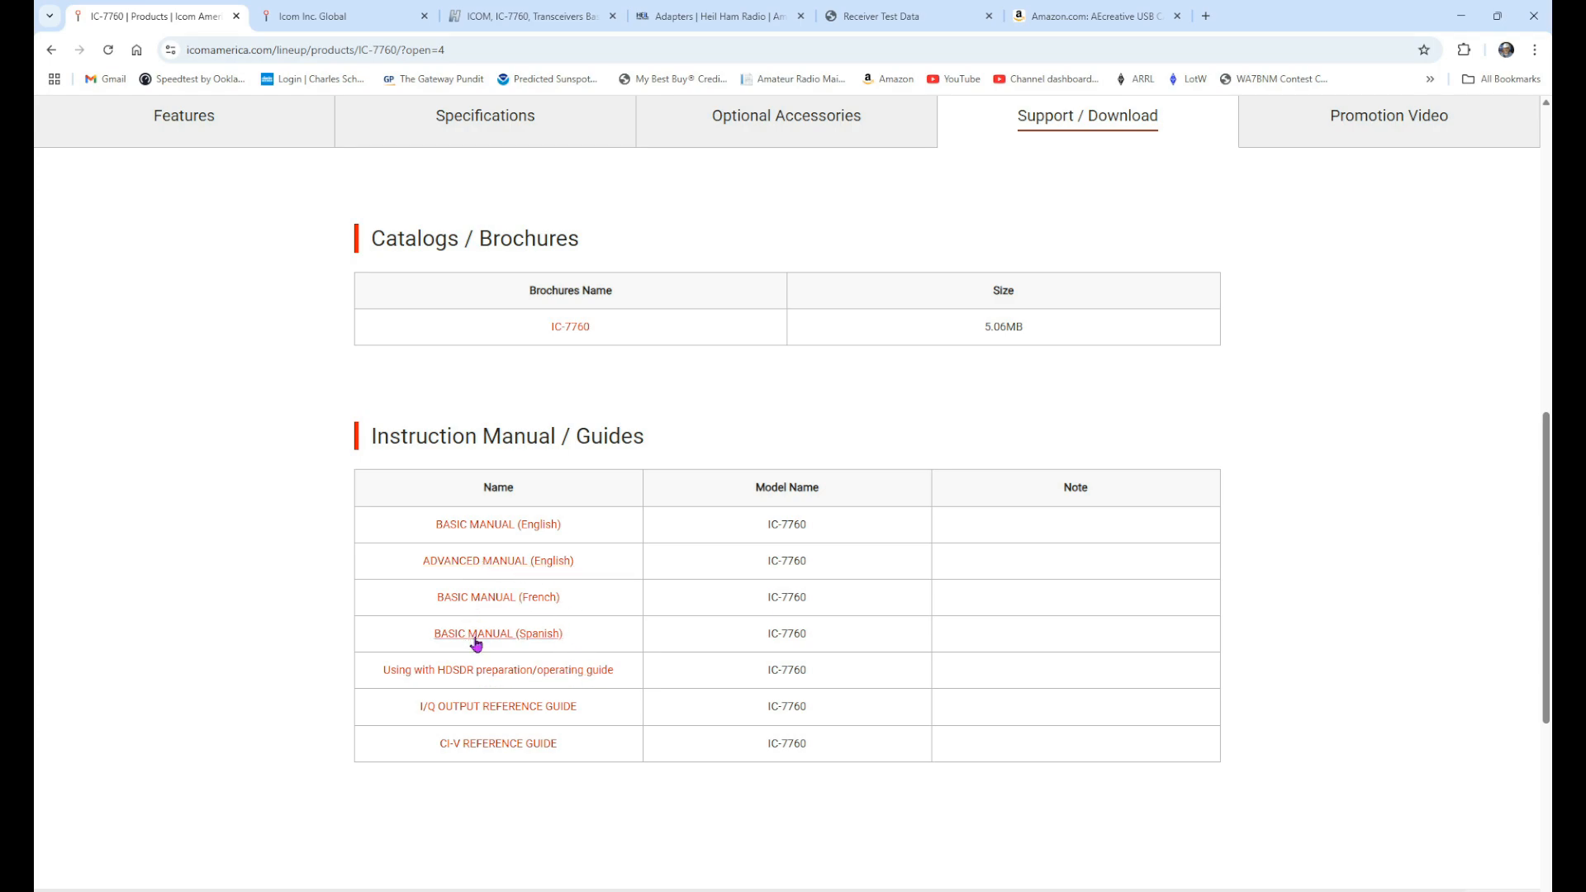
pyautogui.moveTo(619, 638)
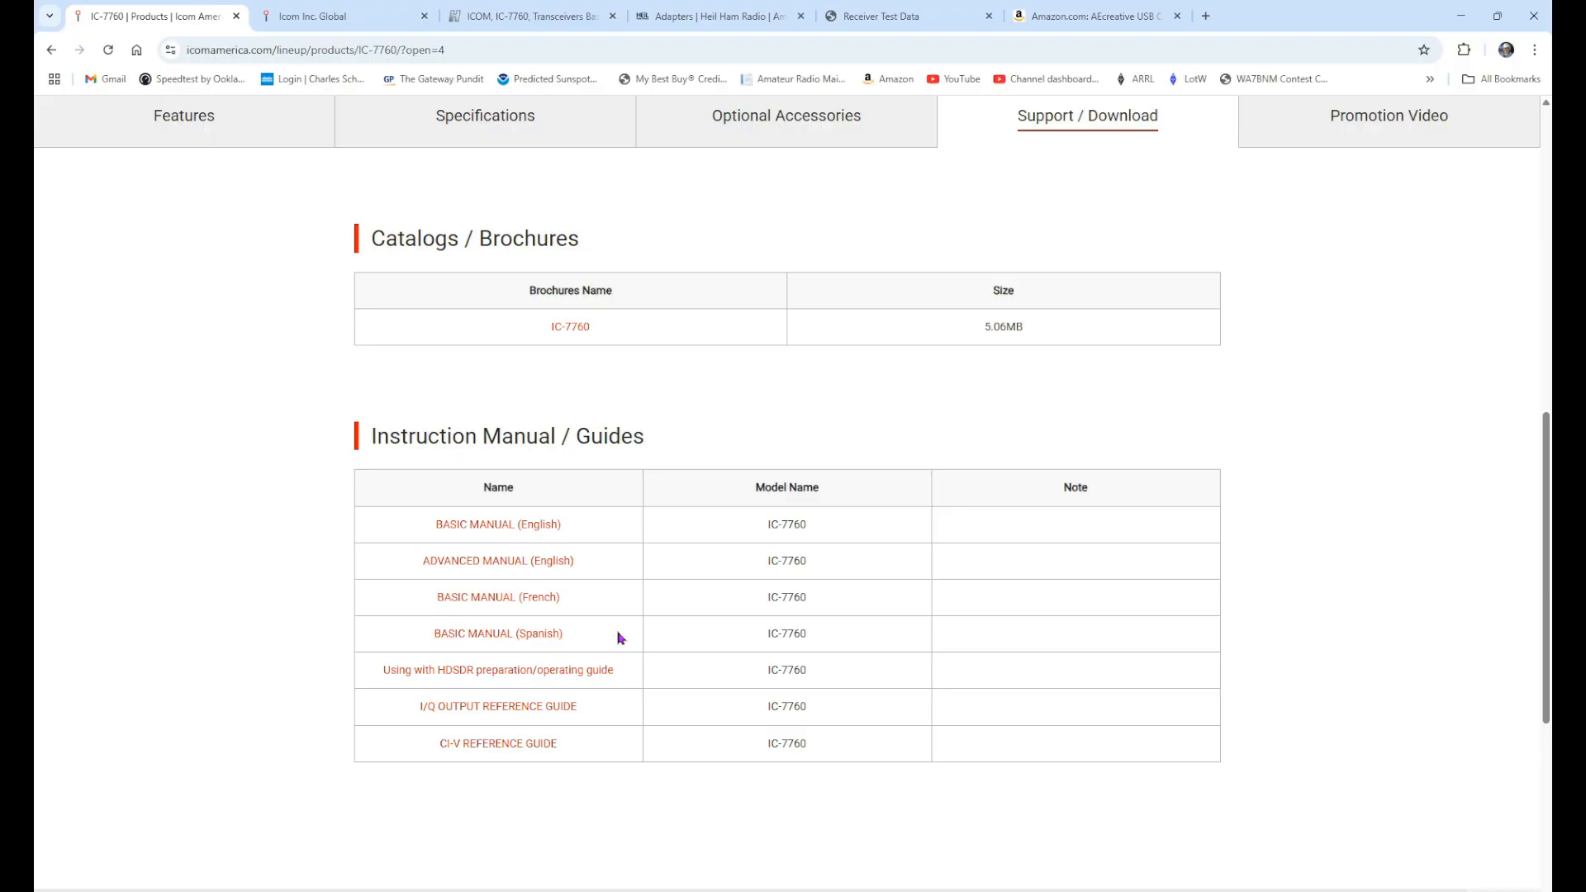
pyautogui.moveTo(547, 543)
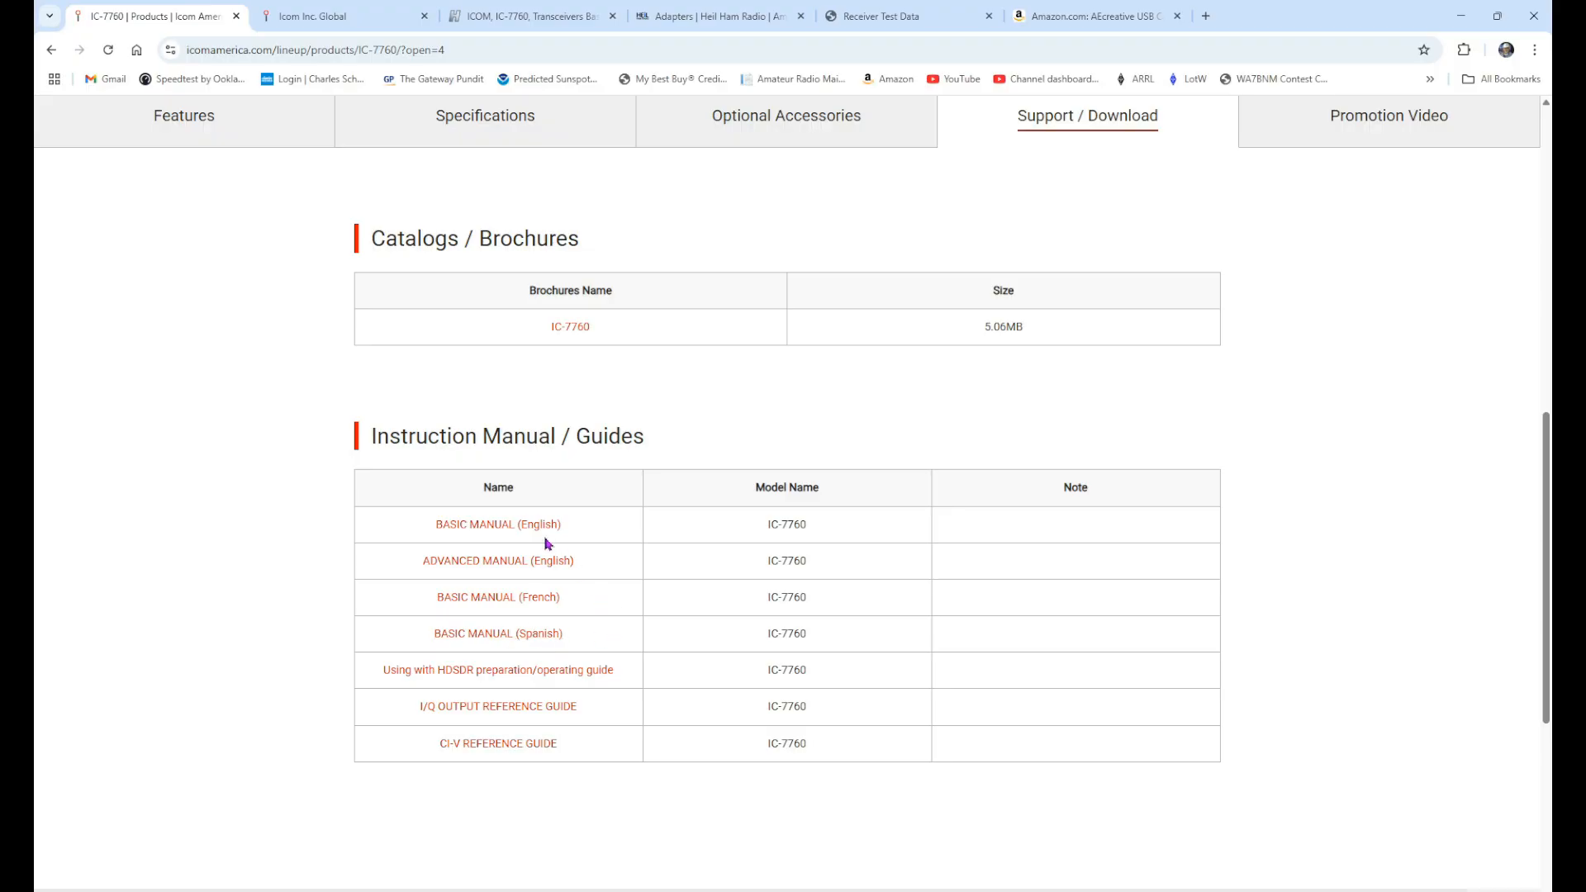
pyautogui.moveTo(542, 609)
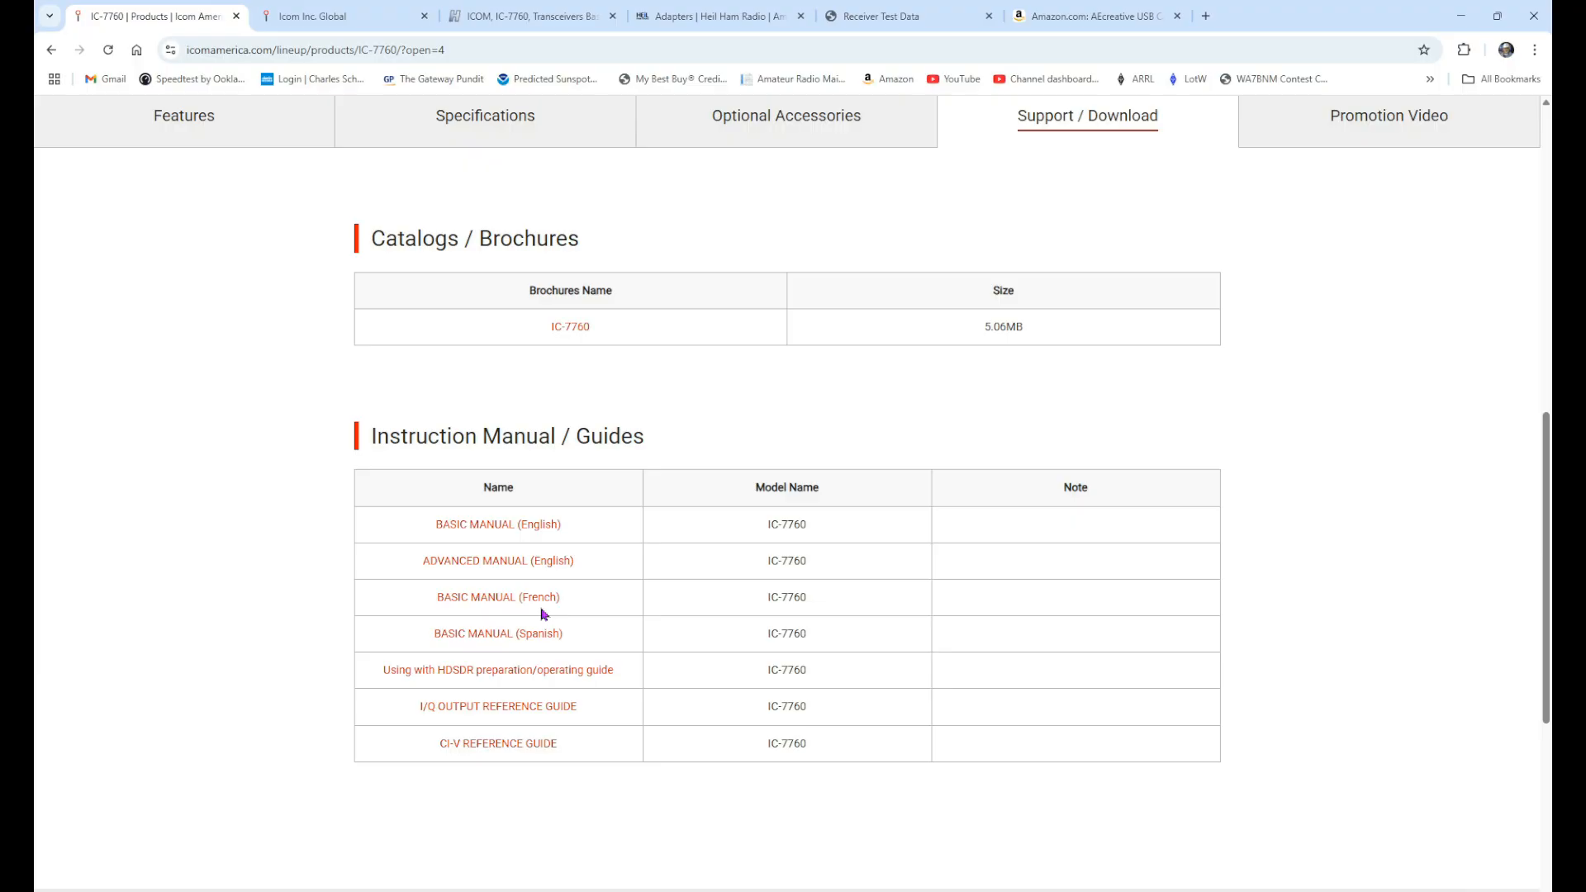
pyautogui.moveTo(497, 633)
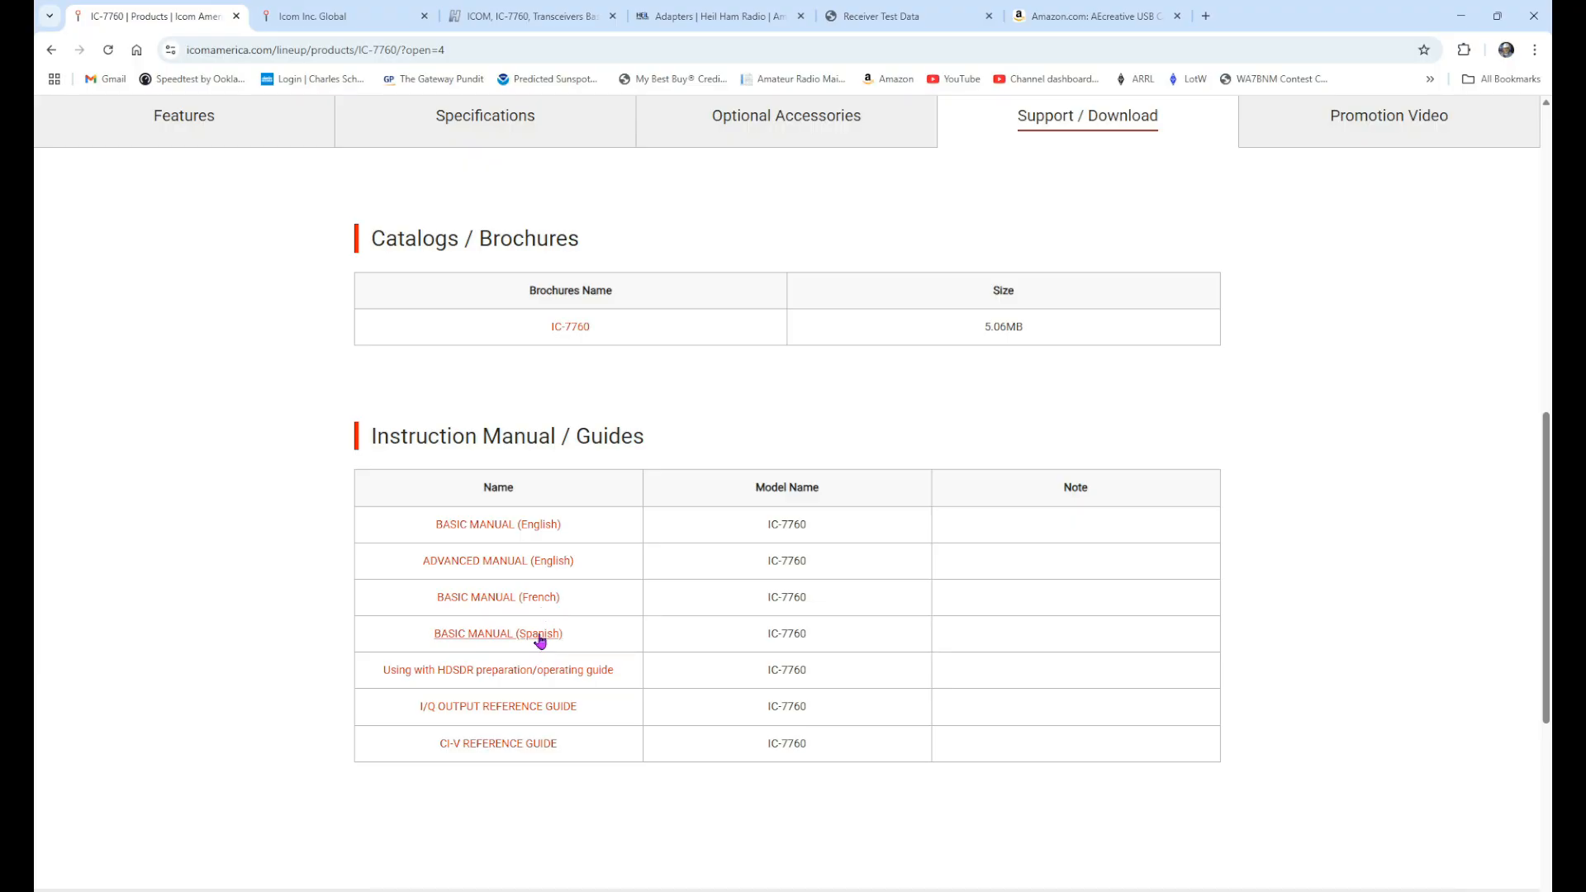
pyautogui.scroll(-3)
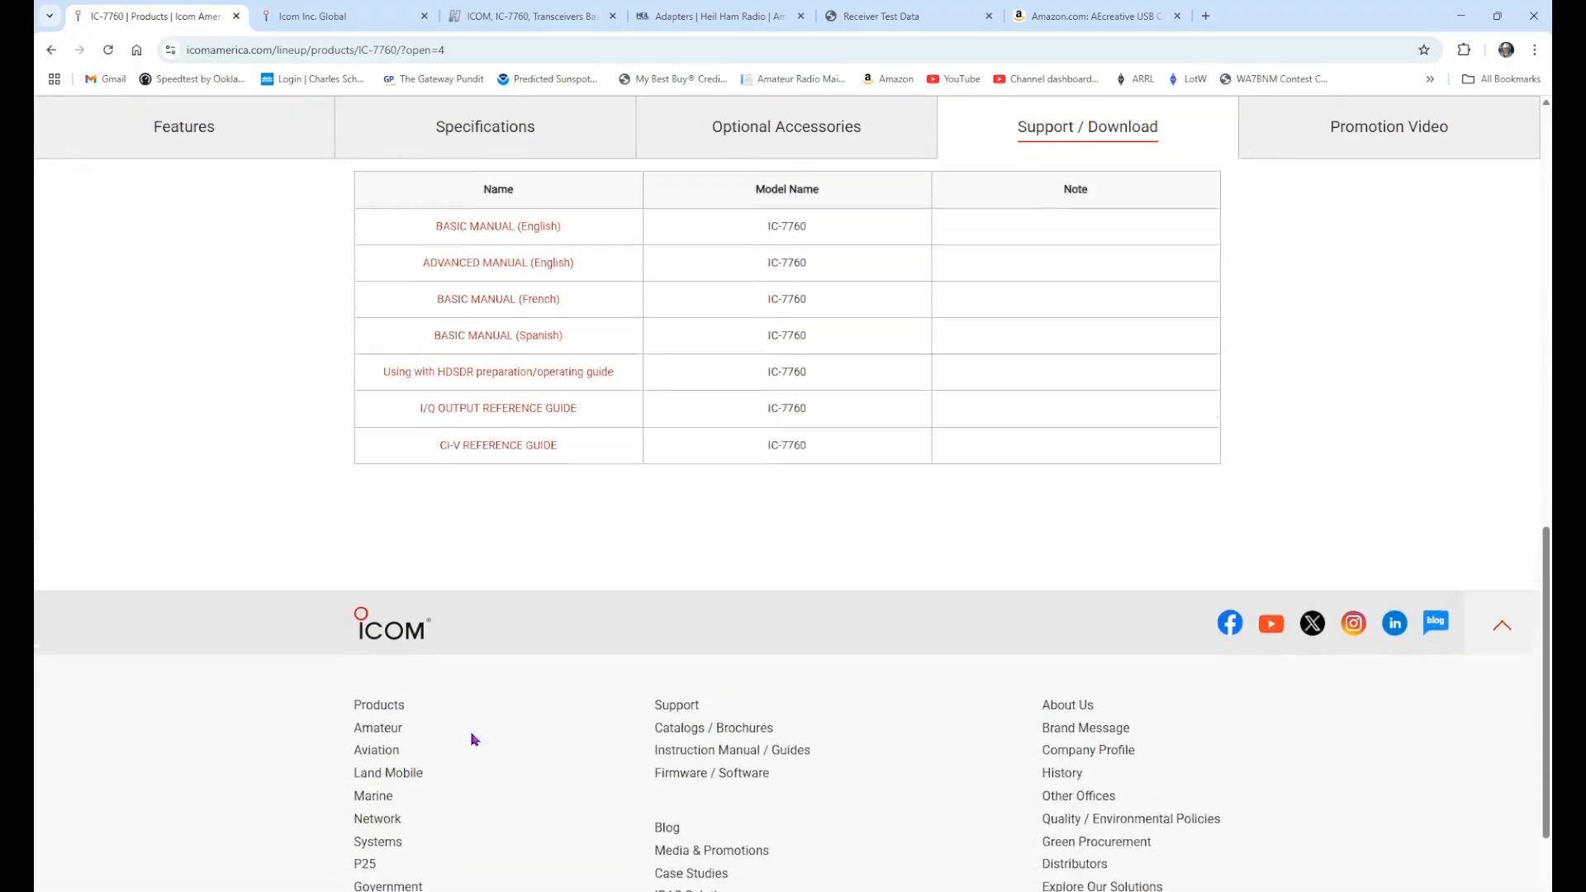
pyautogui.scroll(3)
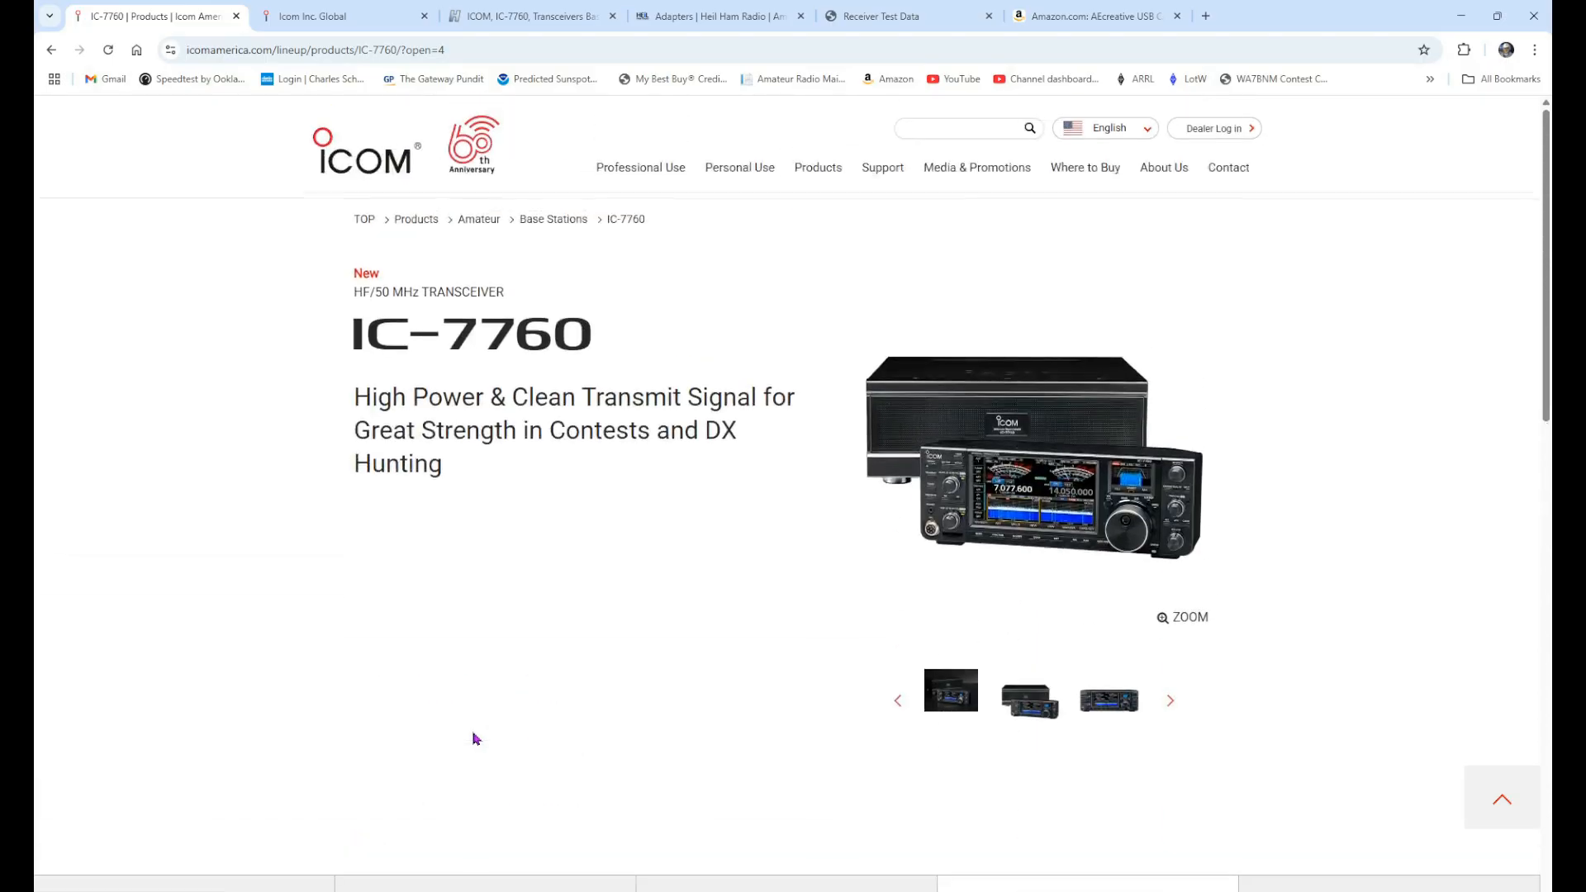
pyautogui.moveTo(687, 612)
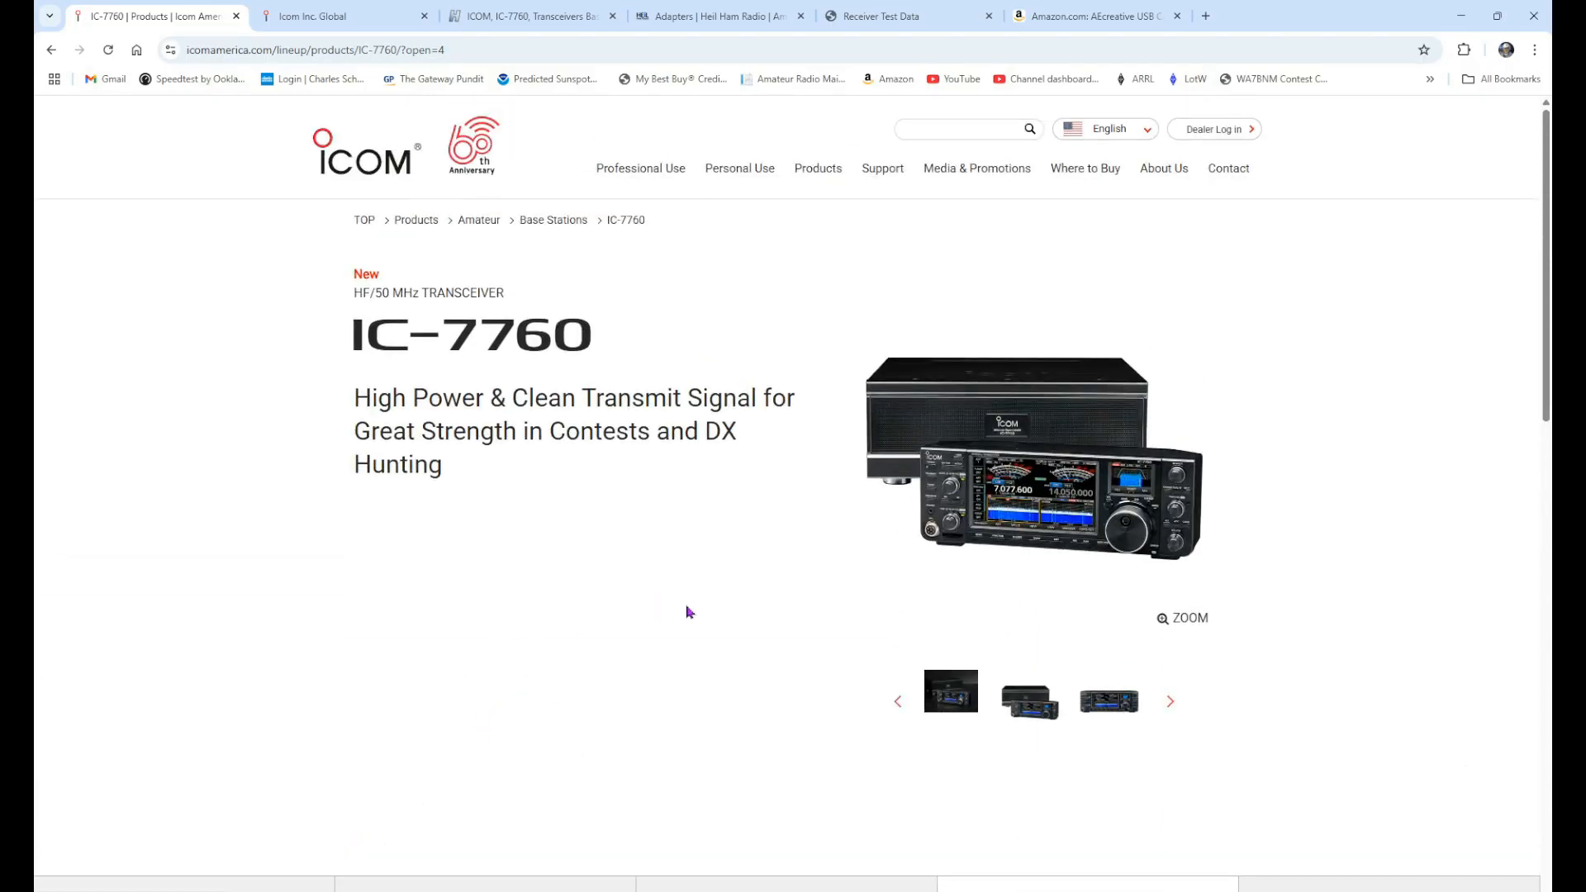
pyautogui.moveTo(549, 591)
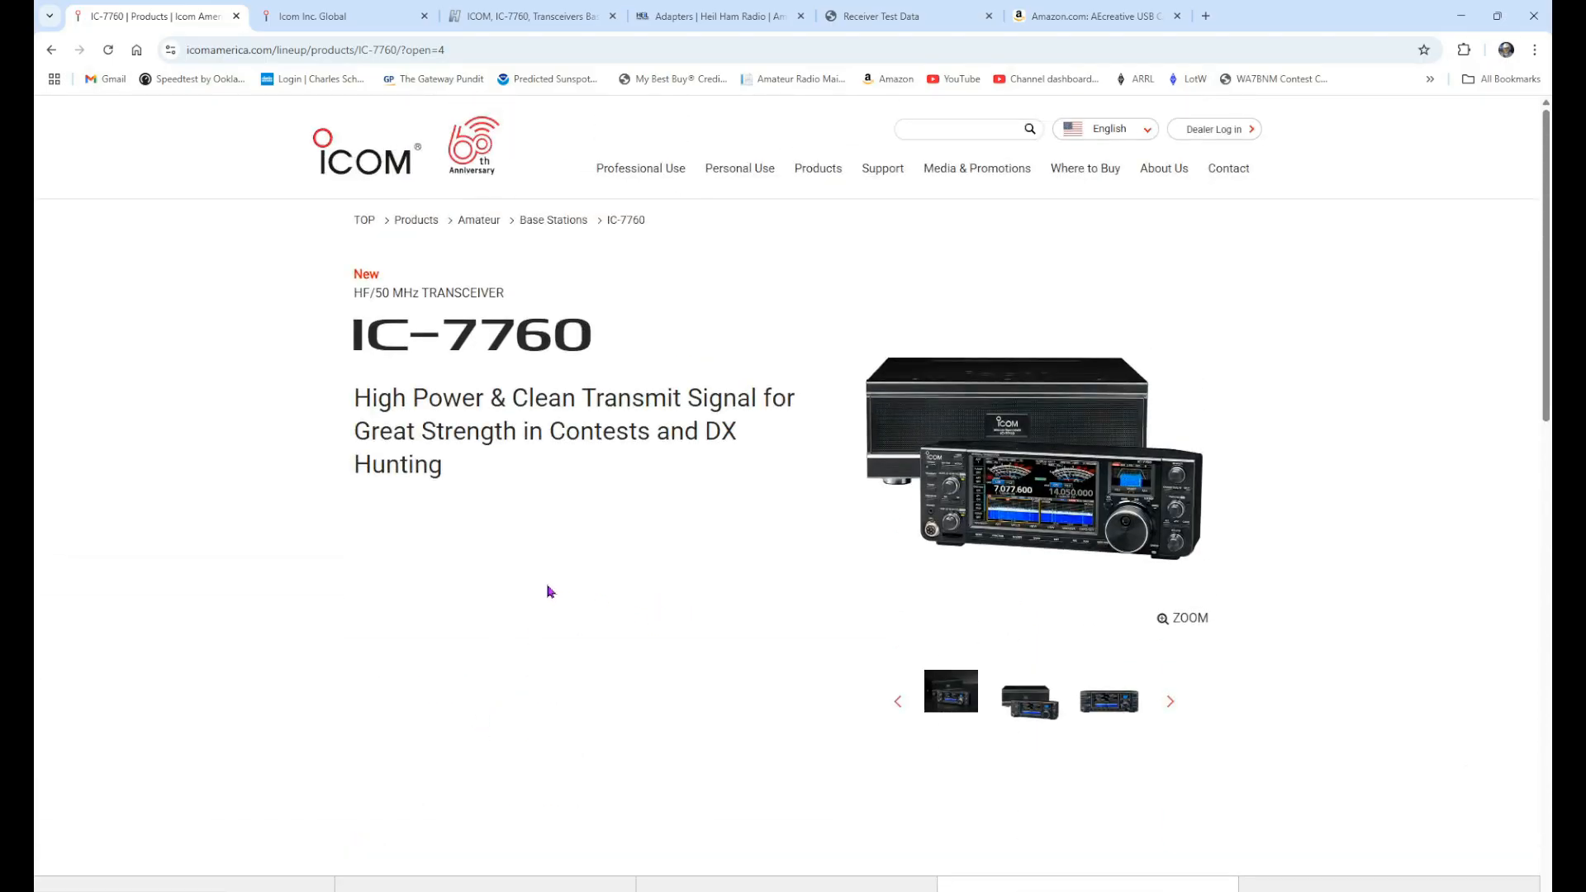
pyautogui.moveTo(336, 35)
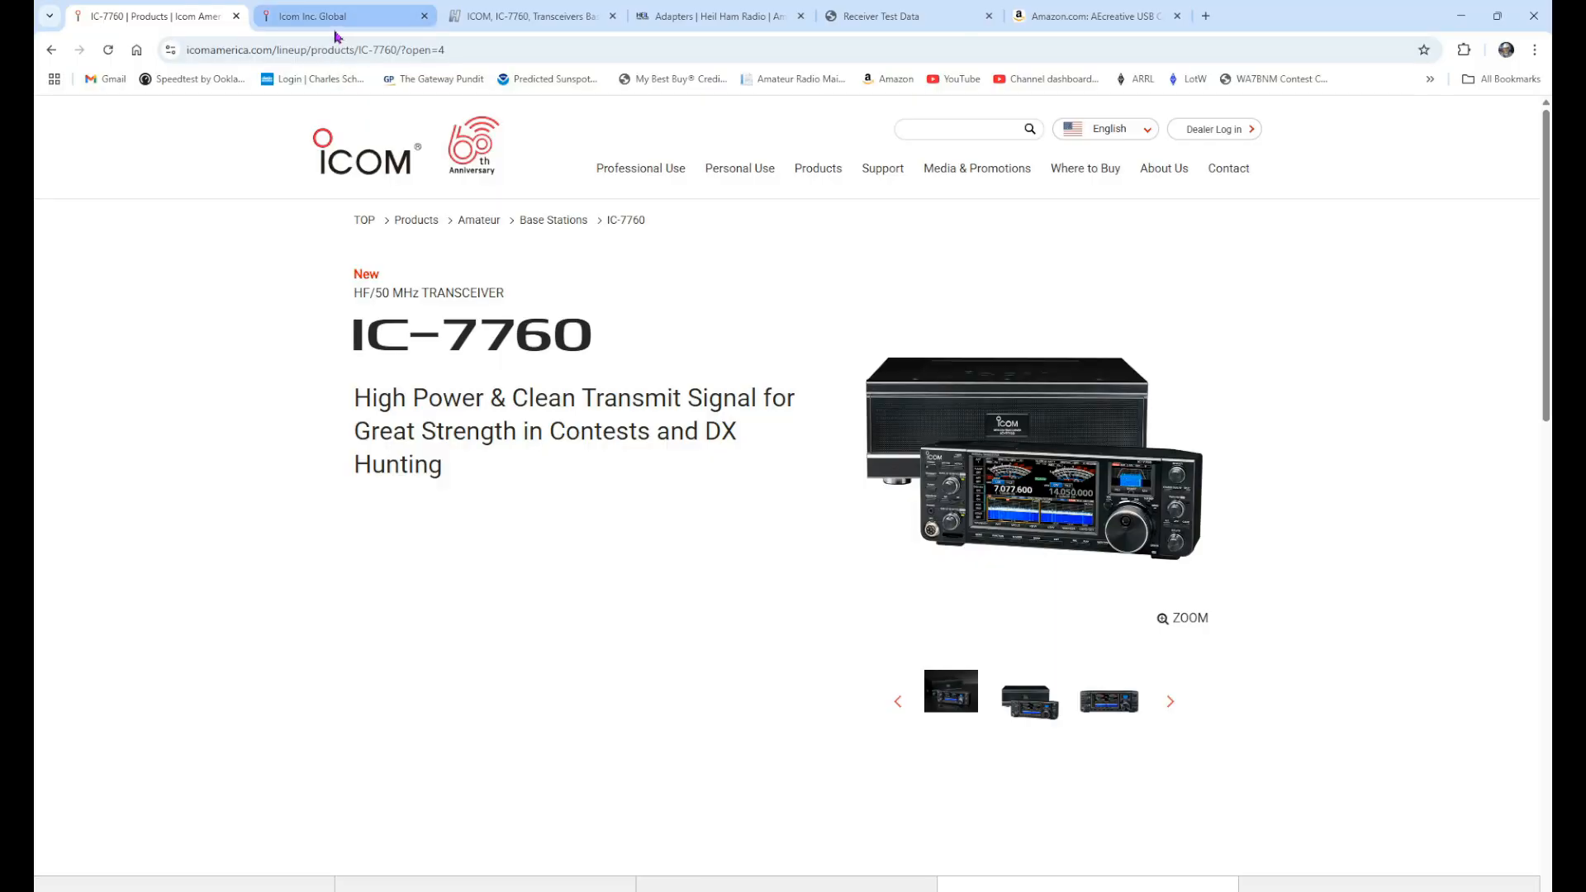
# On the Icom Japan tab, reach the IC-7760 page via Amateur all-mode radios and scroll to its manuals.
pyautogui.click(338, 16)
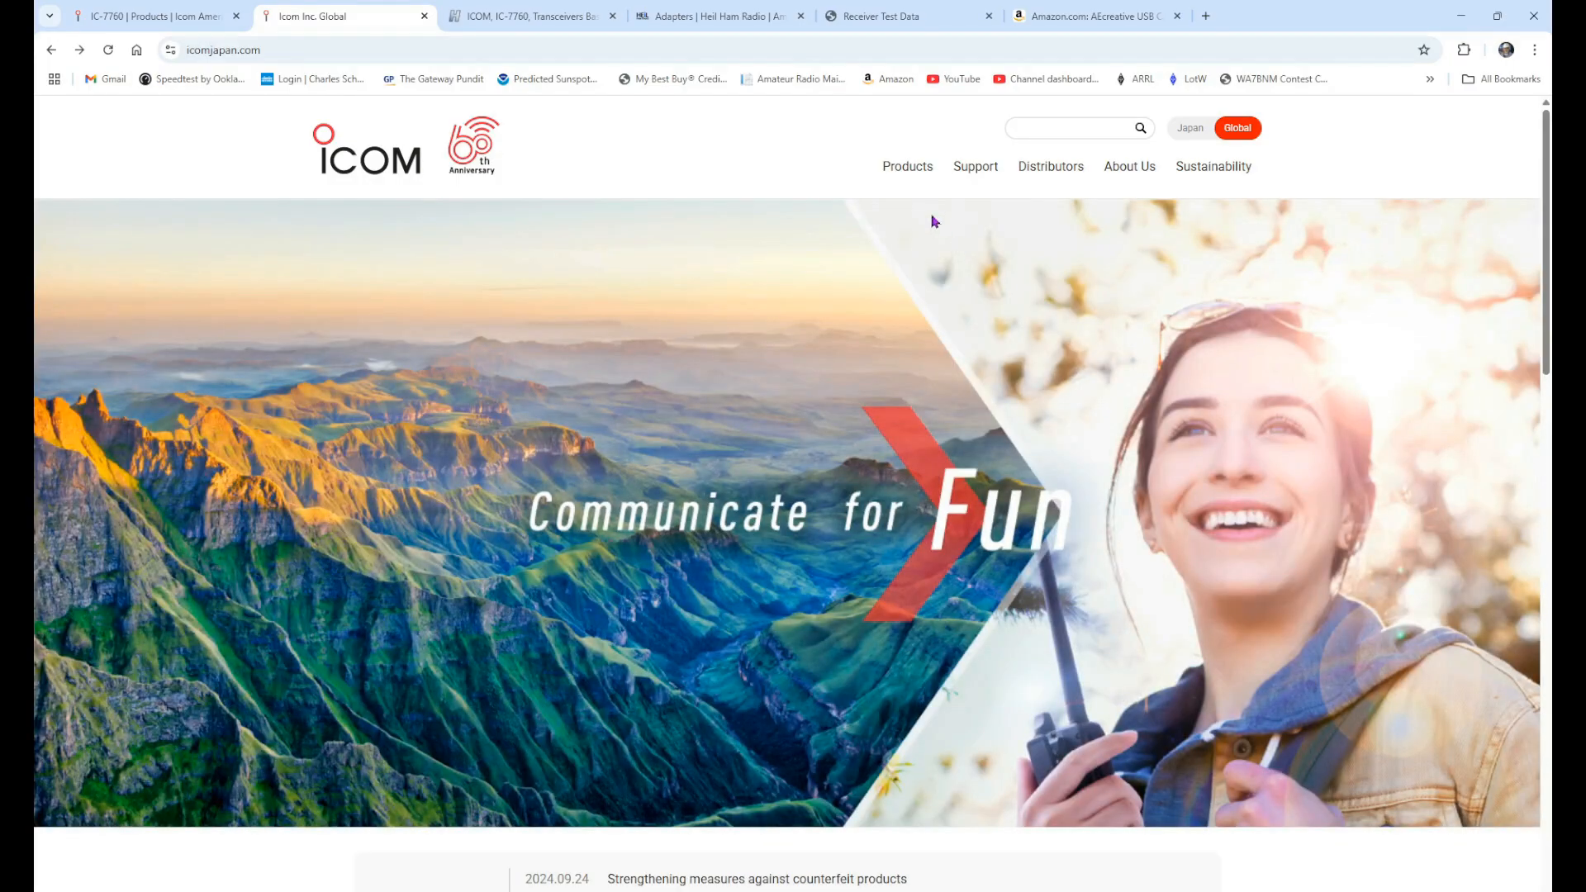
pyautogui.click(907, 166)
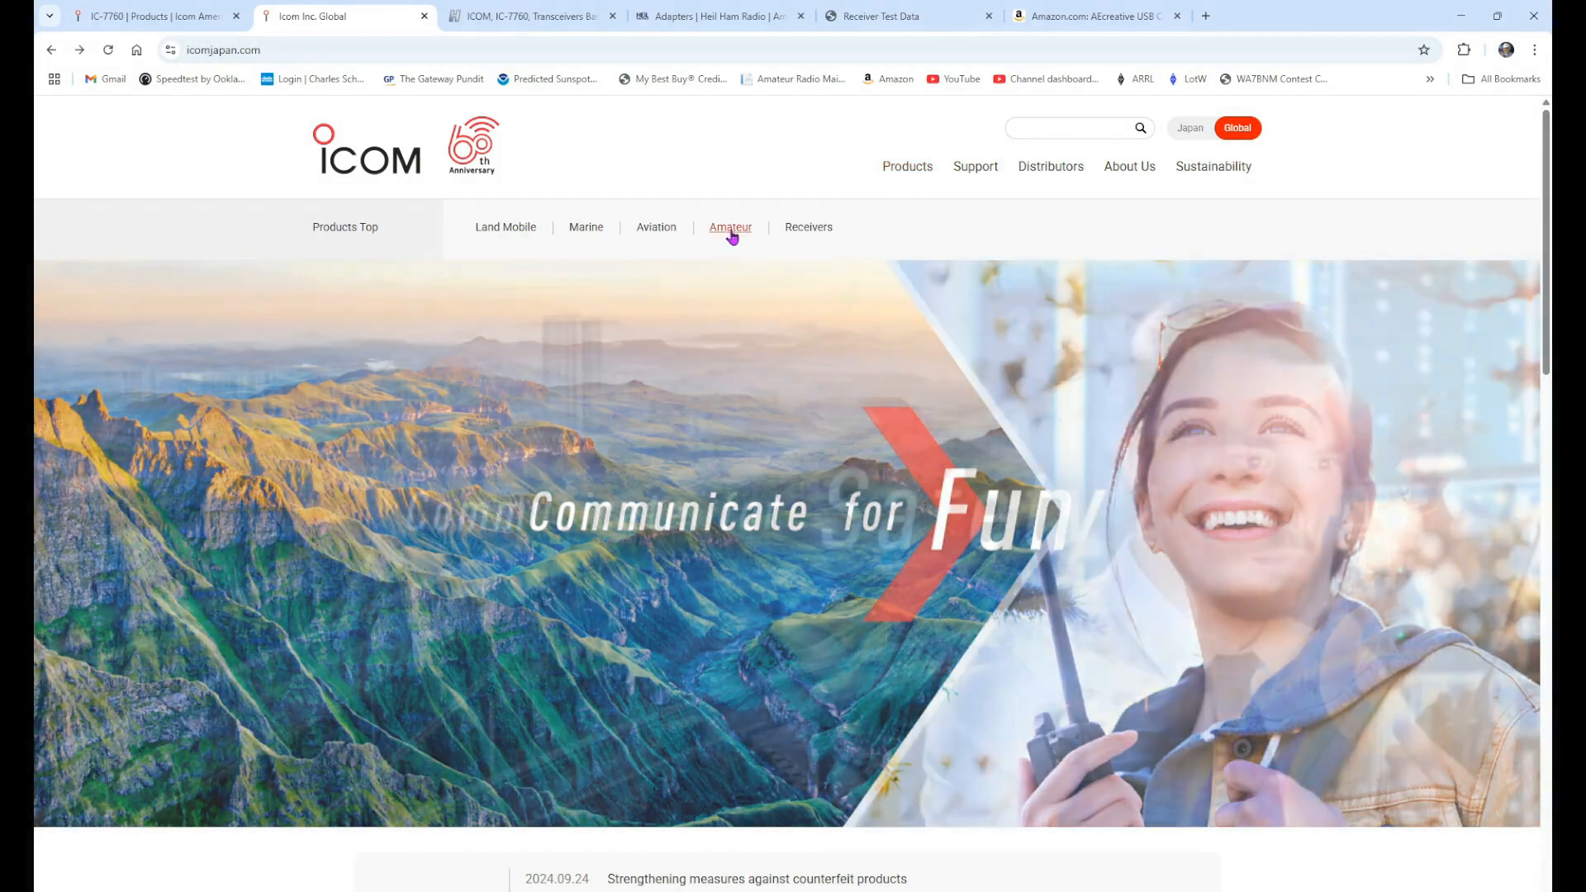
pyautogui.click(728, 226)
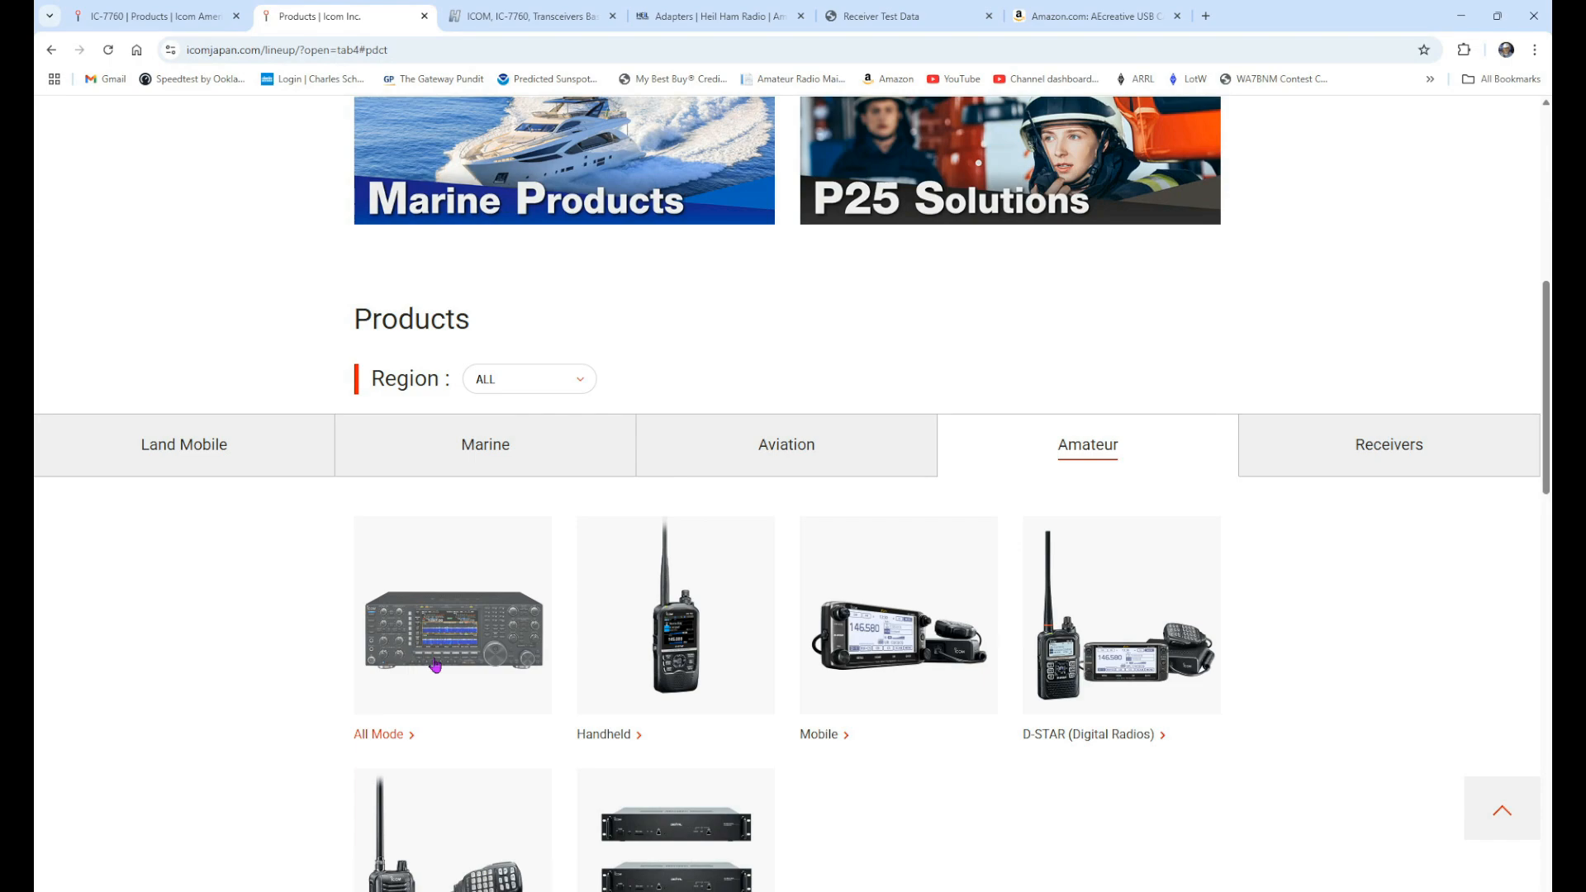
pyautogui.click(380, 733)
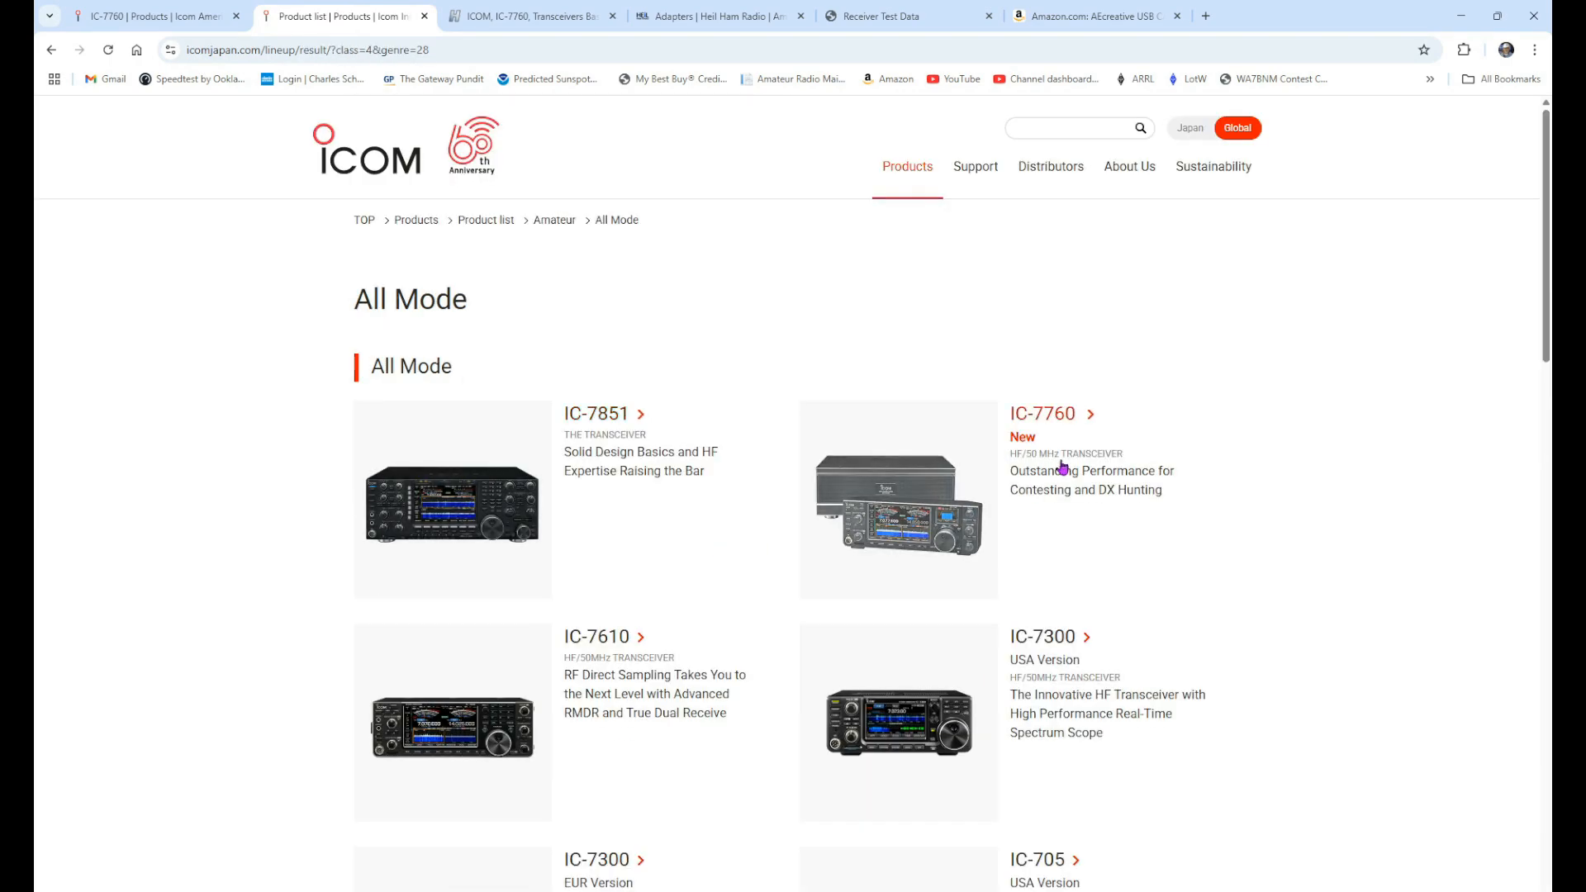
pyautogui.moveTo(1047, 416)
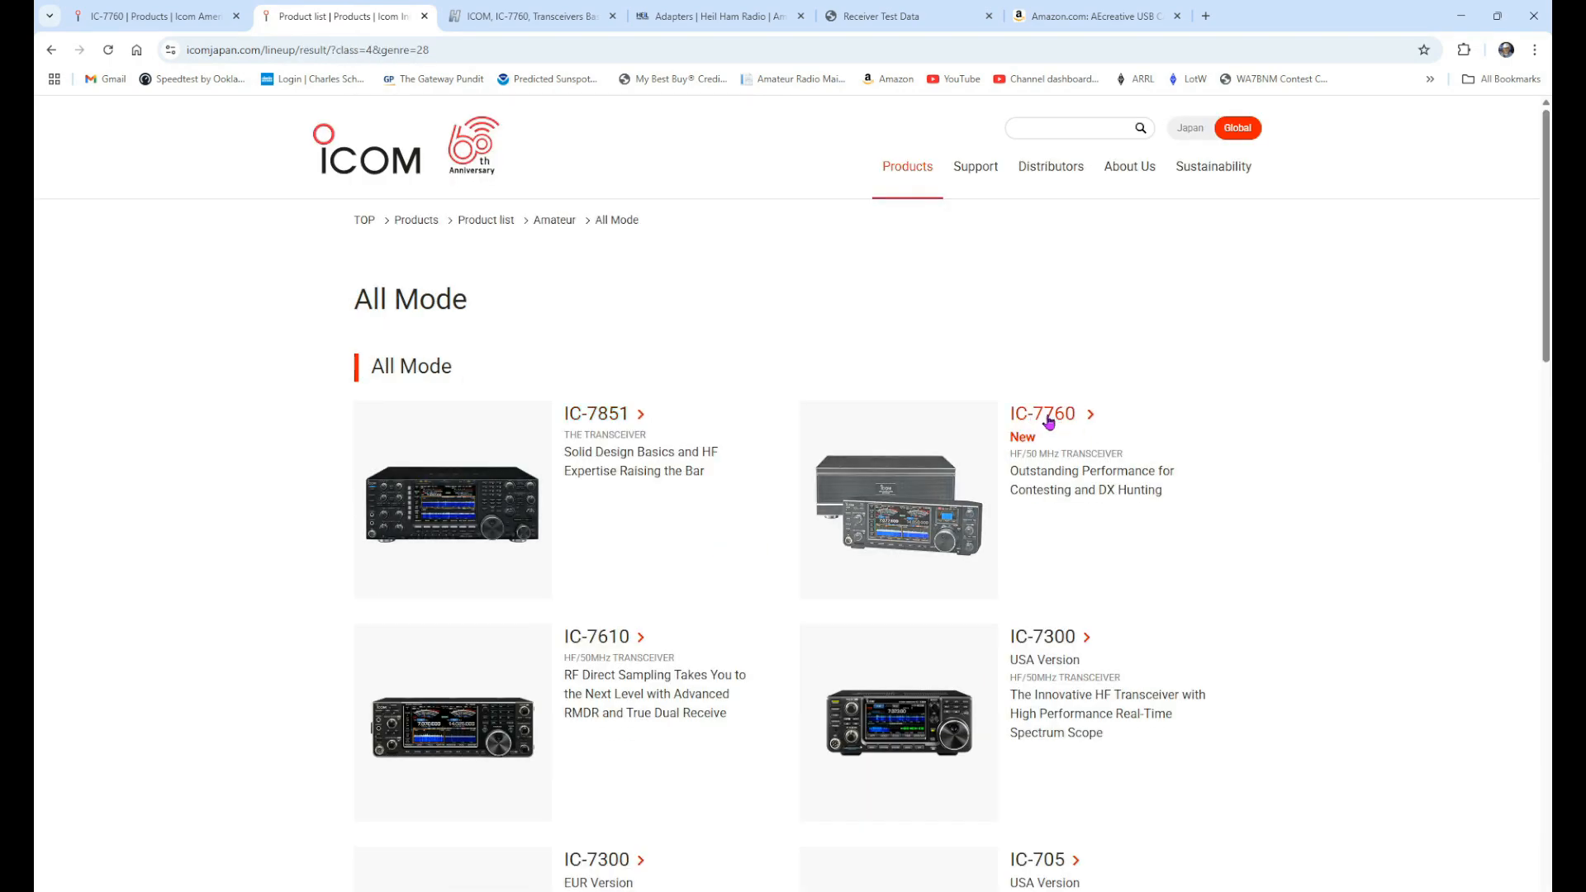
pyautogui.click(1043, 413)
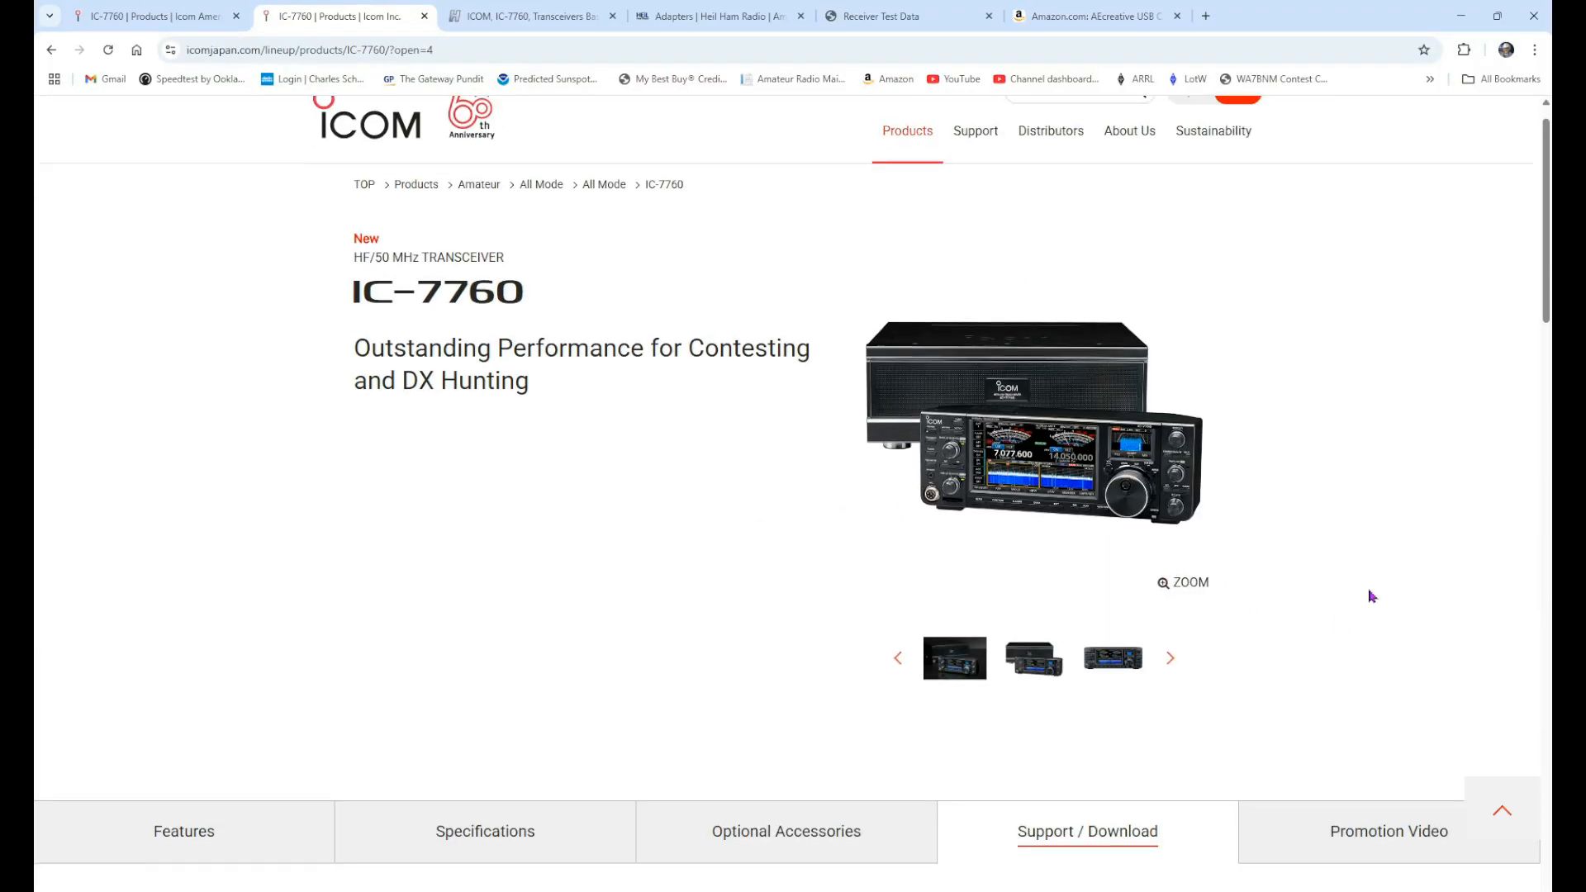
pyautogui.scroll(-3)
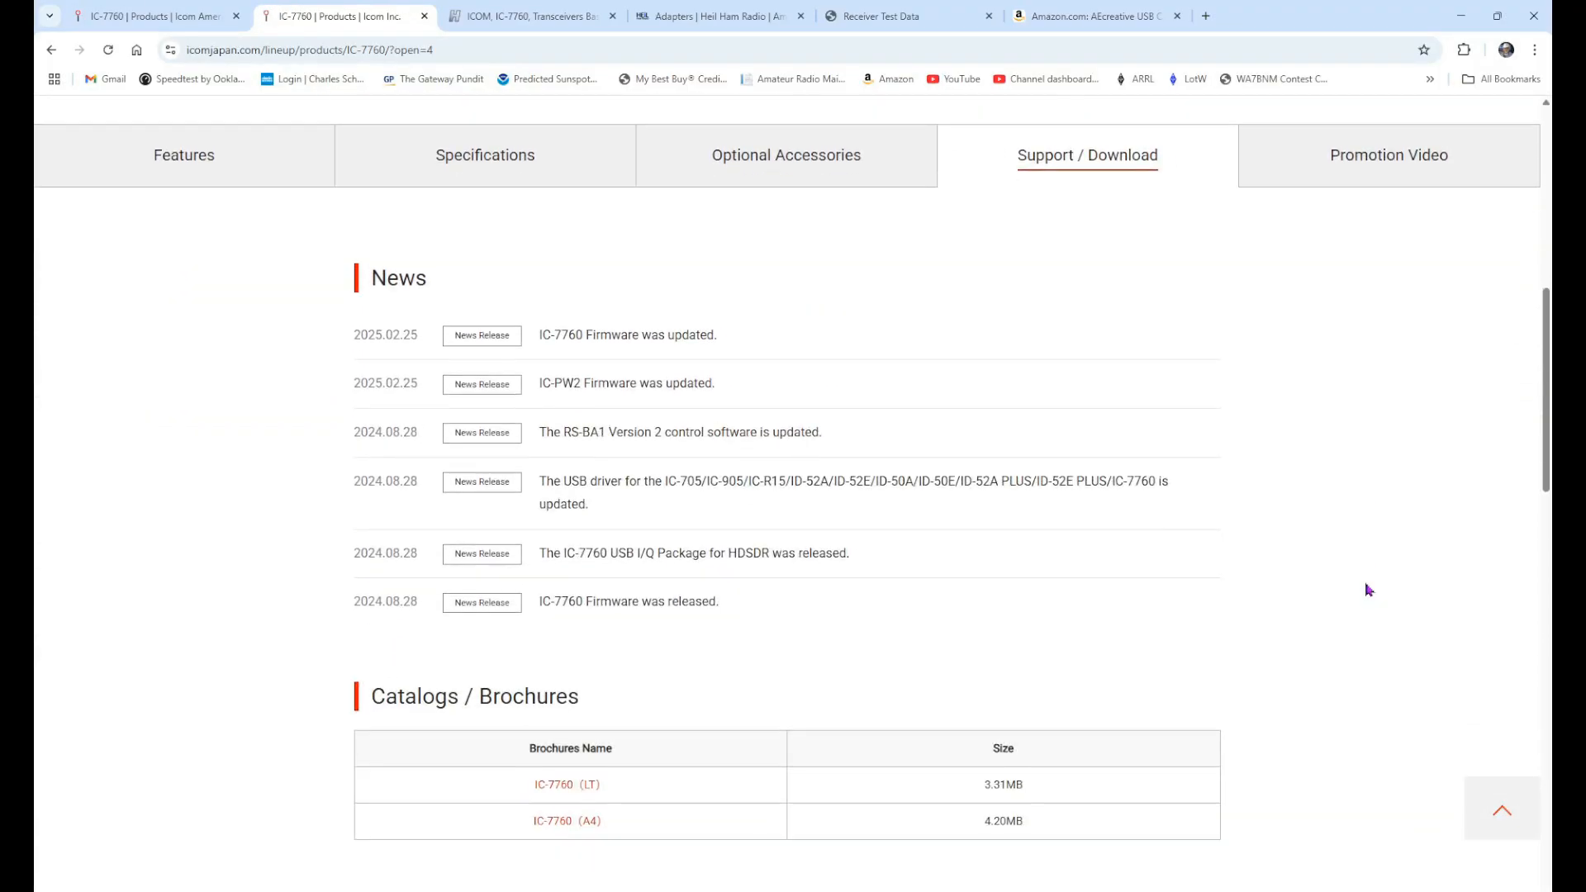
pyautogui.scroll(-3)
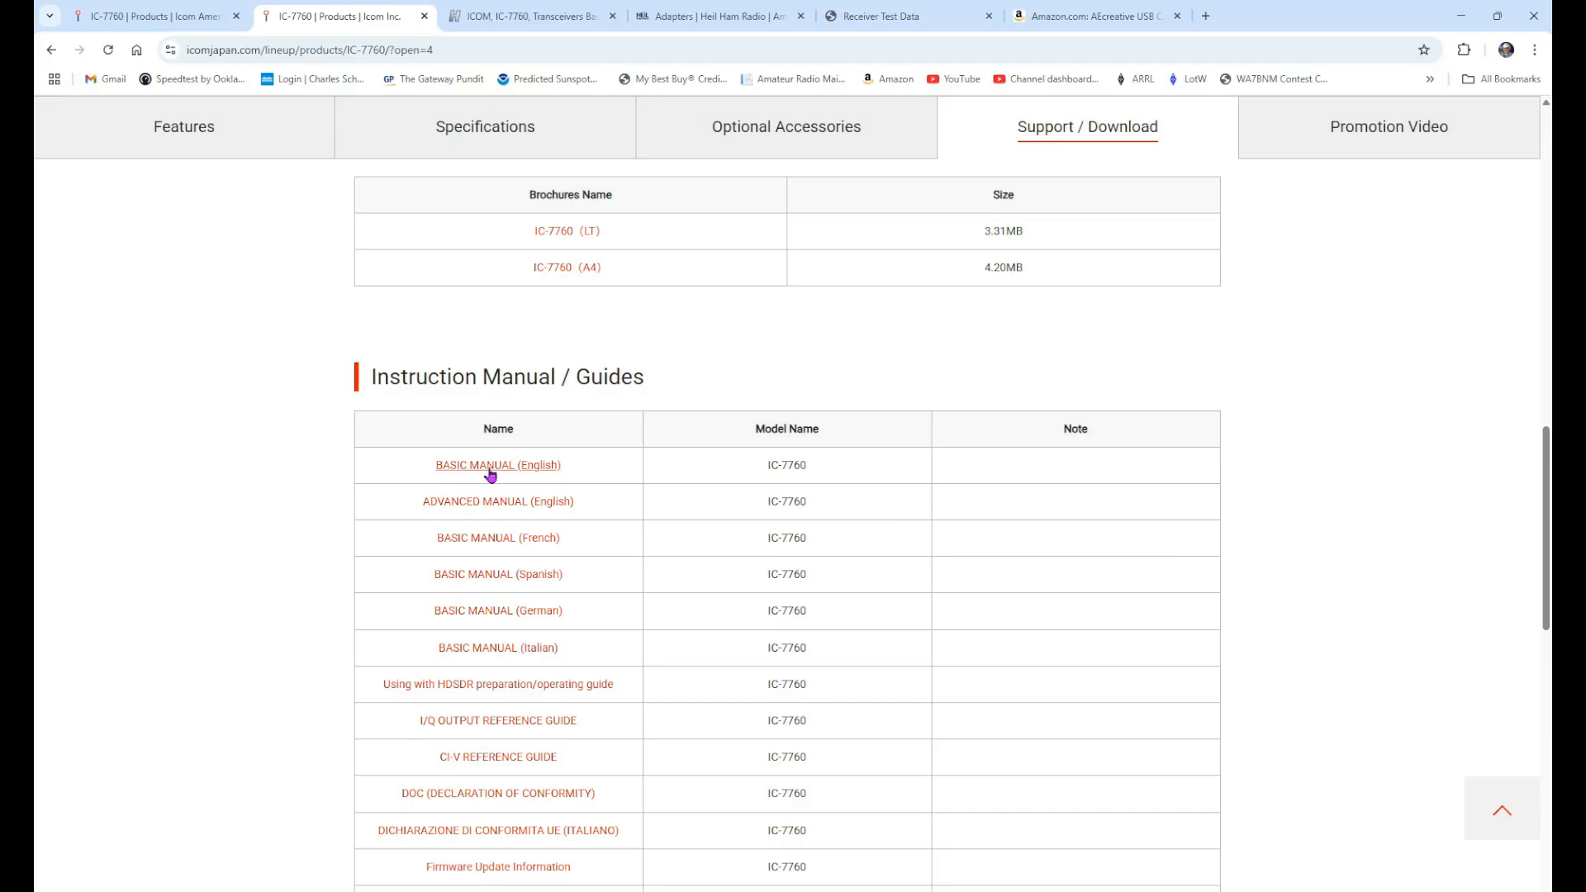
pyautogui.moveTo(497, 502)
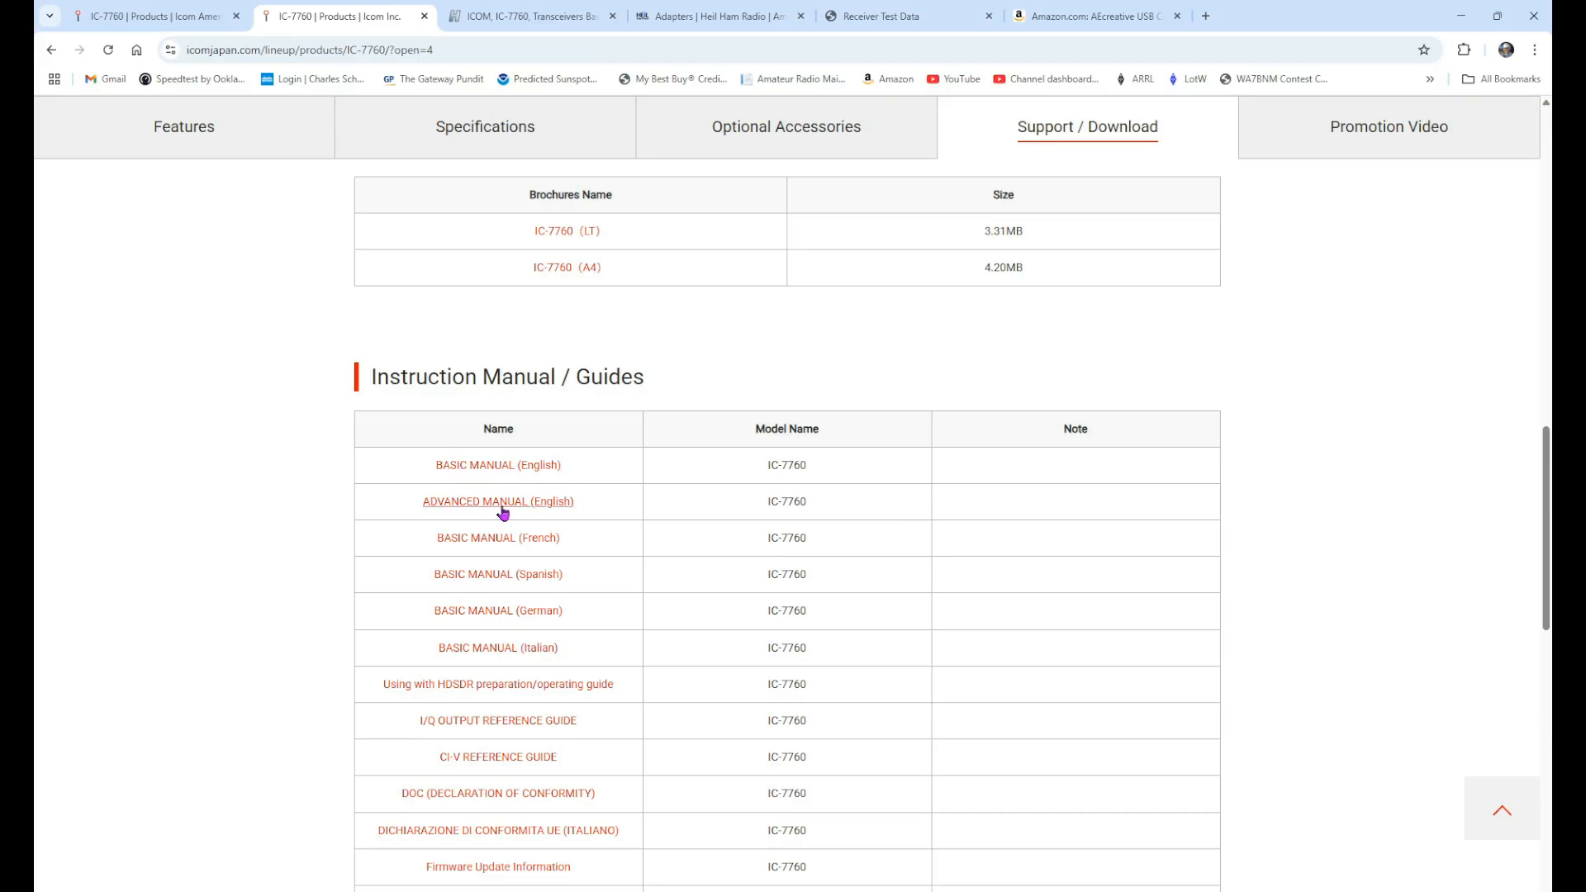
pyautogui.moveTo(538, 573)
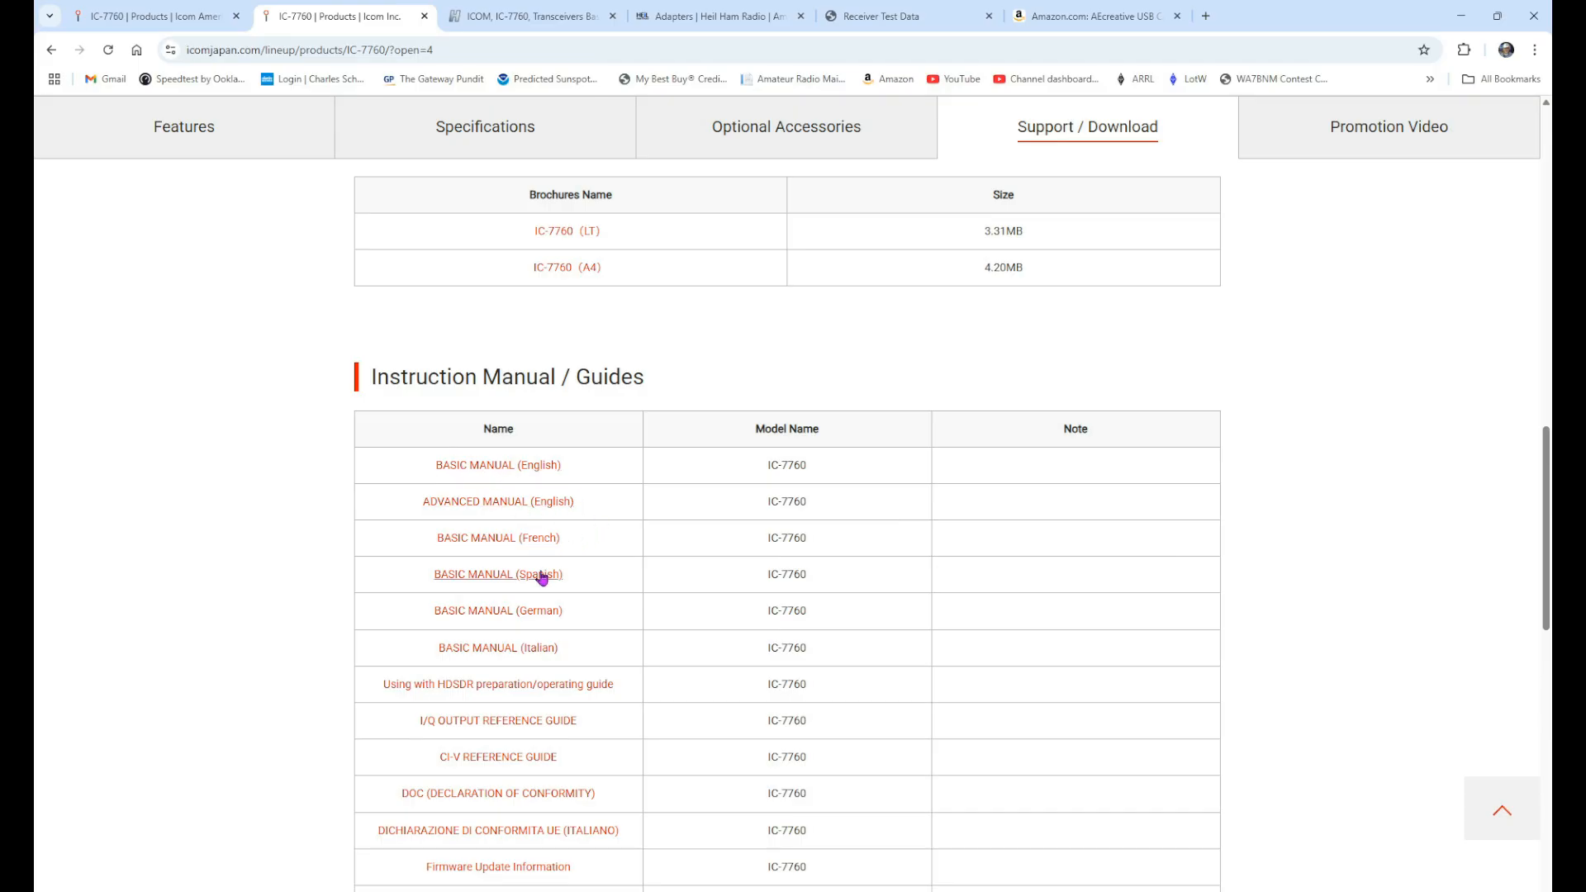
pyautogui.moveTo(543, 628)
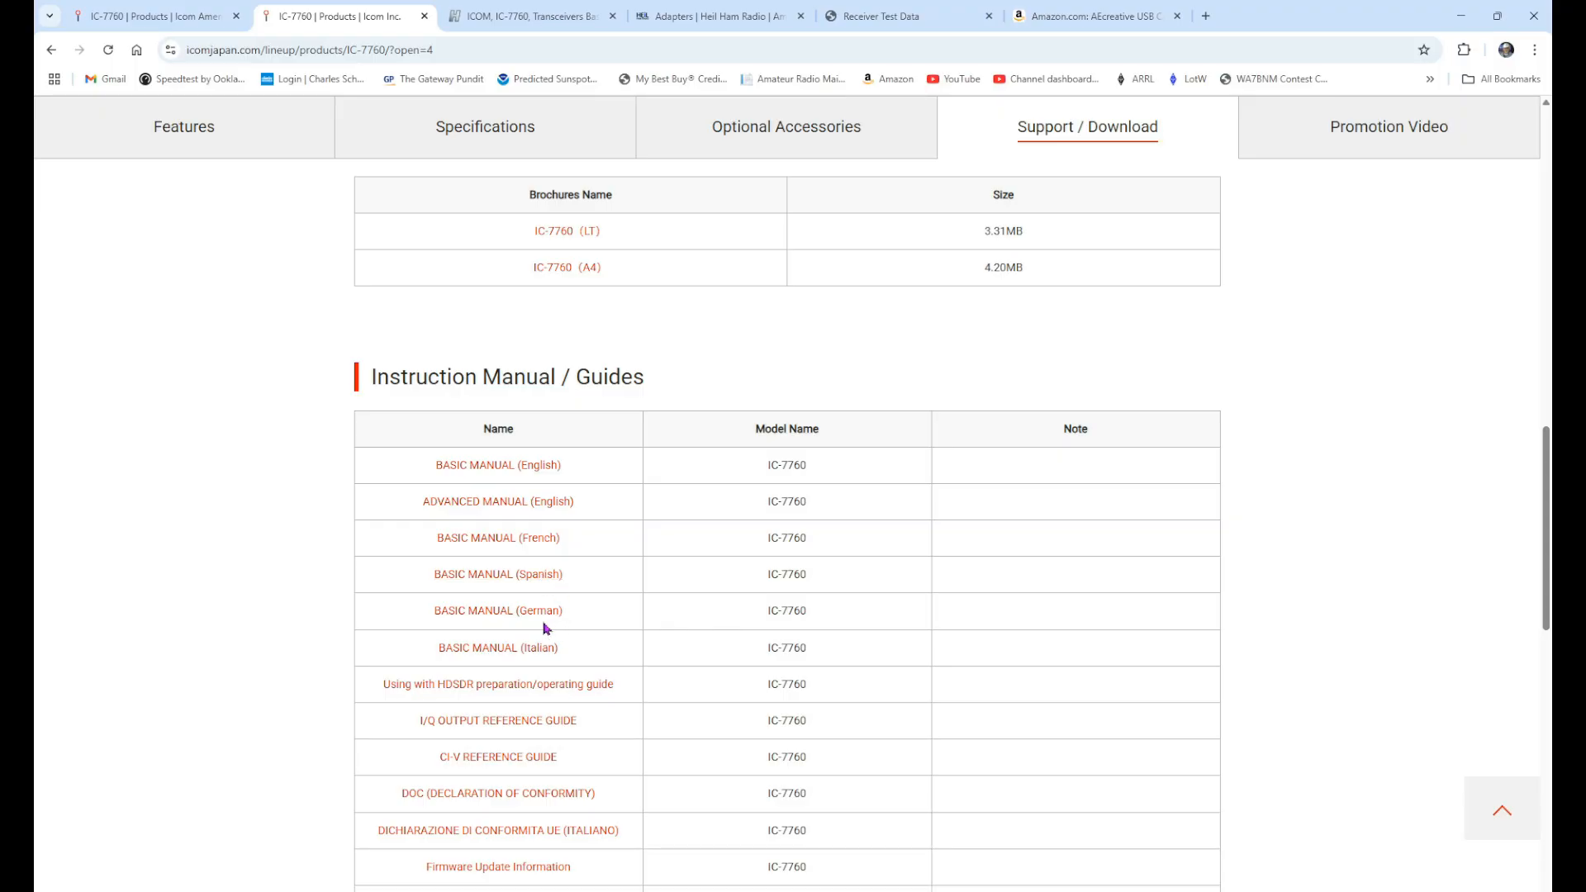
pyautogui.moveTo(596, 624)
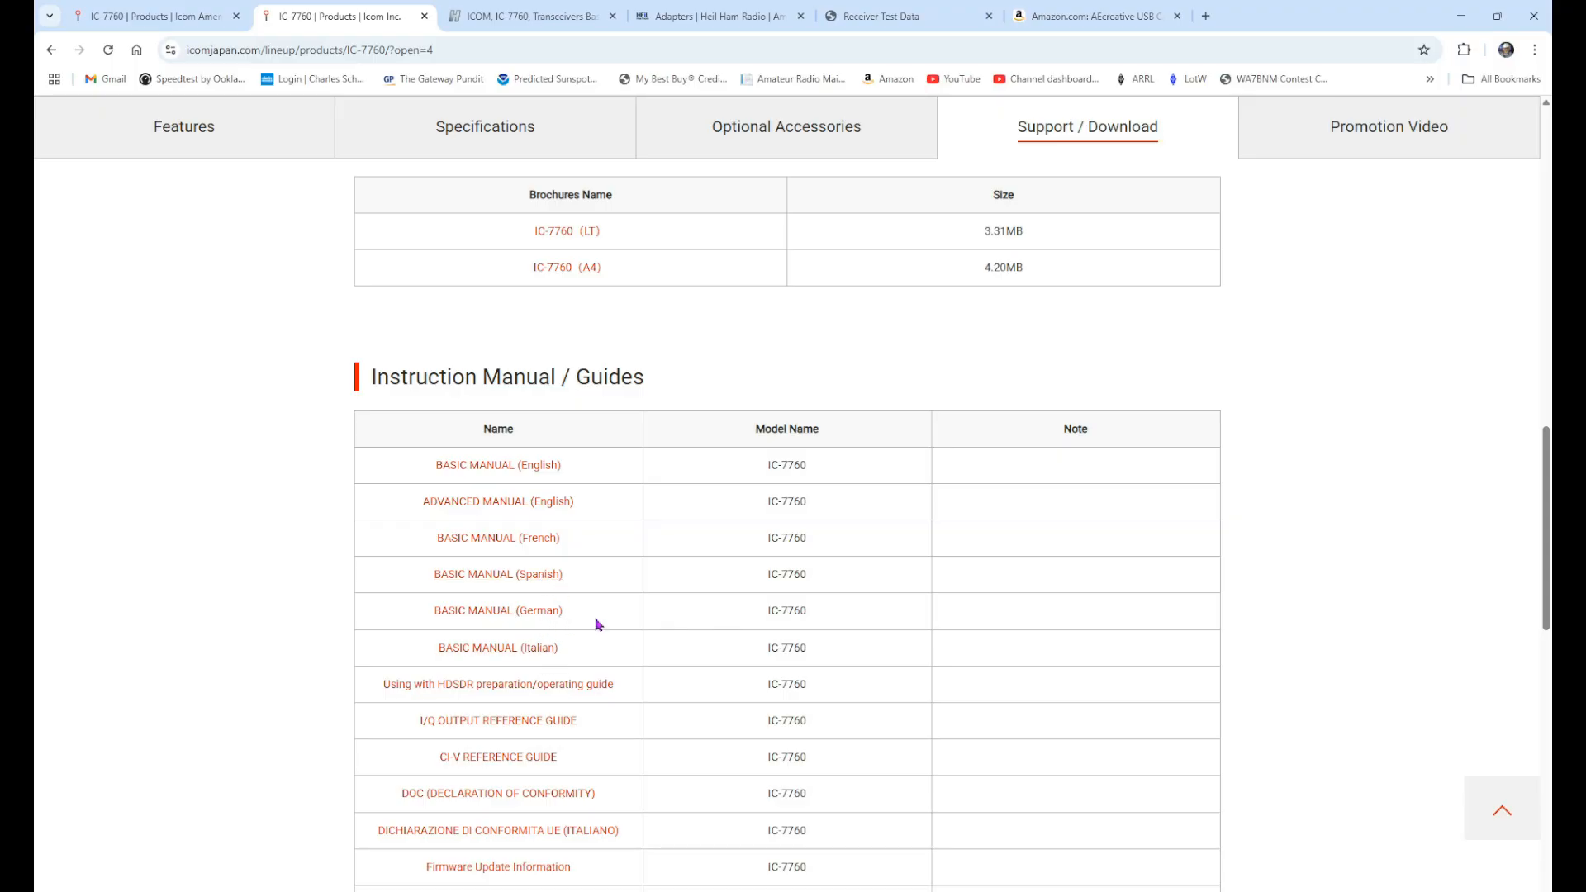
pyautogui.moveTo(610, 593)
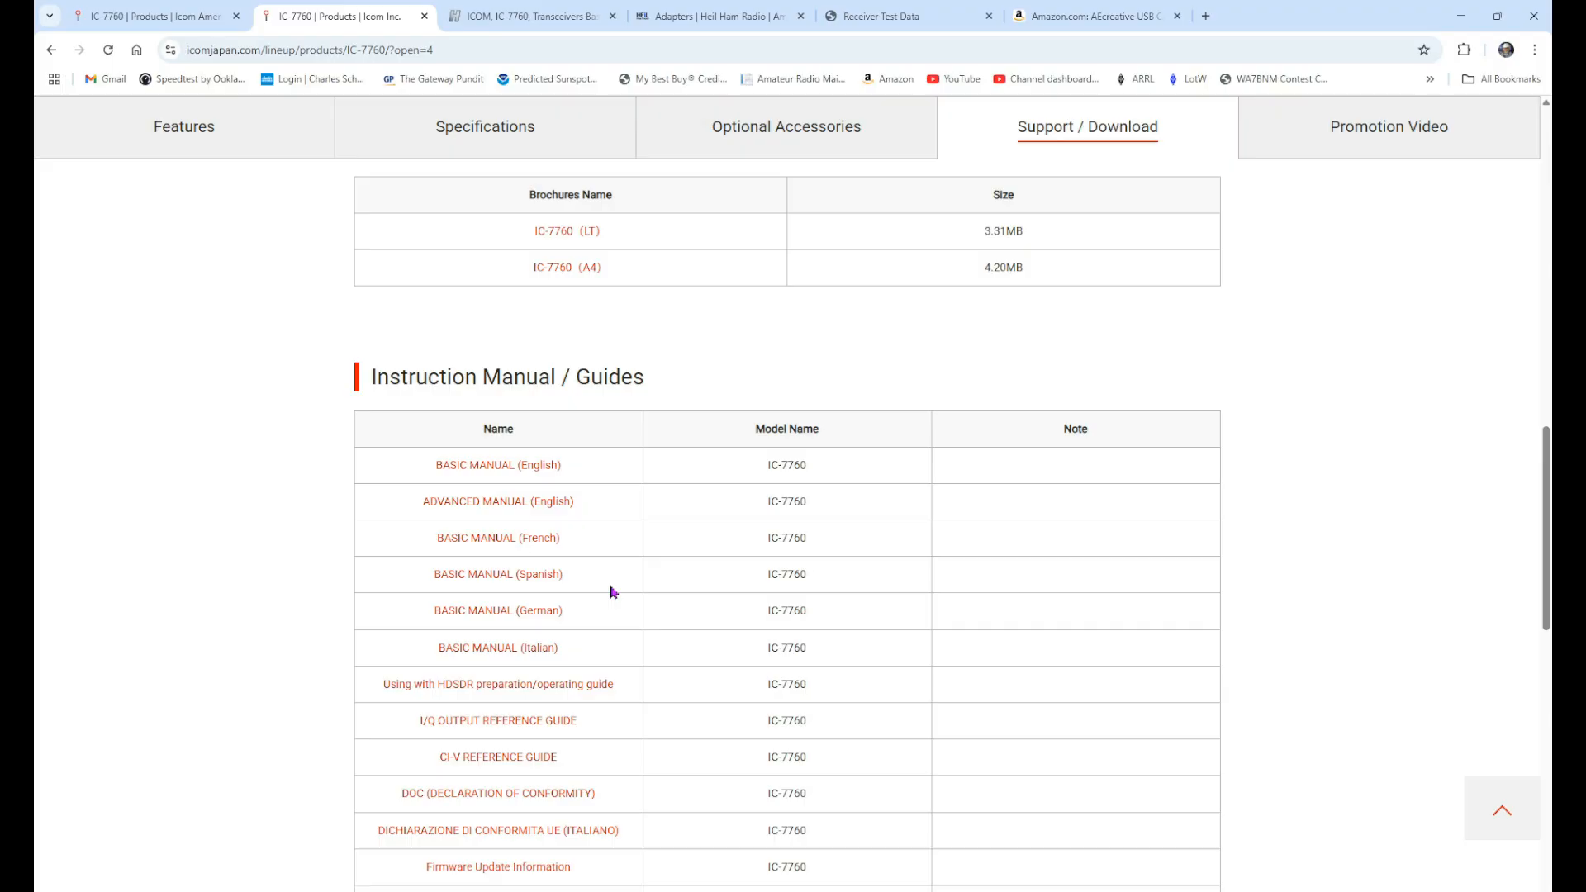
pyautogui.moveTo(625, 555)
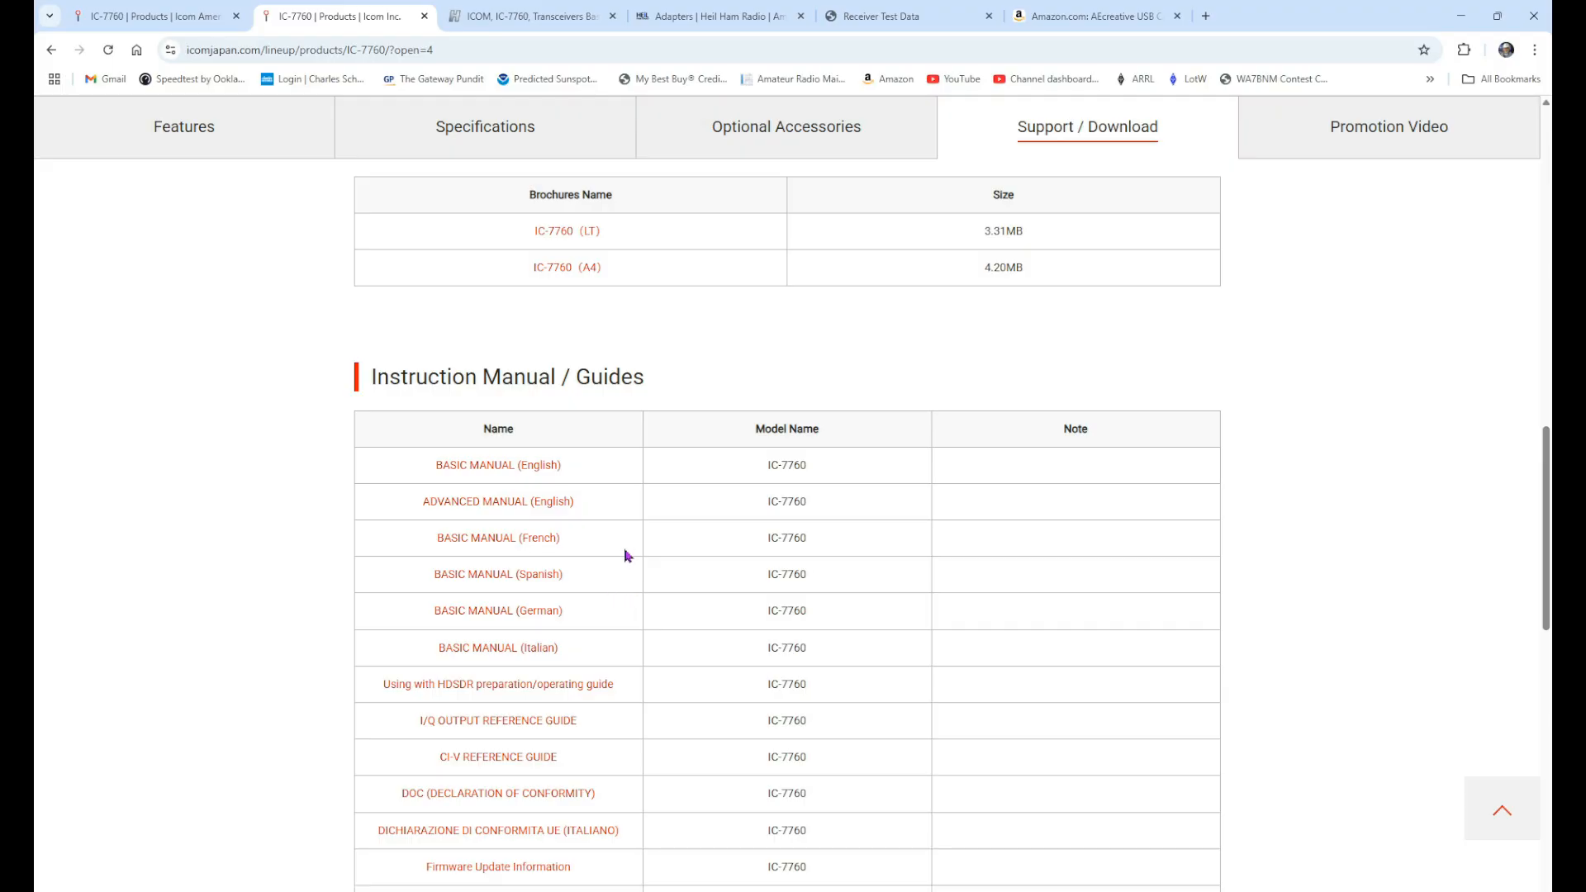
pyautogui.moveTo(615, 533)
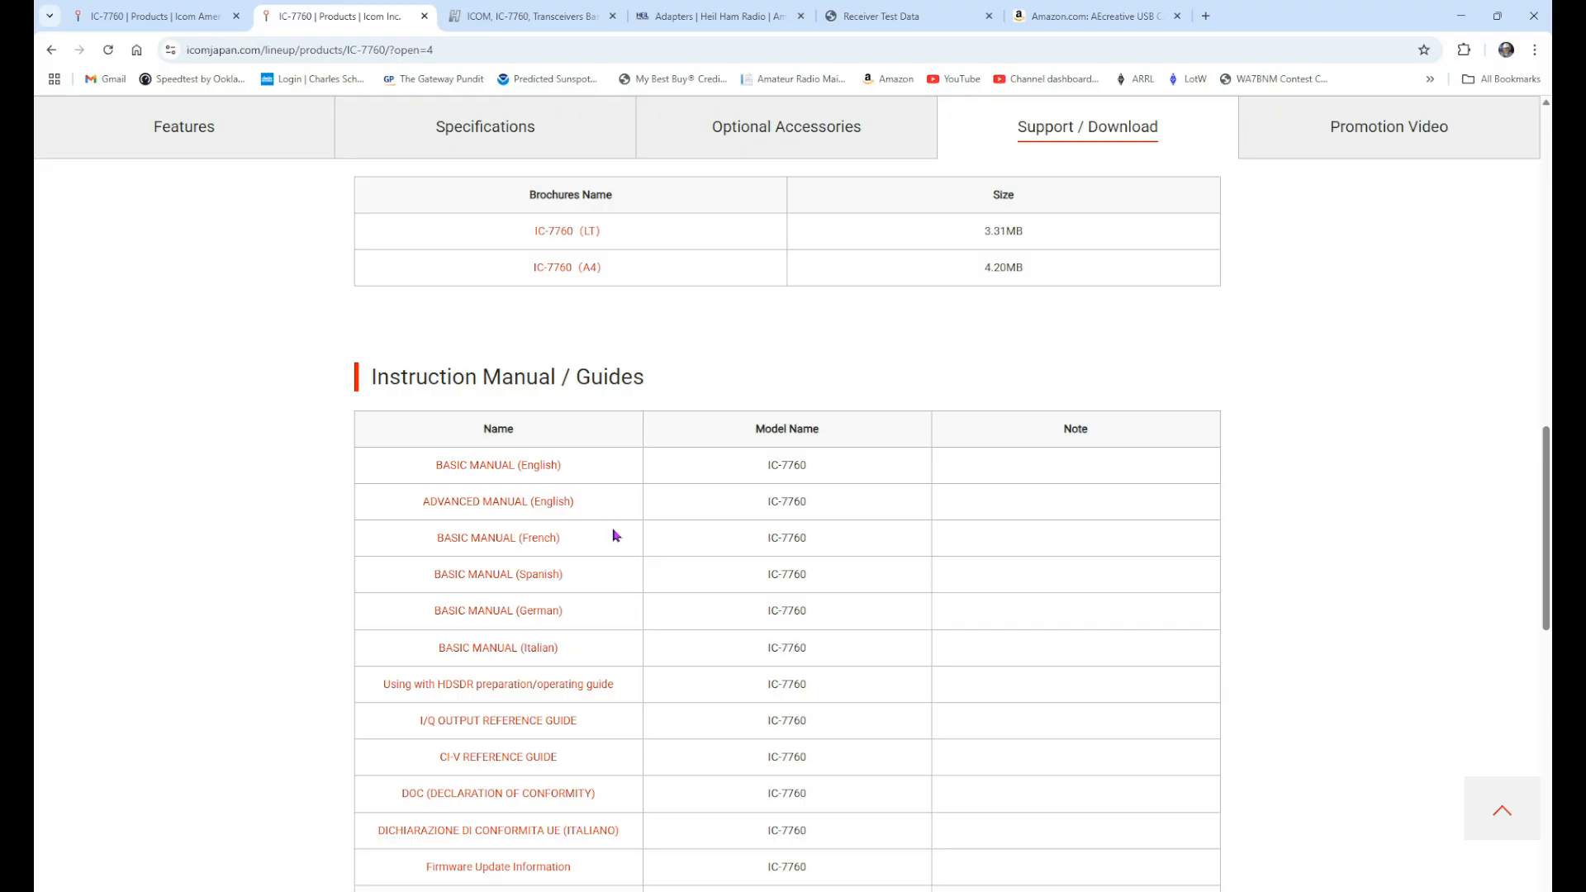
# Accept the terms and save the English Basic Manual PDF into Downloads.
pyautogui.click(497, 464)
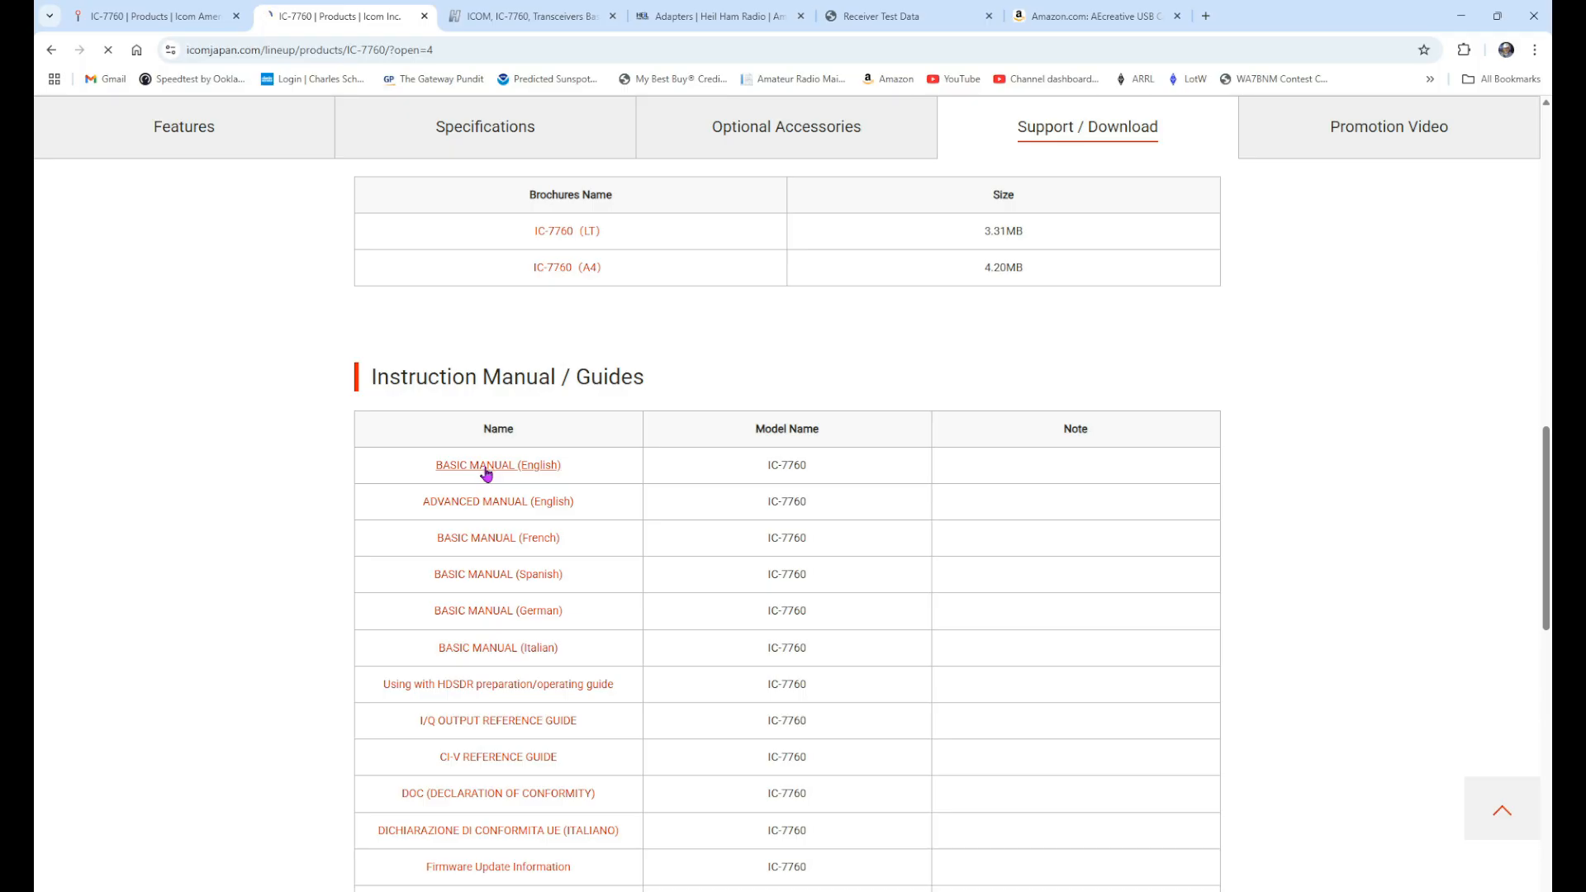
pyautogui.click(497, 464)
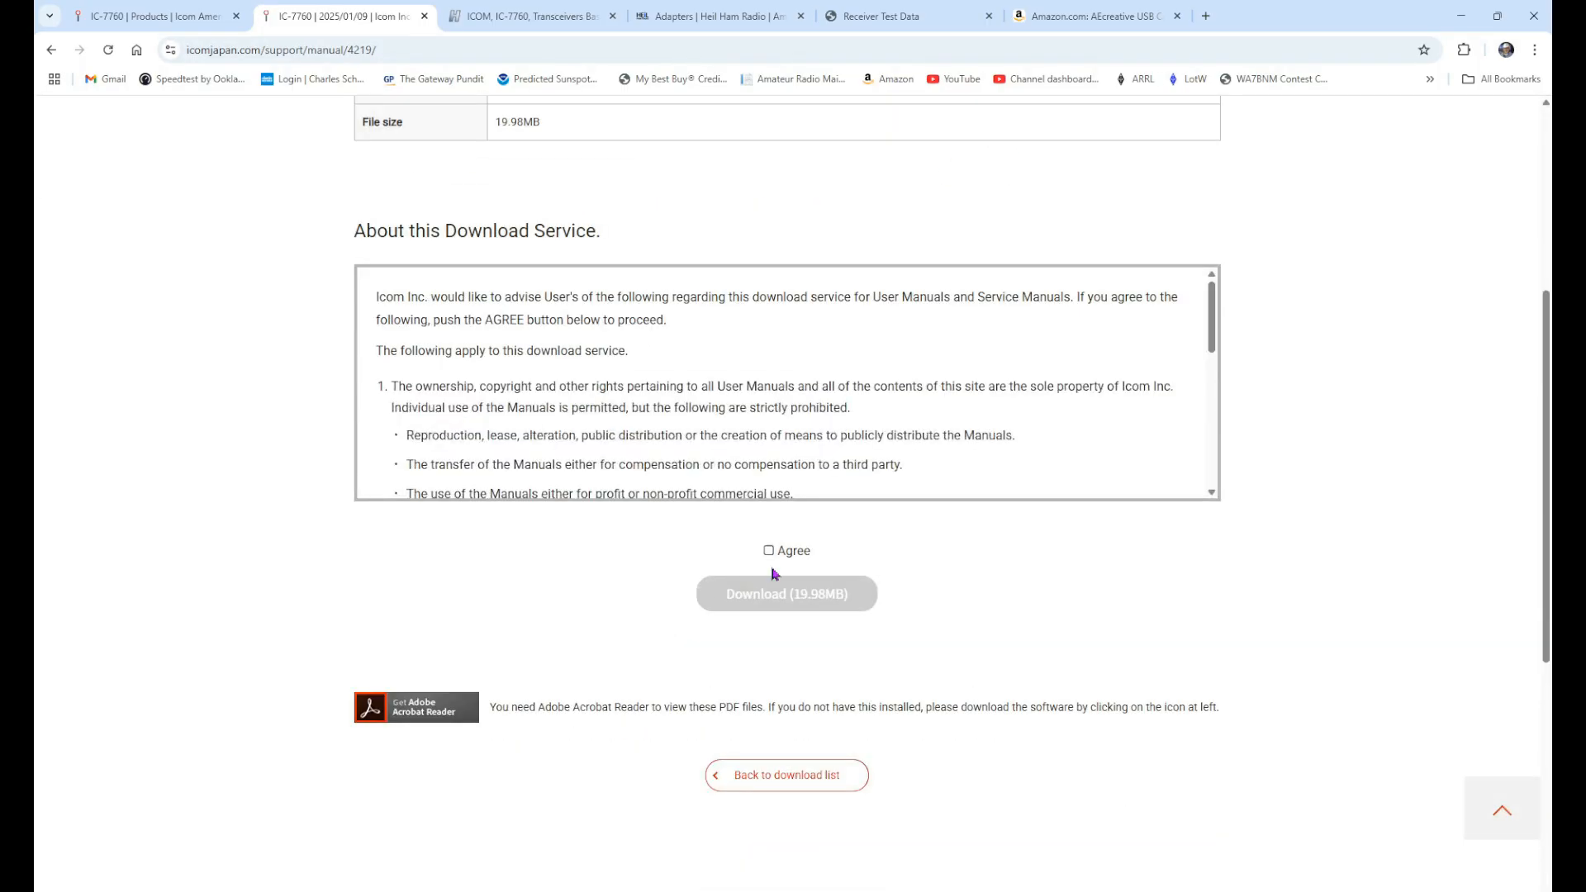
pyautogui.click(768, 550)
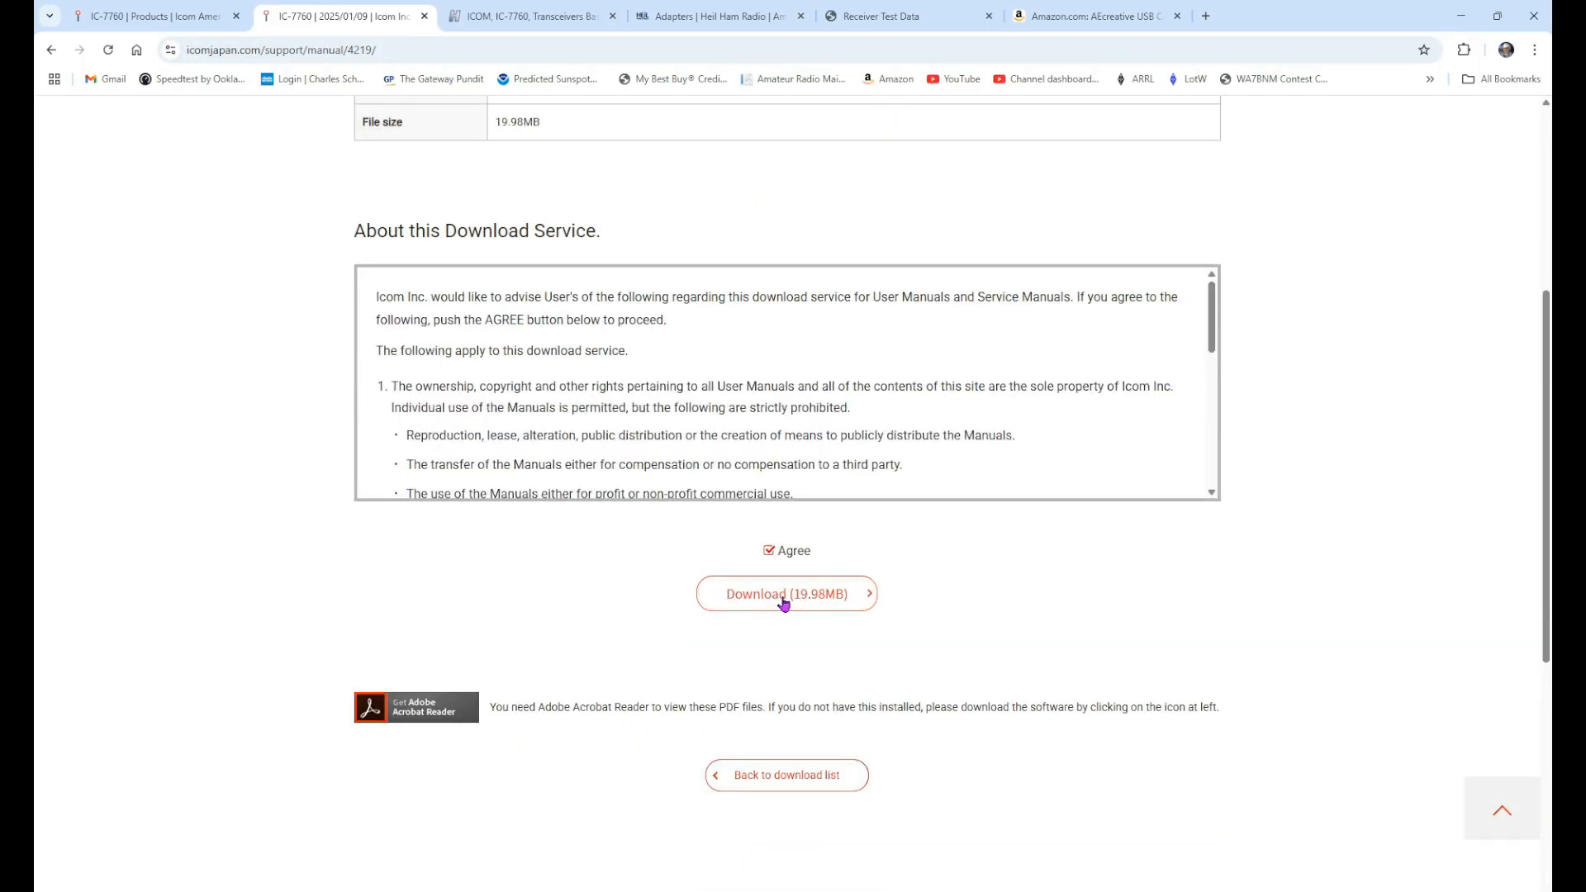
pyautogui.click(786, 593)
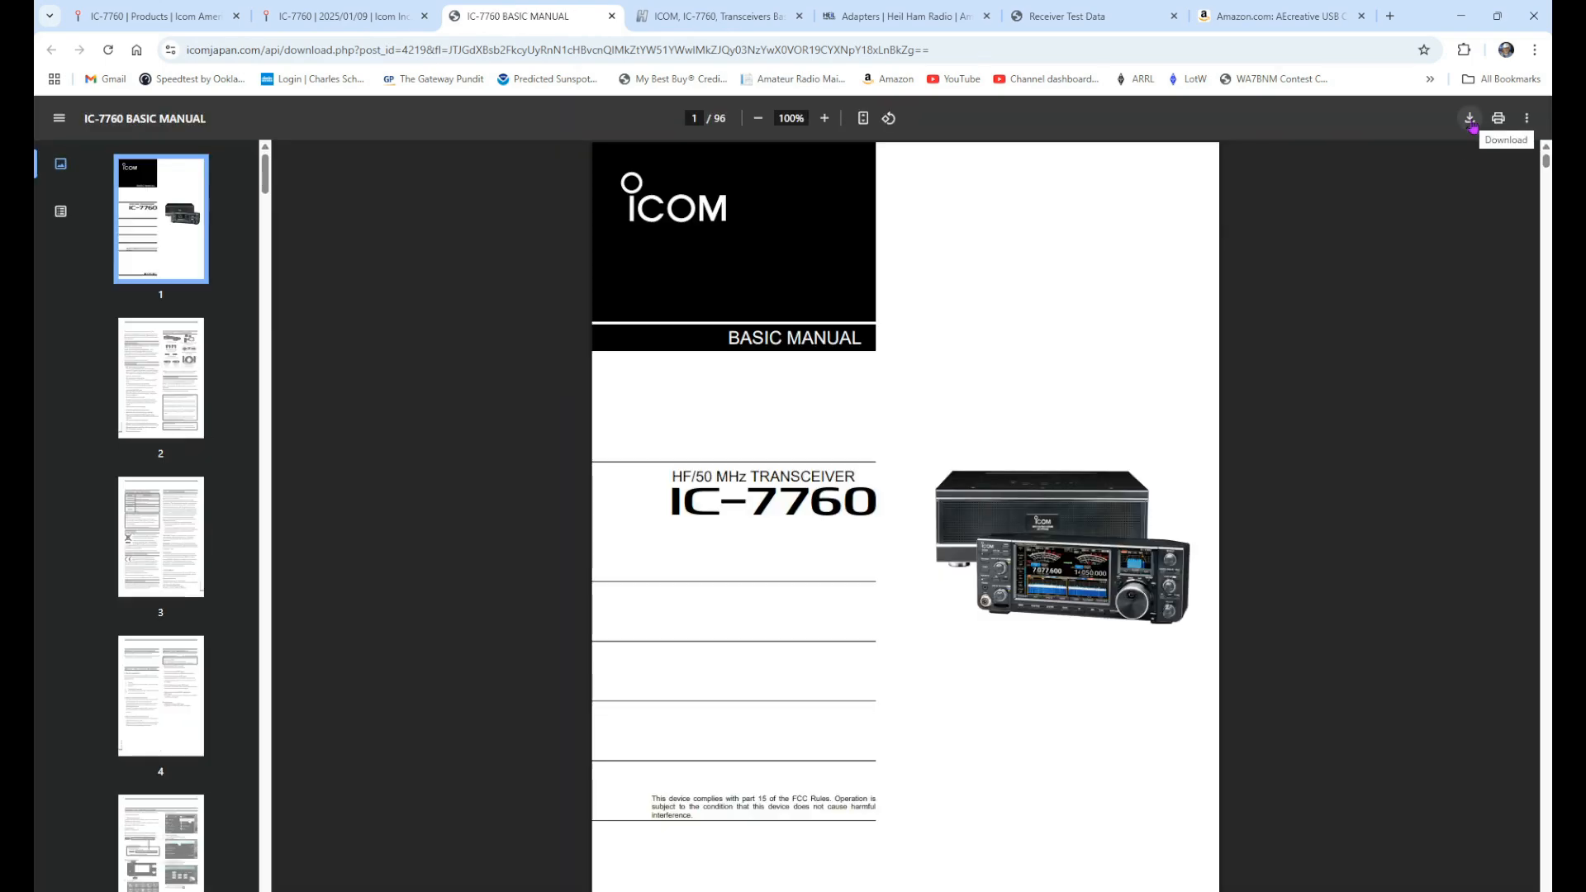
pyautogui.click(1468, 117)
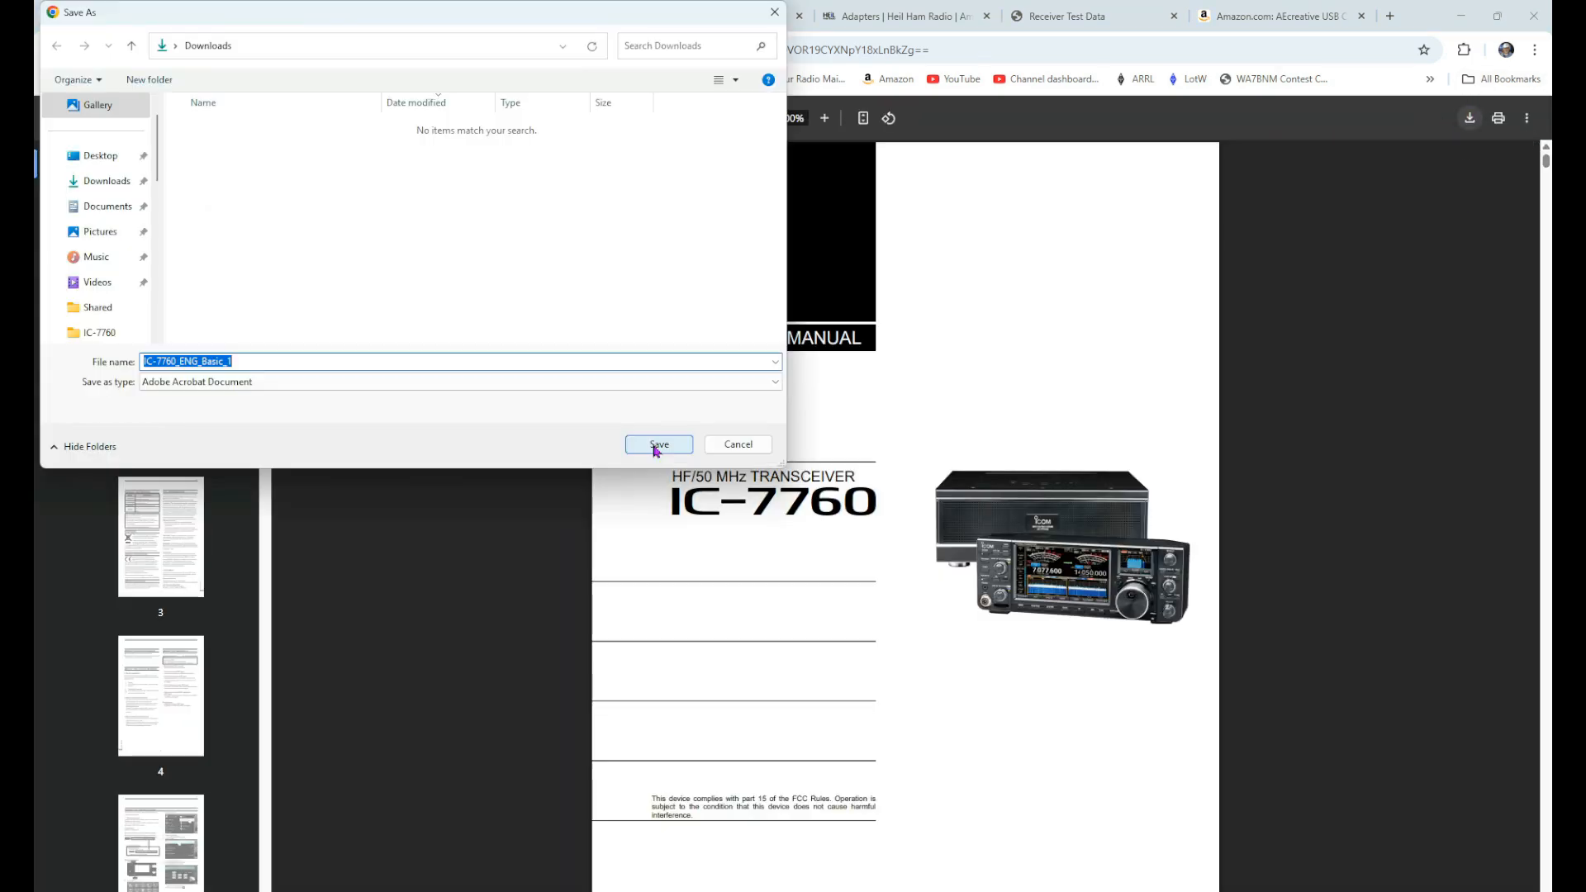
pyautogui.click(659, 444)
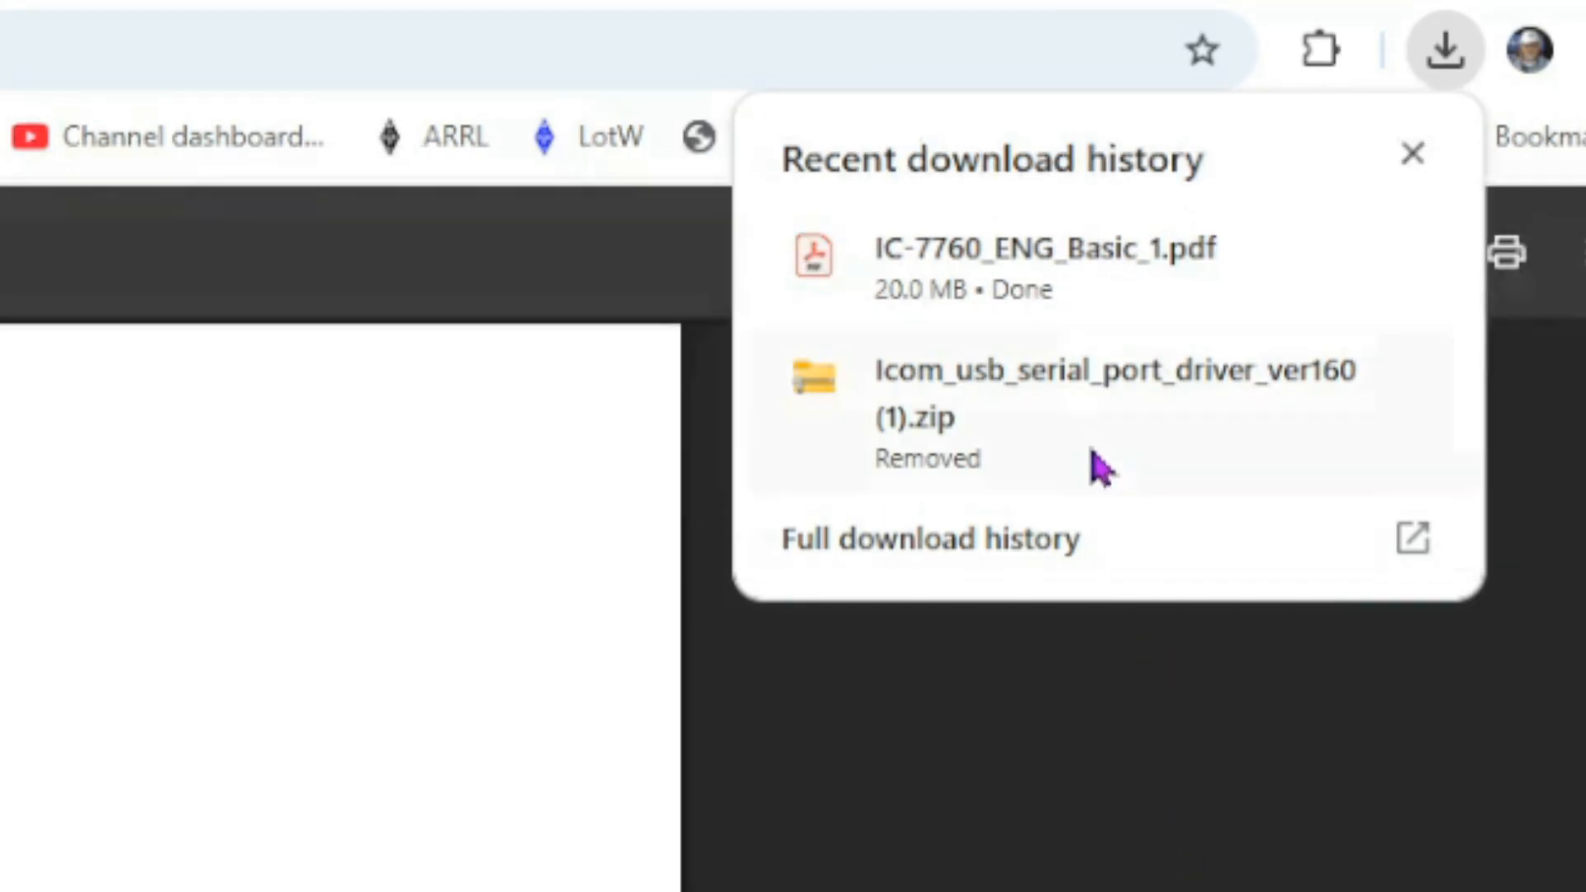
pyautogui.moveTo(1182, 318)
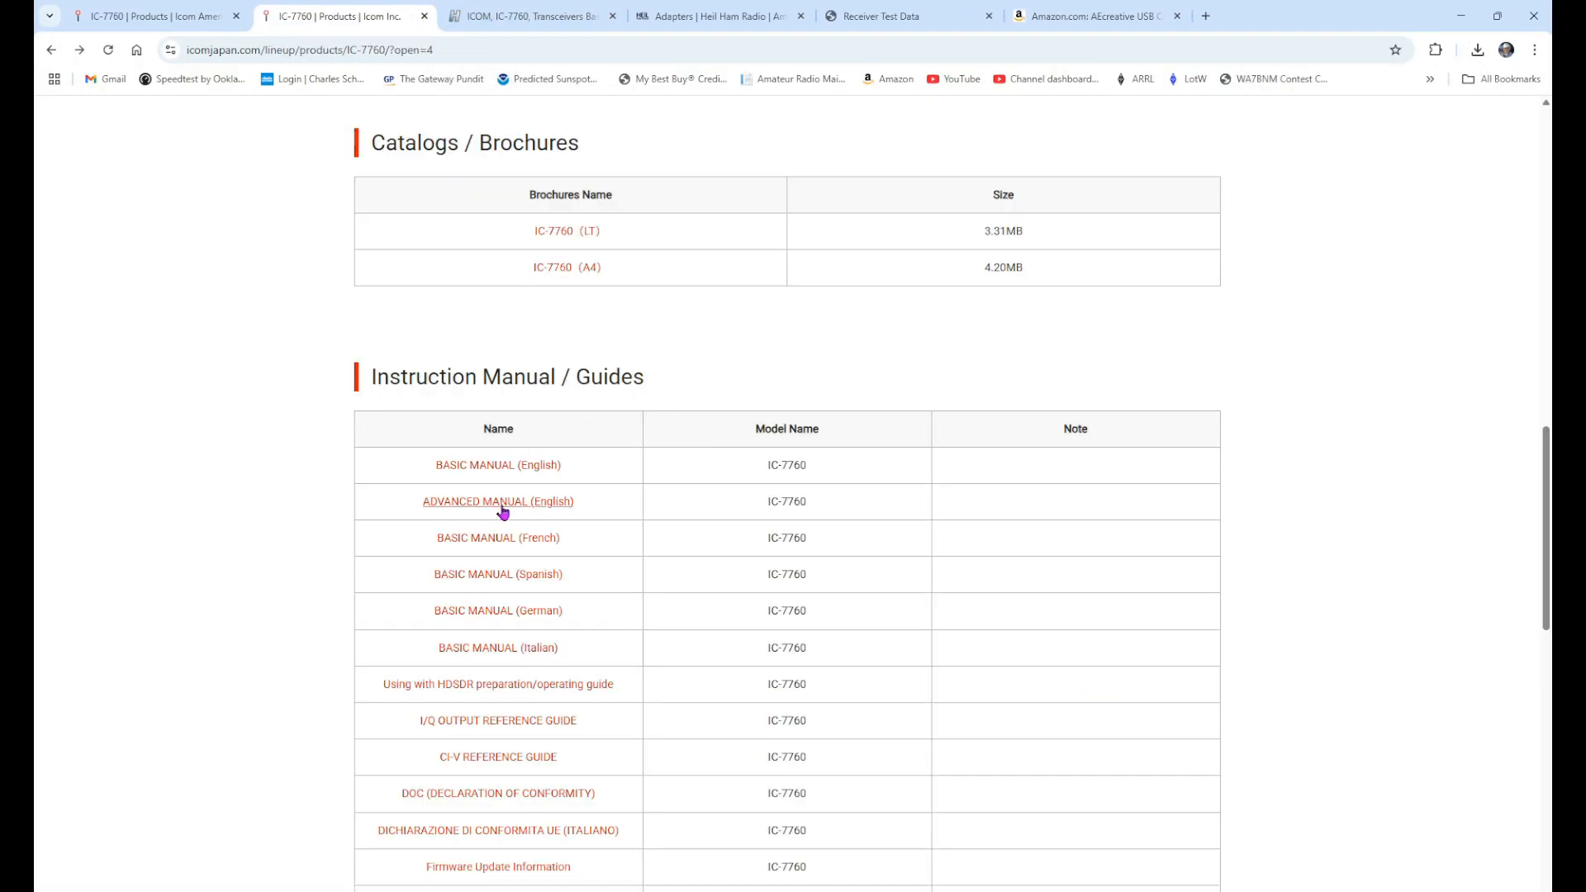
# Save the English Advanced Manual PDF into Downloads and close its viewer tab.
pyautogui.click(497, 501)
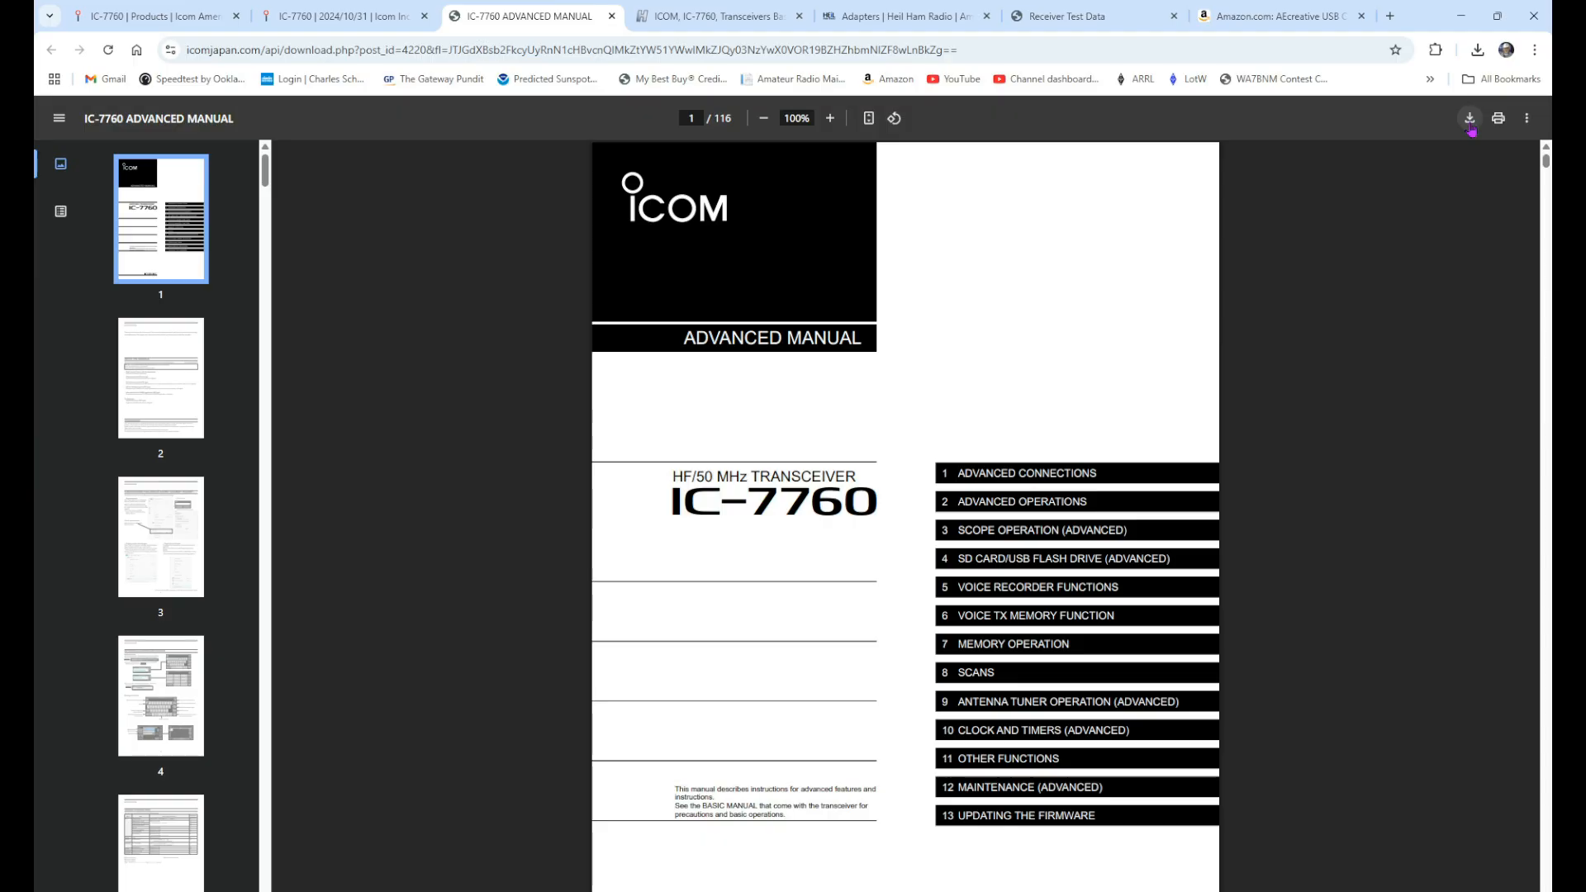
pyautogui.click(1469, 118)
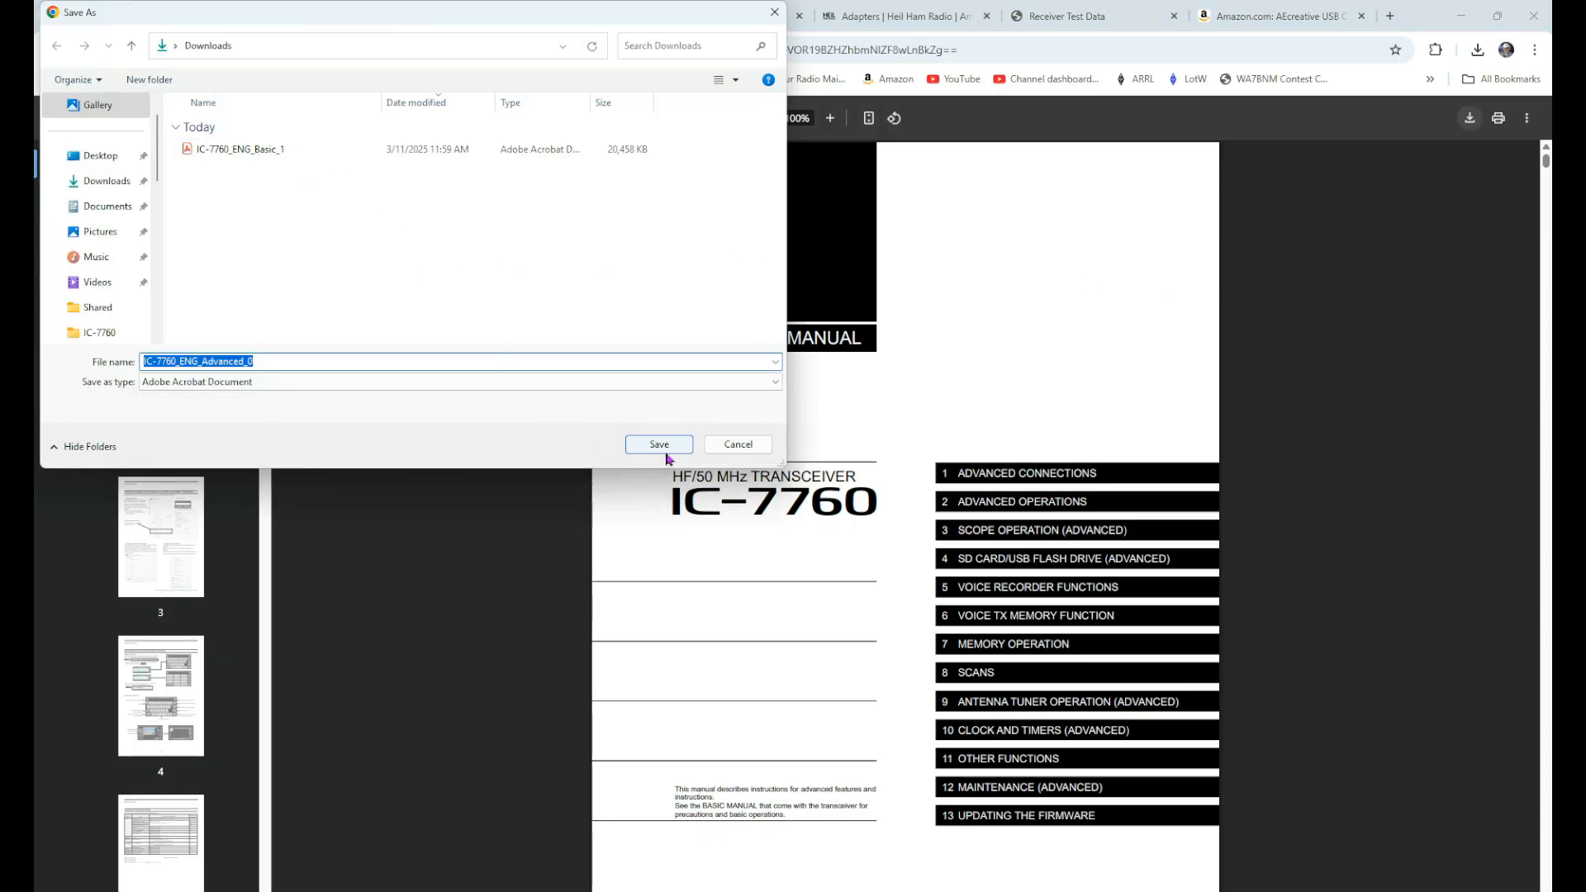
pyautogui.click(657, 444)
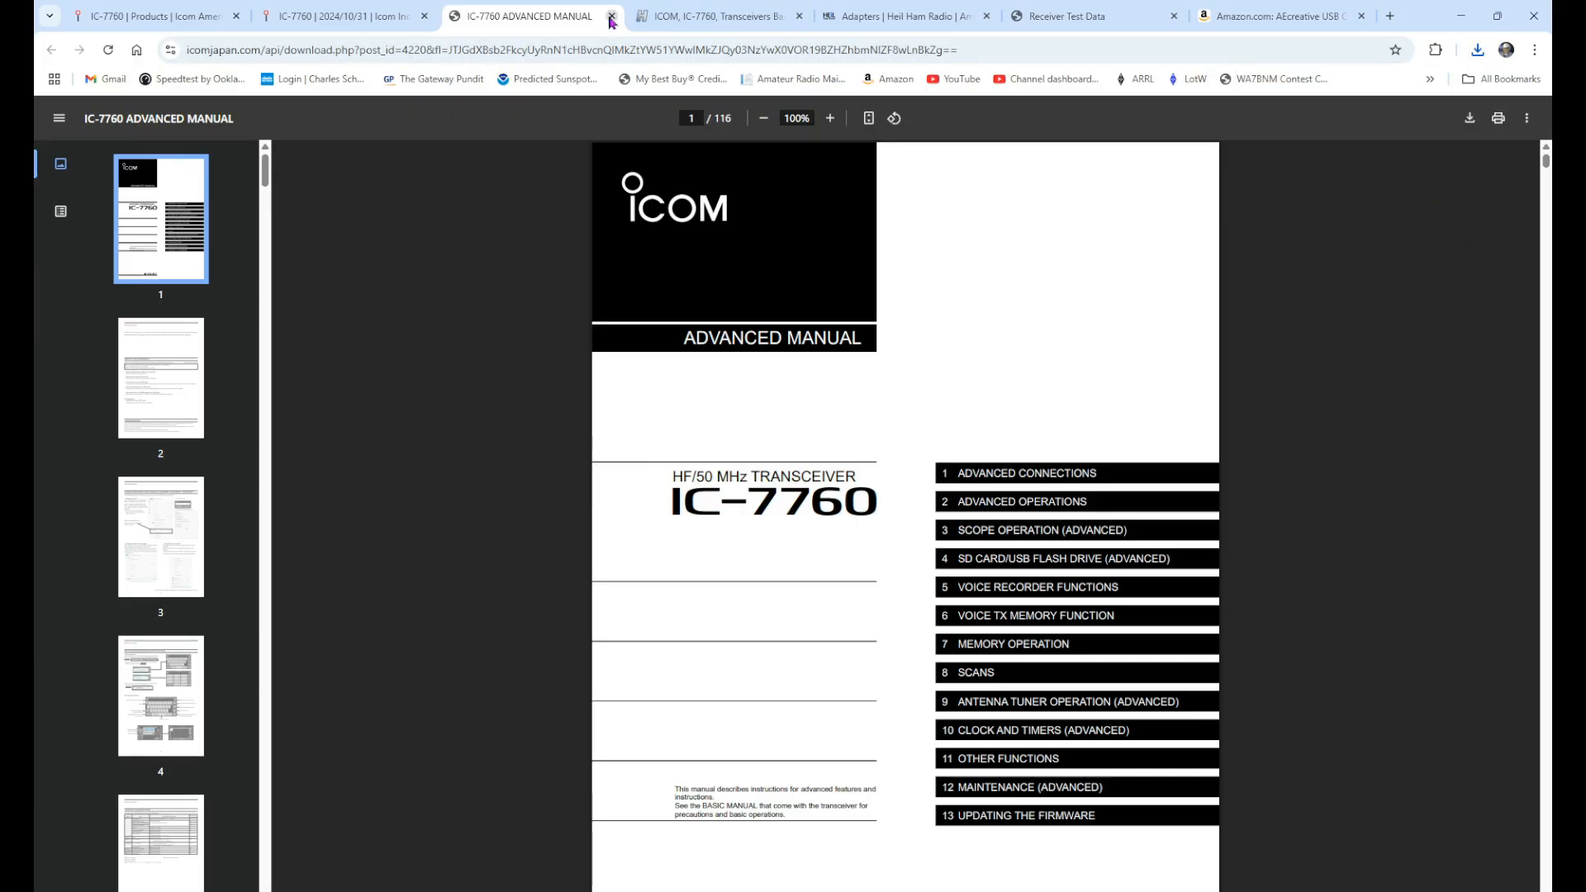
pyautogui.click(609, 16)
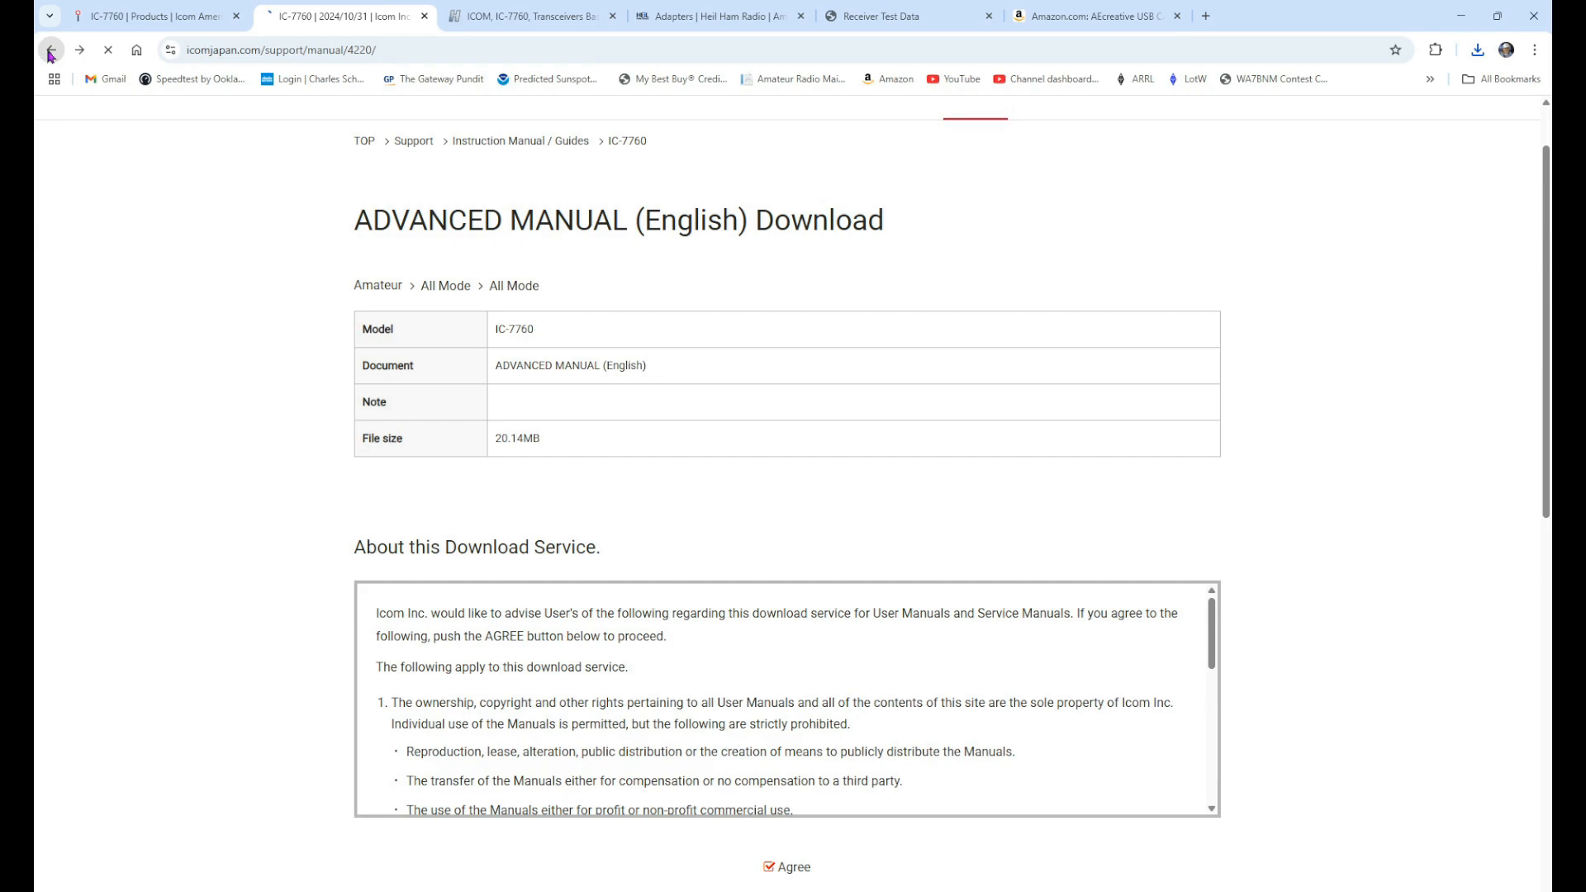
# Return to the Firmware / Software list, reach the USB Driver 1.60 page and agree to its terms.
pyautogui.click(51, 48)
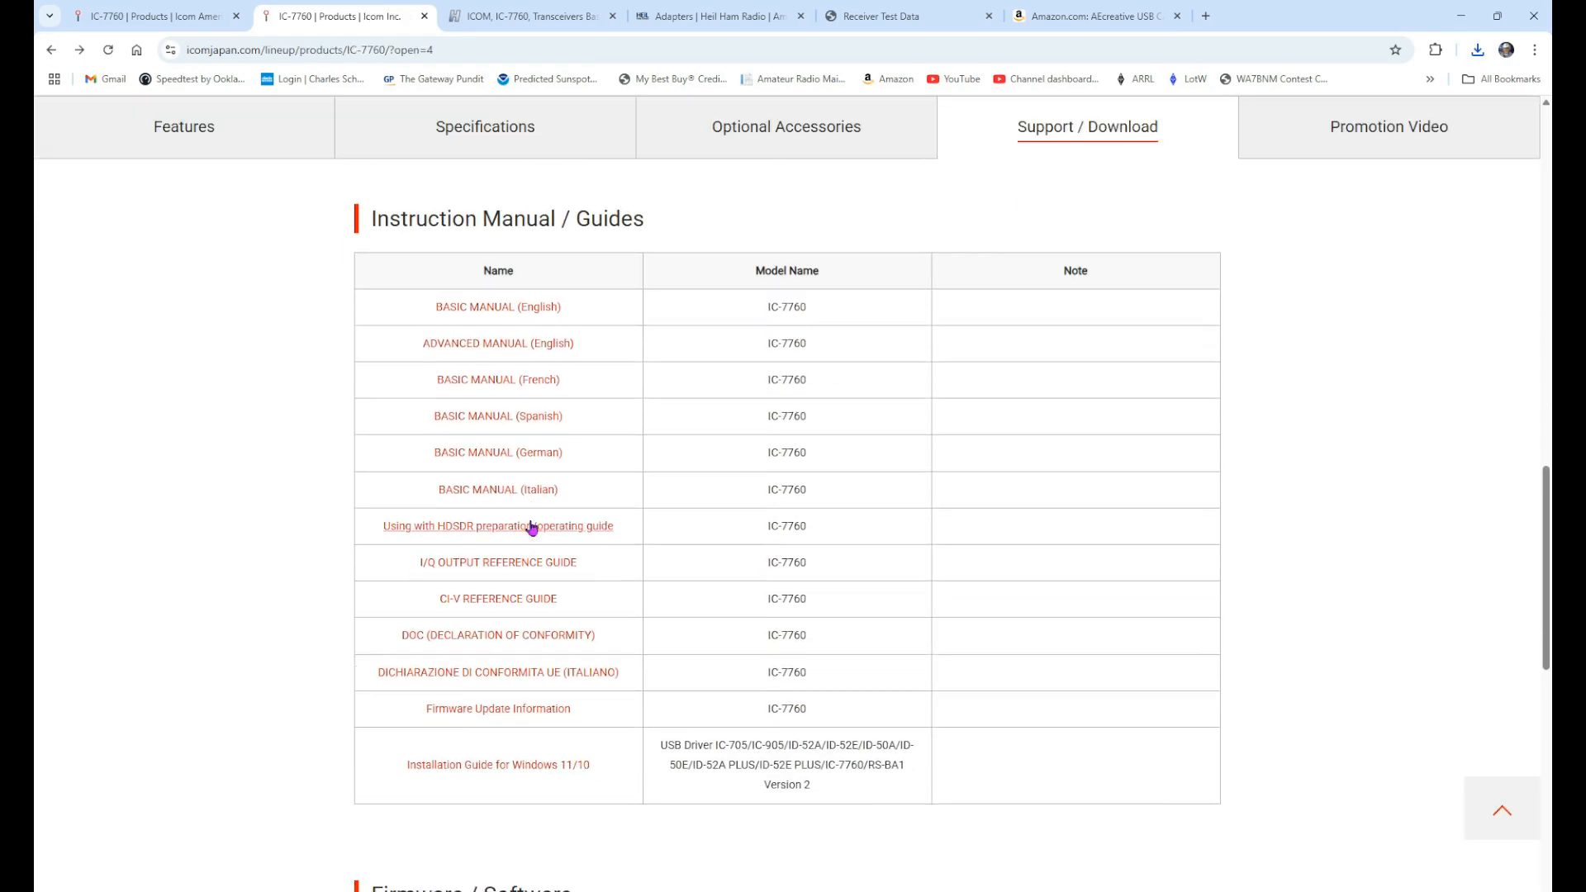
pyautogui.scroll(-3)
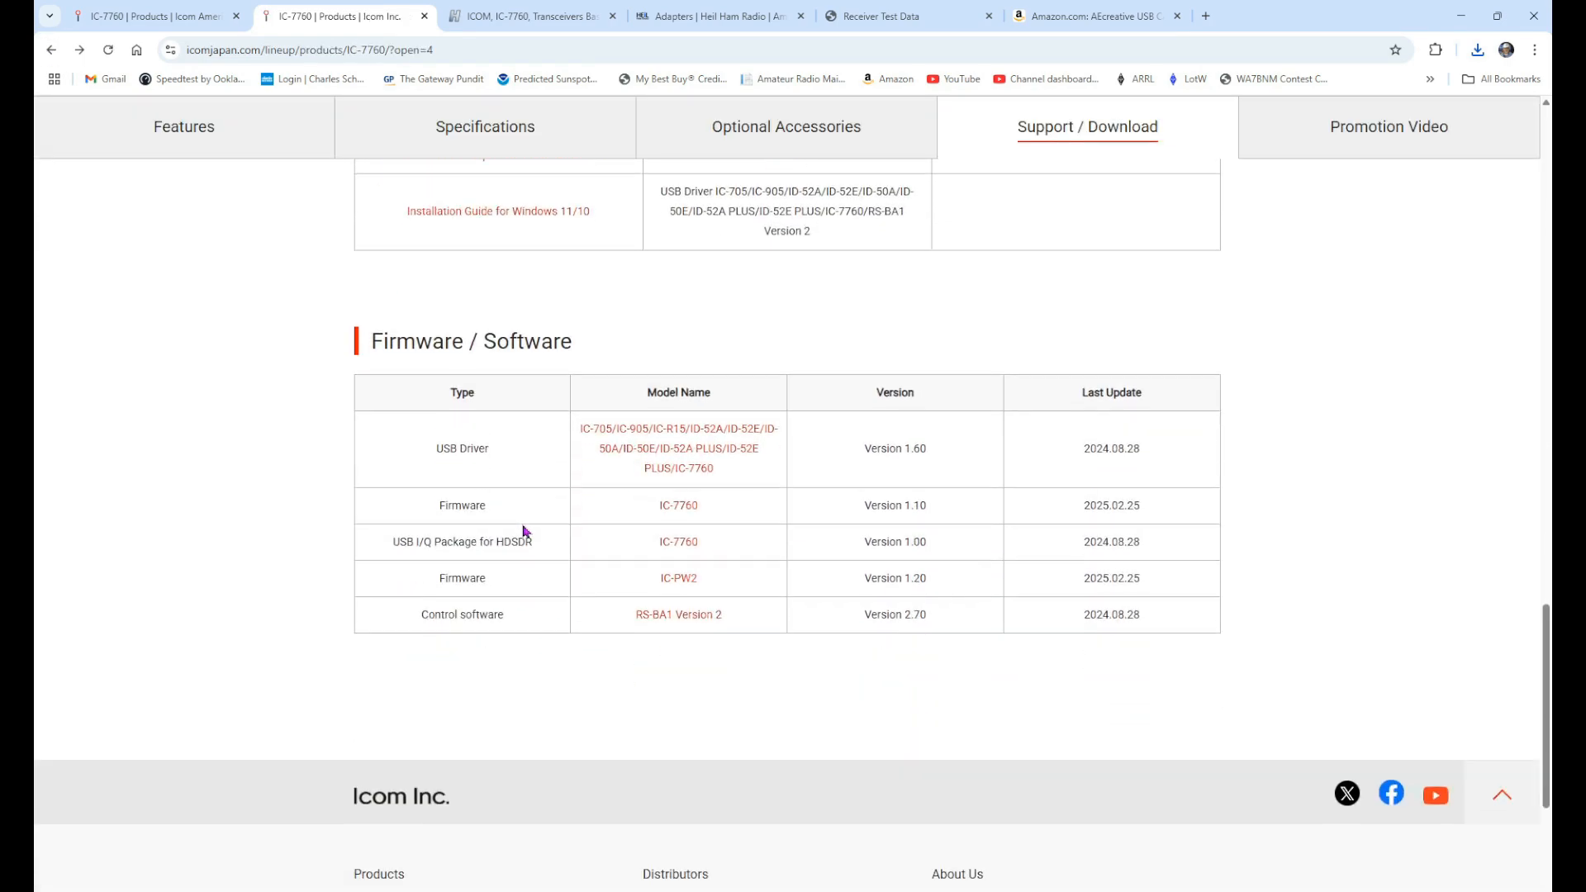
pyautogui.moveTo(466, 462)
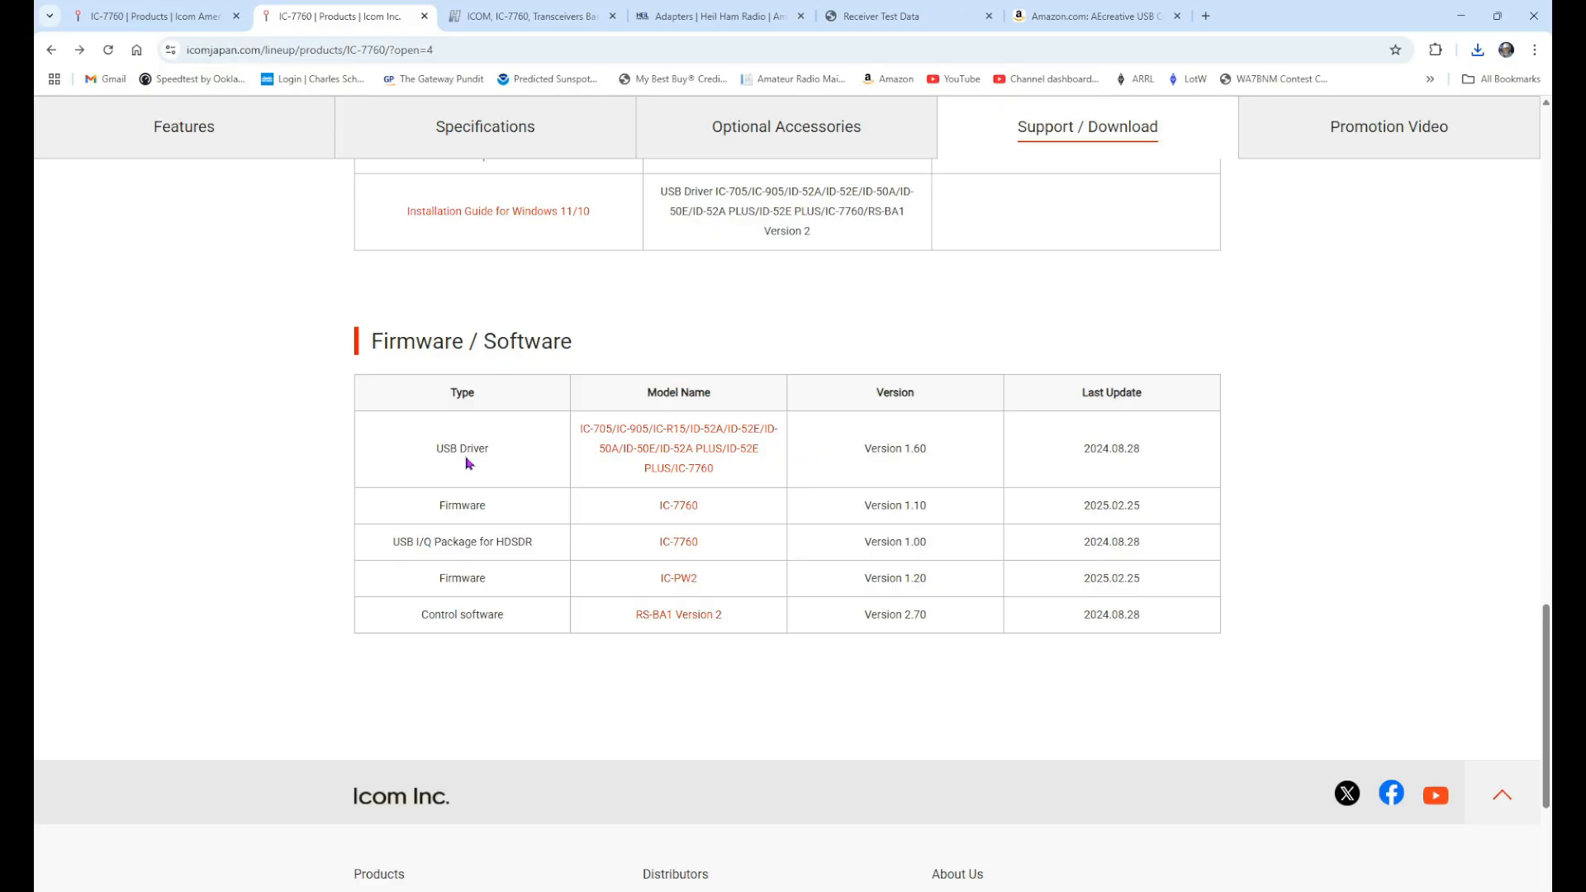
pyautogui.click(677, 448)
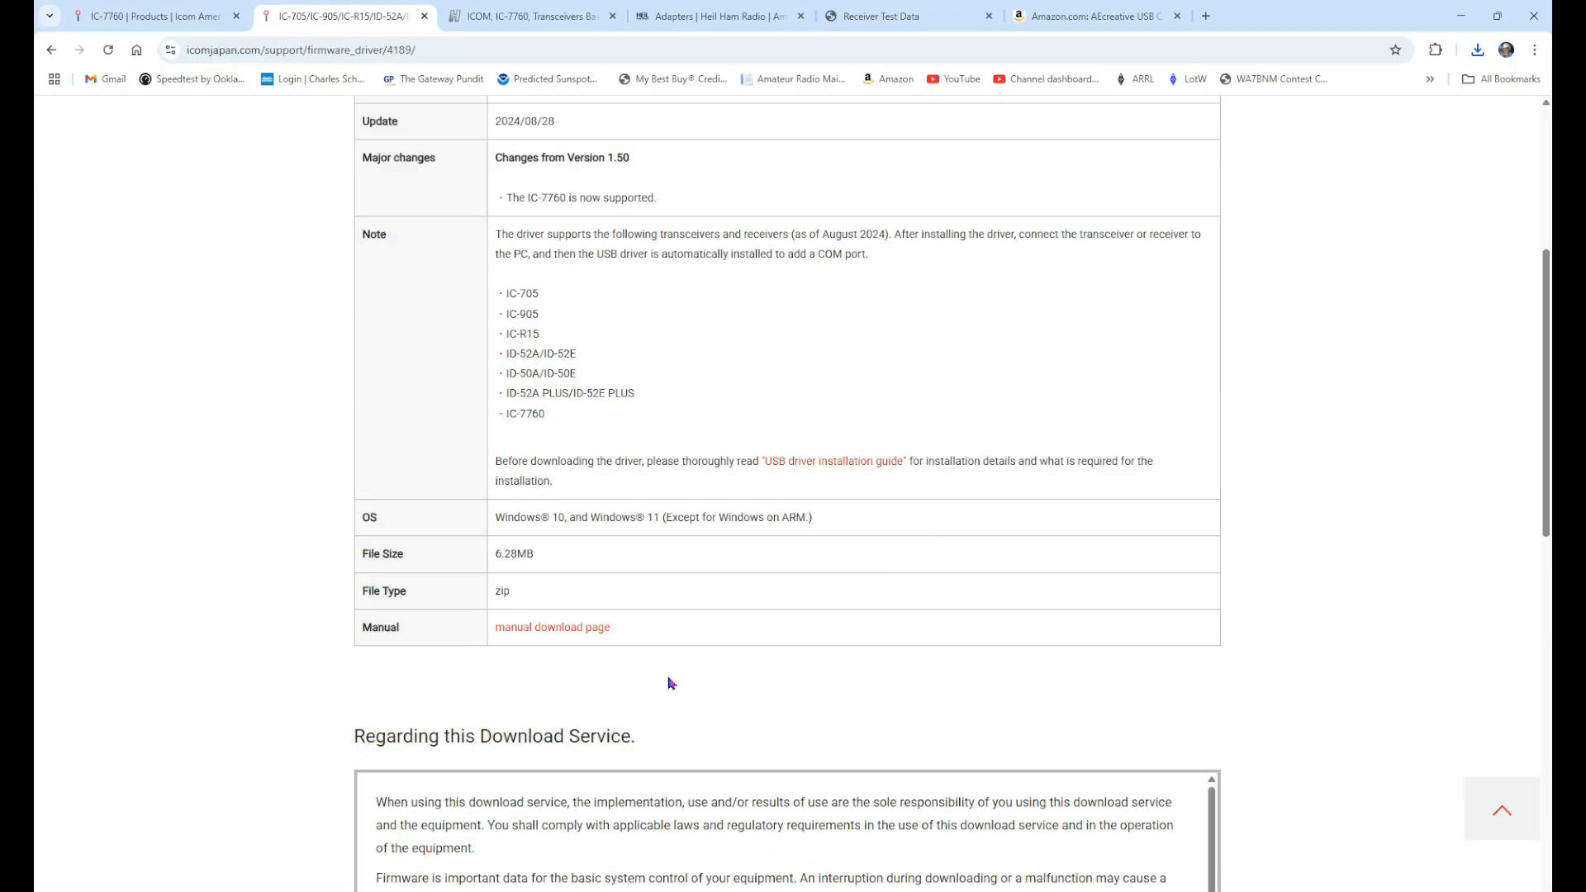
pyautogui.scroll(-3)
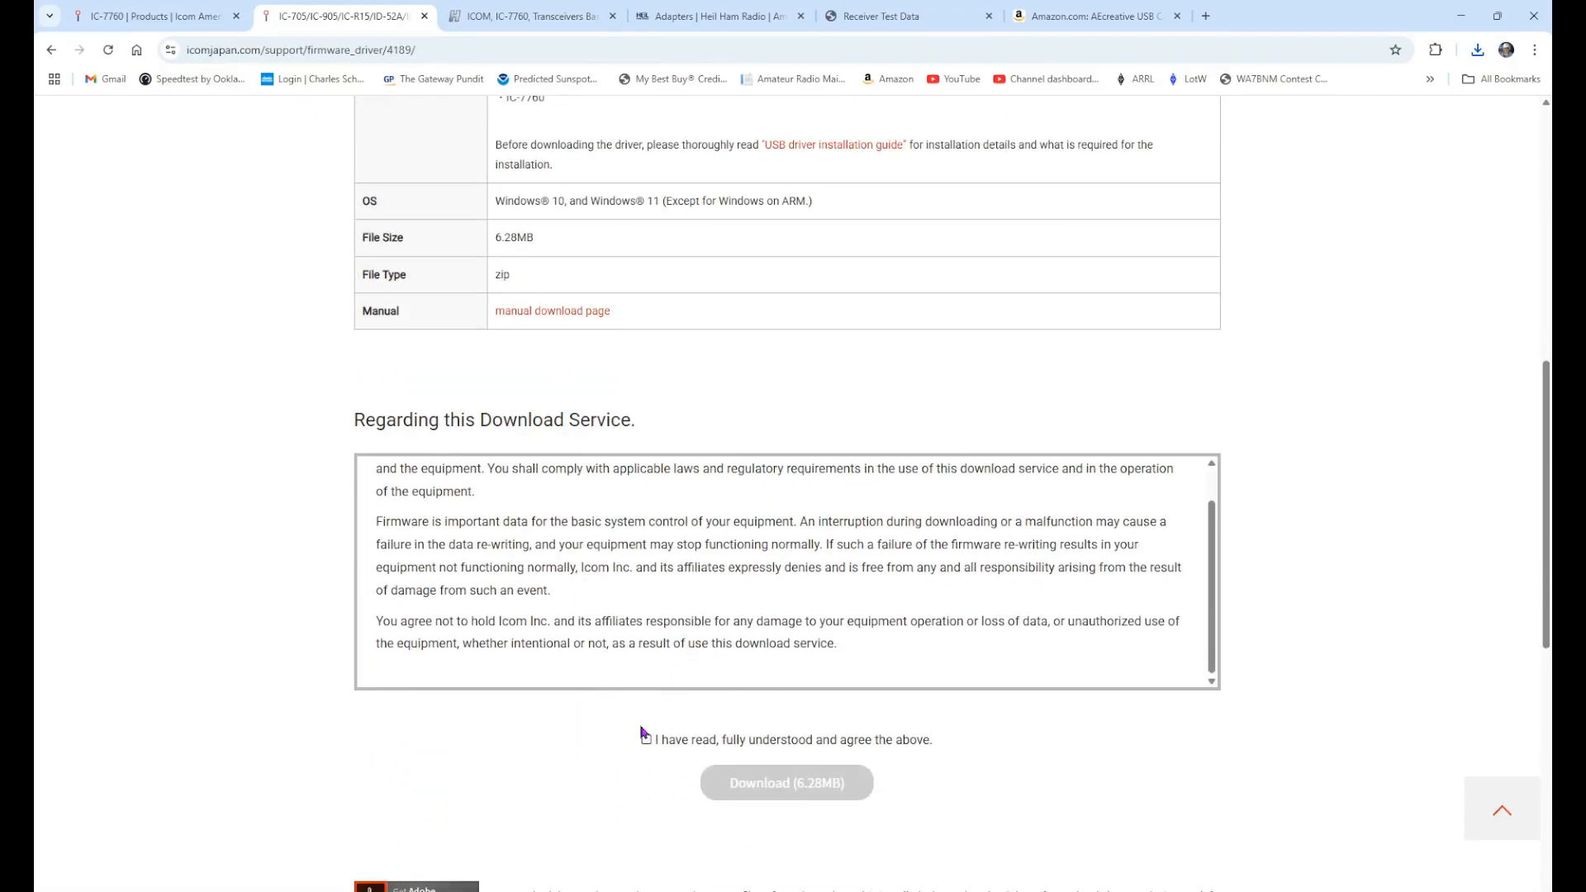
pyautogui.click(646, 739)
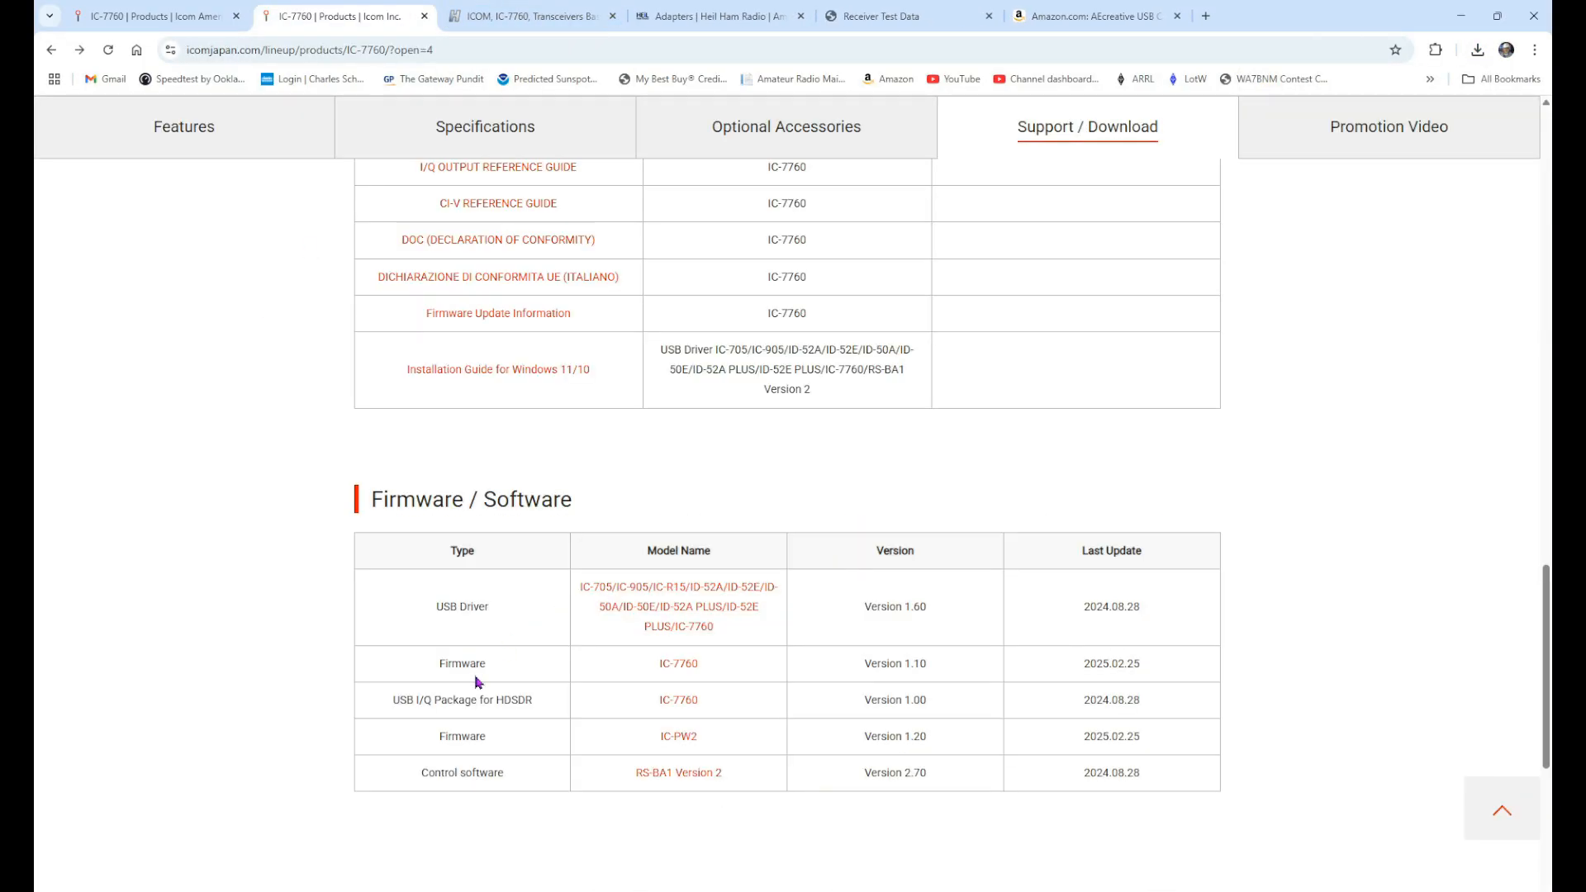
pyautogui.moveTo(727, 674)
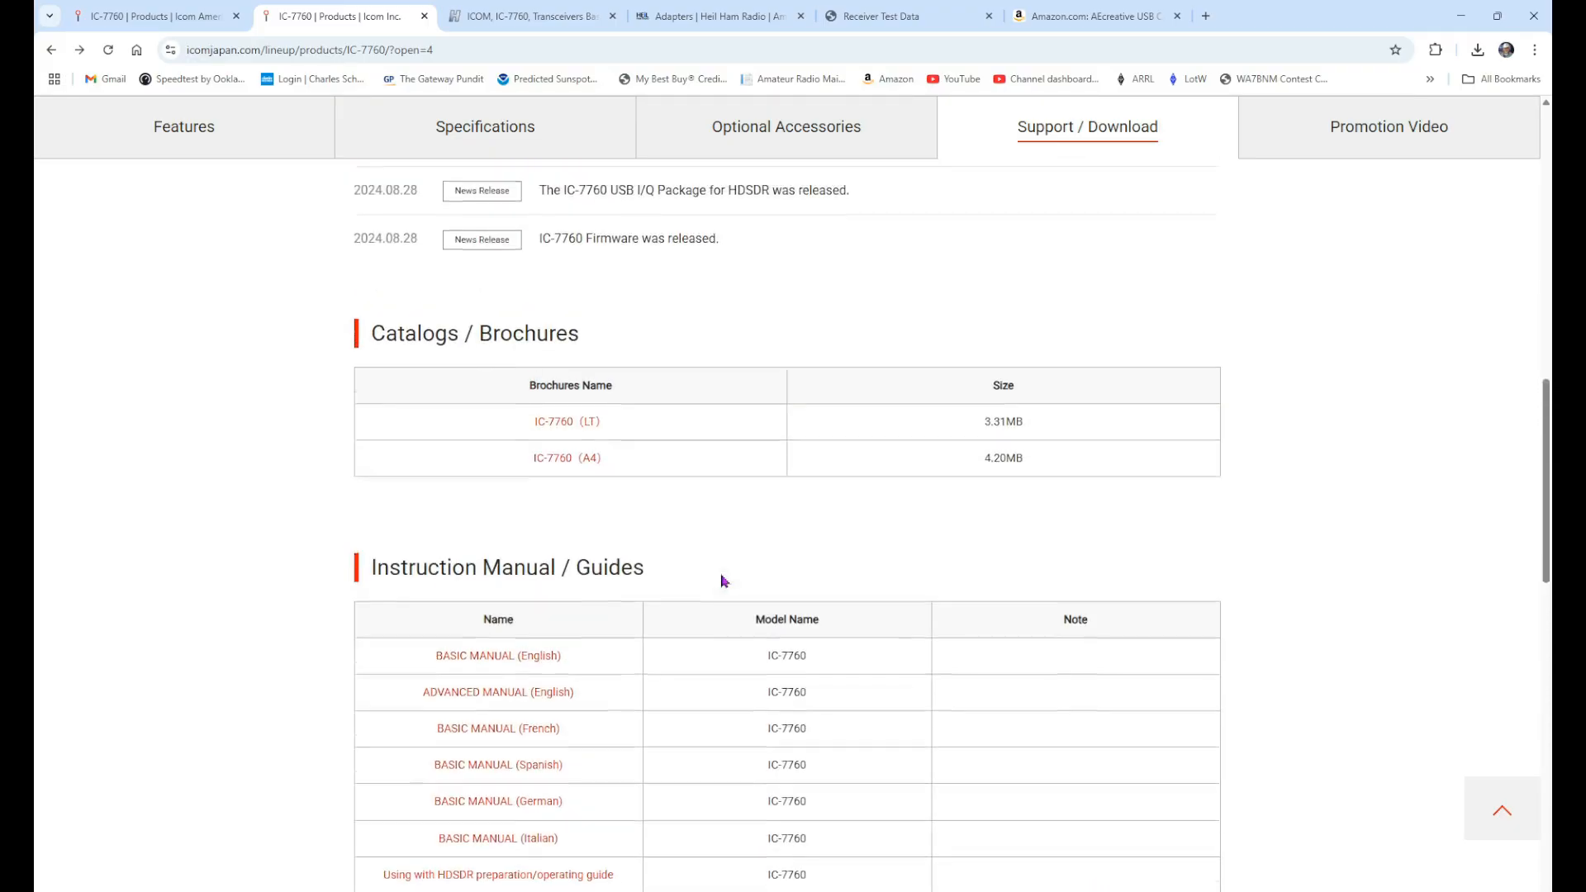
# Scroll the IC-7760 support page back down to the Firmware / Software table.
pyautogui.scroll(3)
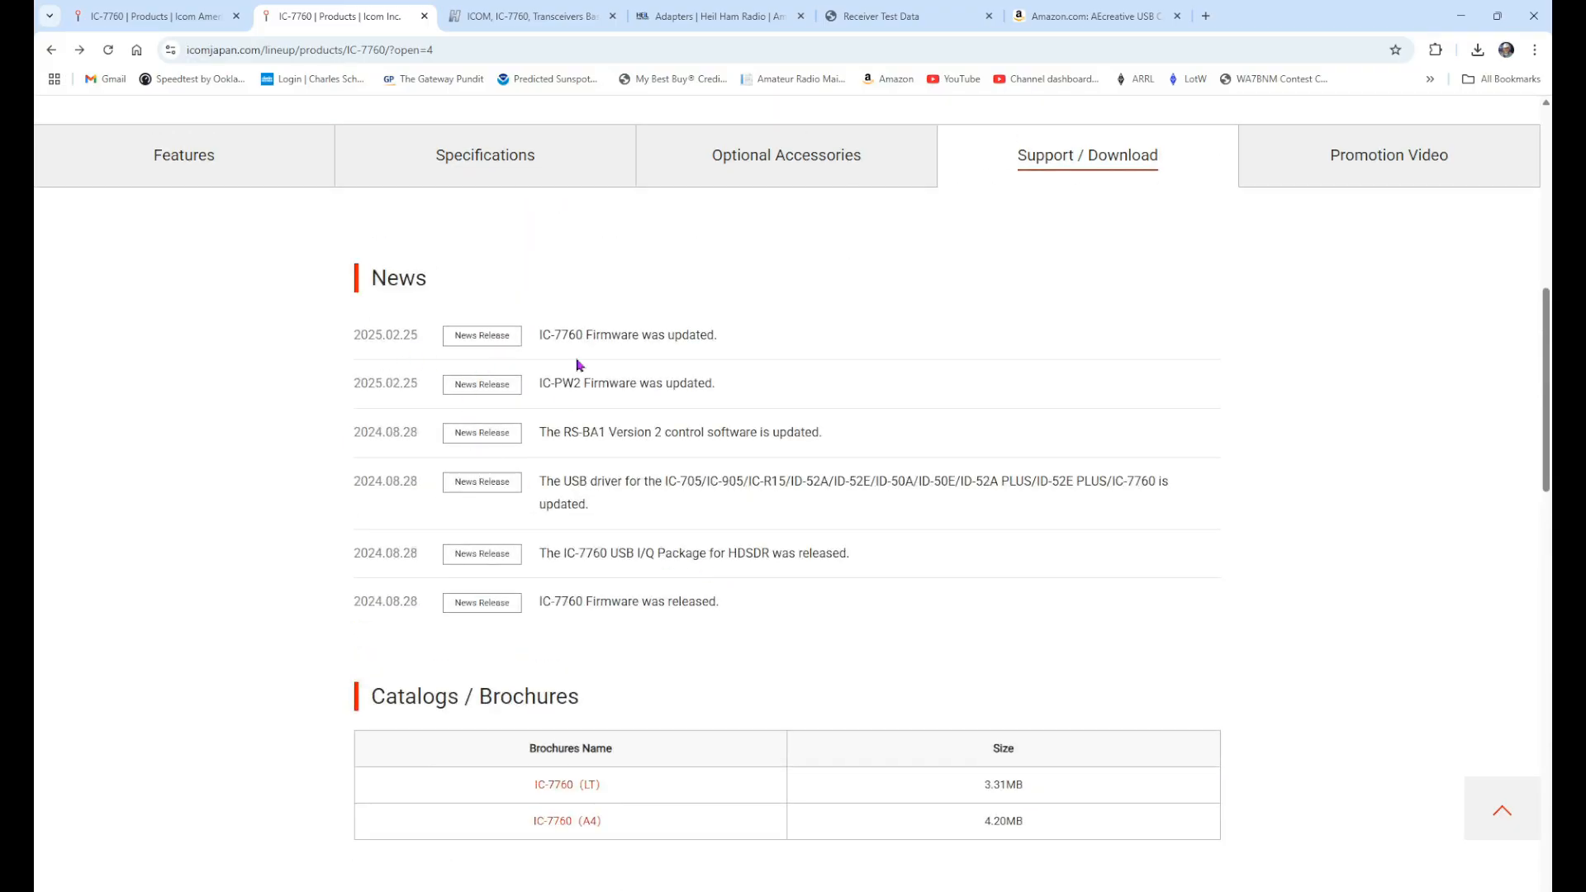
pyautogui.moveTo(395, 352)
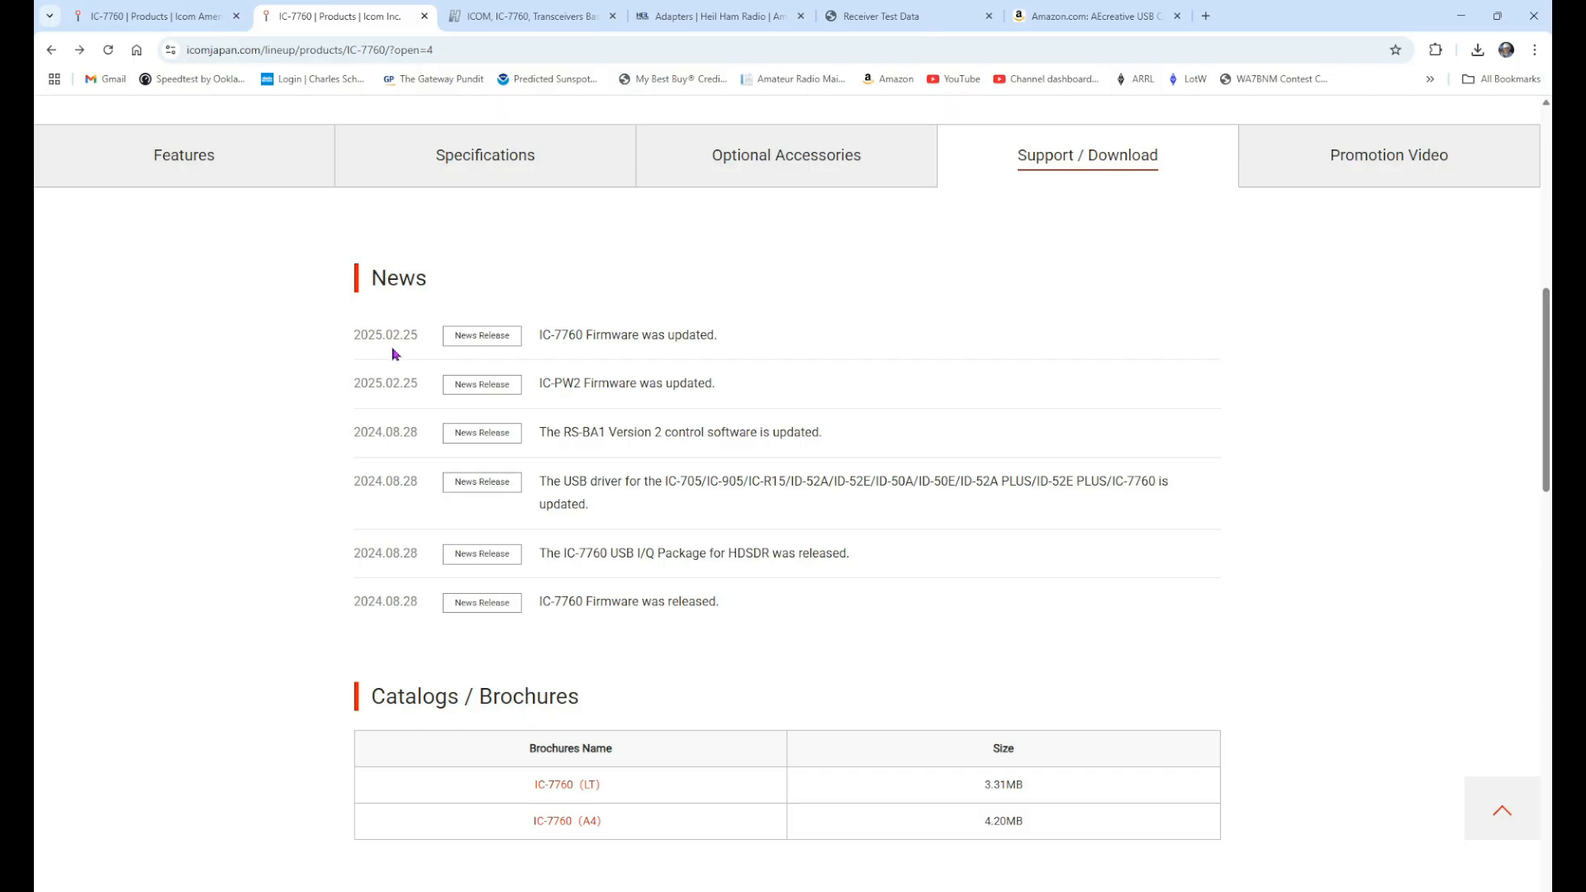
pyautogui.moveTo(778, 641)
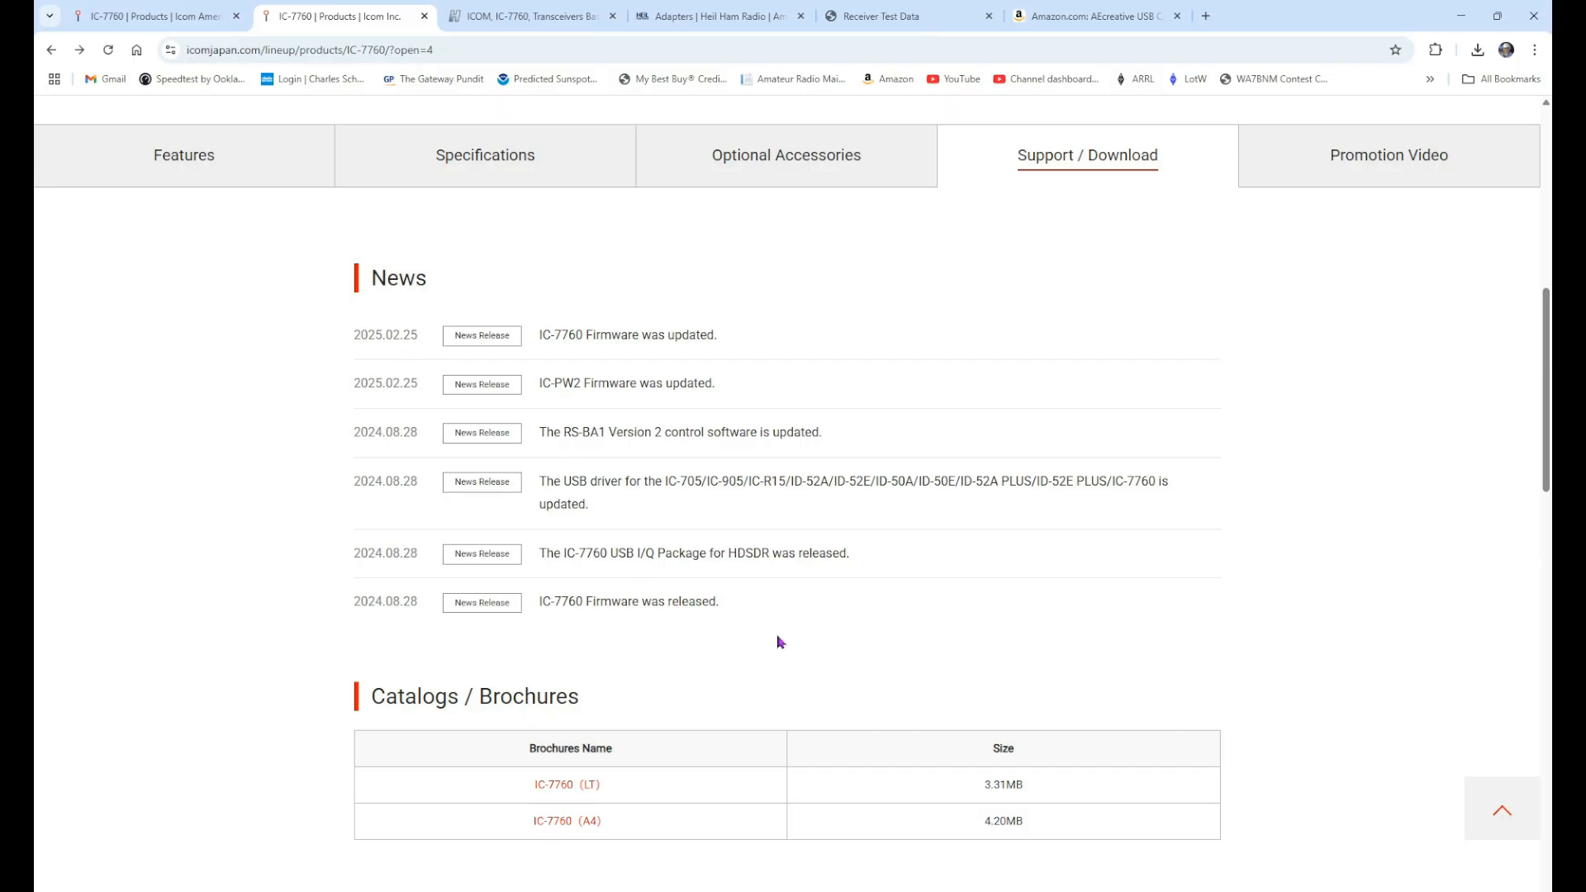
pyautogui.scroll(-3)
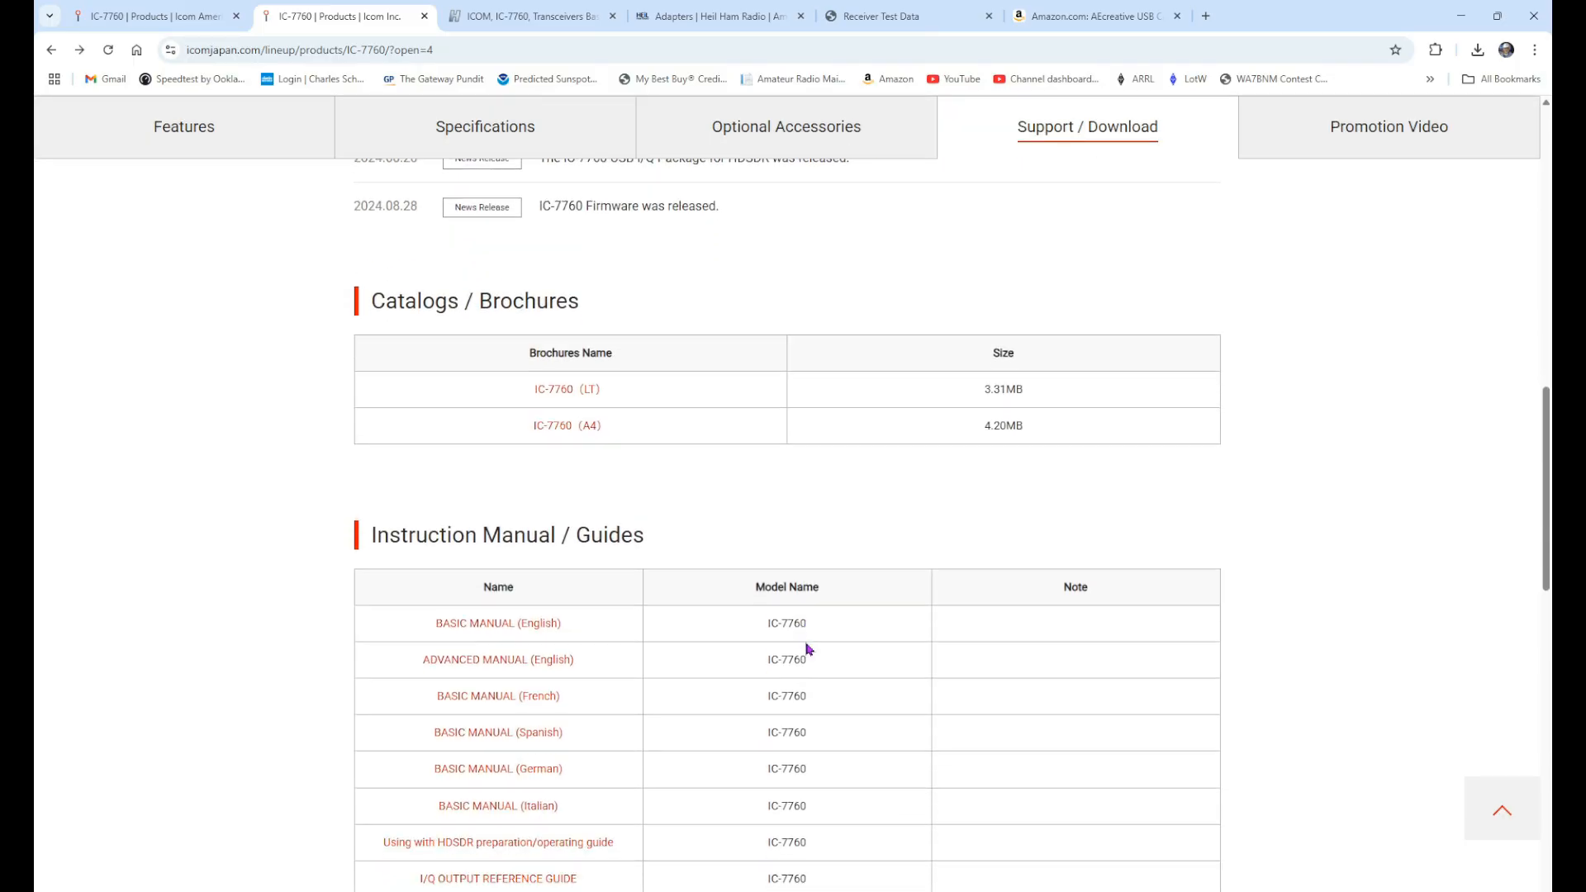
pyautogui.scroll(-3)
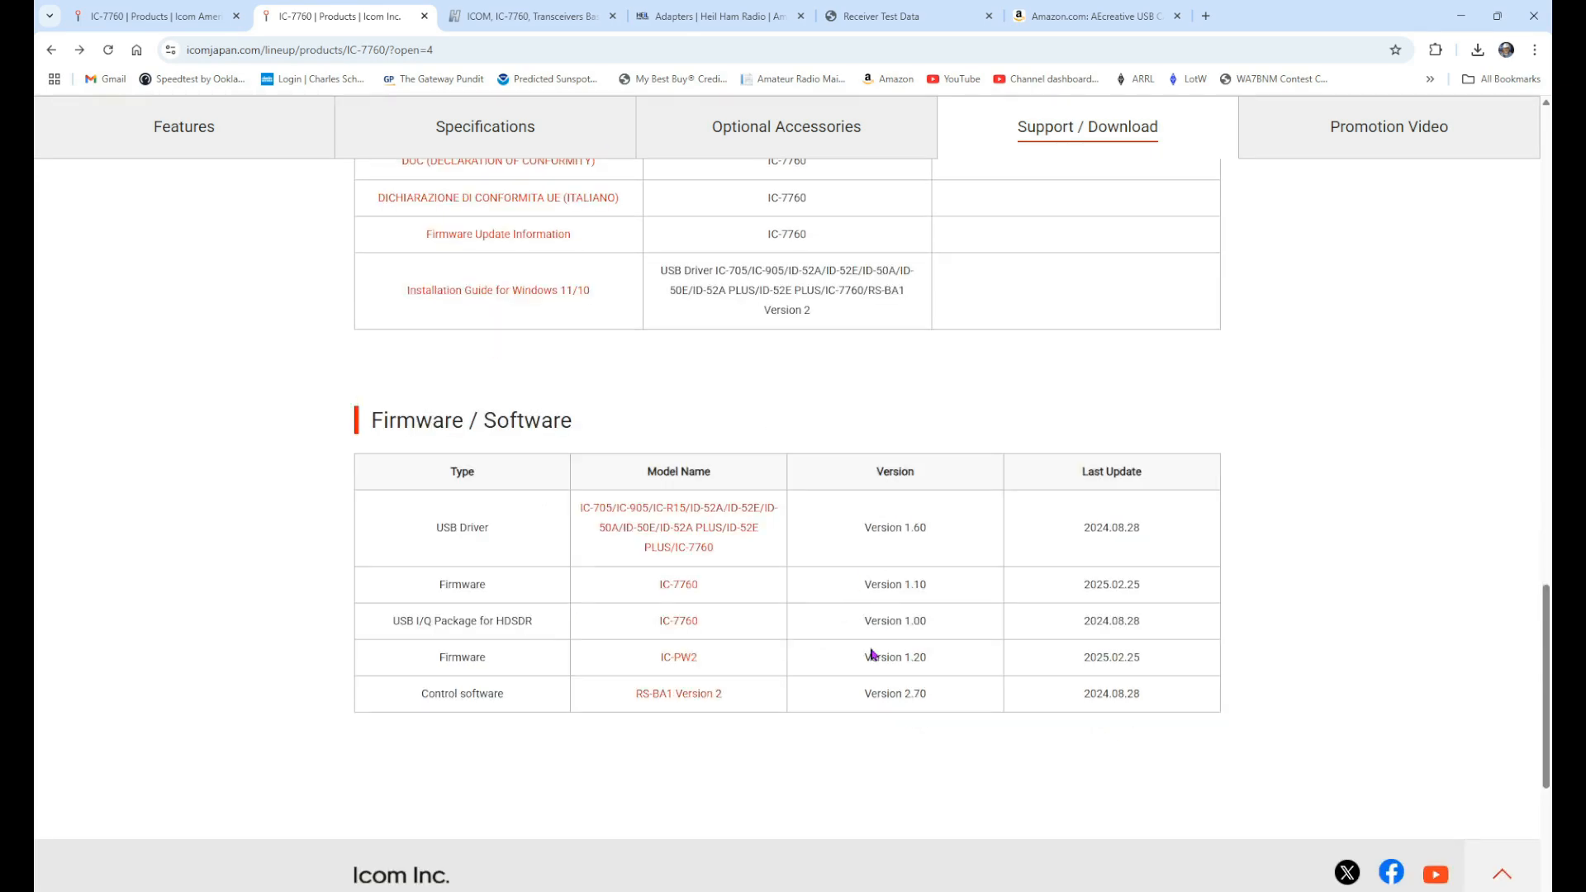
pyautogui.moveTo(907, 606)
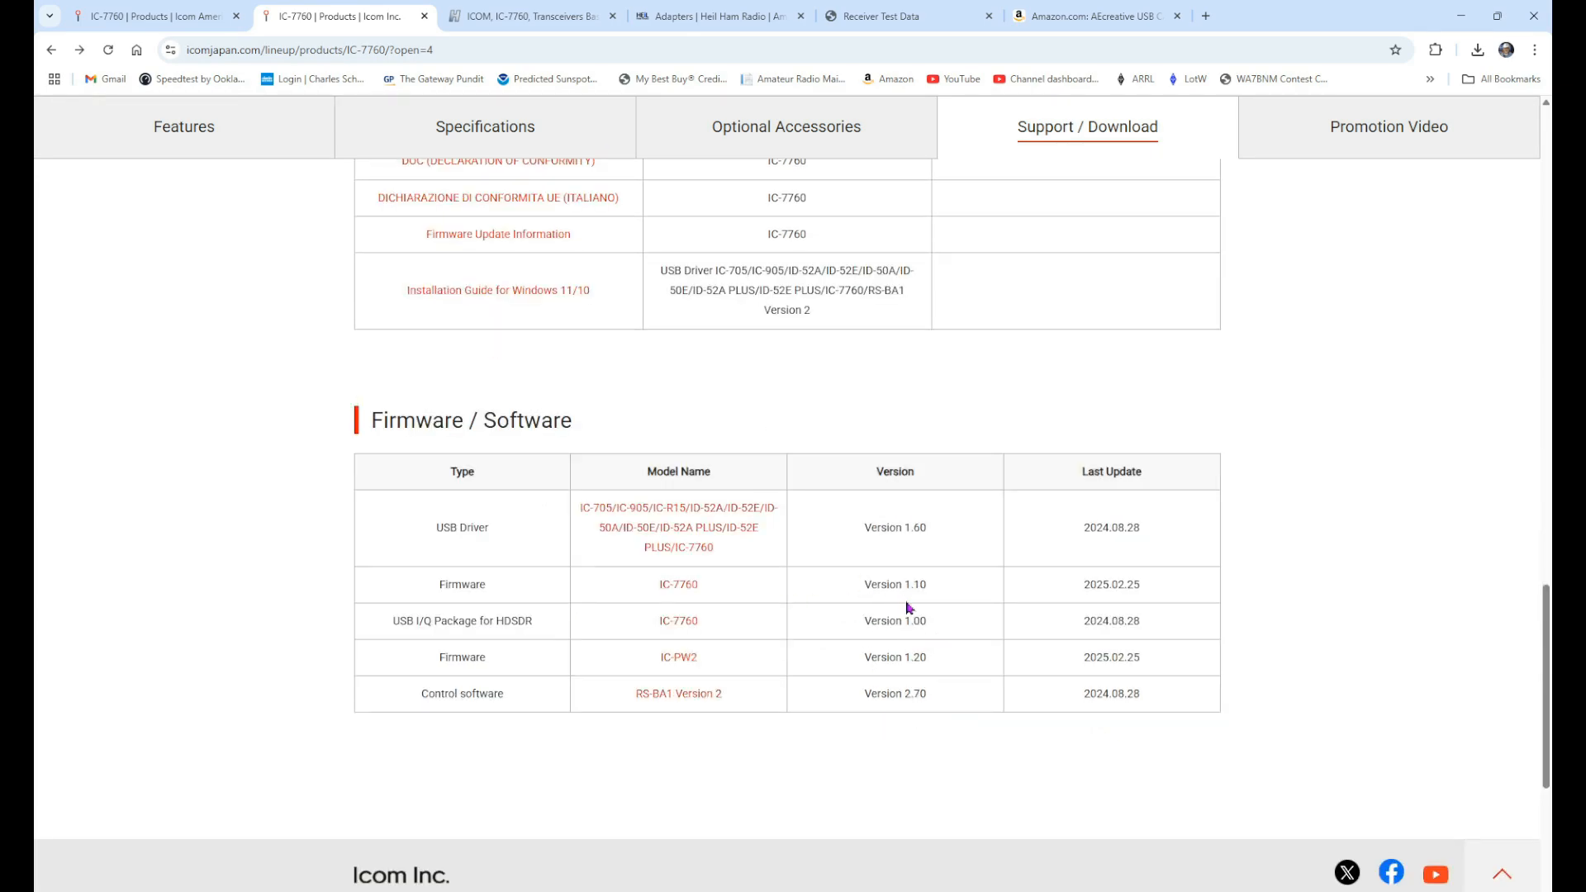
pyautogui.moveTo(1100, 606)
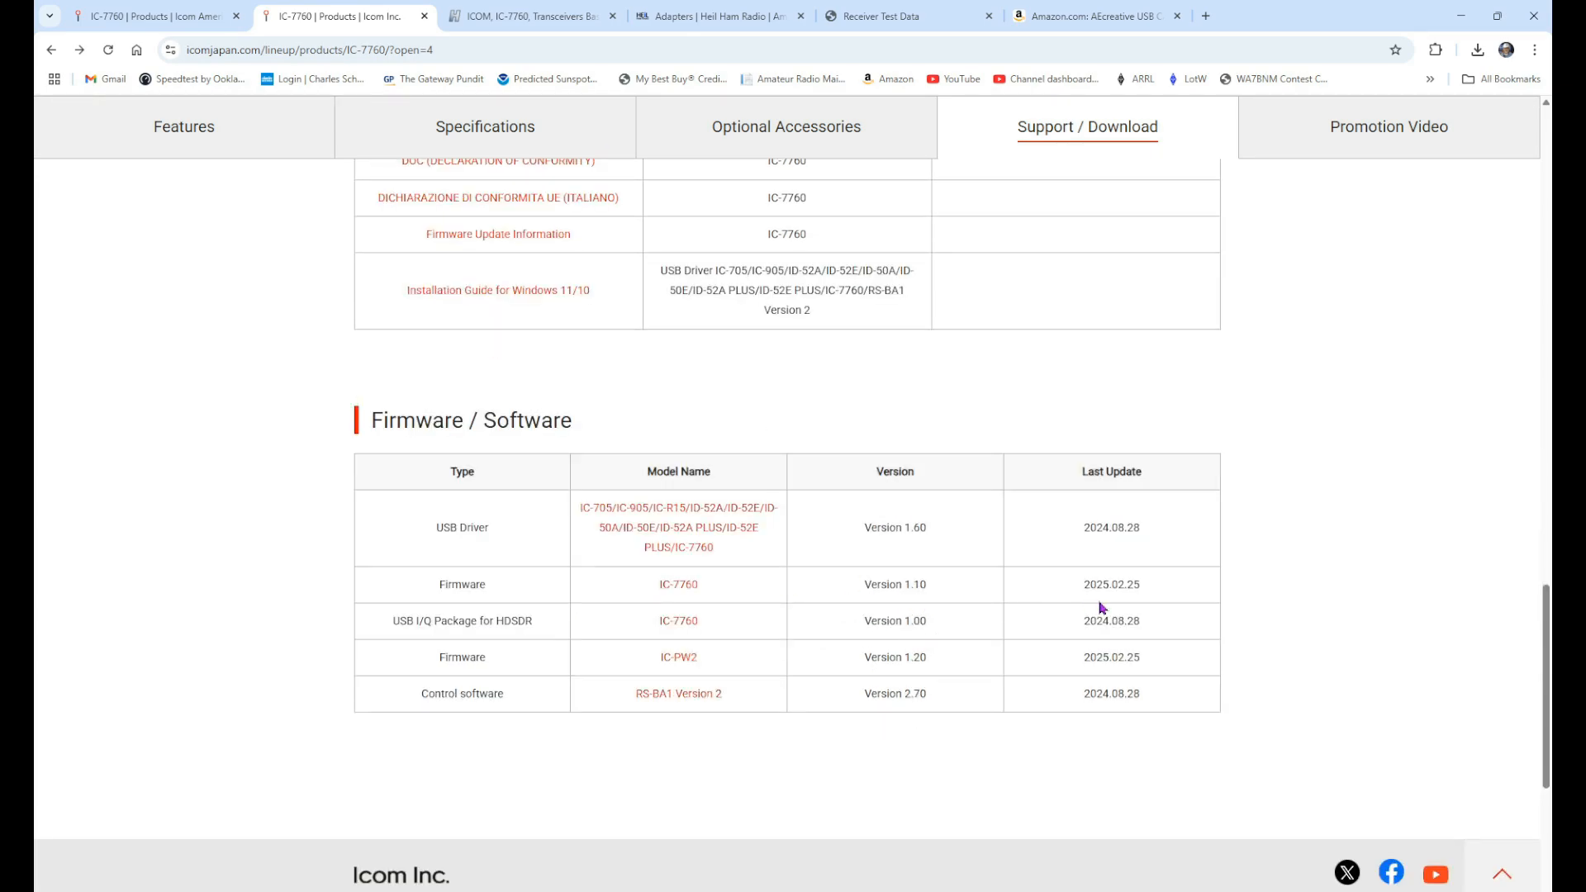
pyautogui.moveTo(1146, 634)
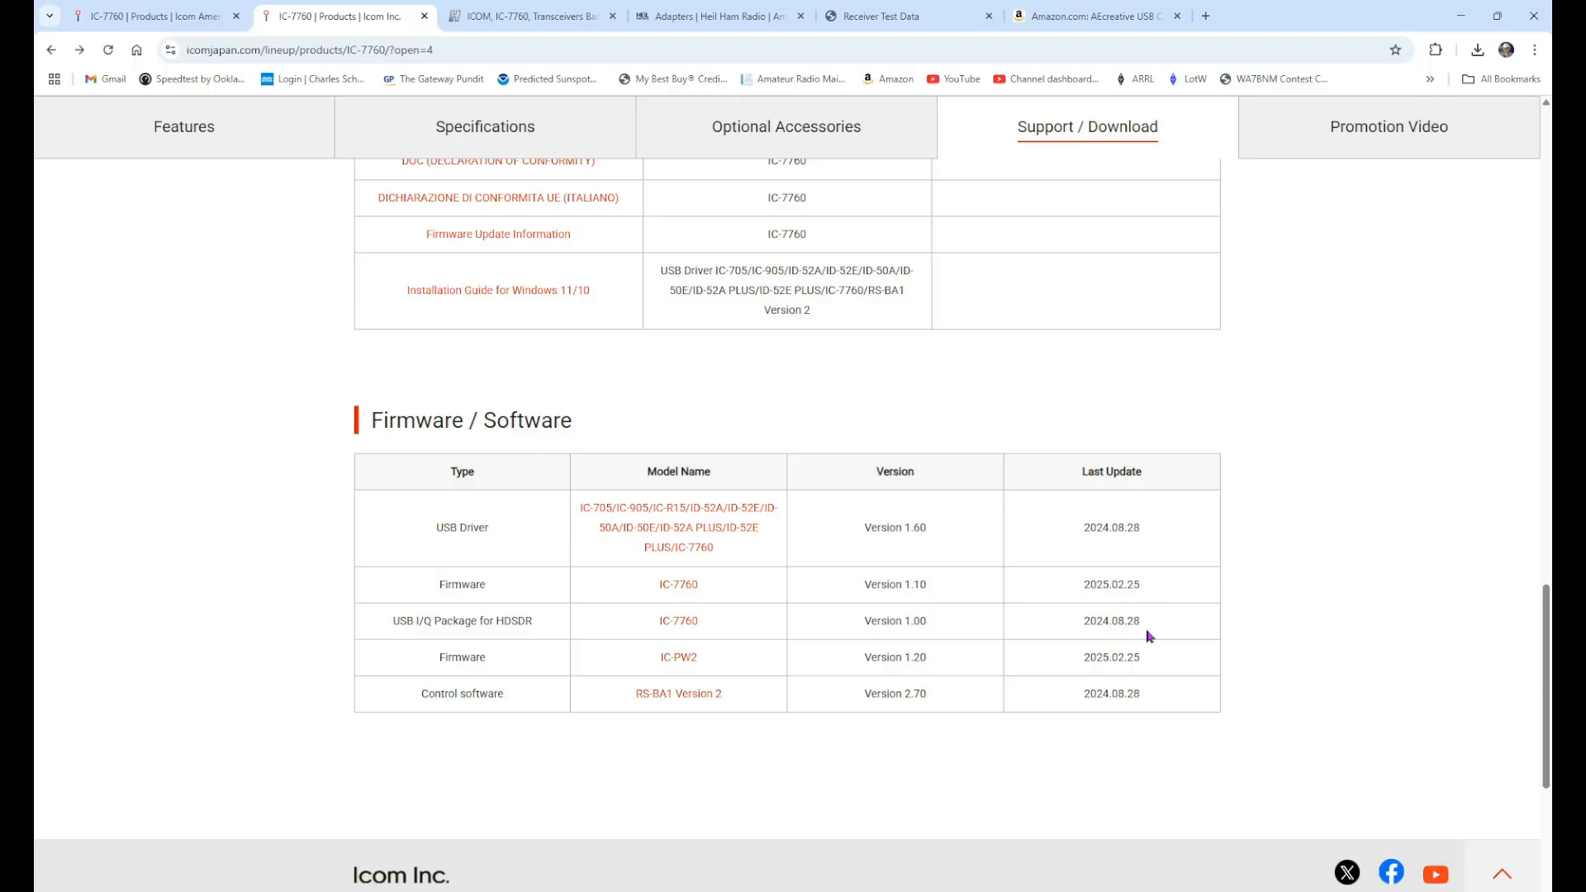
pyautogui.moveTo(1335, 667)
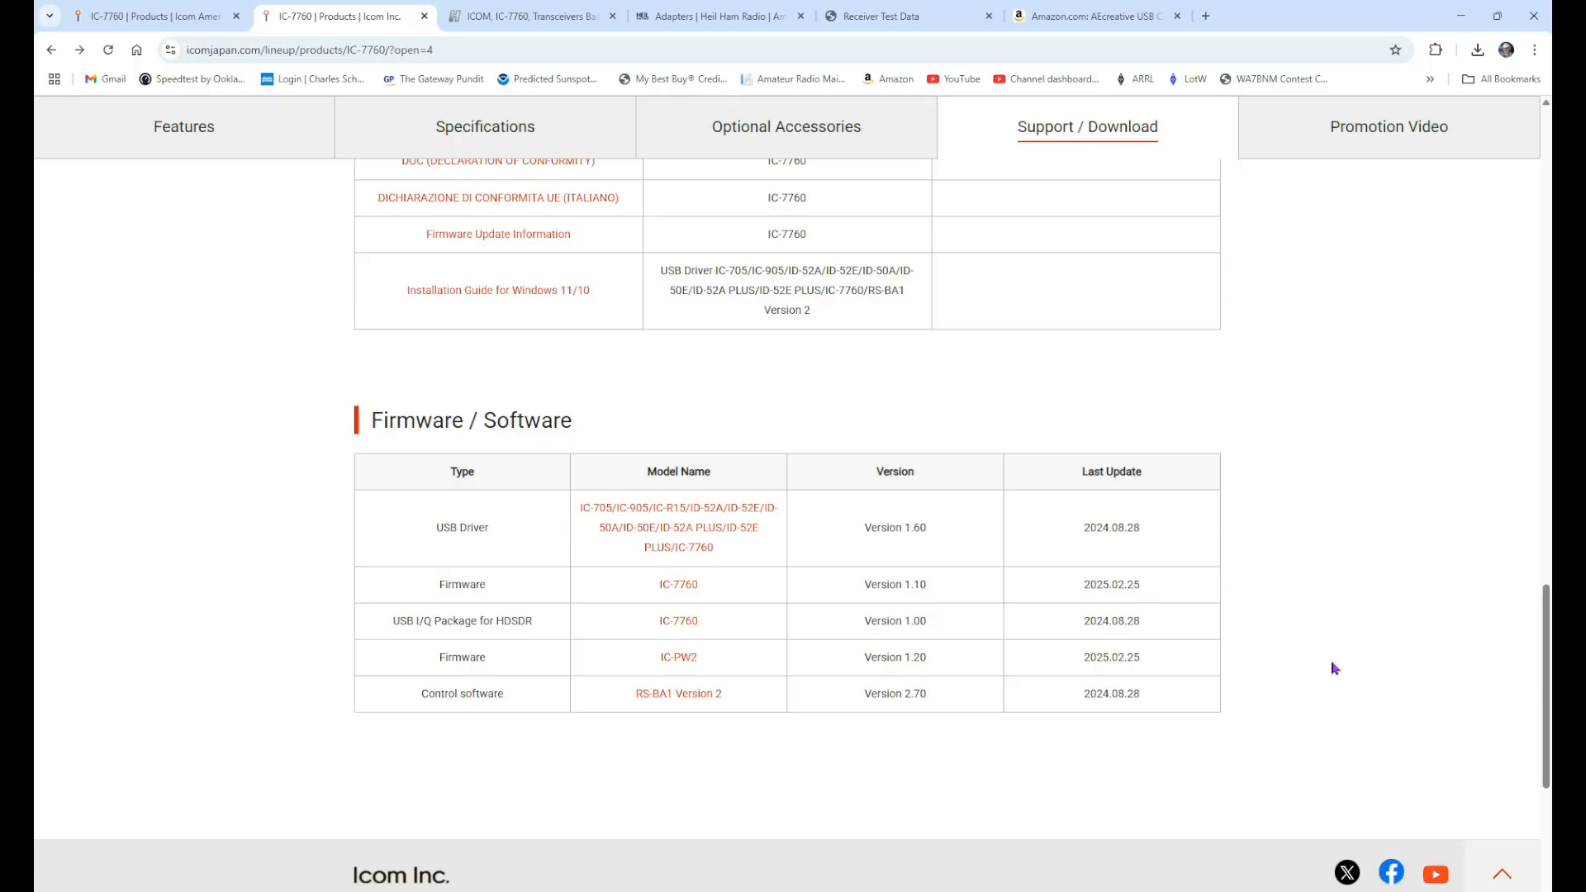
pyautogui.moveTo(931, 598)
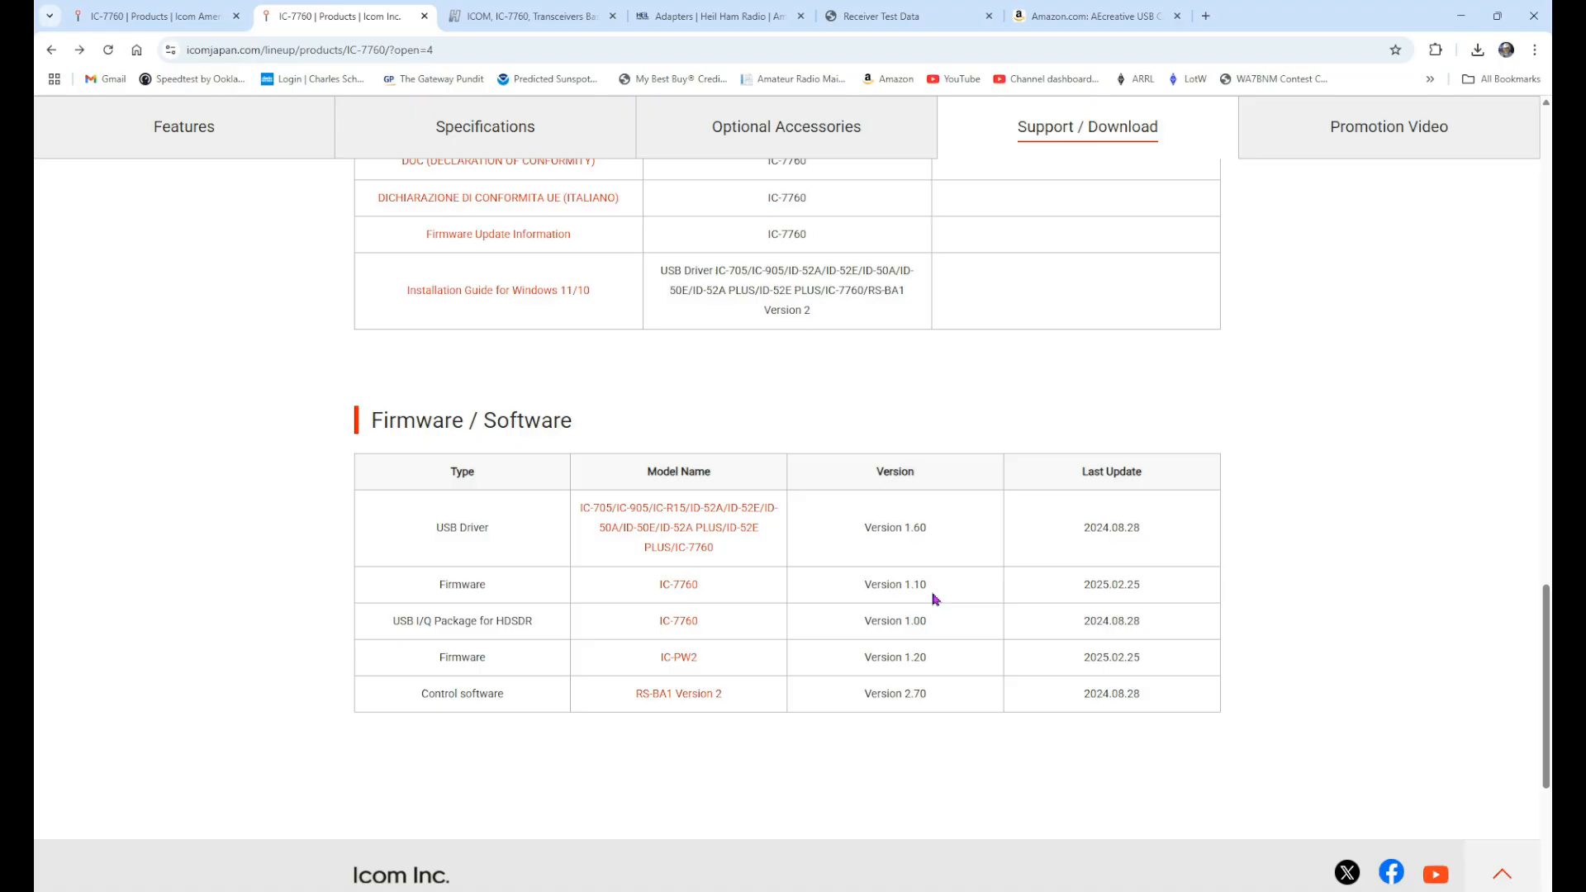
pyautogui.moveTo(889, 606)
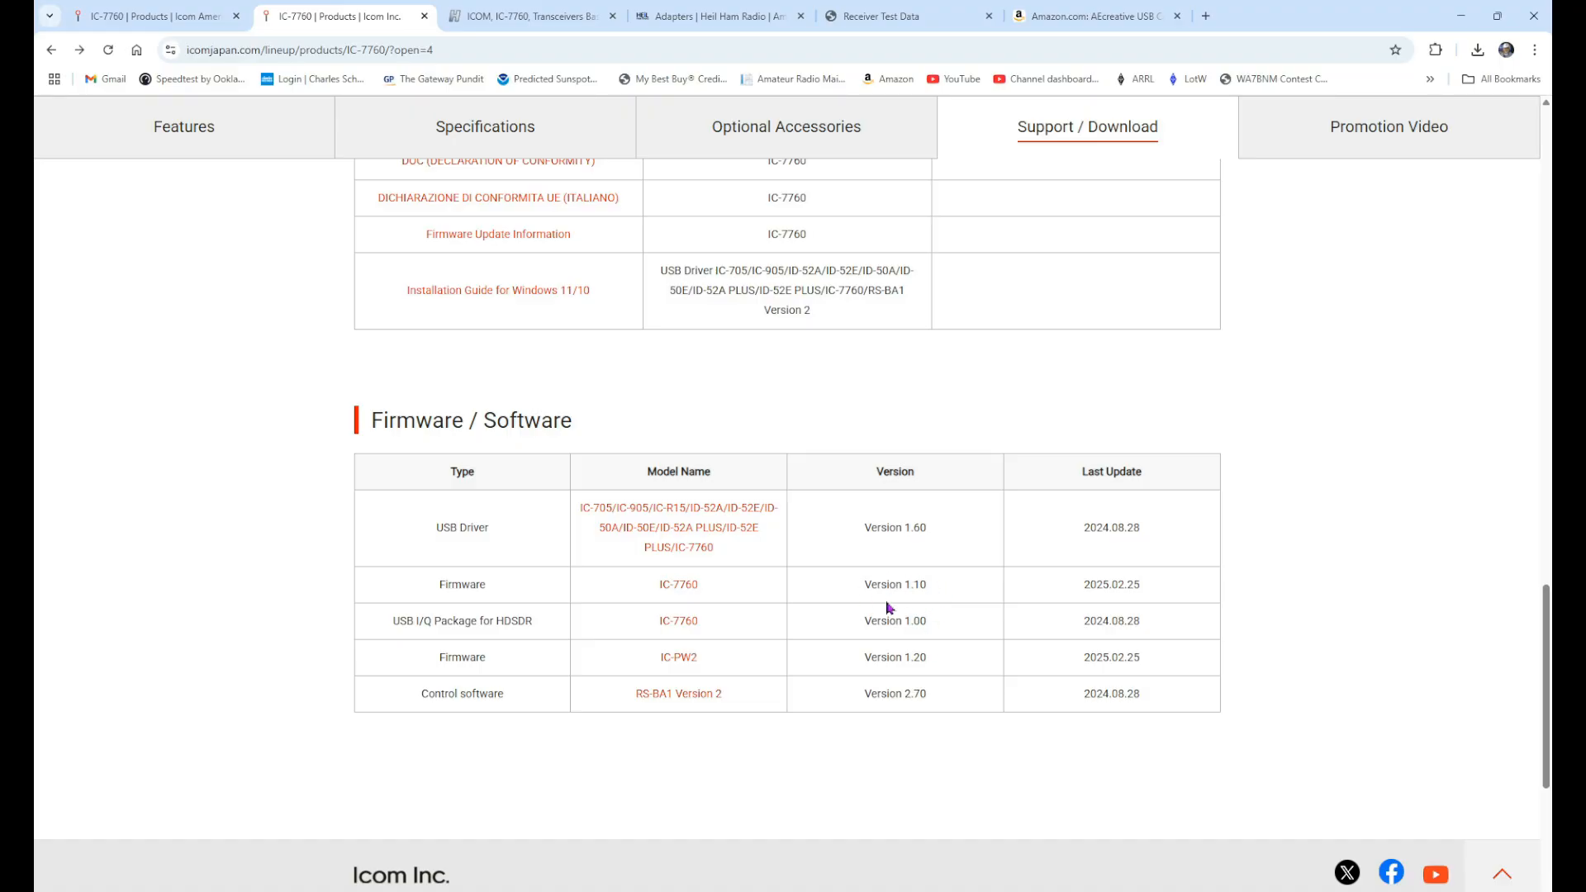
pyautogui.moveTo(916, 613)
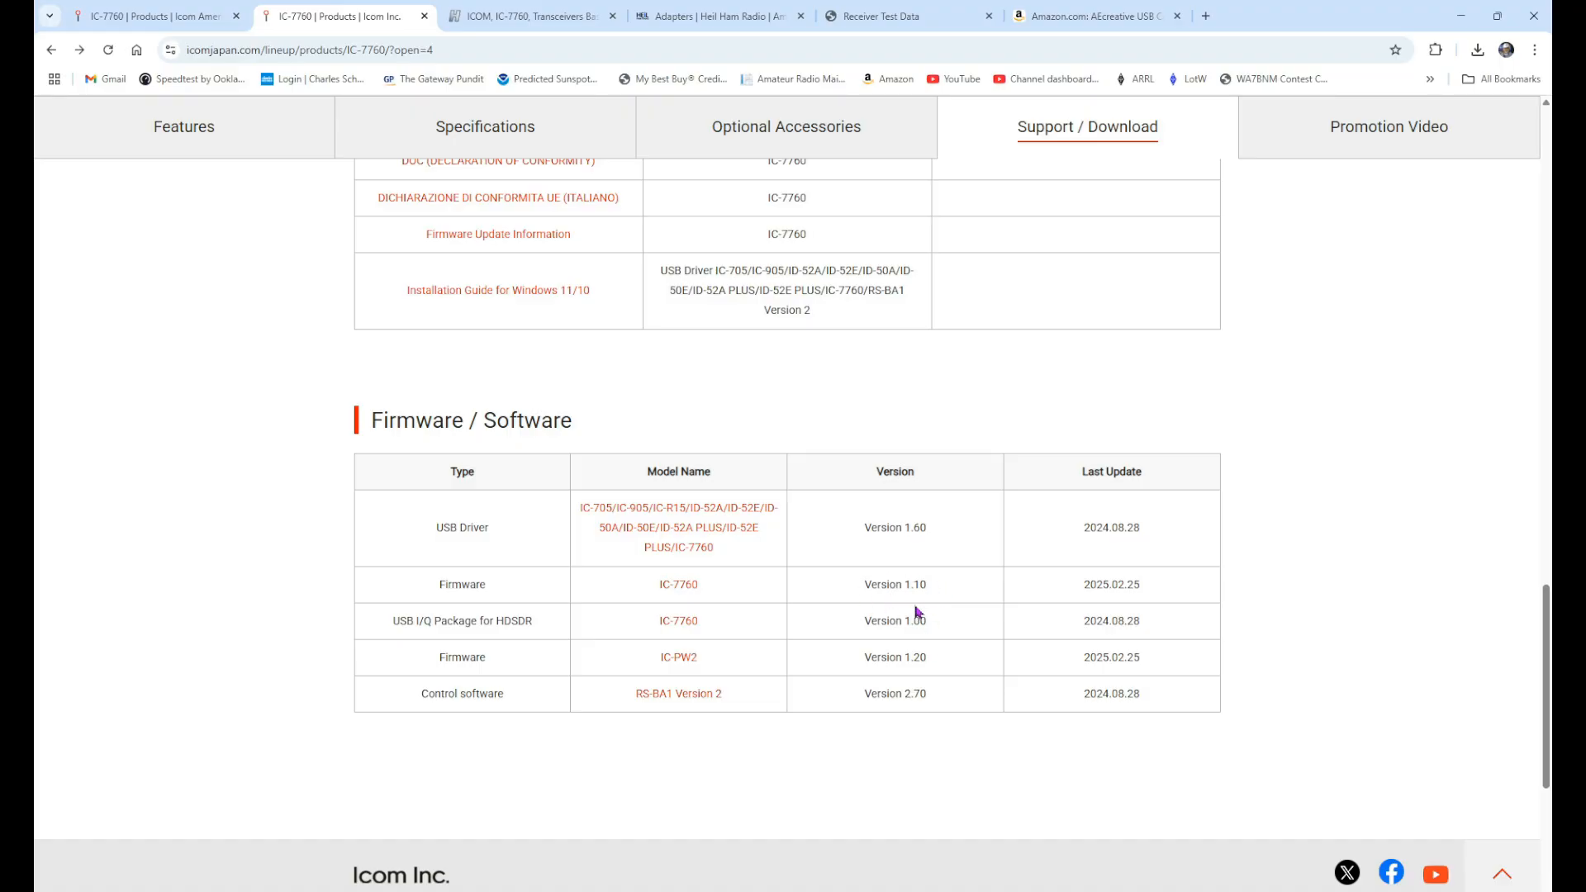
pyautogui.moveTo(677, 585)
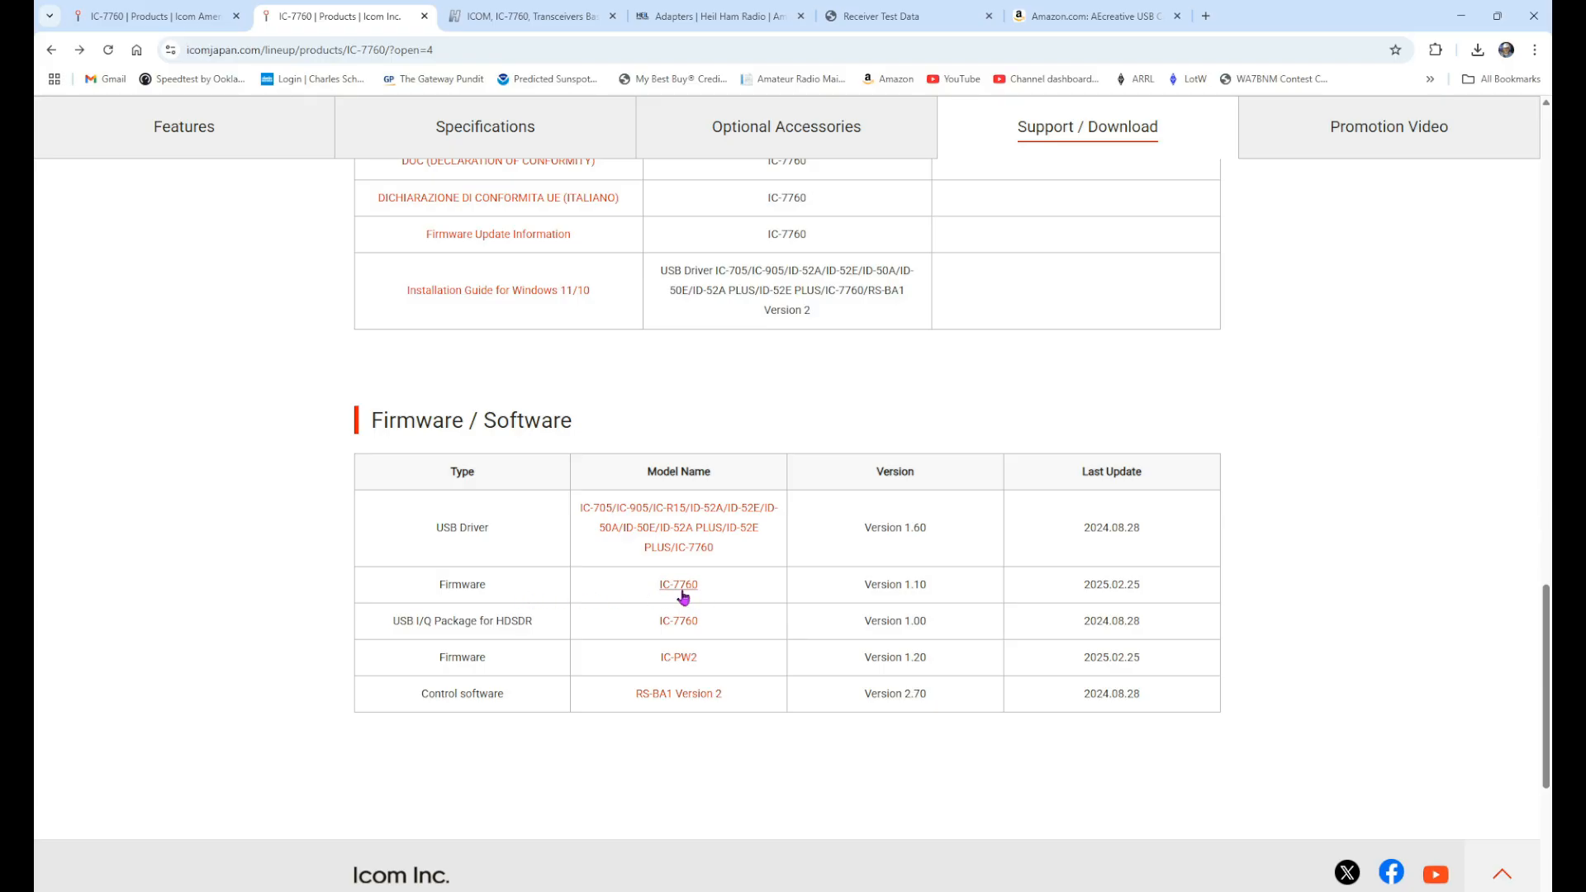
# Download and save the IC-7760 Firmware Update Information PDF.
pyautogui.click(678, 585)
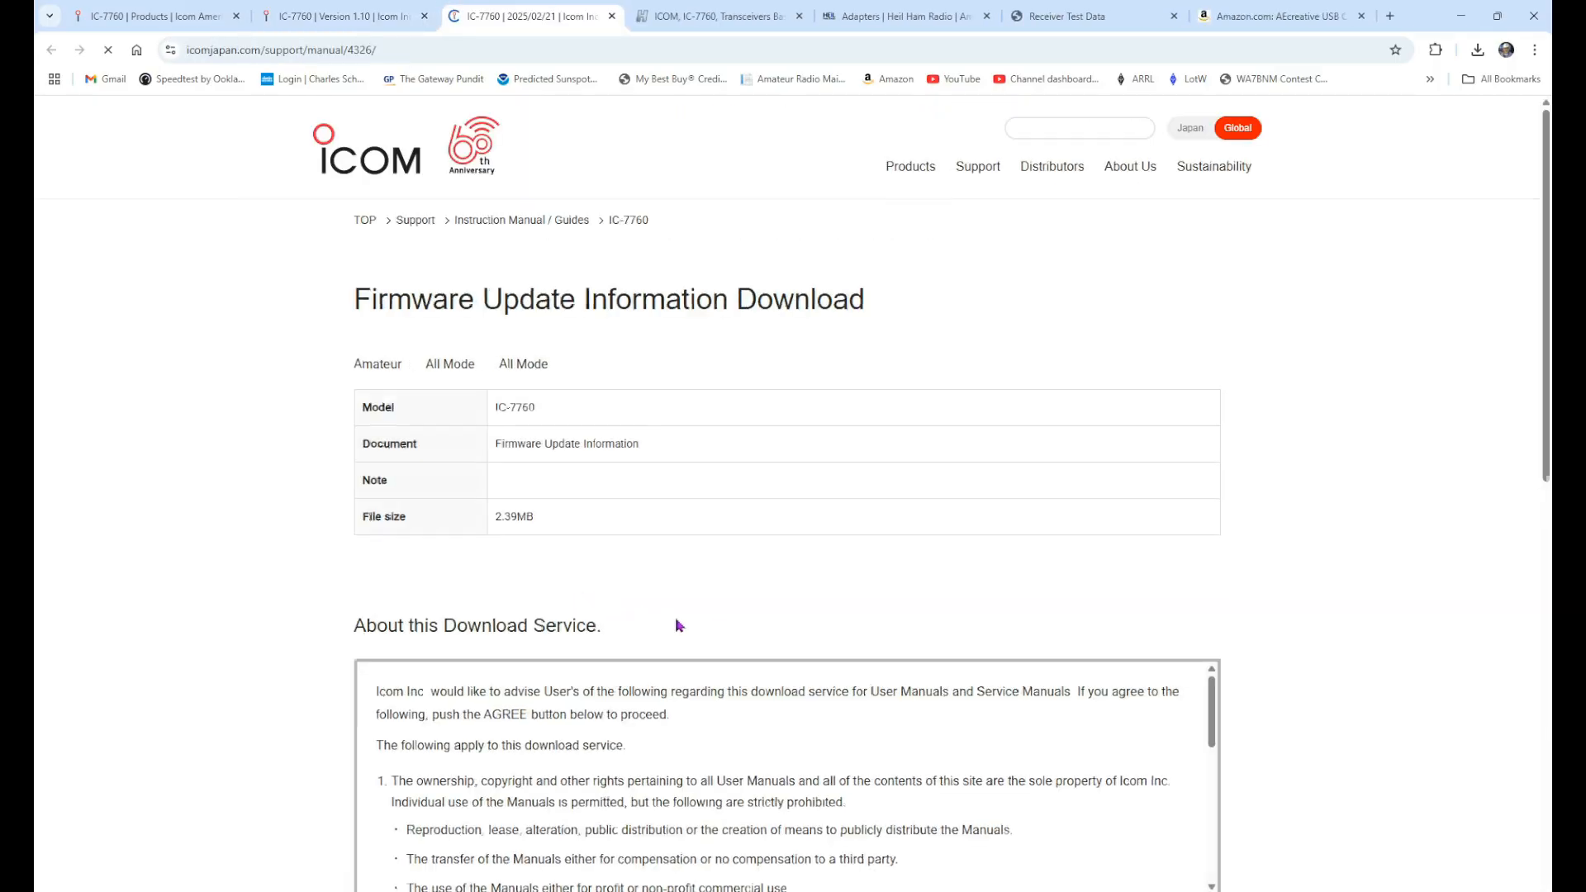
pyautogui.scroll(-3)
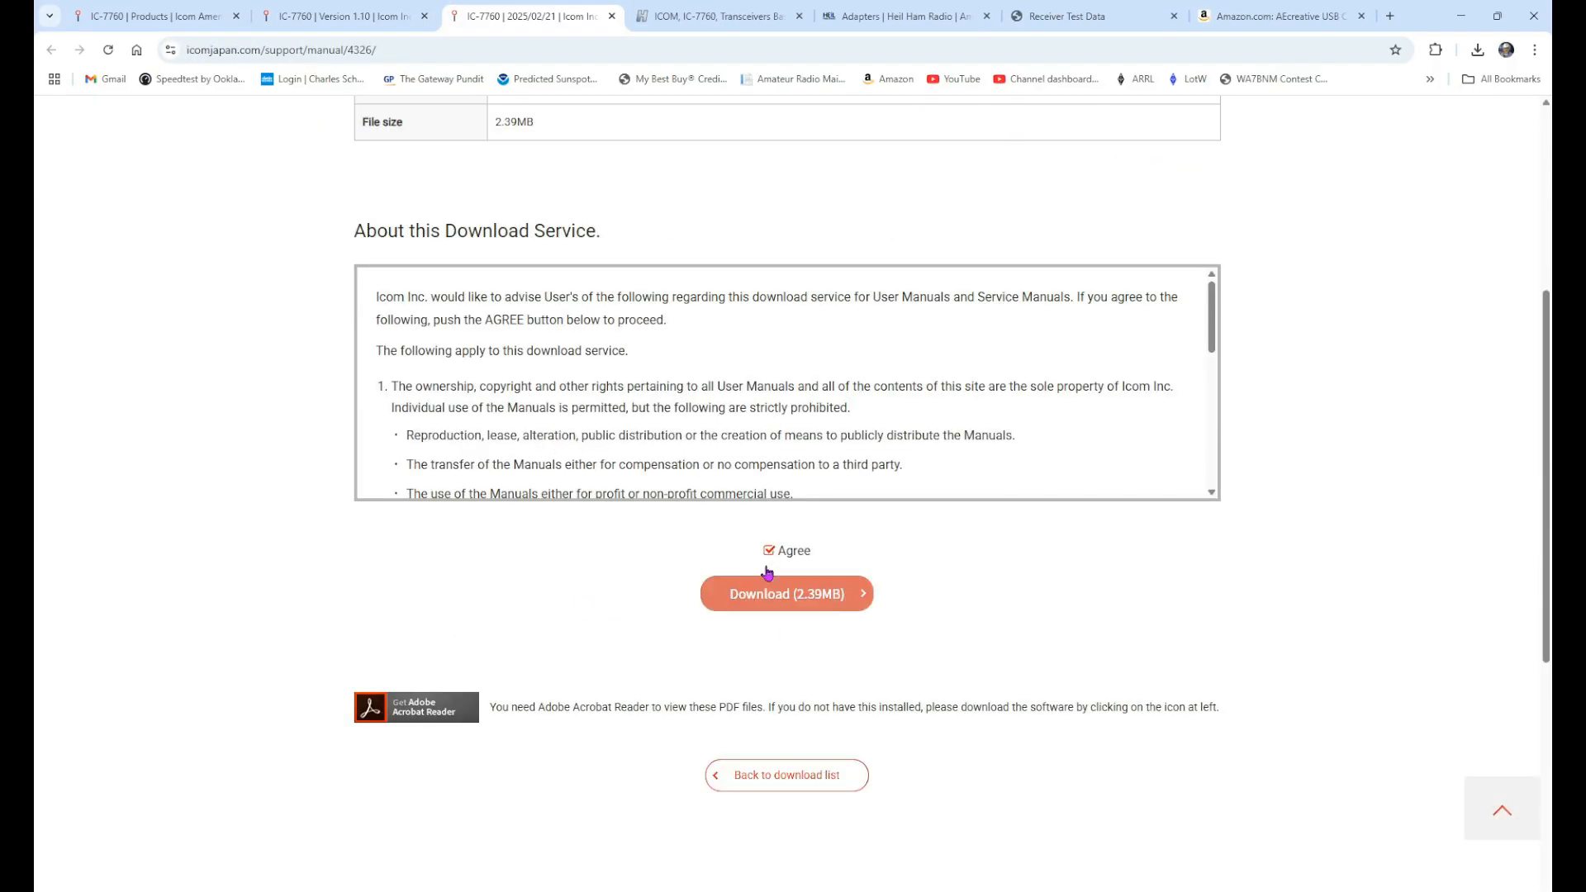
pyautogui.click(786, 593)
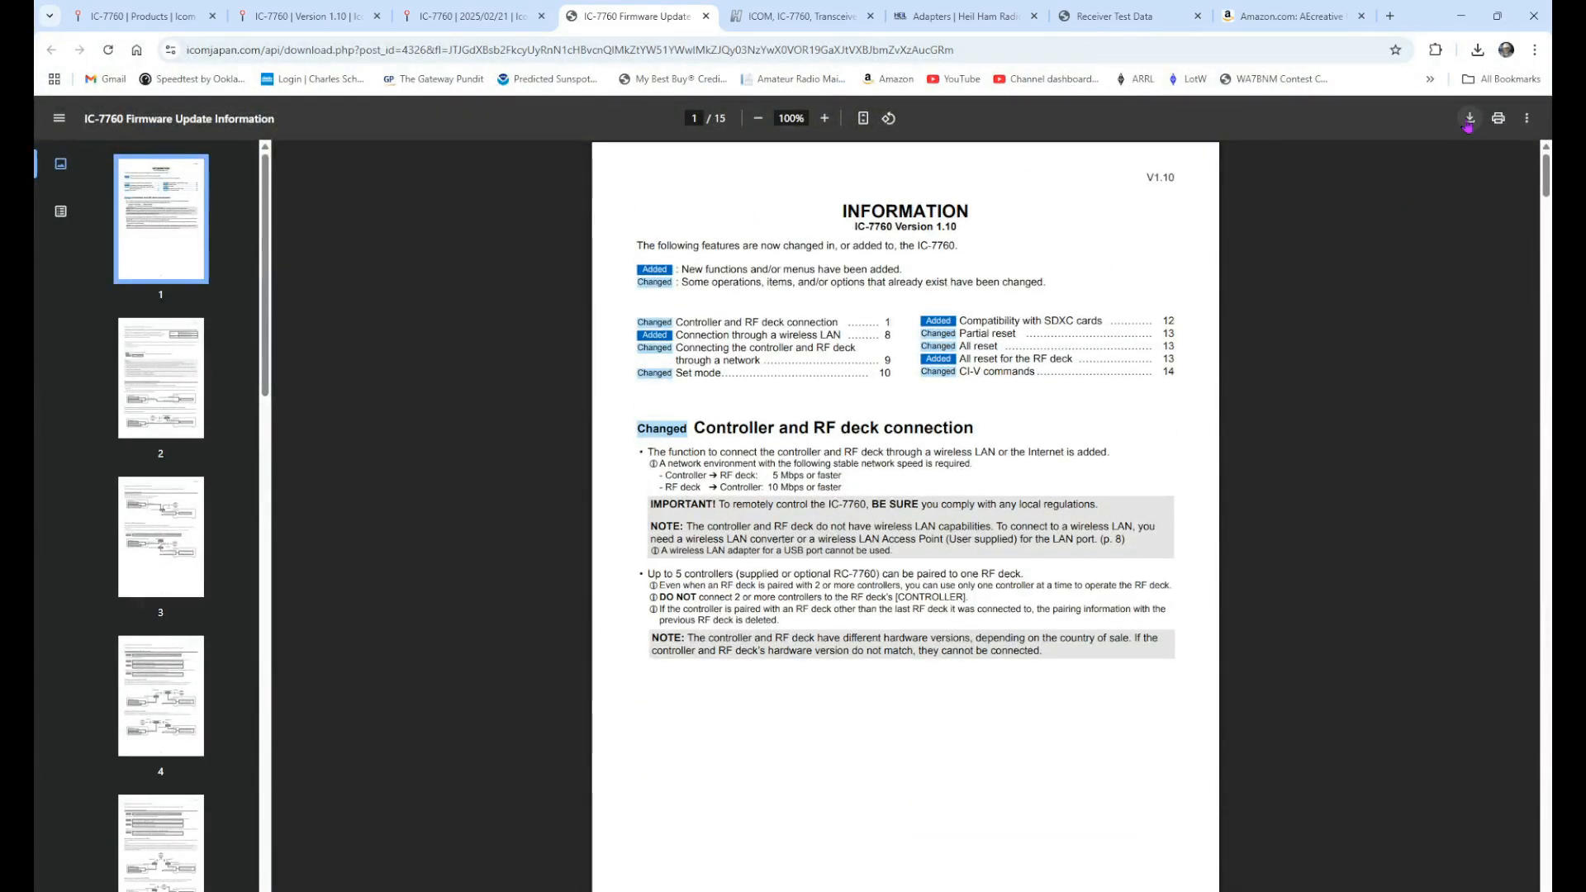
pyautogui.click(1475, 51)
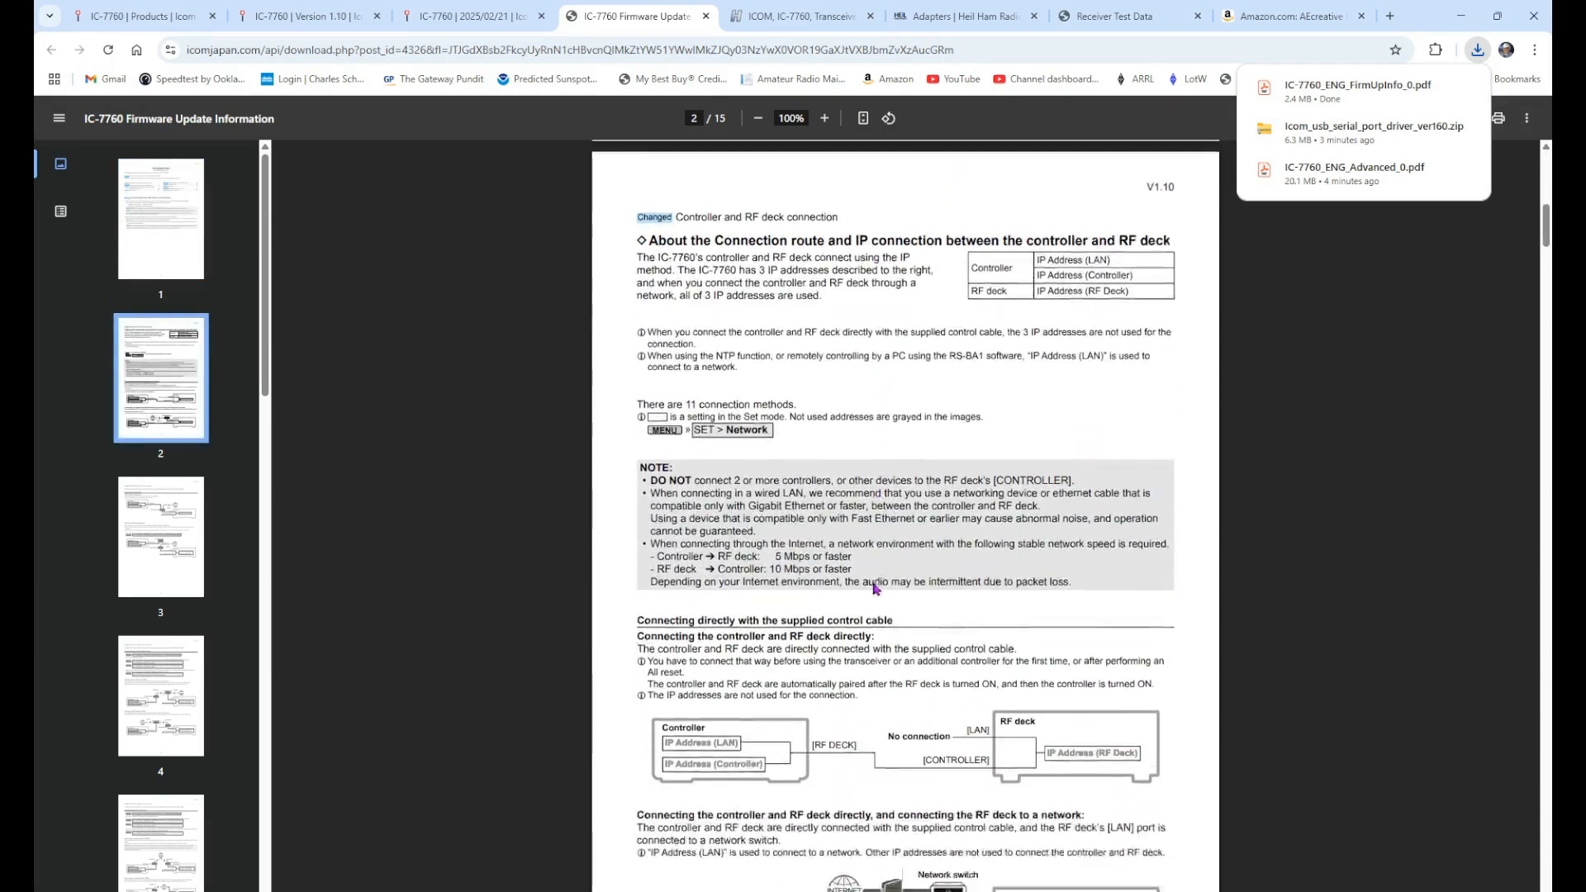
pyautogui.scroll(-3)
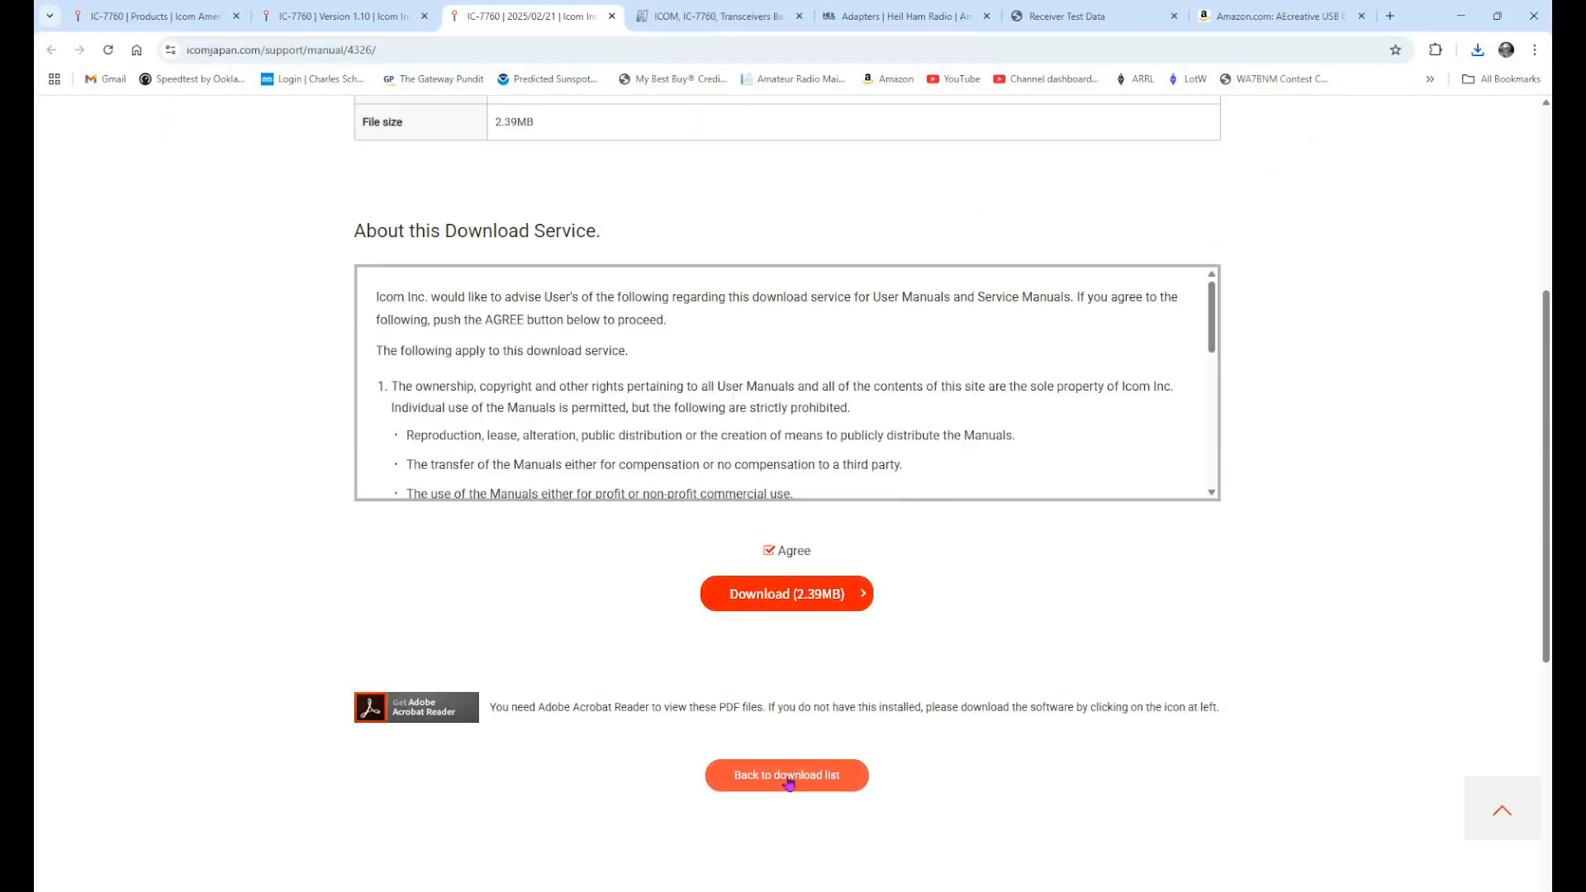
# Back on the firmware page, accept the terms and download the Version 1.10 firmware zip (9.98MB).
pyautogui.click(787, 774)
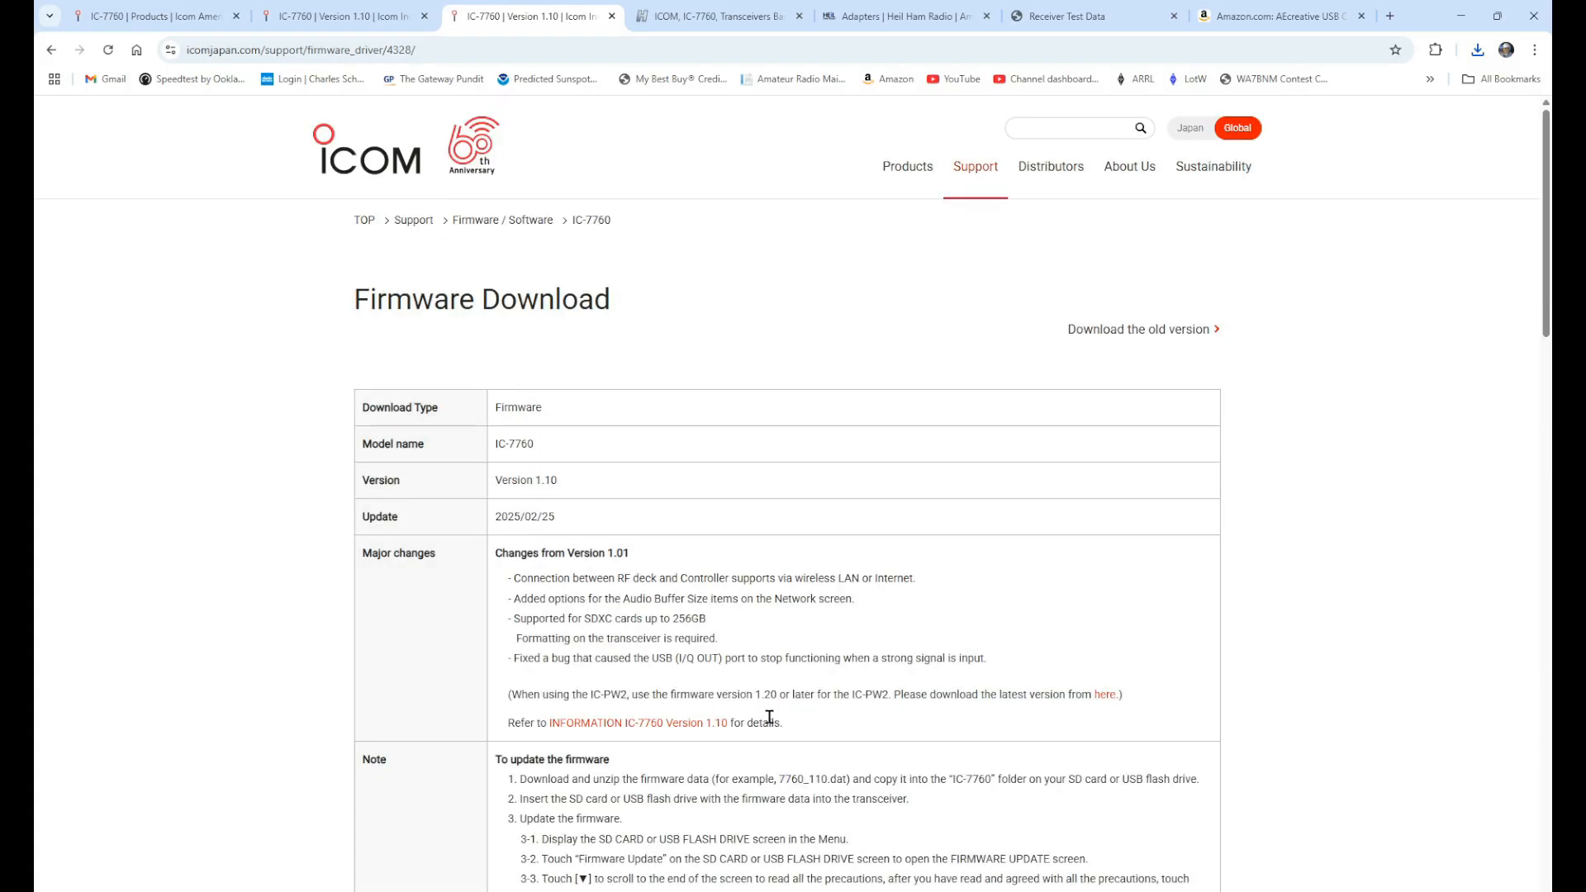
pyautogui.scroll(-3)
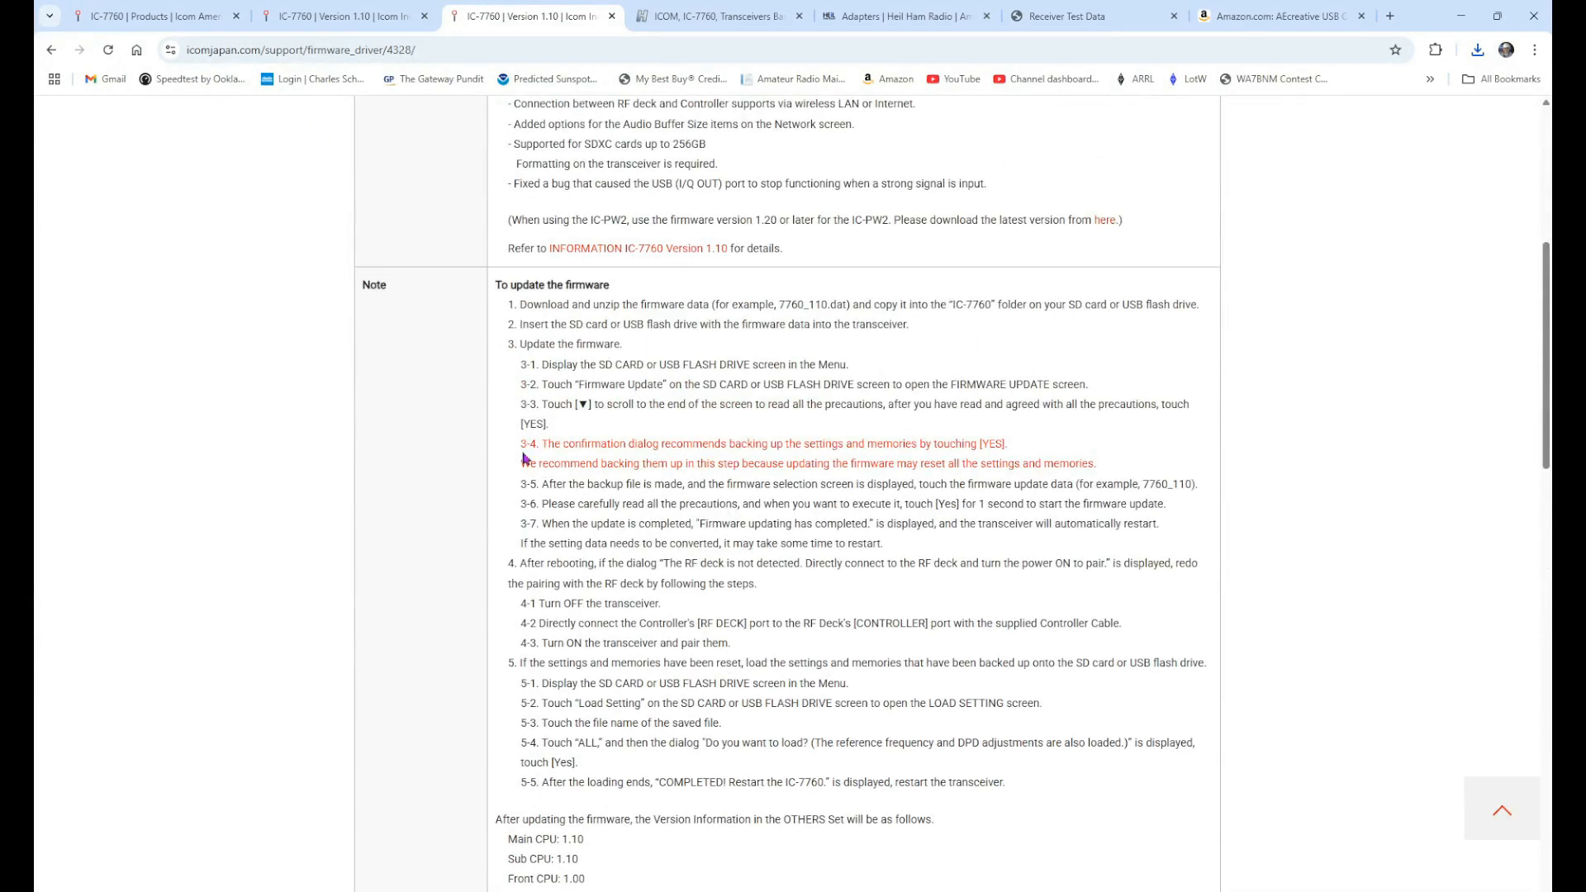
pyautogui.moveTo(784, 619)
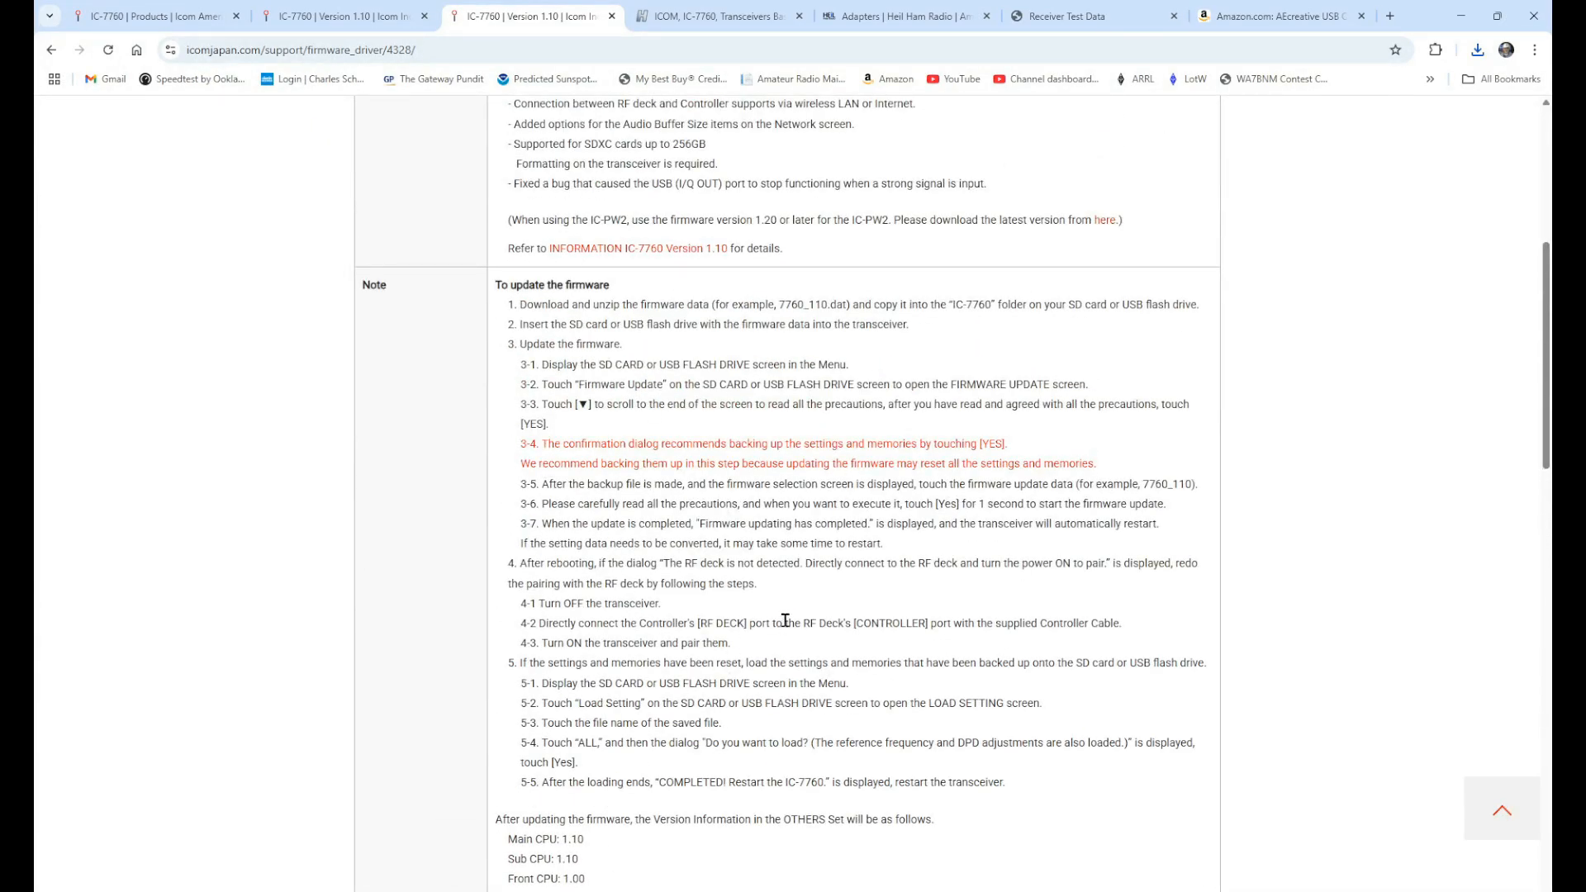
pyautogui.moveTo(818, 604)
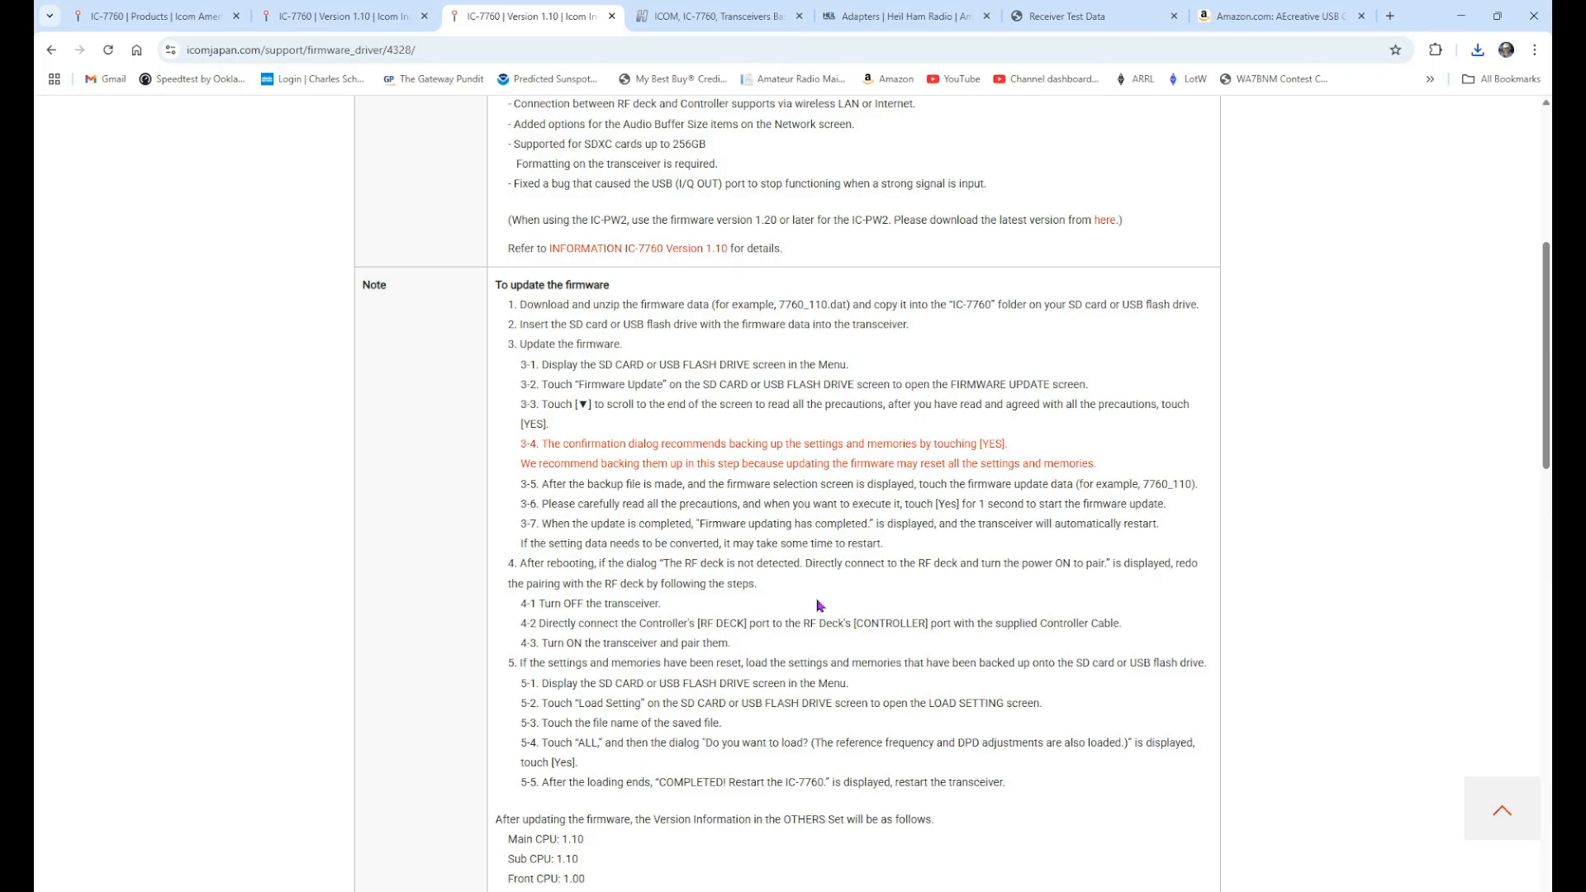
pyautogui.scroll(-3)
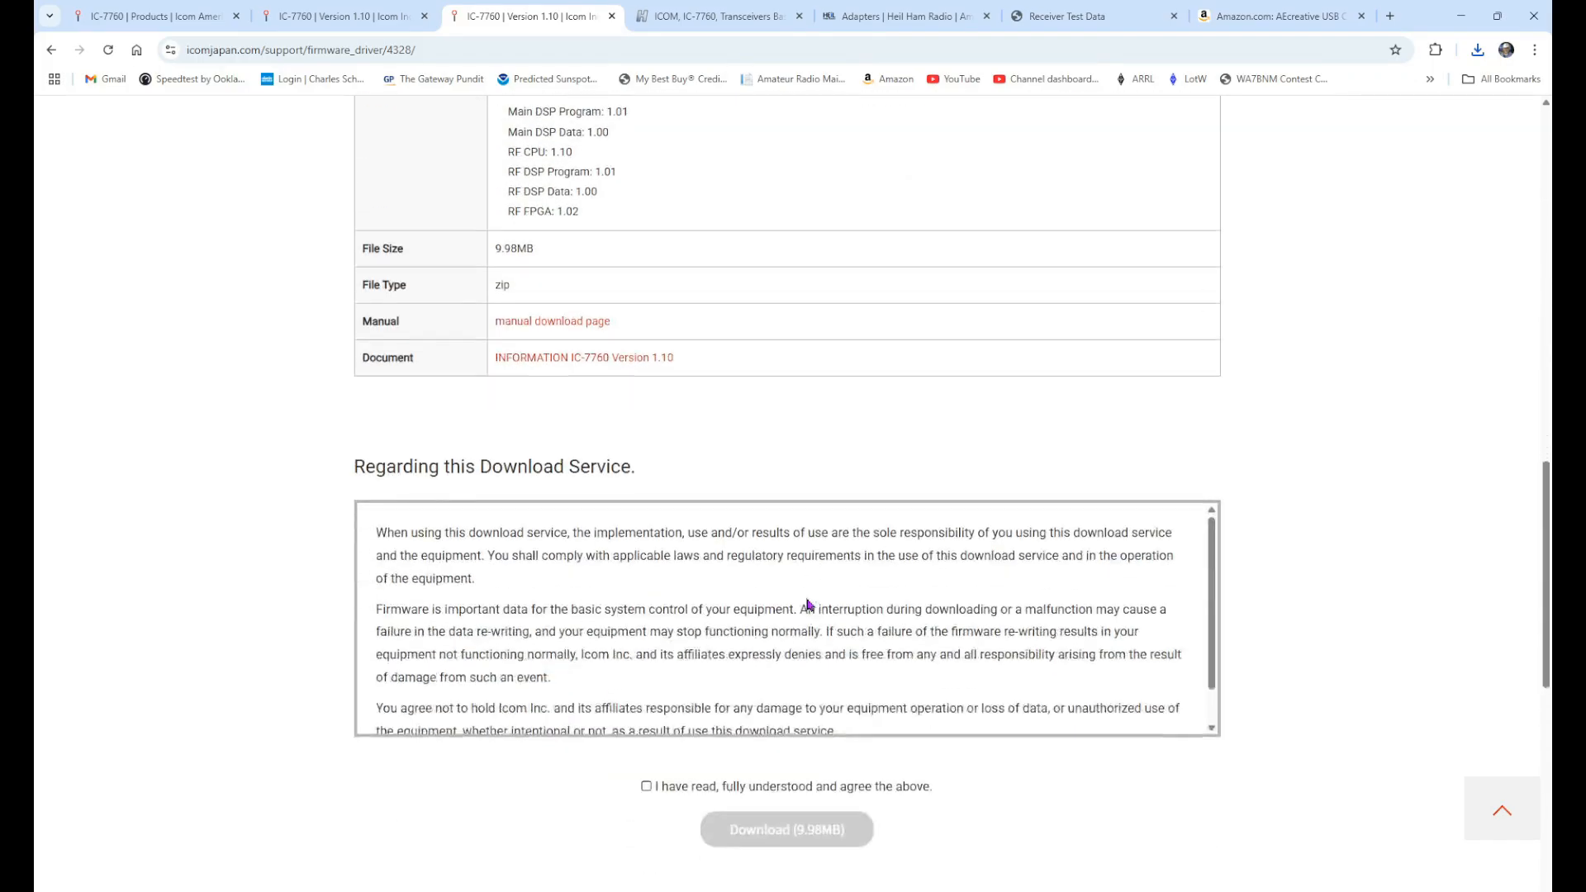
pyautogui.scroll(-3)
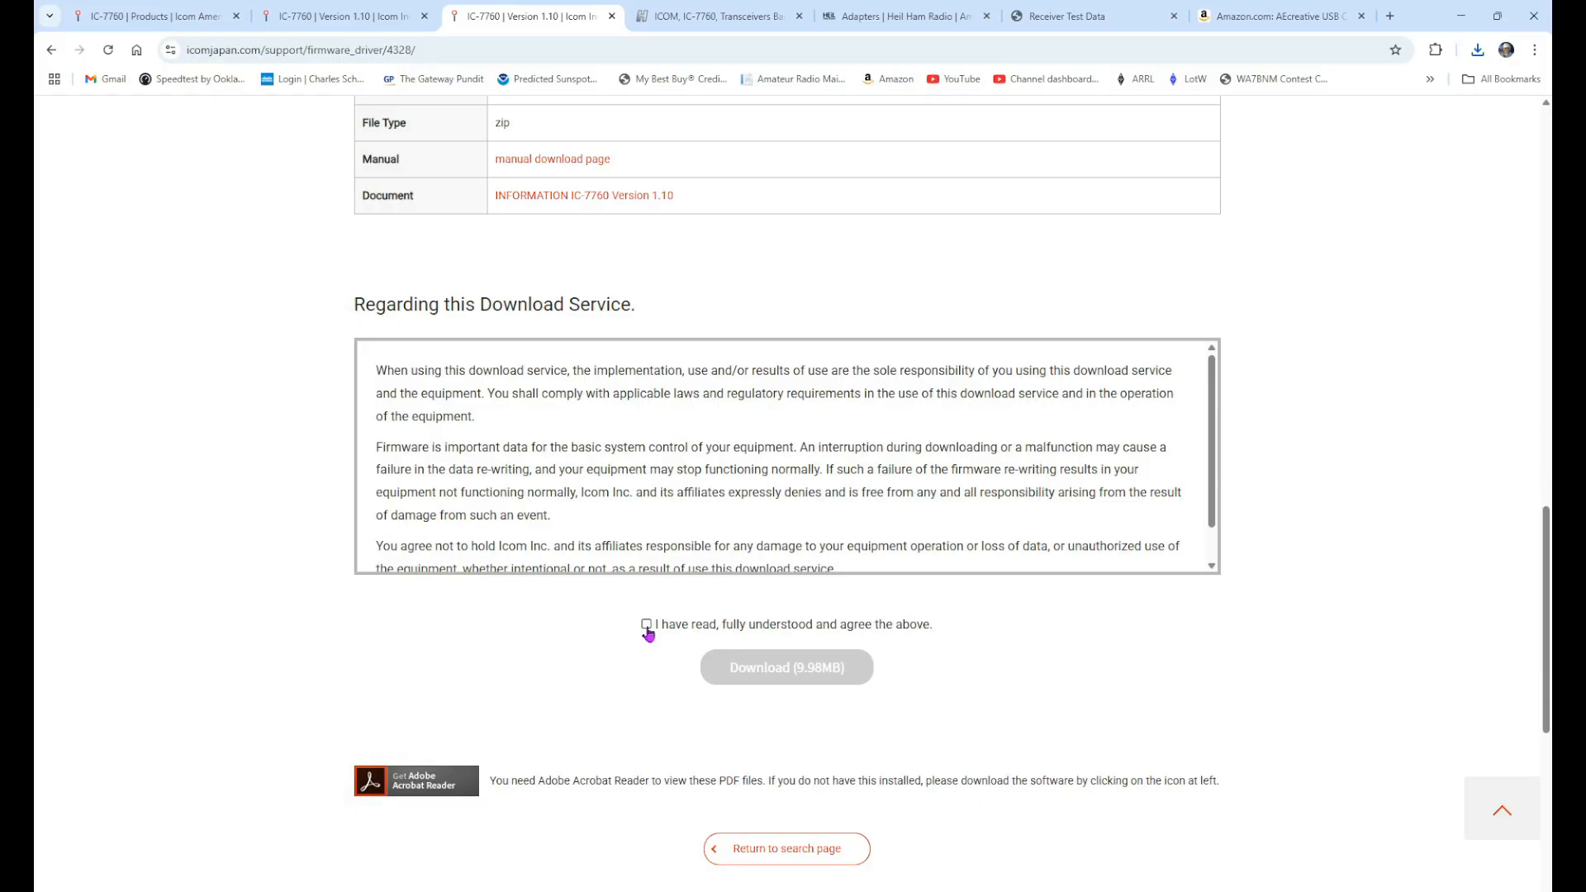
pyautogui.click(646, 624)
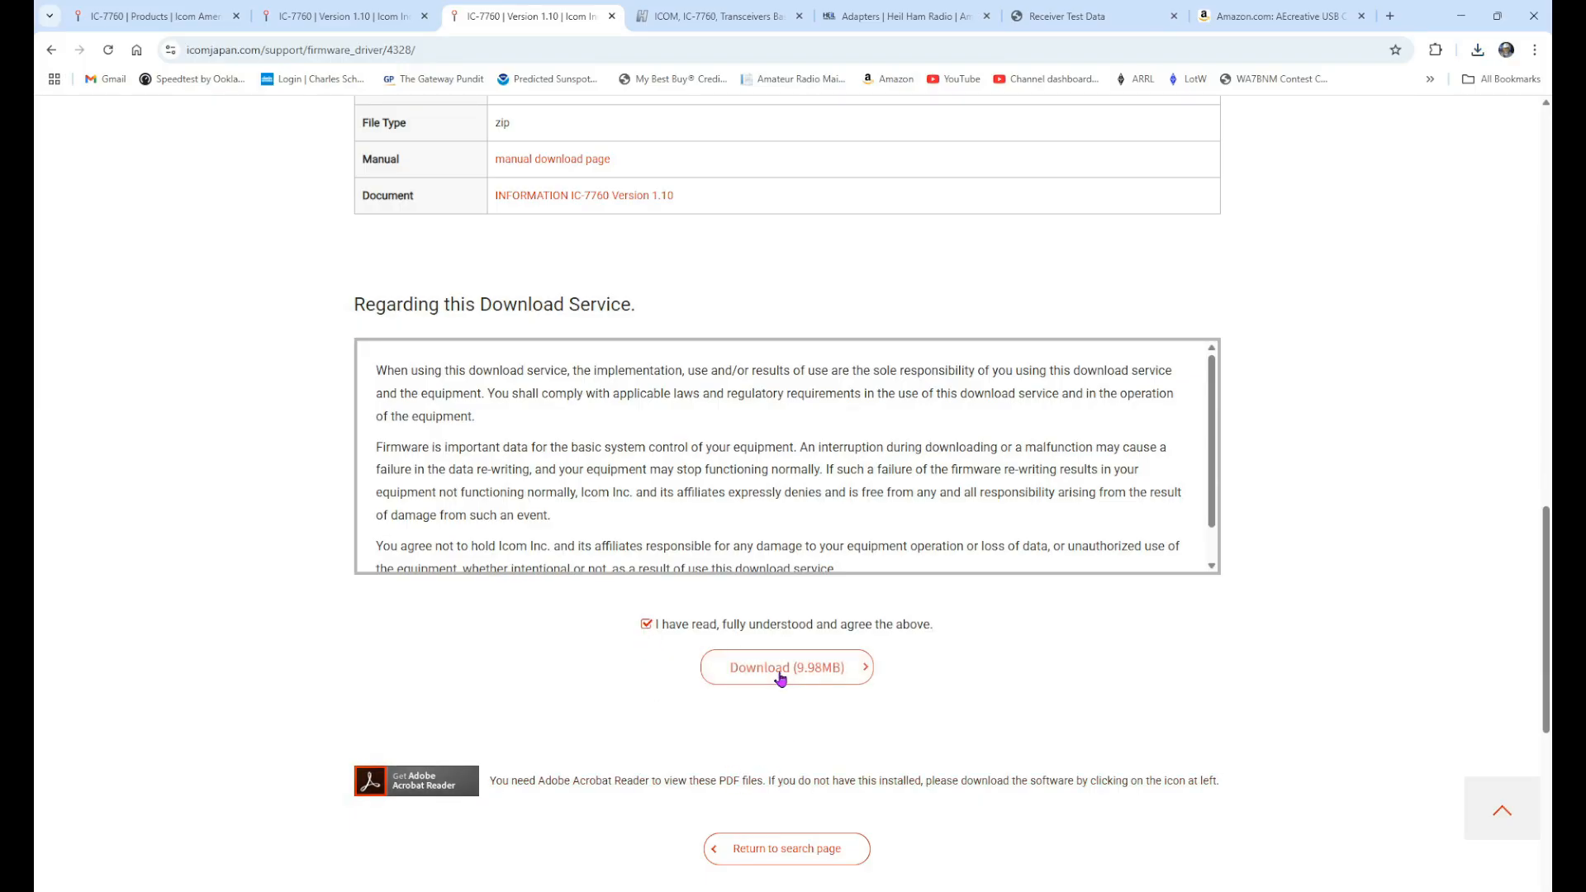
pyautogui.click(786, 666)
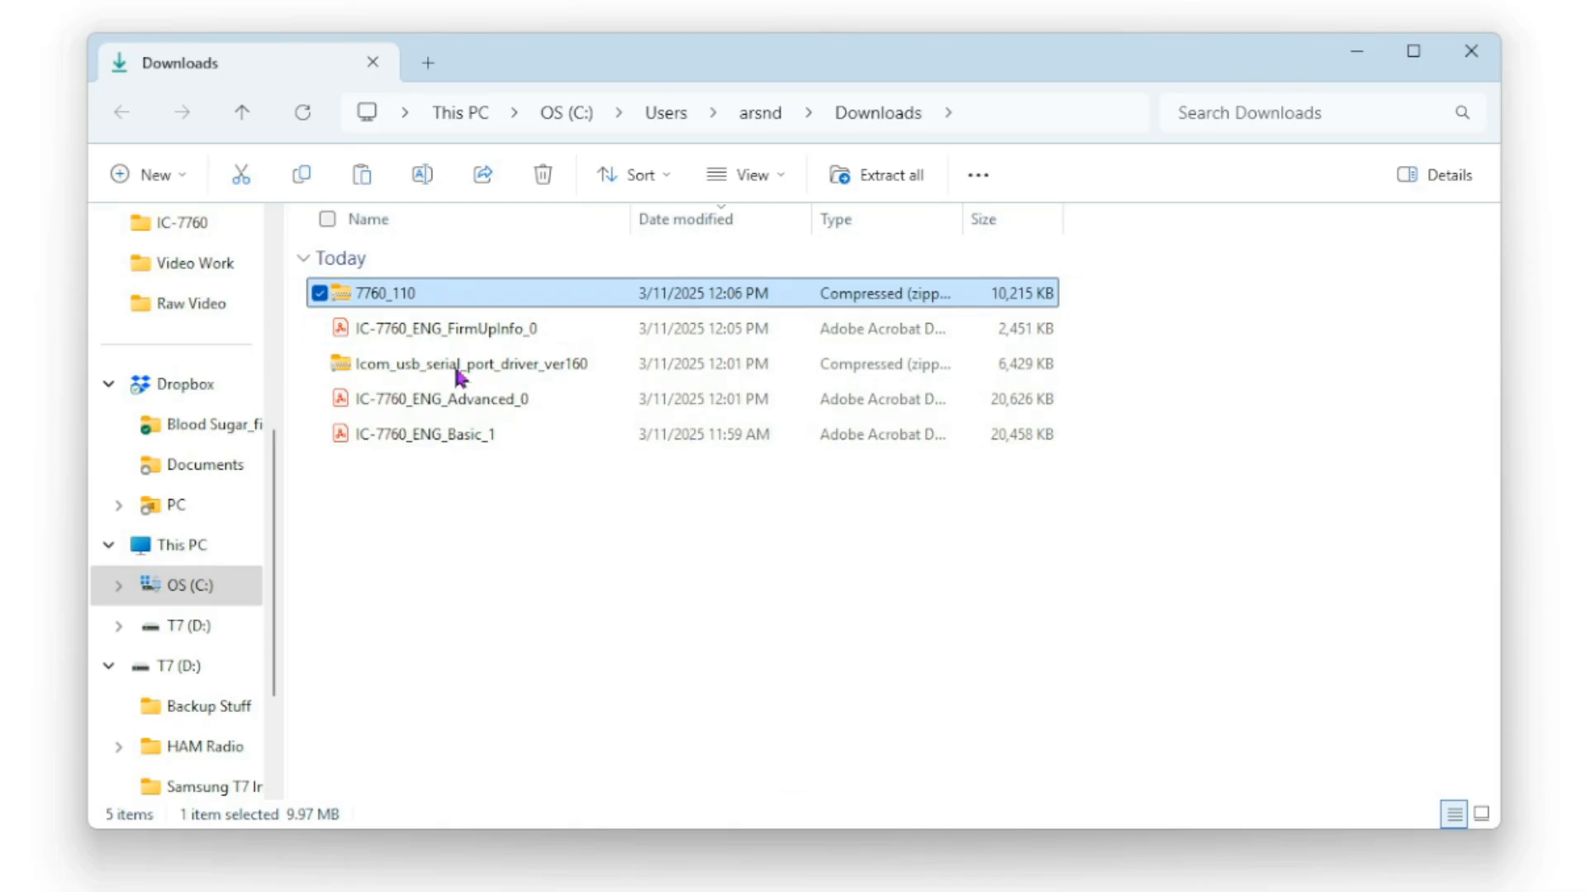
pyautogui.moveTo(470, 364)
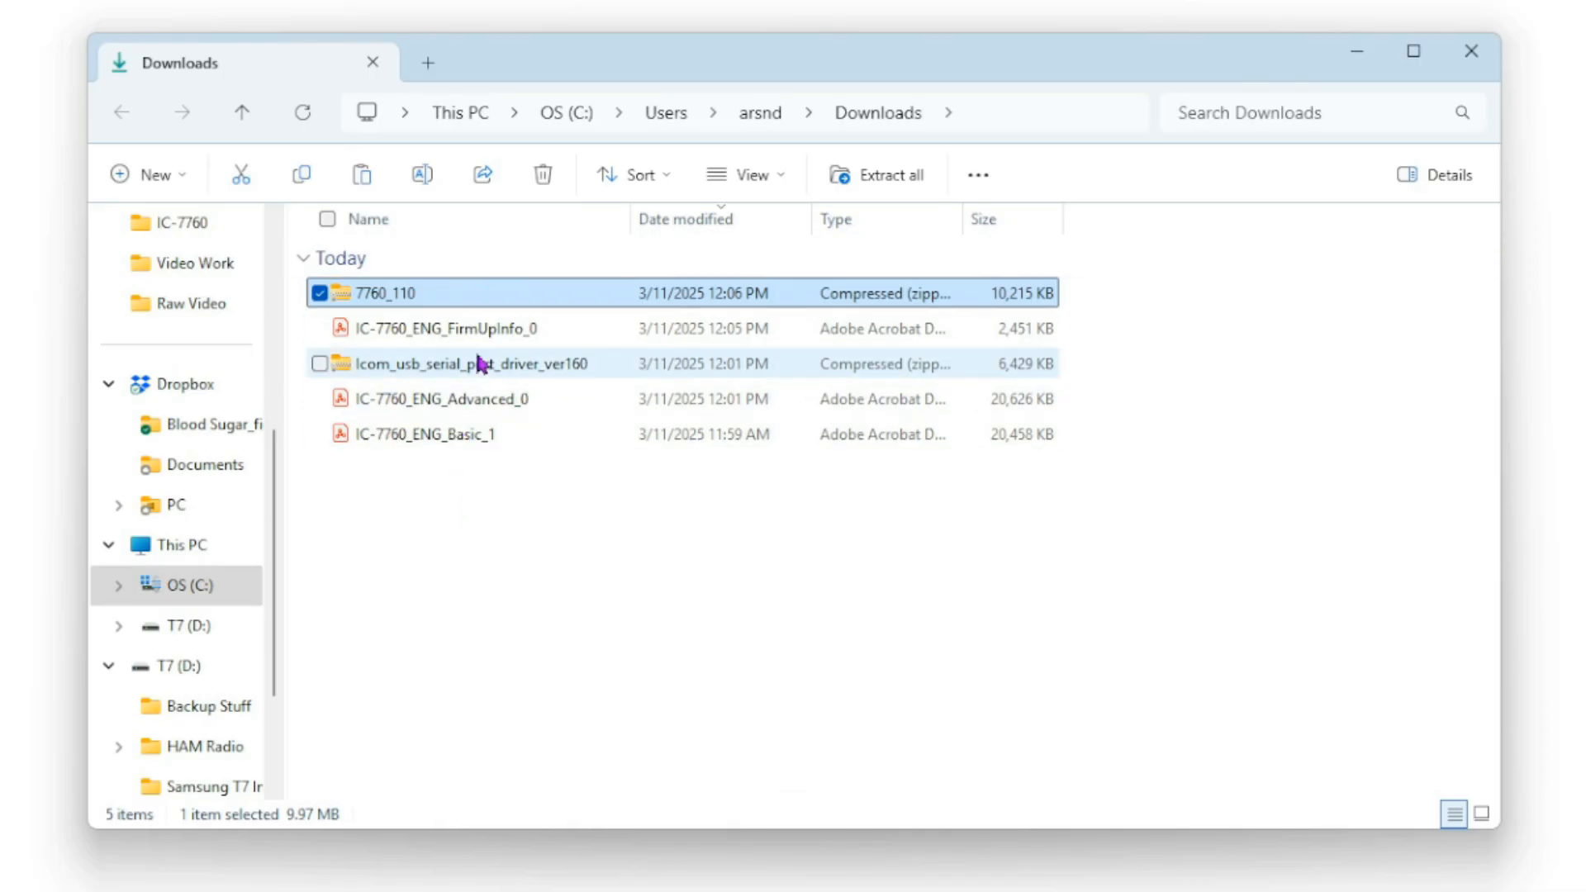
pyautogui.moveTo(829, 219)
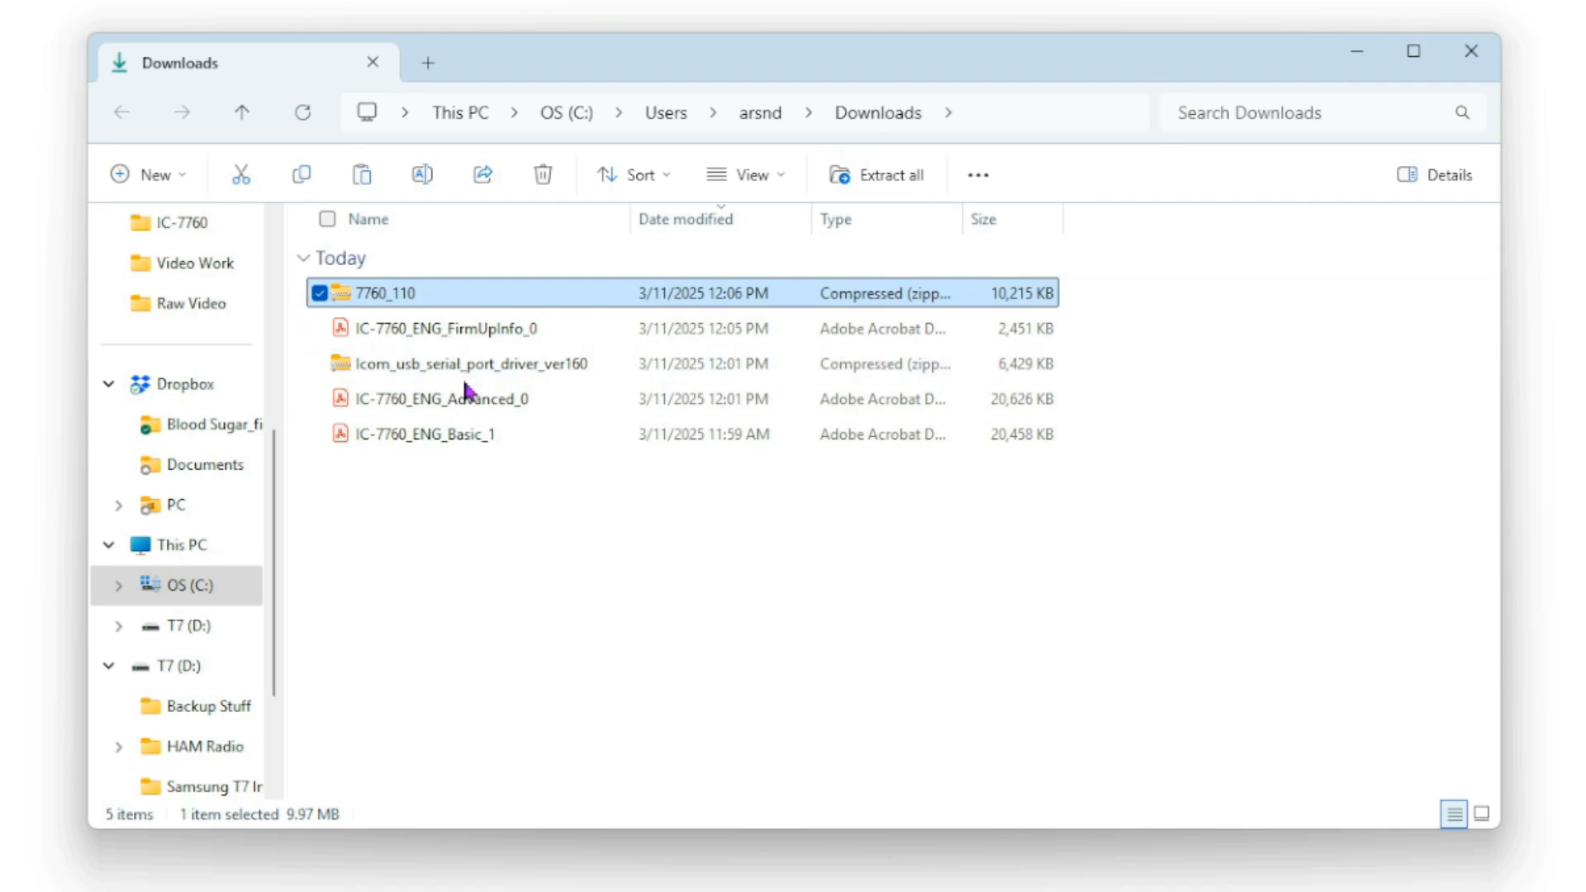
pyautogui.moveTo(434, 485)
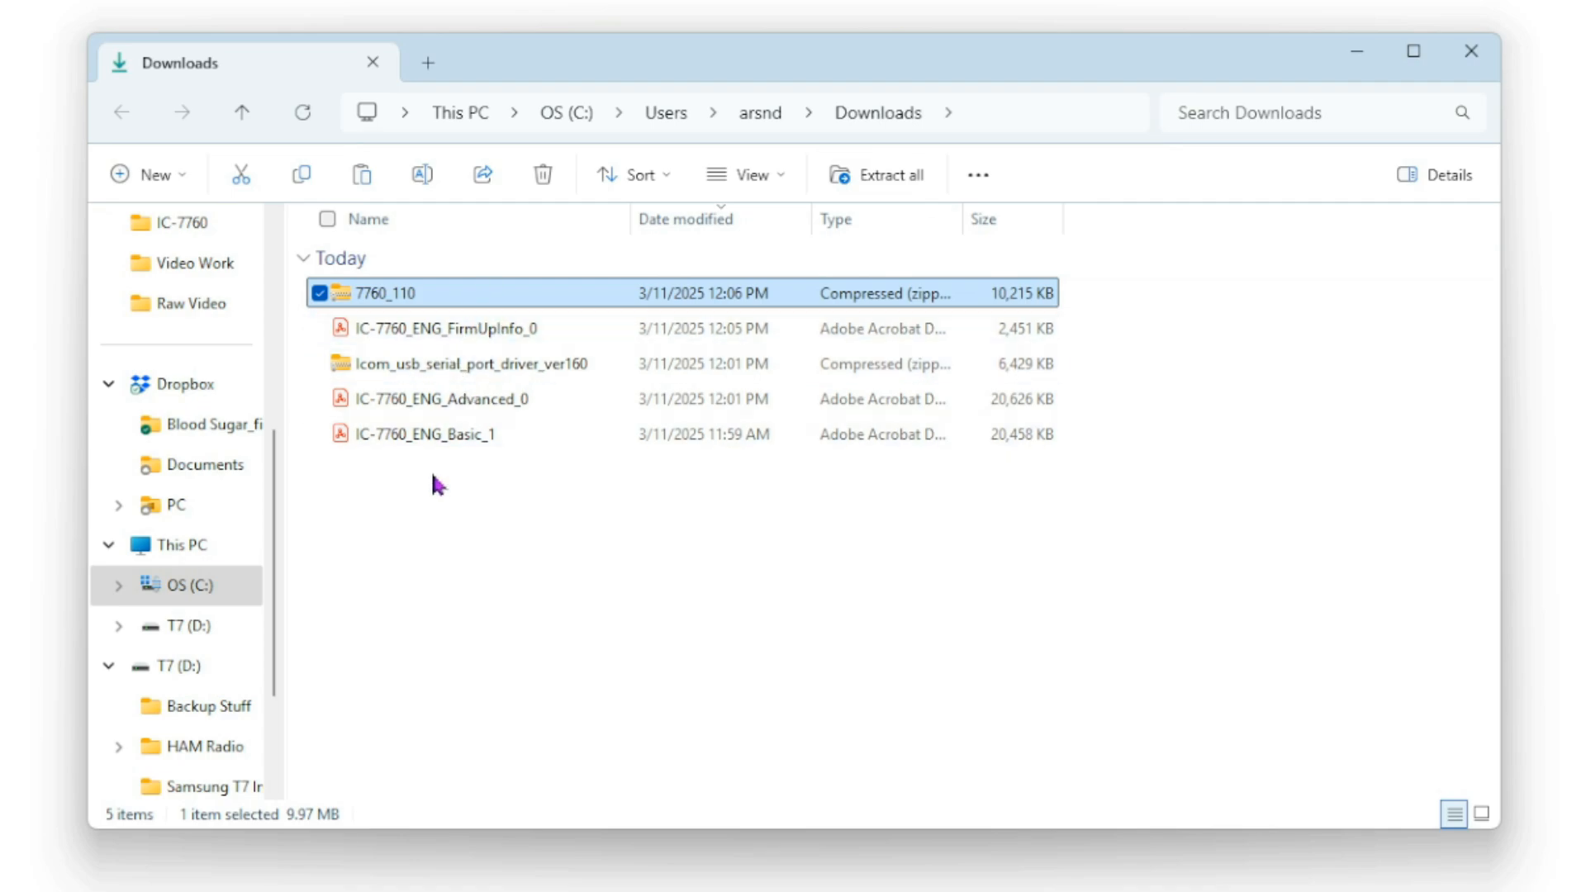
pyautogui.moveTo(429, 363)
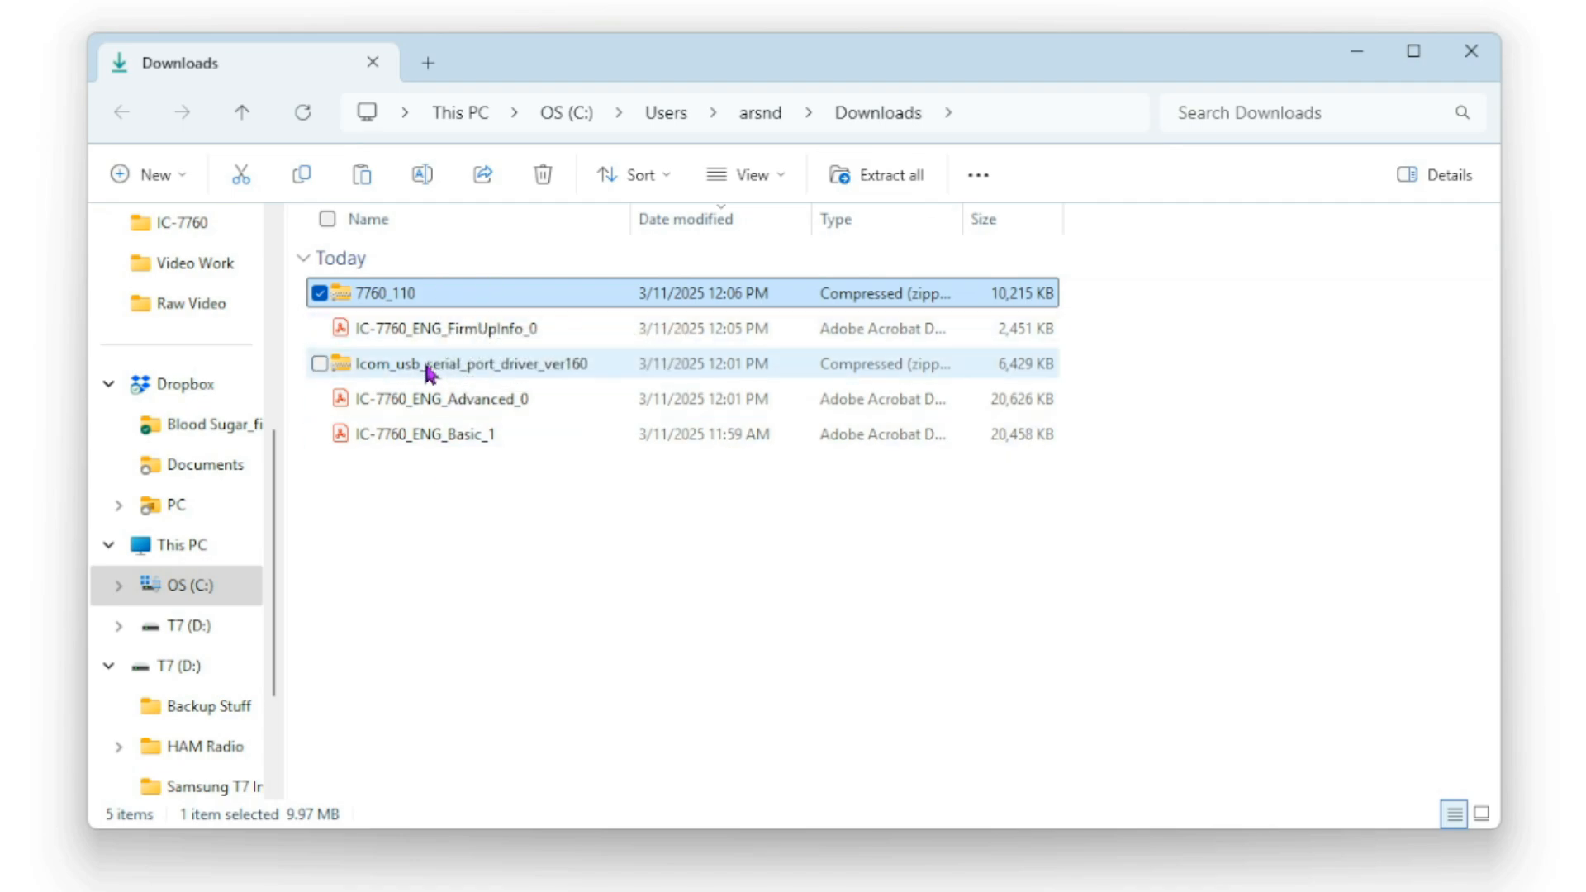
pyautogui.moveTo(466, 334)
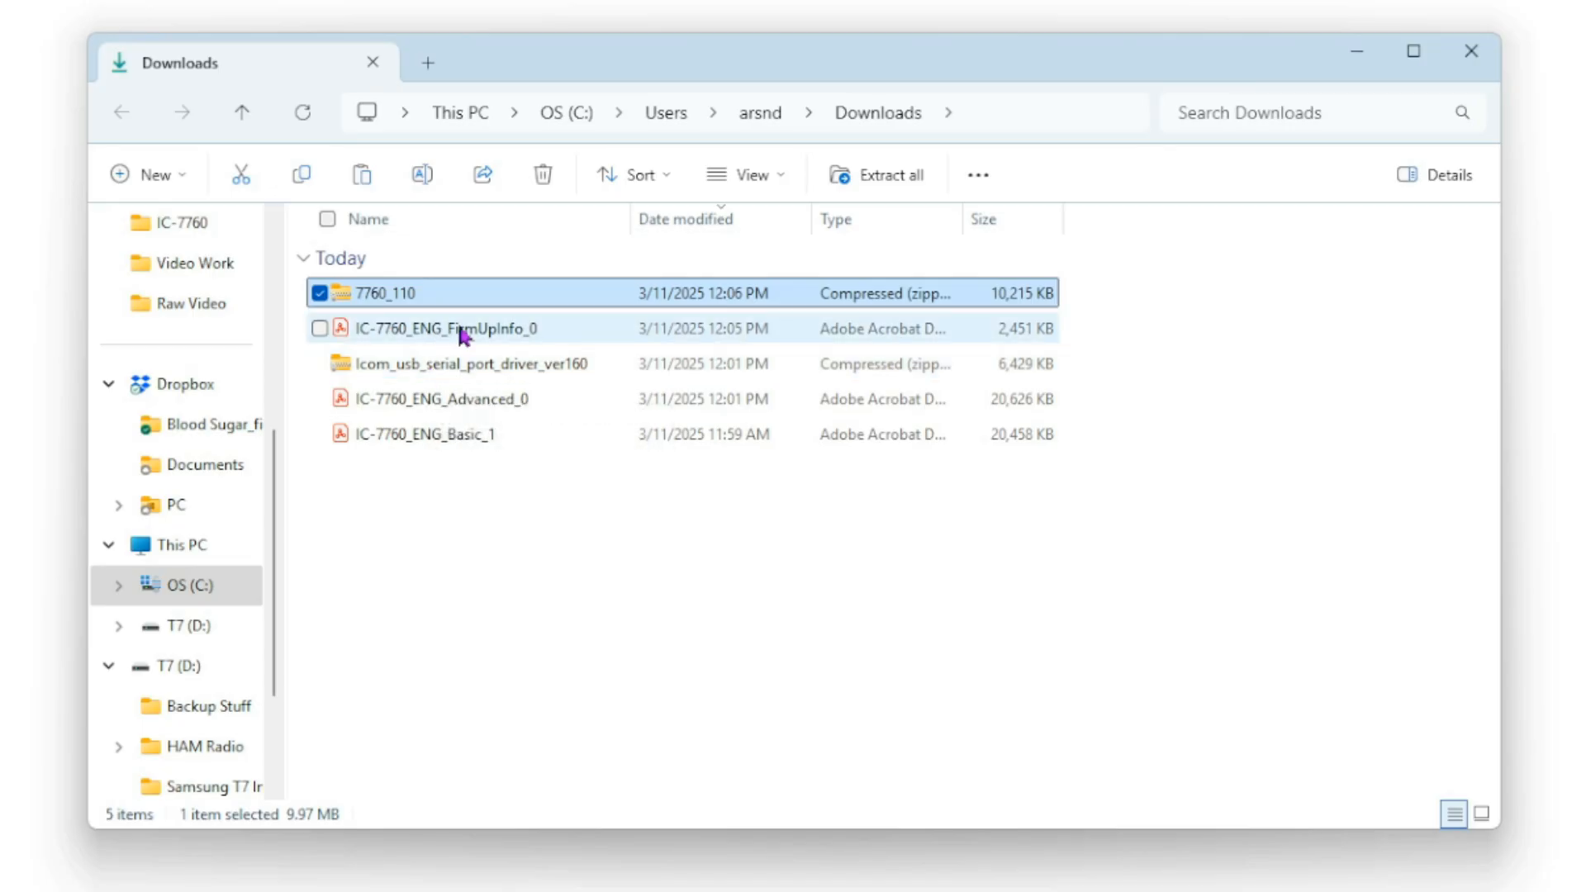
pyautogui.moveTo(380, 405)
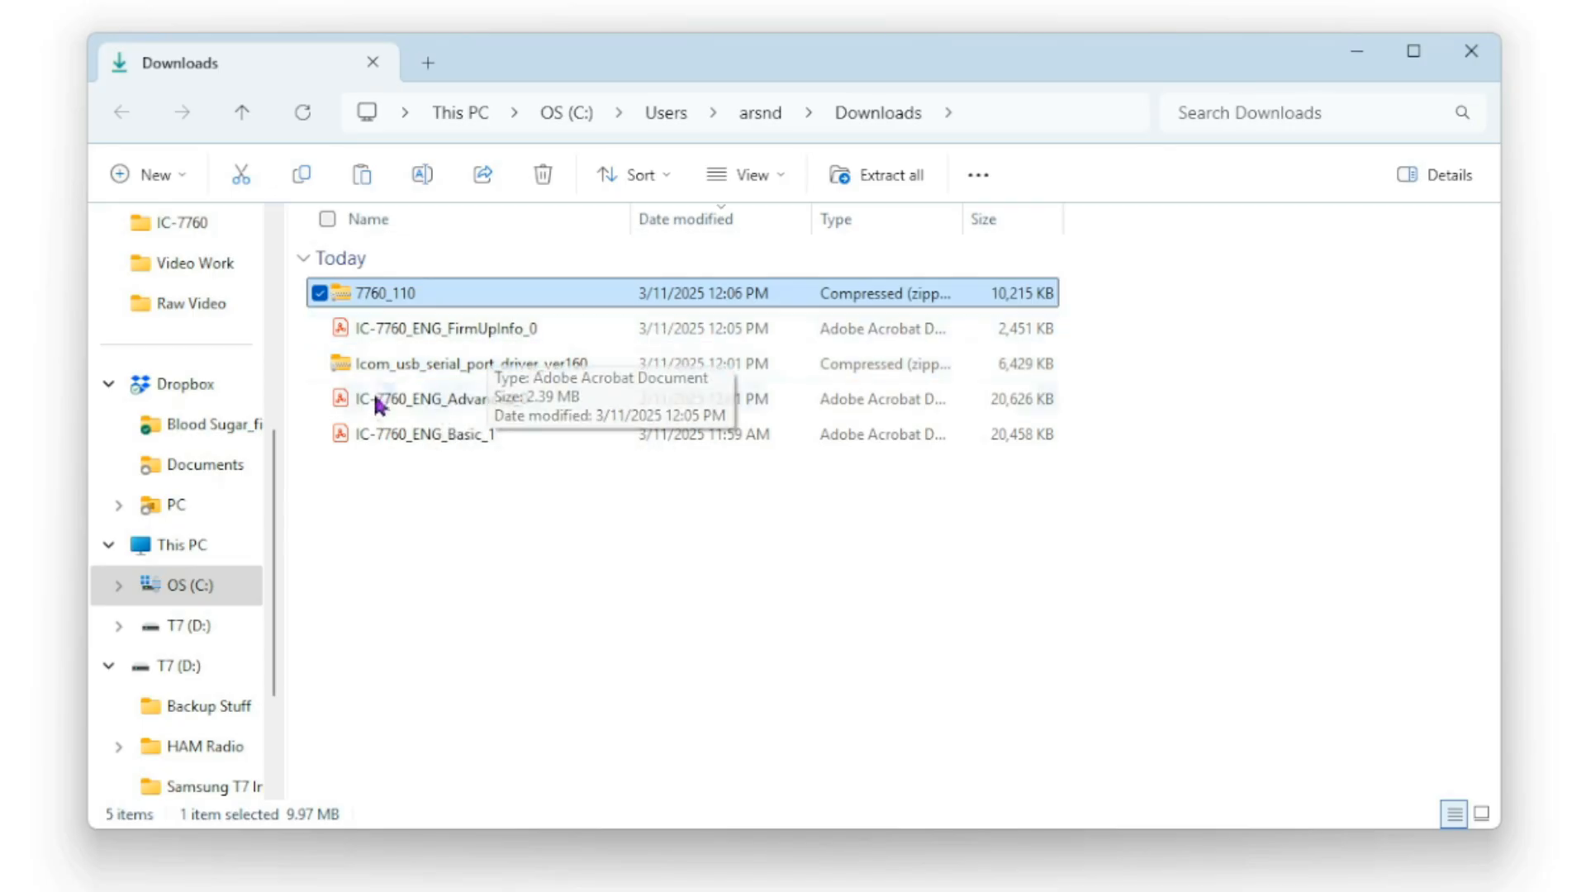
pyautogui.moveTo(471, 409)
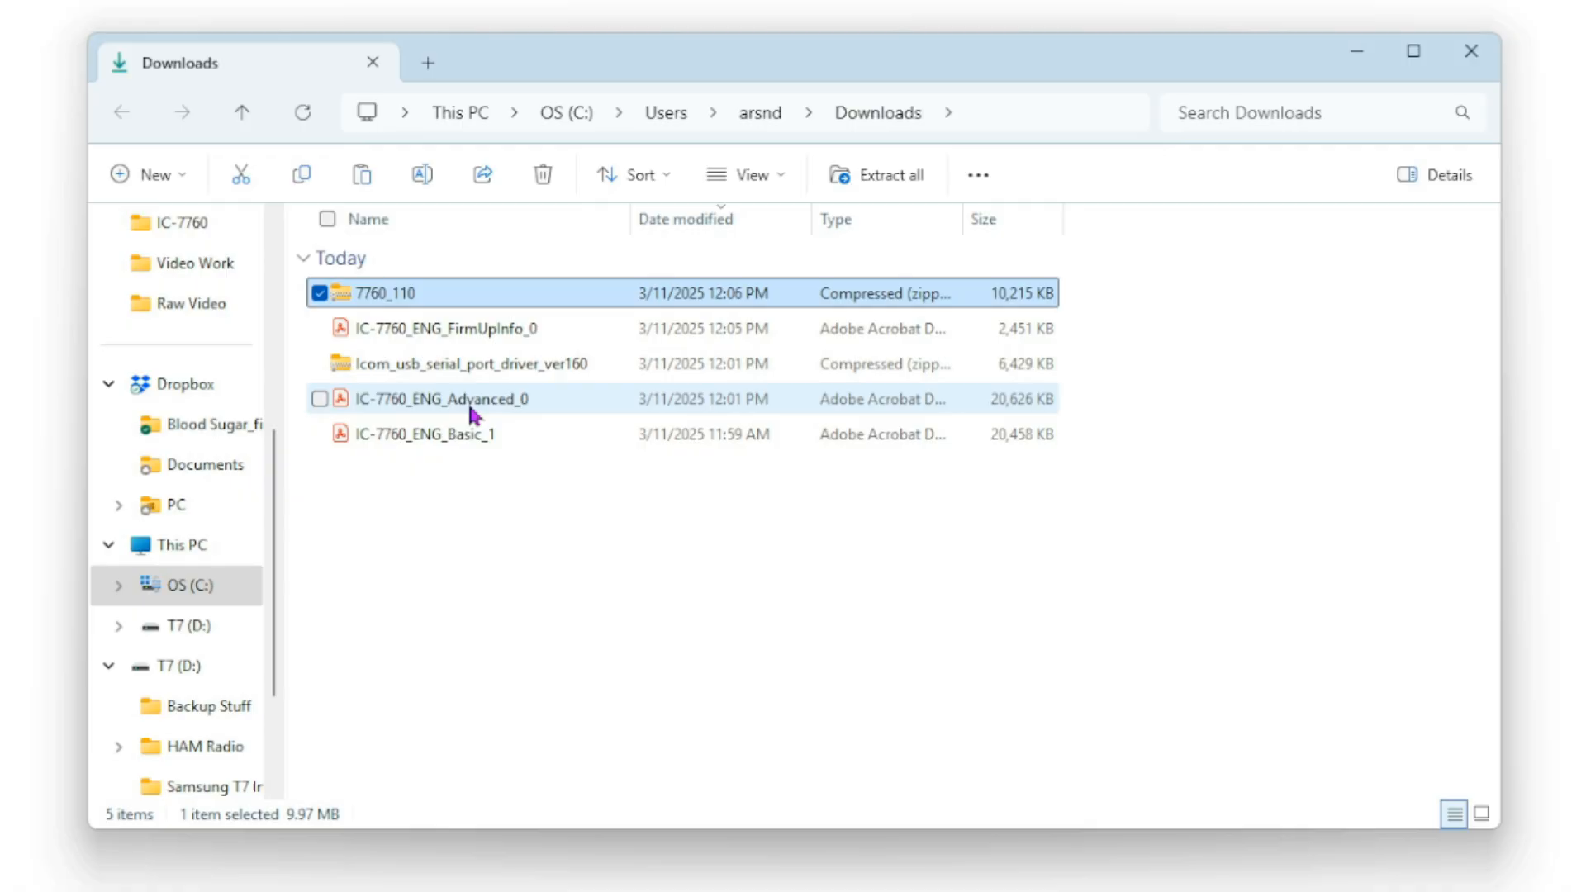
pyautogui.moveTo(479, 450)
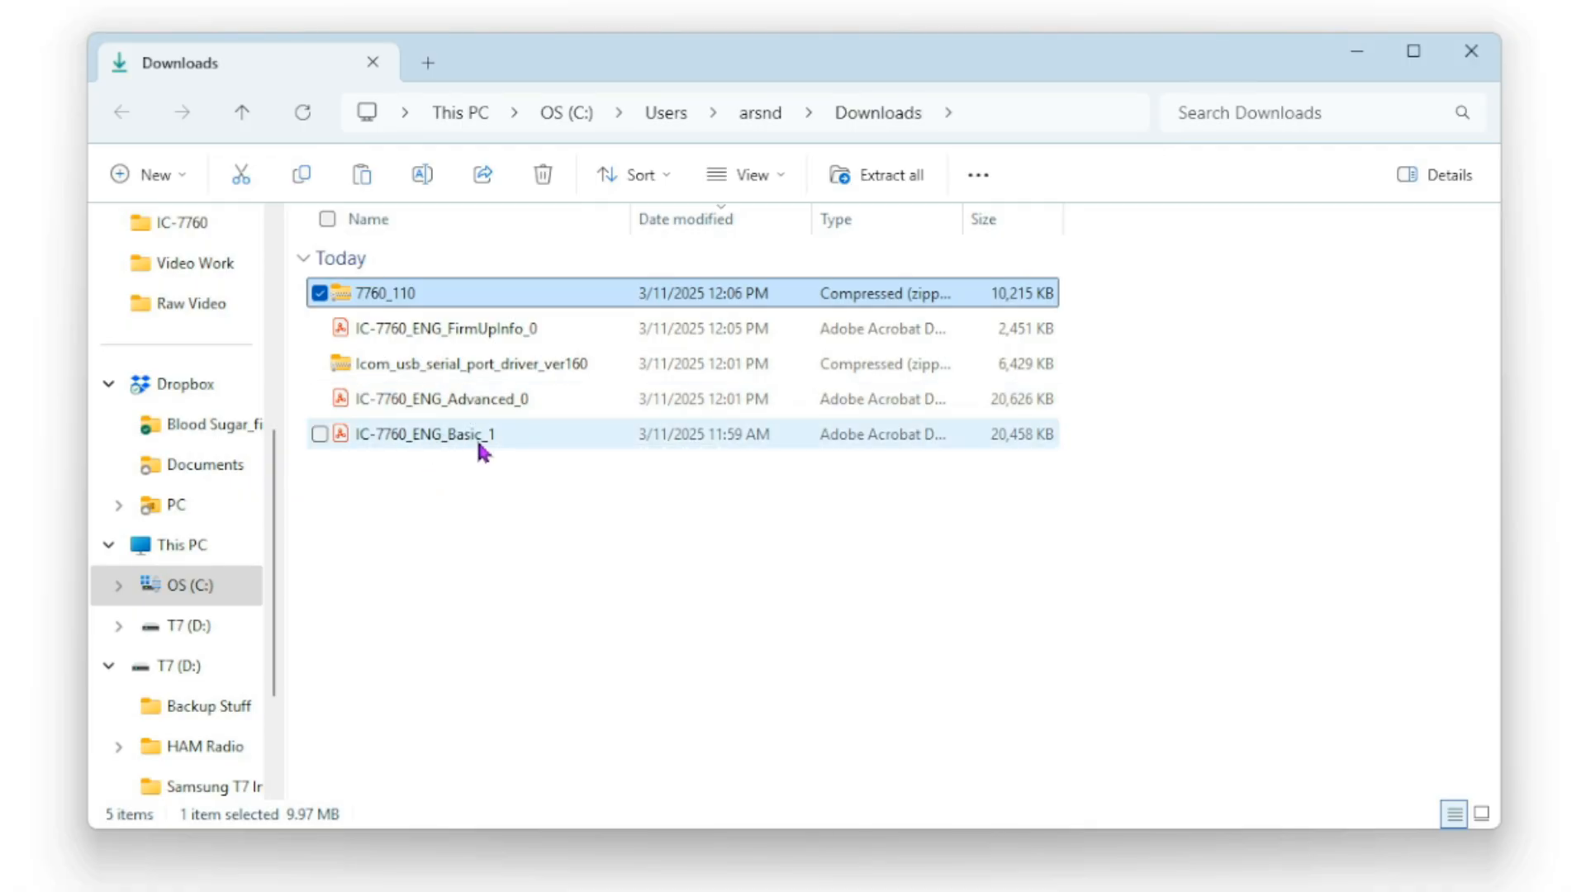
pyautogui.moveTo(471, 446)
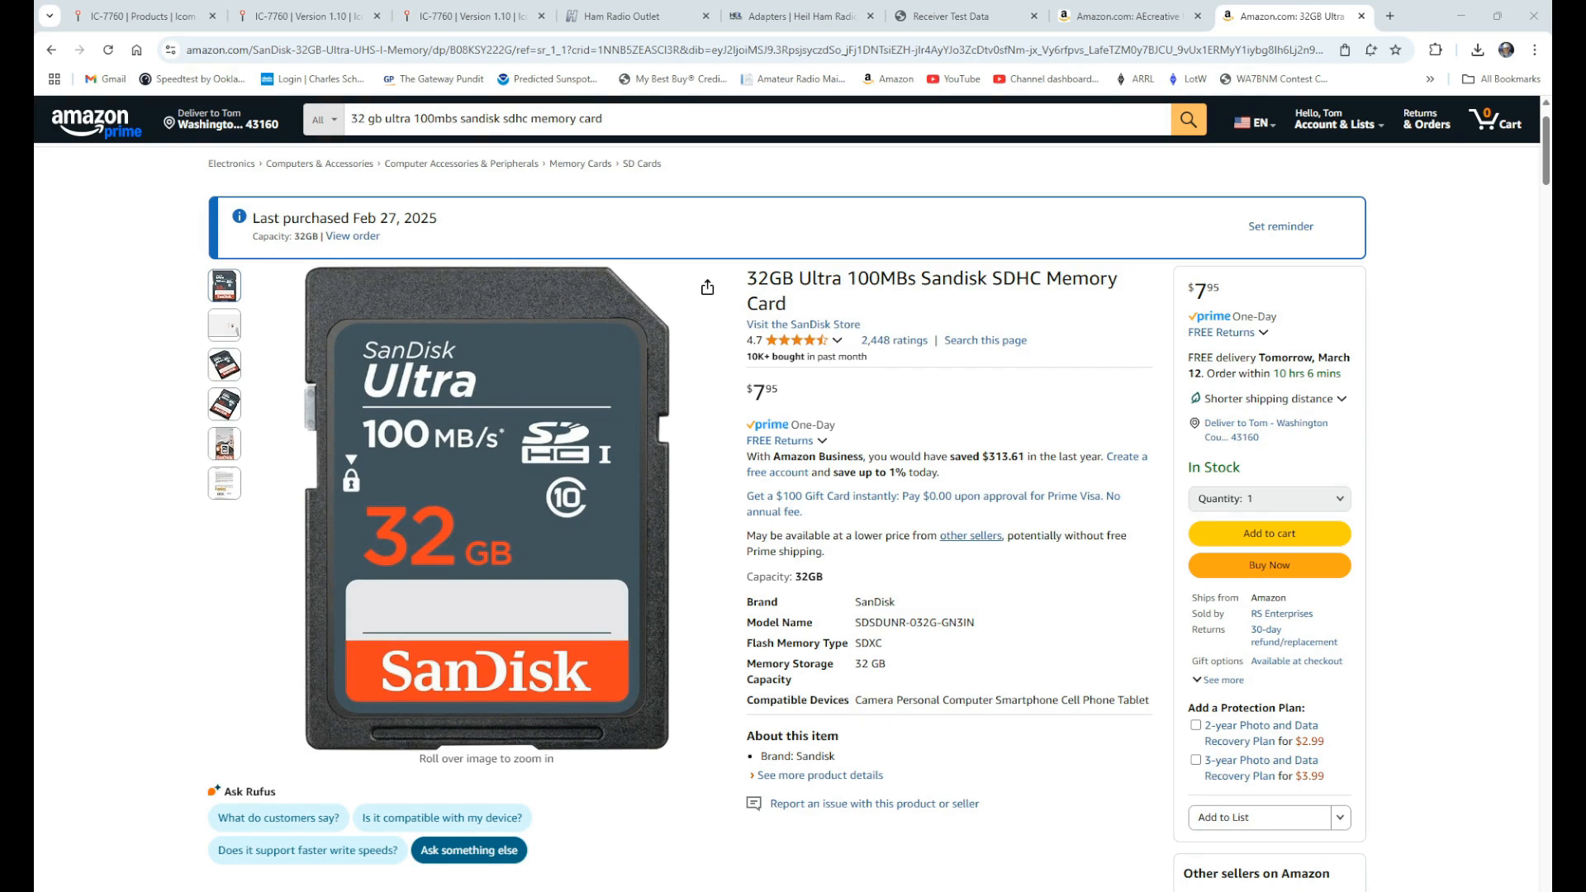
# Switch from the Amazon SD card listing to the Ham Radio Outlet tab.
pyautogui.click(616, 15)
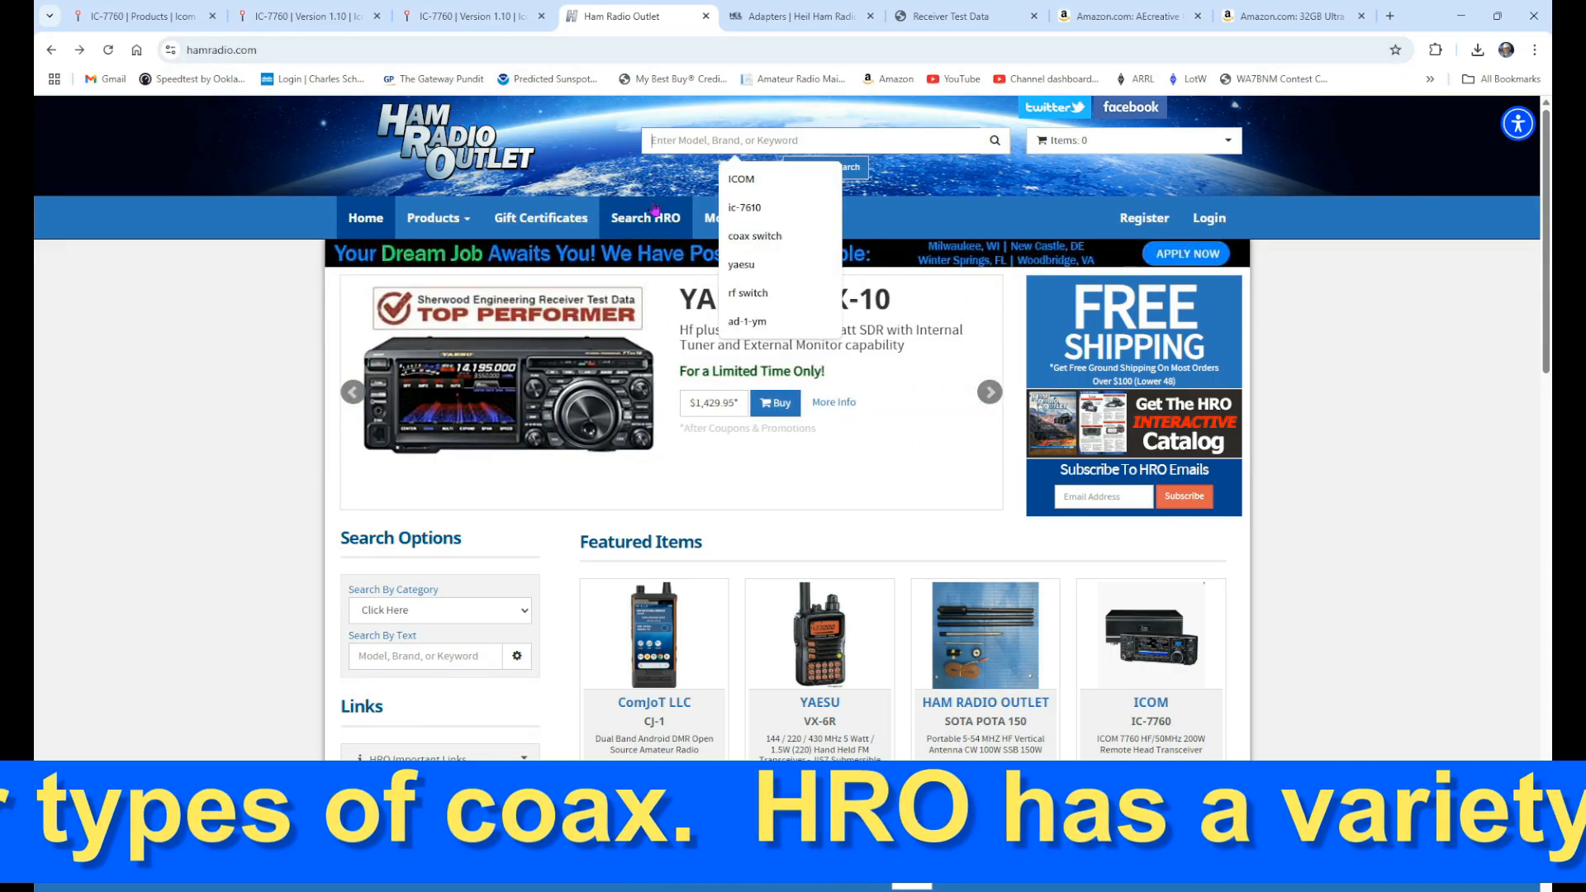
# Search hamradio.com for RG-213 coax jumpers and scroll down through the results.
pyautogui.write('RG-2')
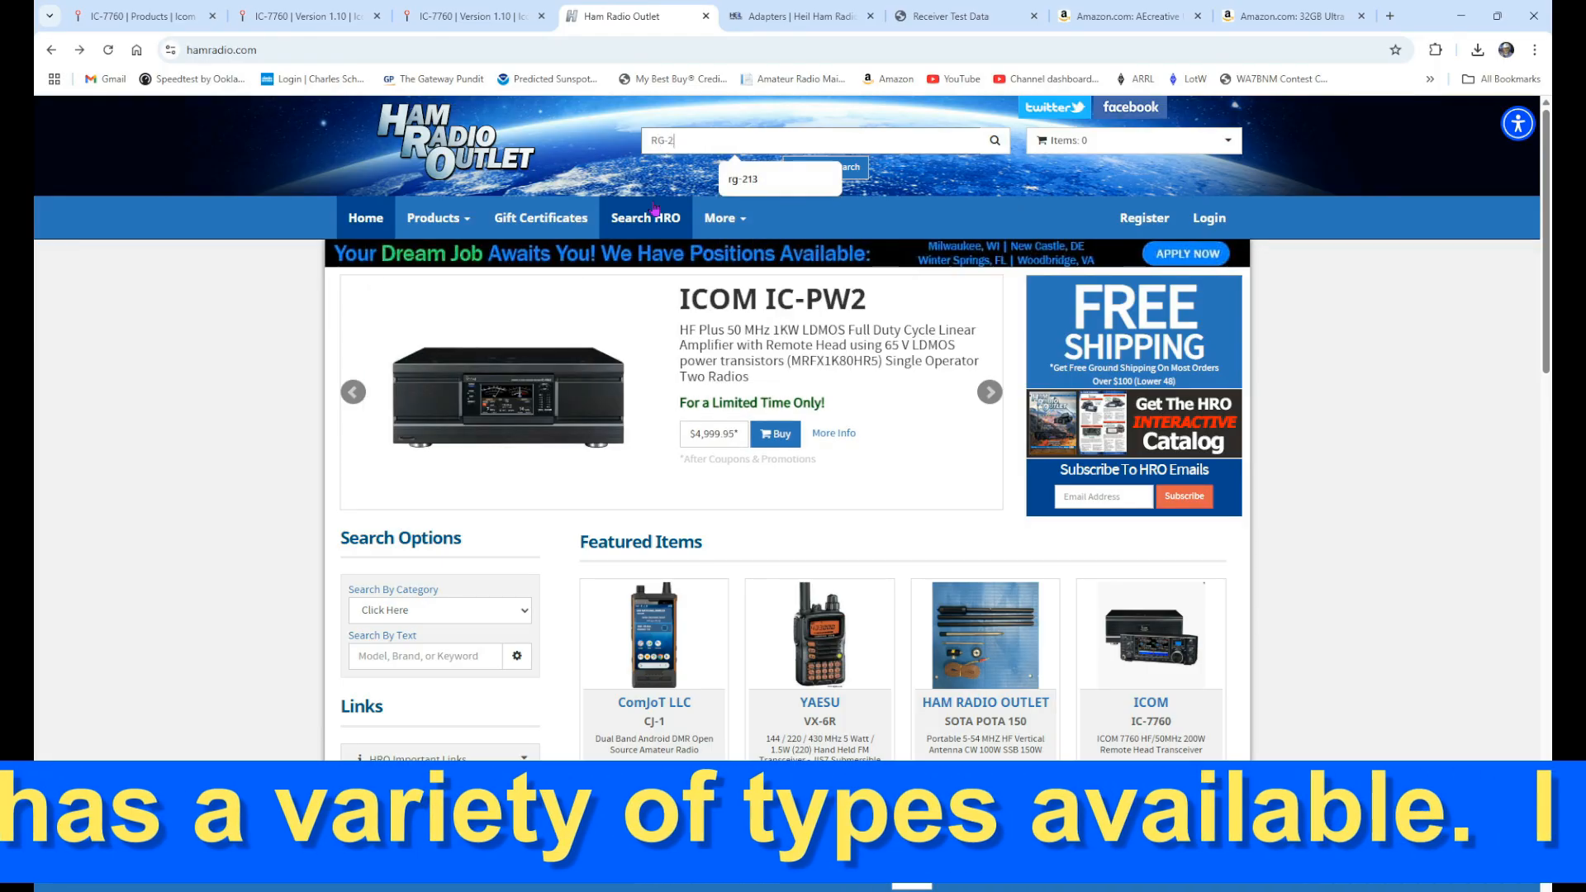
pyautogui.click(742, 178)
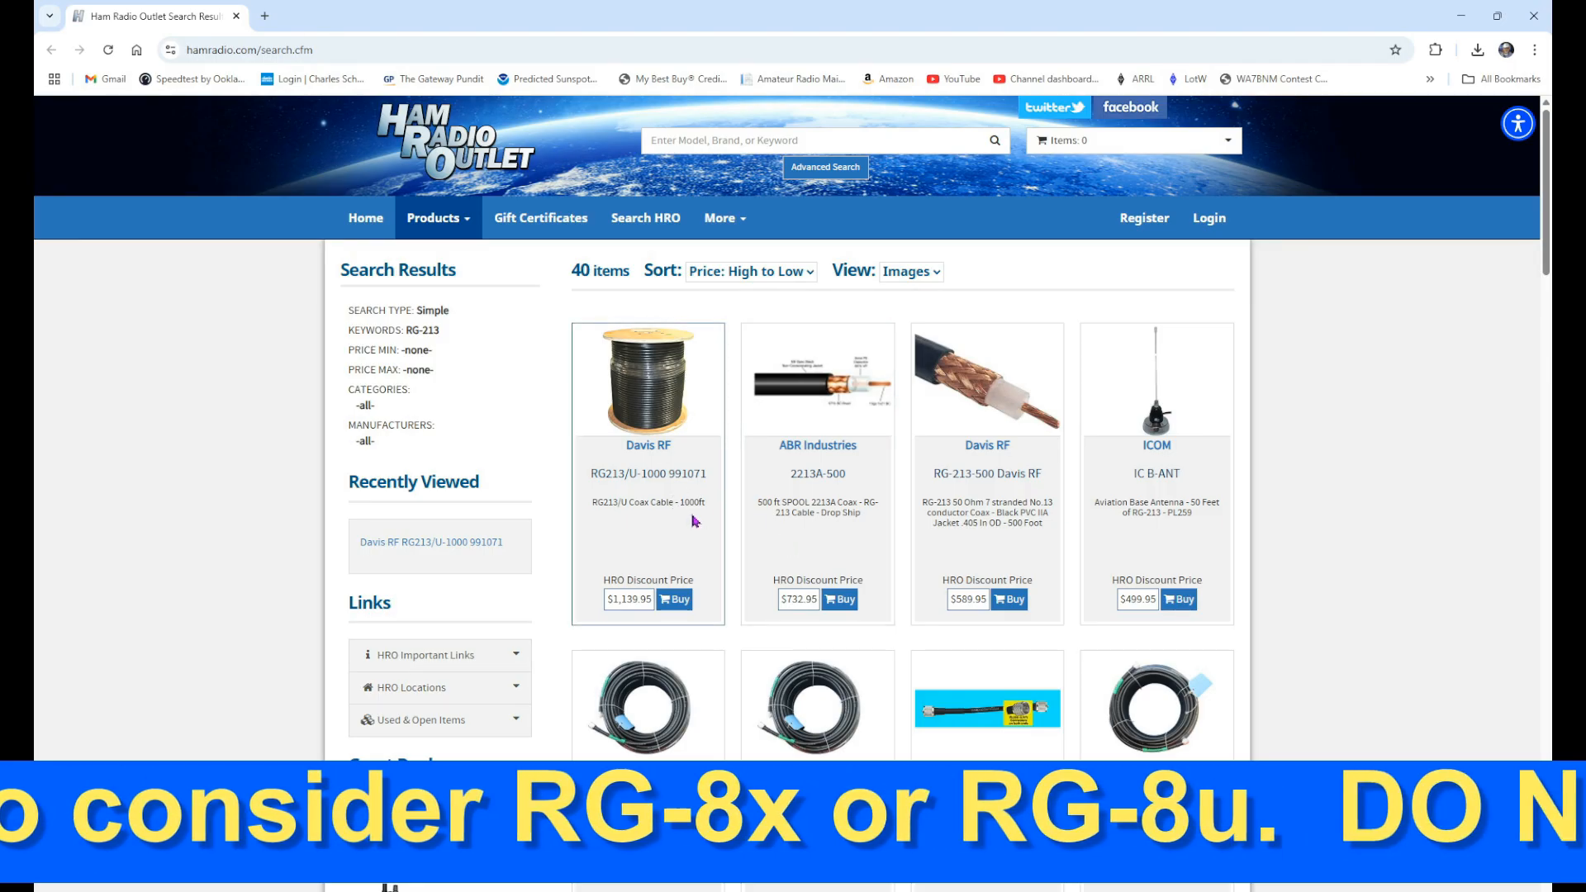
pyautogui.scroll(-3)
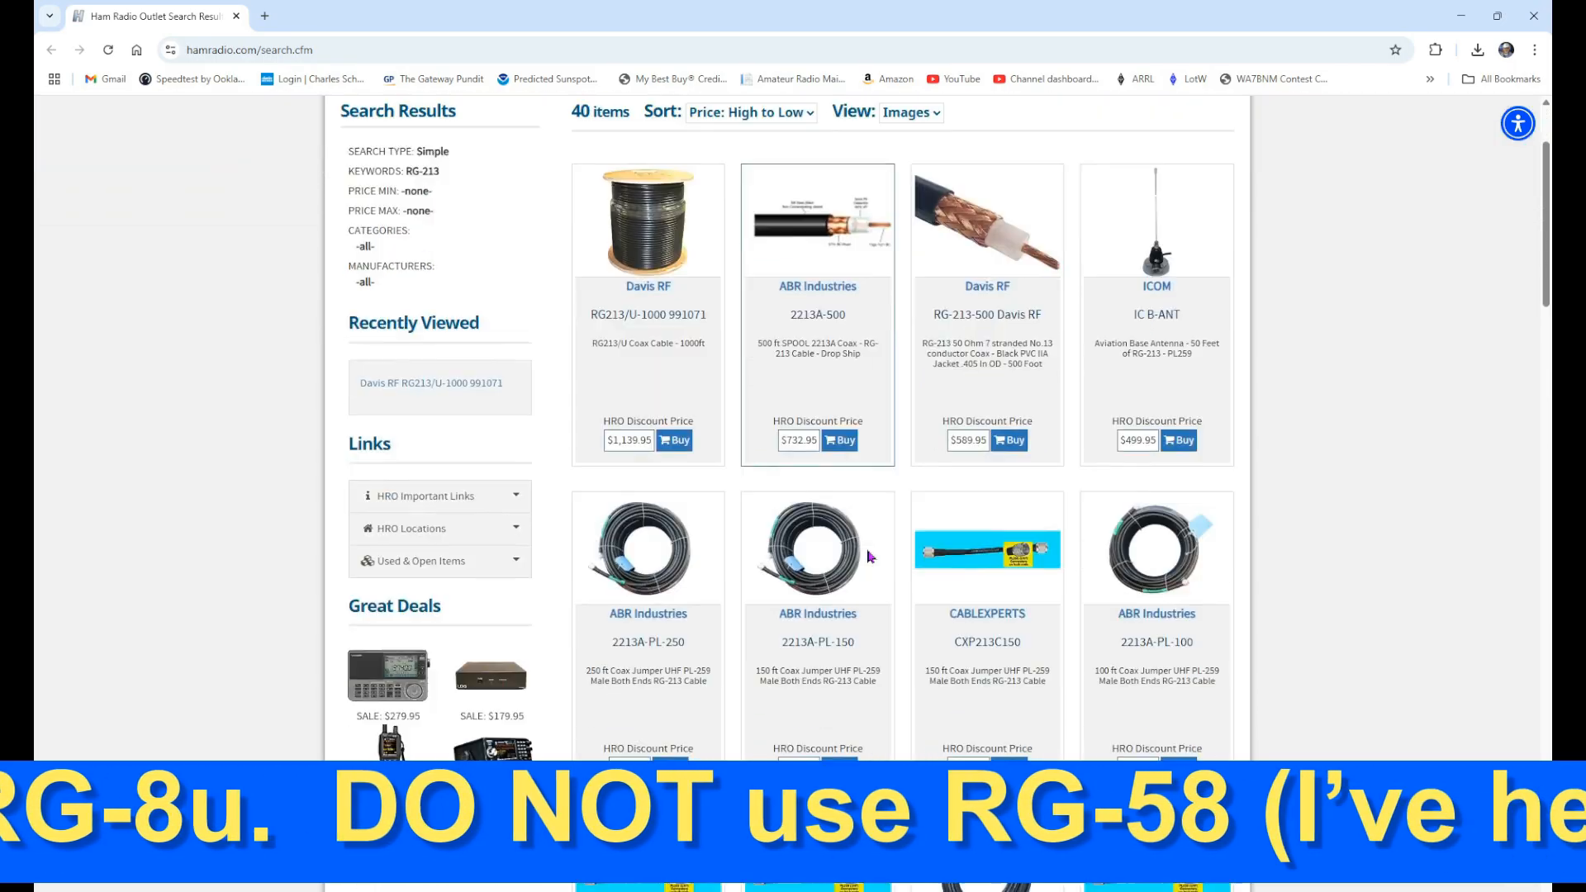
pyautogui.scroll(-3)
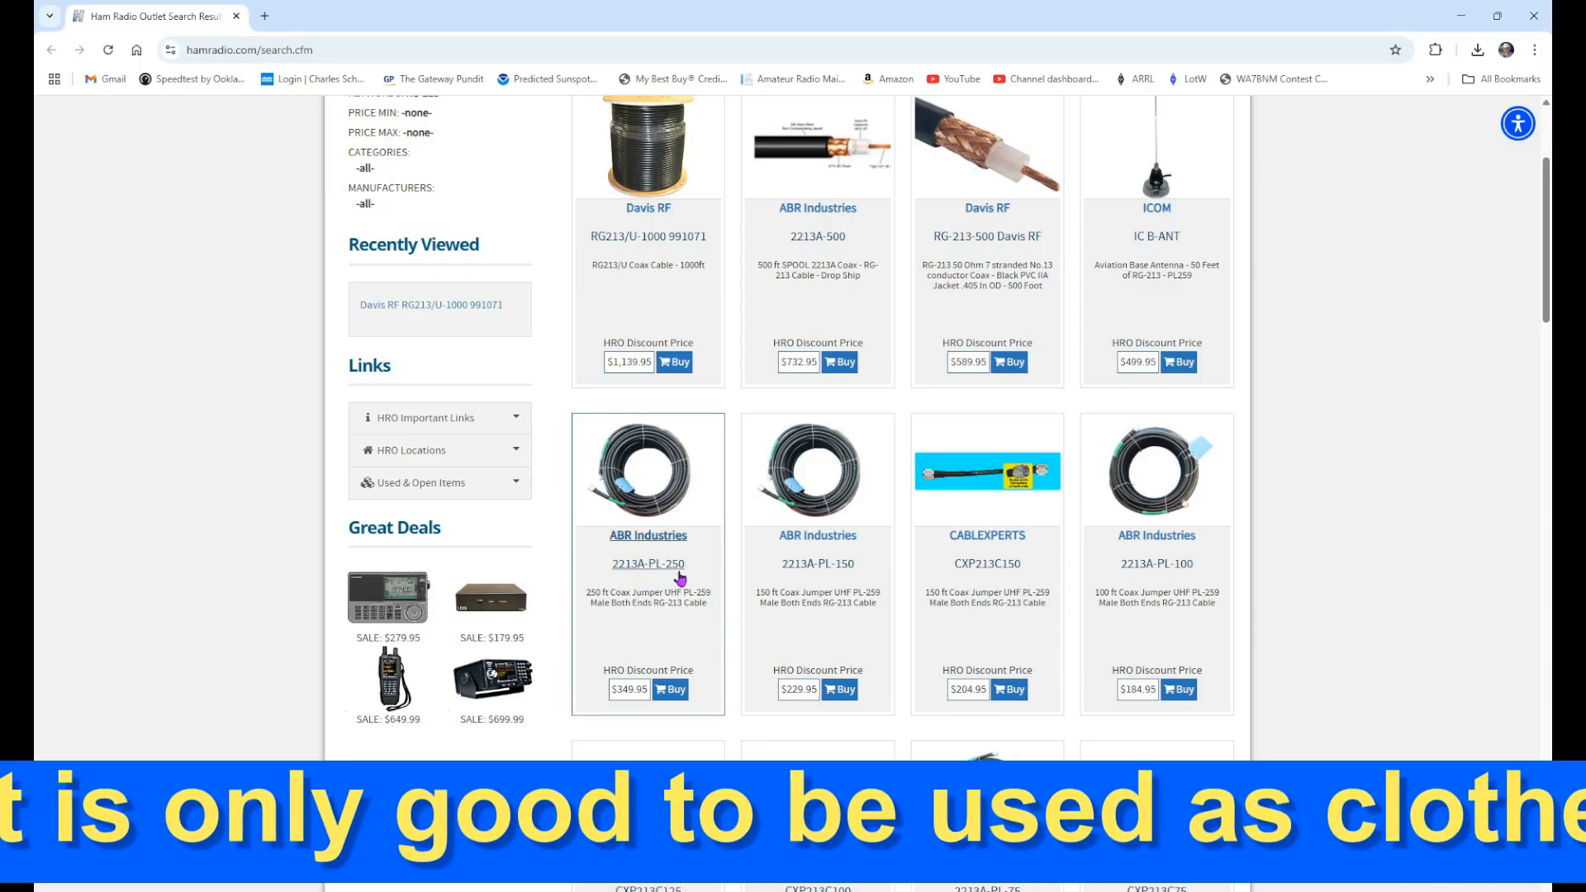
pyautogui.moveTo(817, 563)
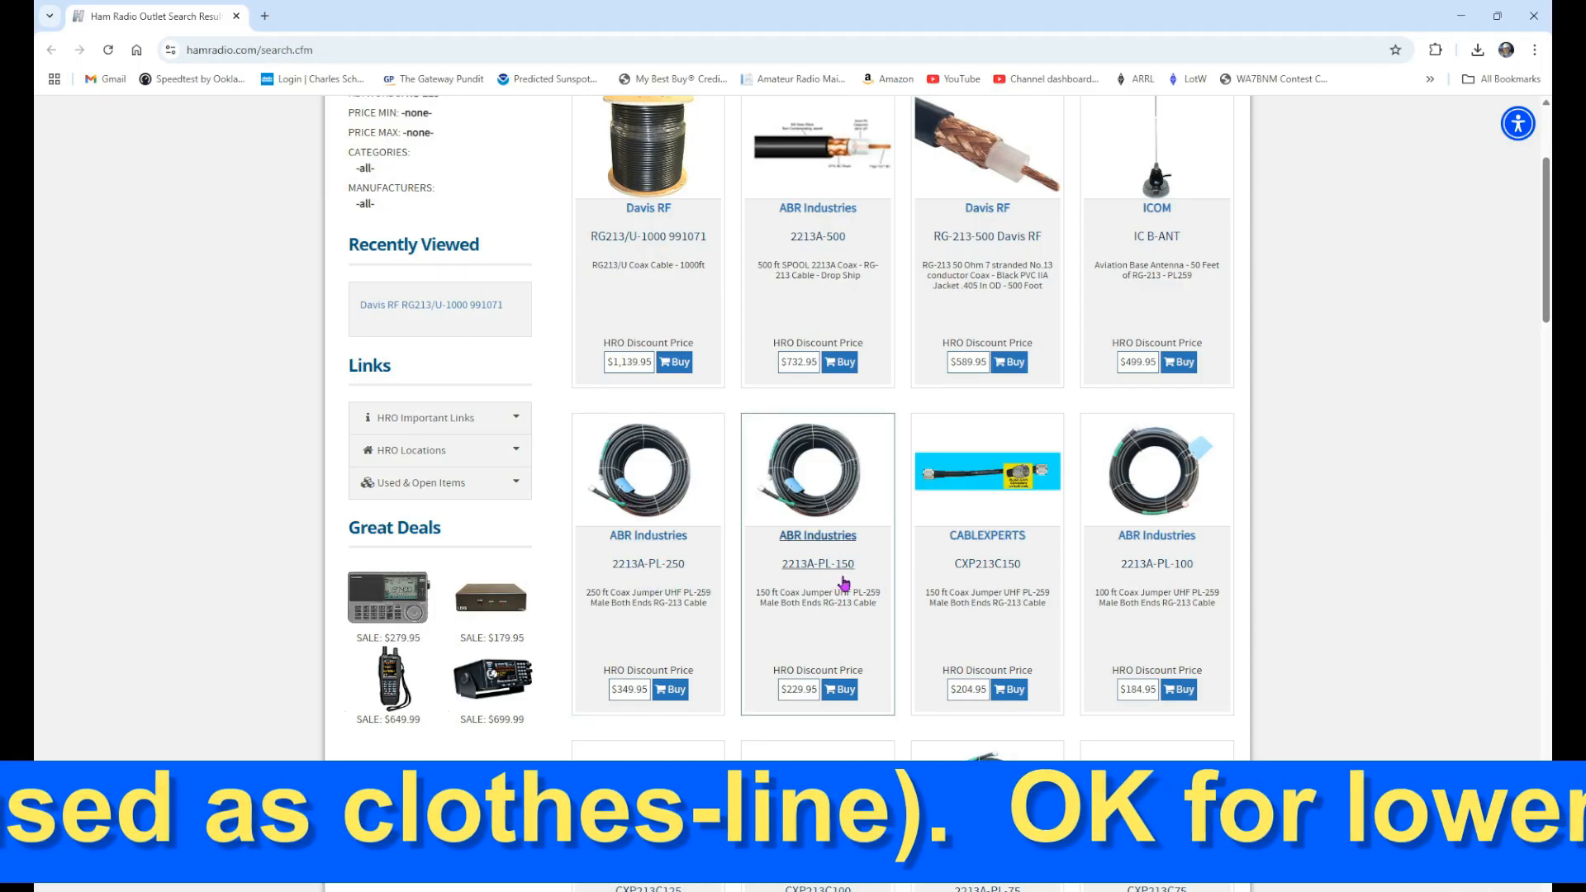
pyautogui.scroll(-3)
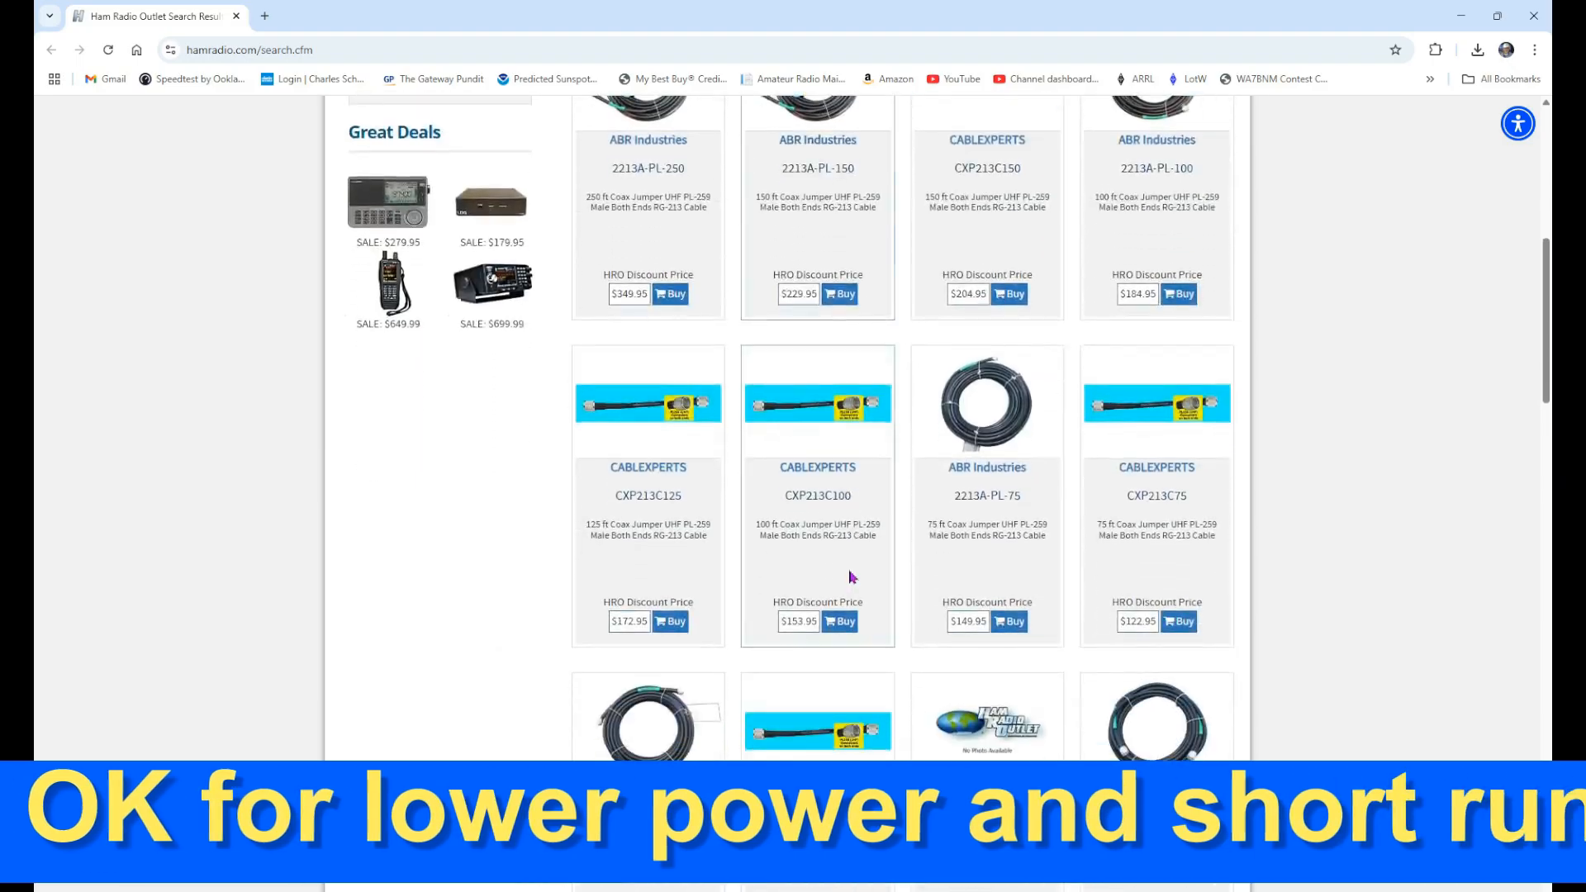
pyautogui.scroll(-3)
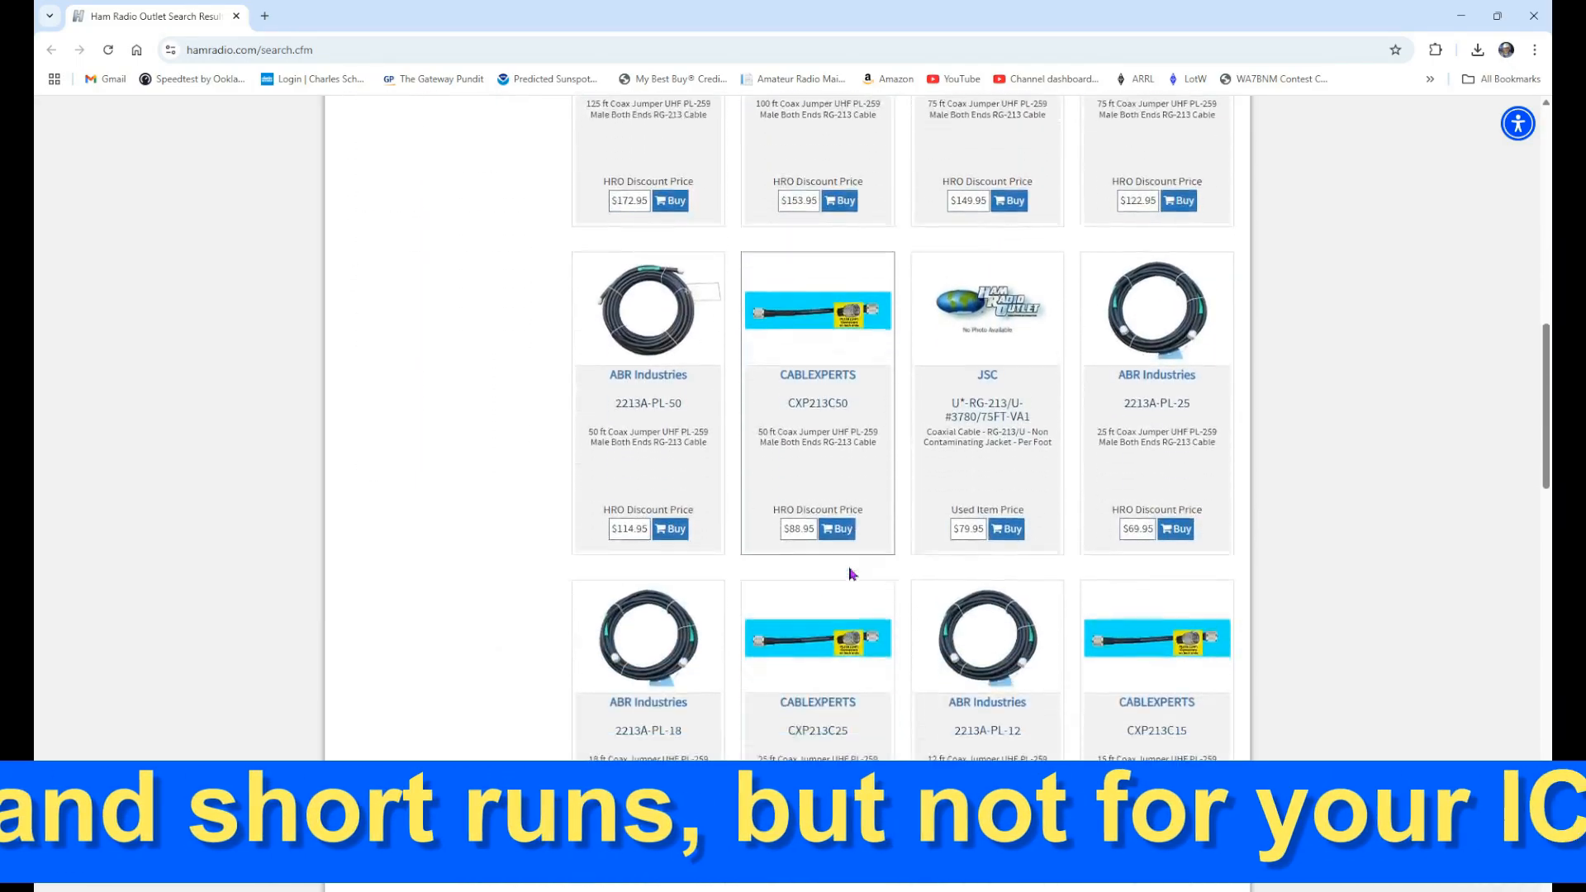
pyautogui.scroll(-3)
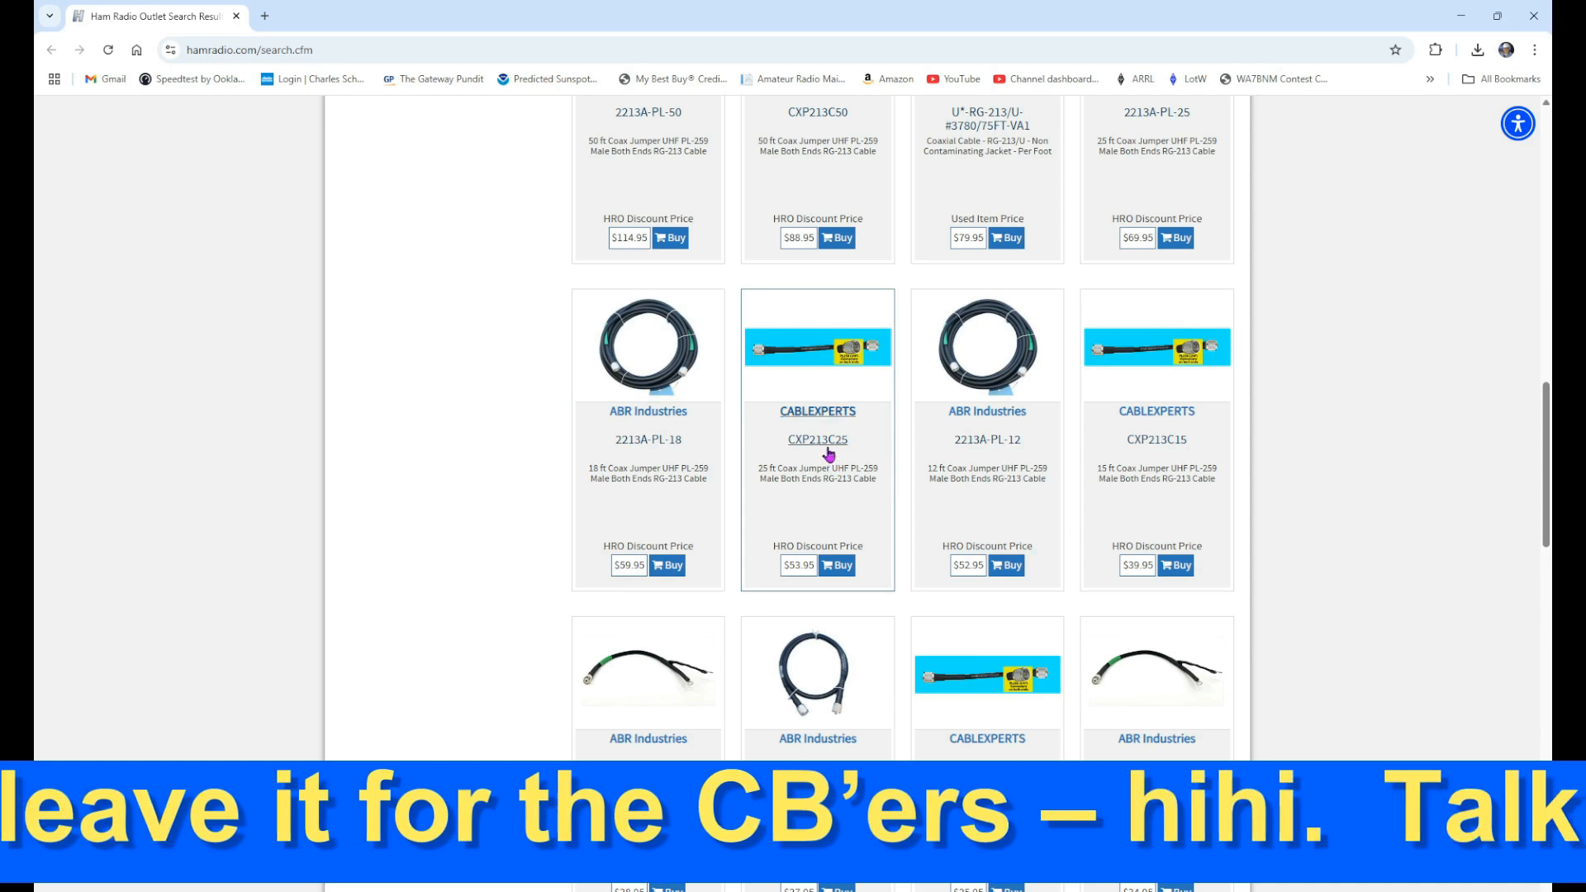
pyautogui.scroll(-3)
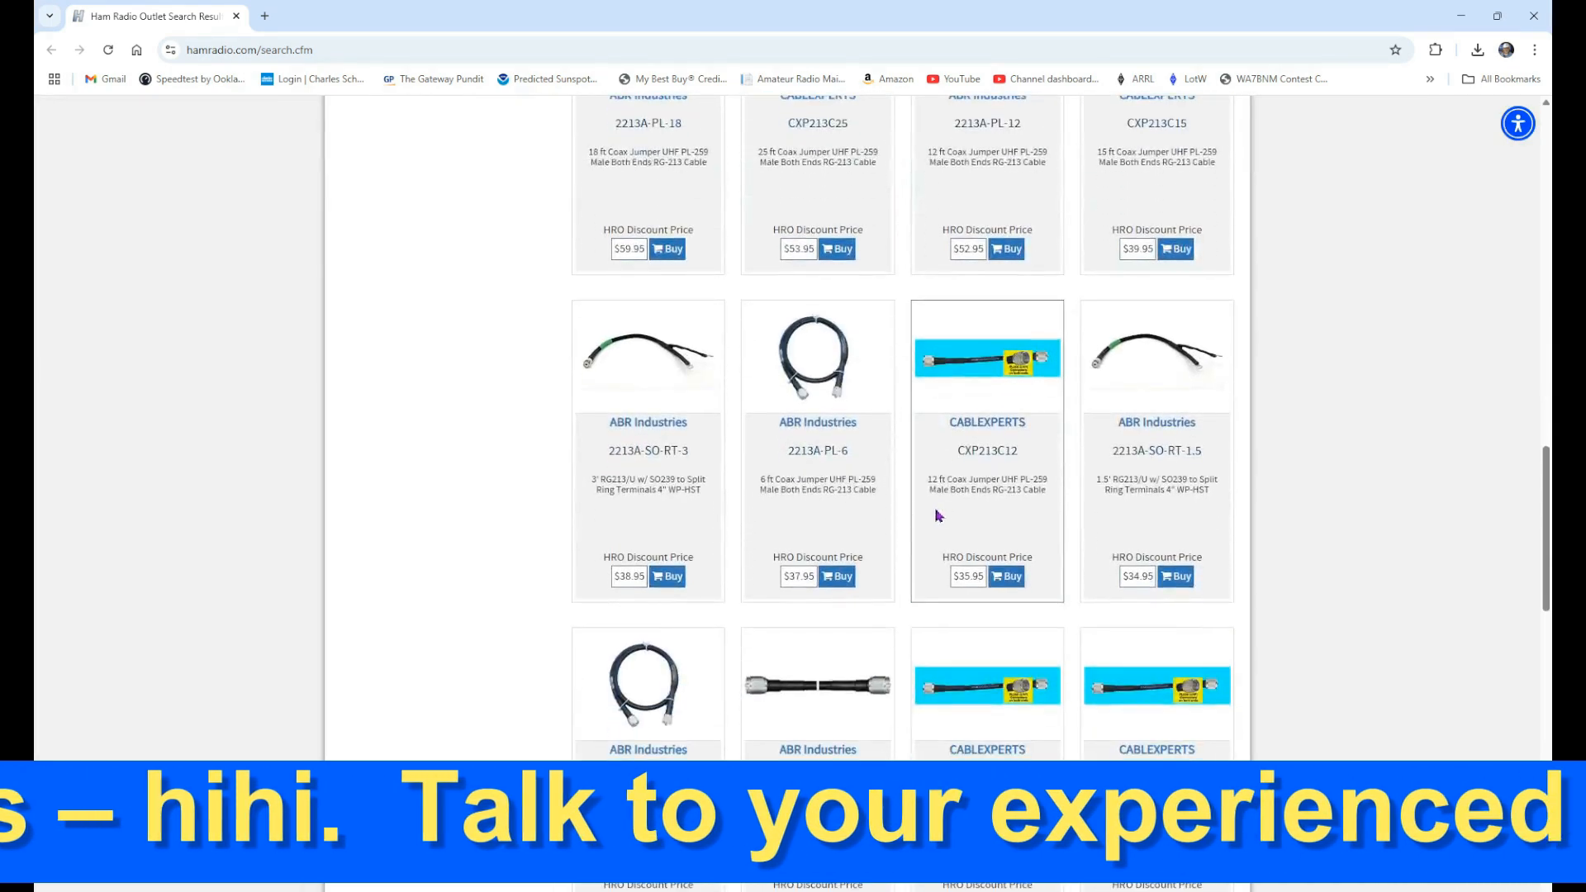
pyautogui.scroll(-3)
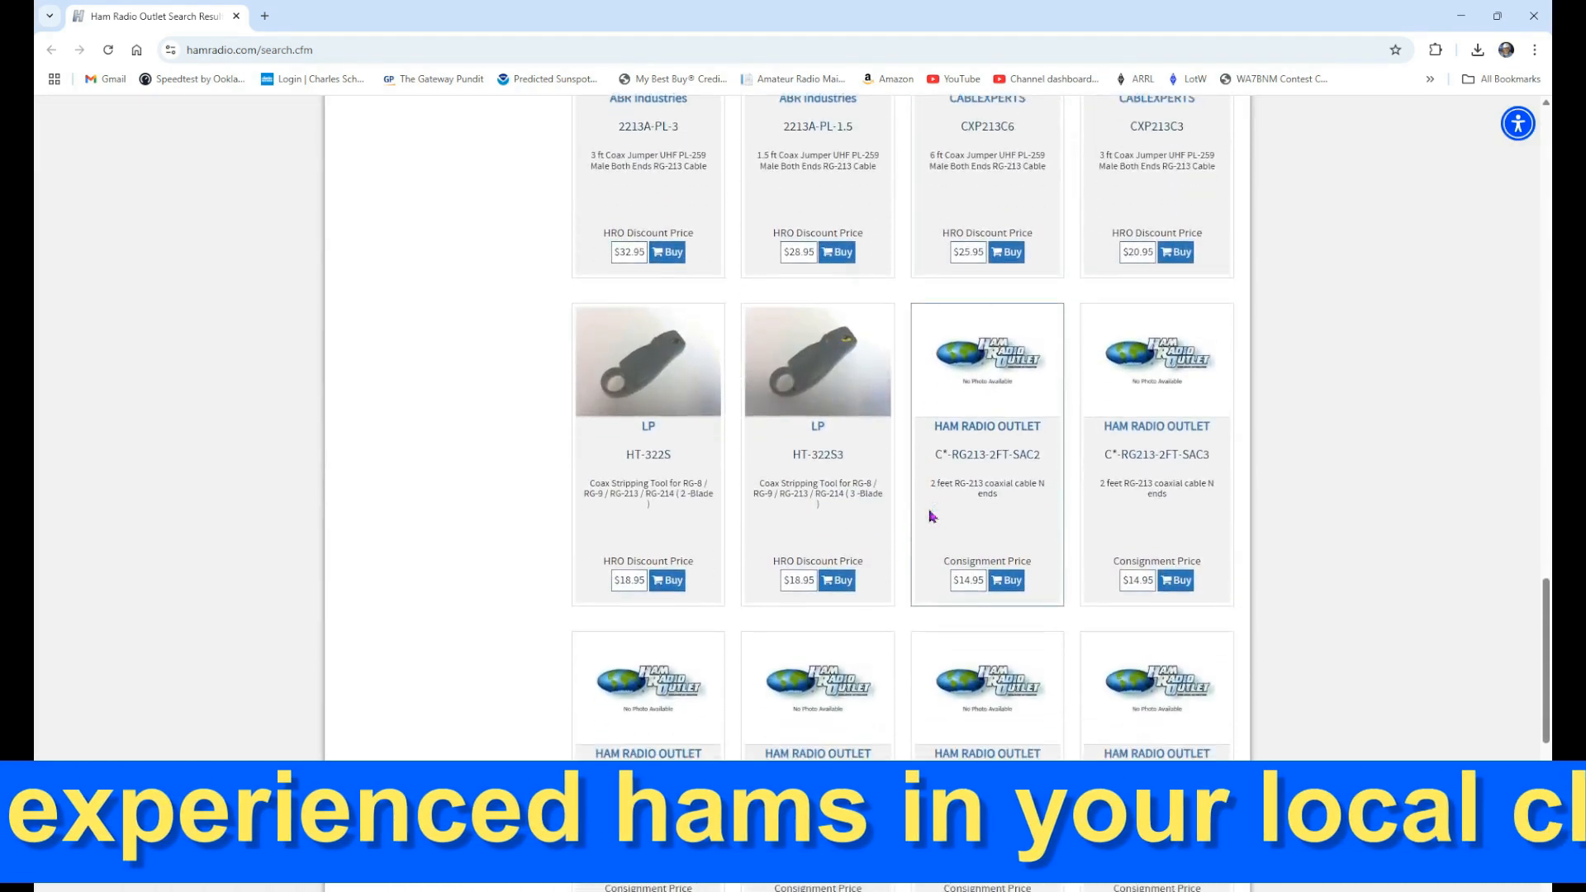
pyautogui.scroll(-3)
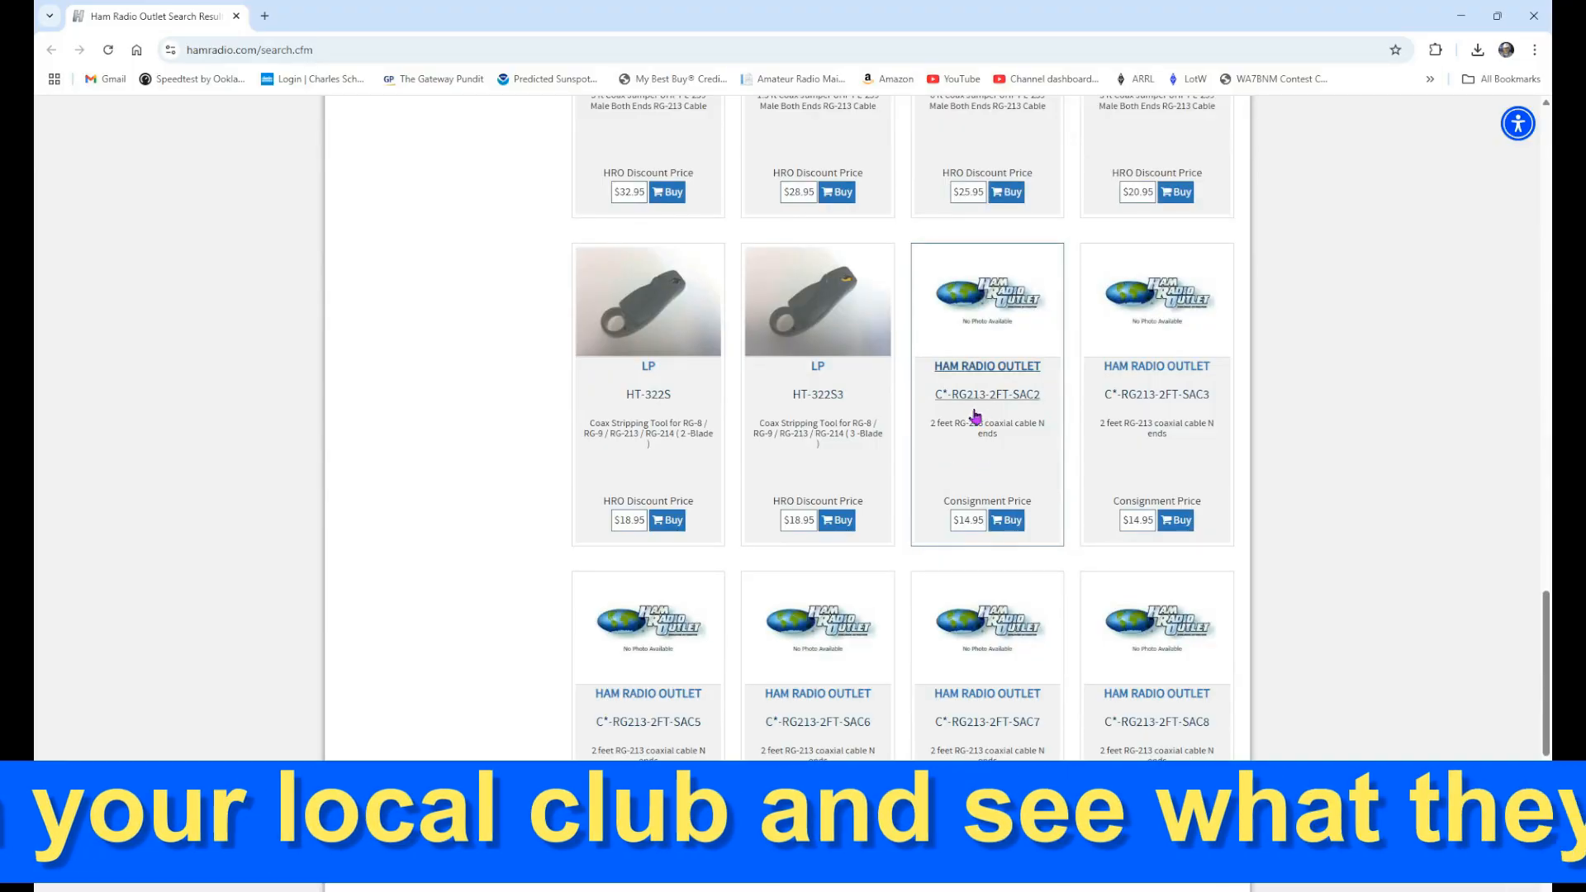
pyautogui.moveTo(902, 665)
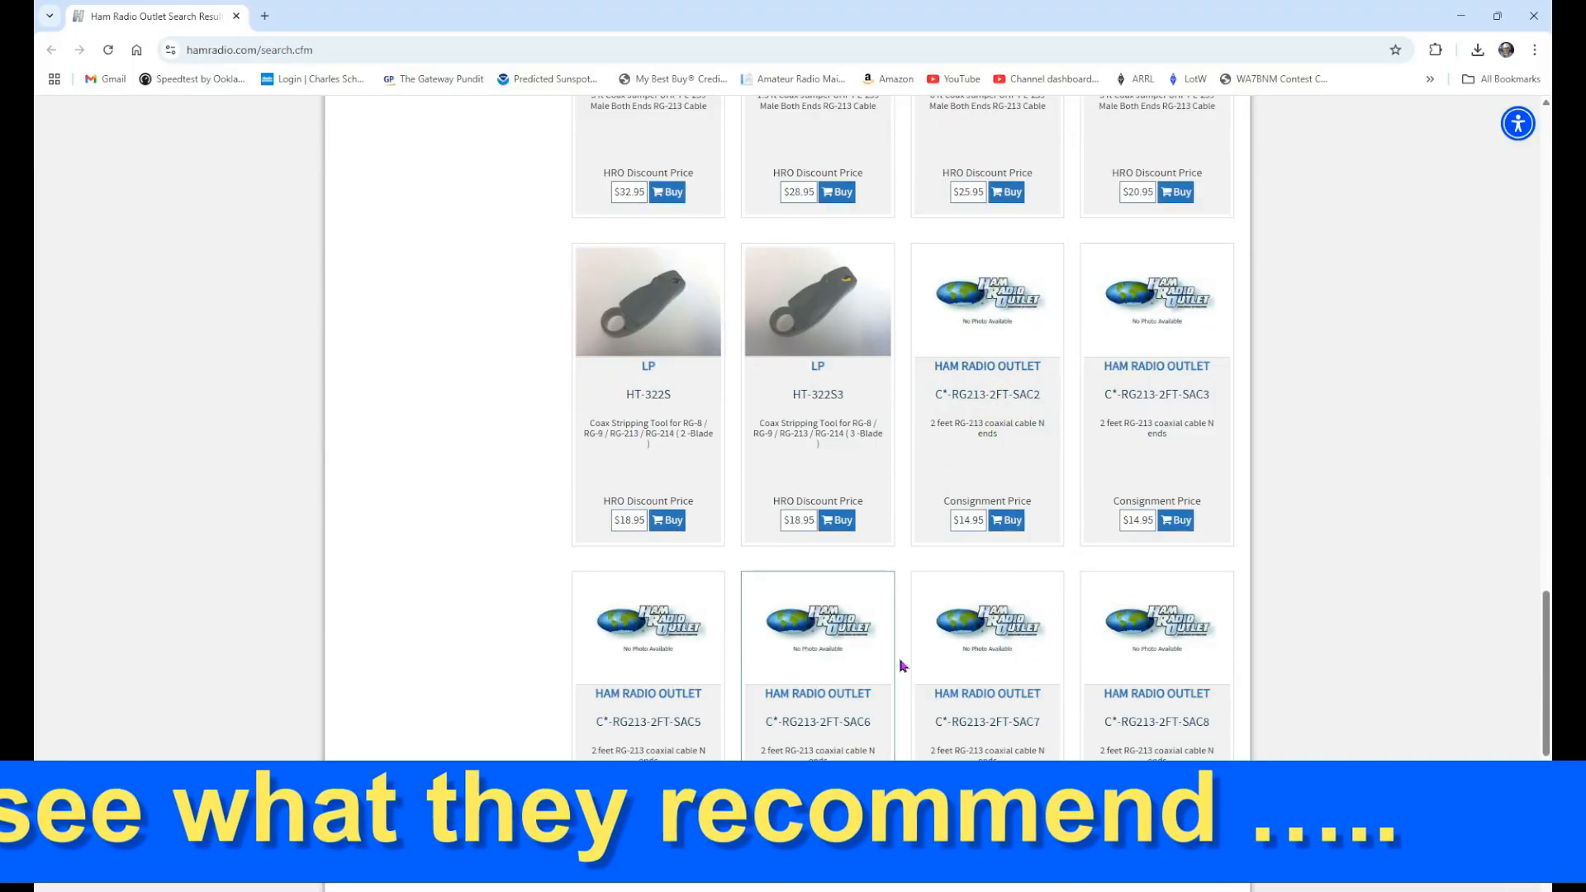
pyautogui.scroll(-3)
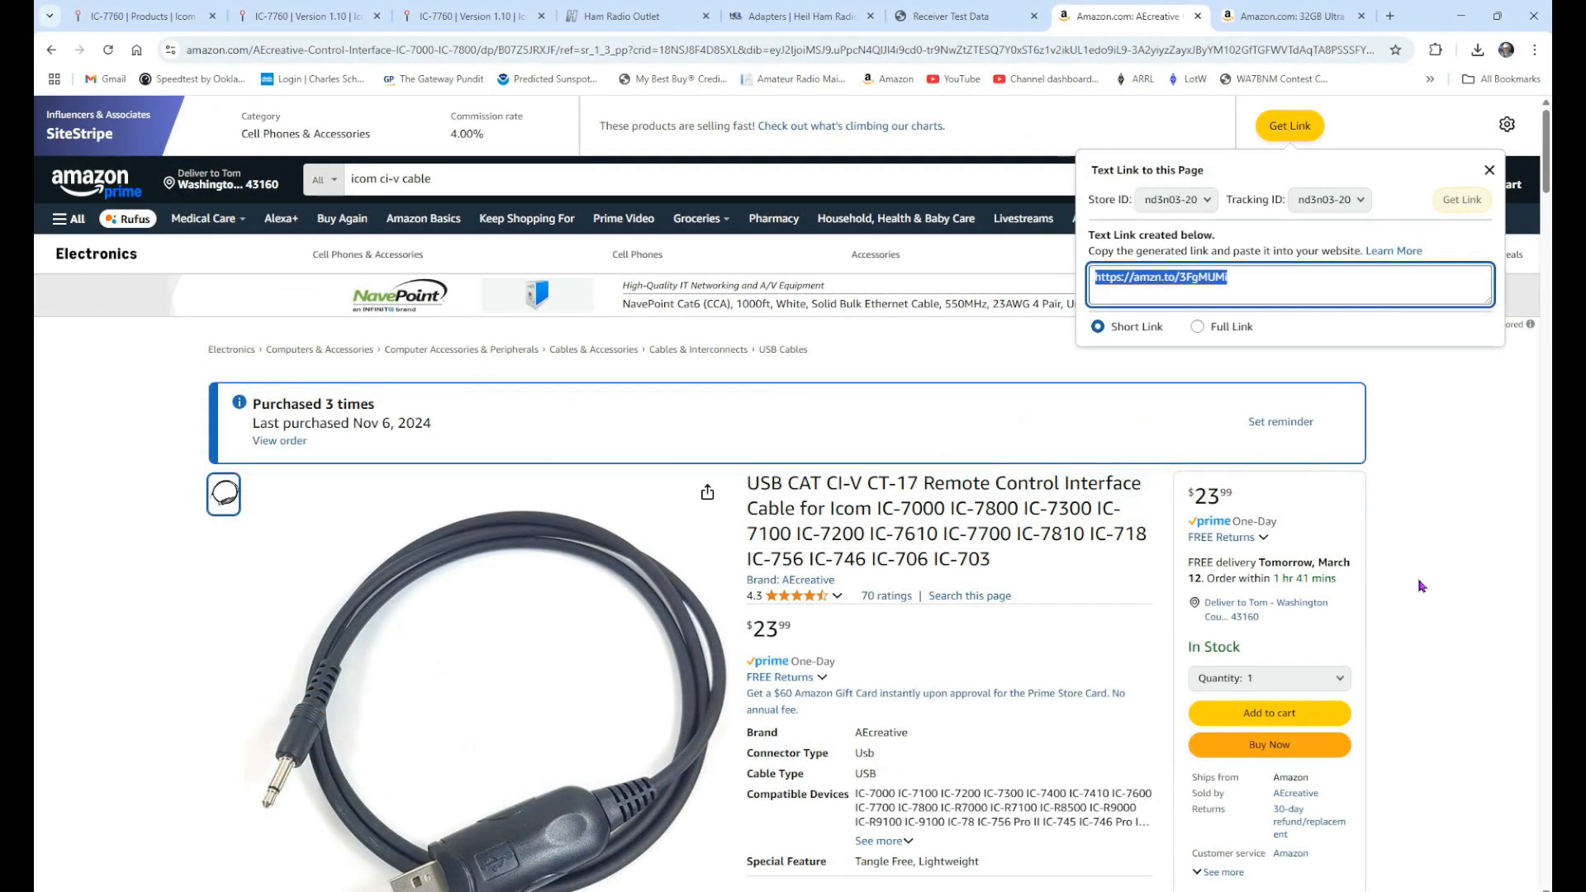
# Look further down the Amazon CI-V CT-17 cable listing, then return to Ham Radio Outlet's IC-7760 listing.
pyautogui.scroll(-3)
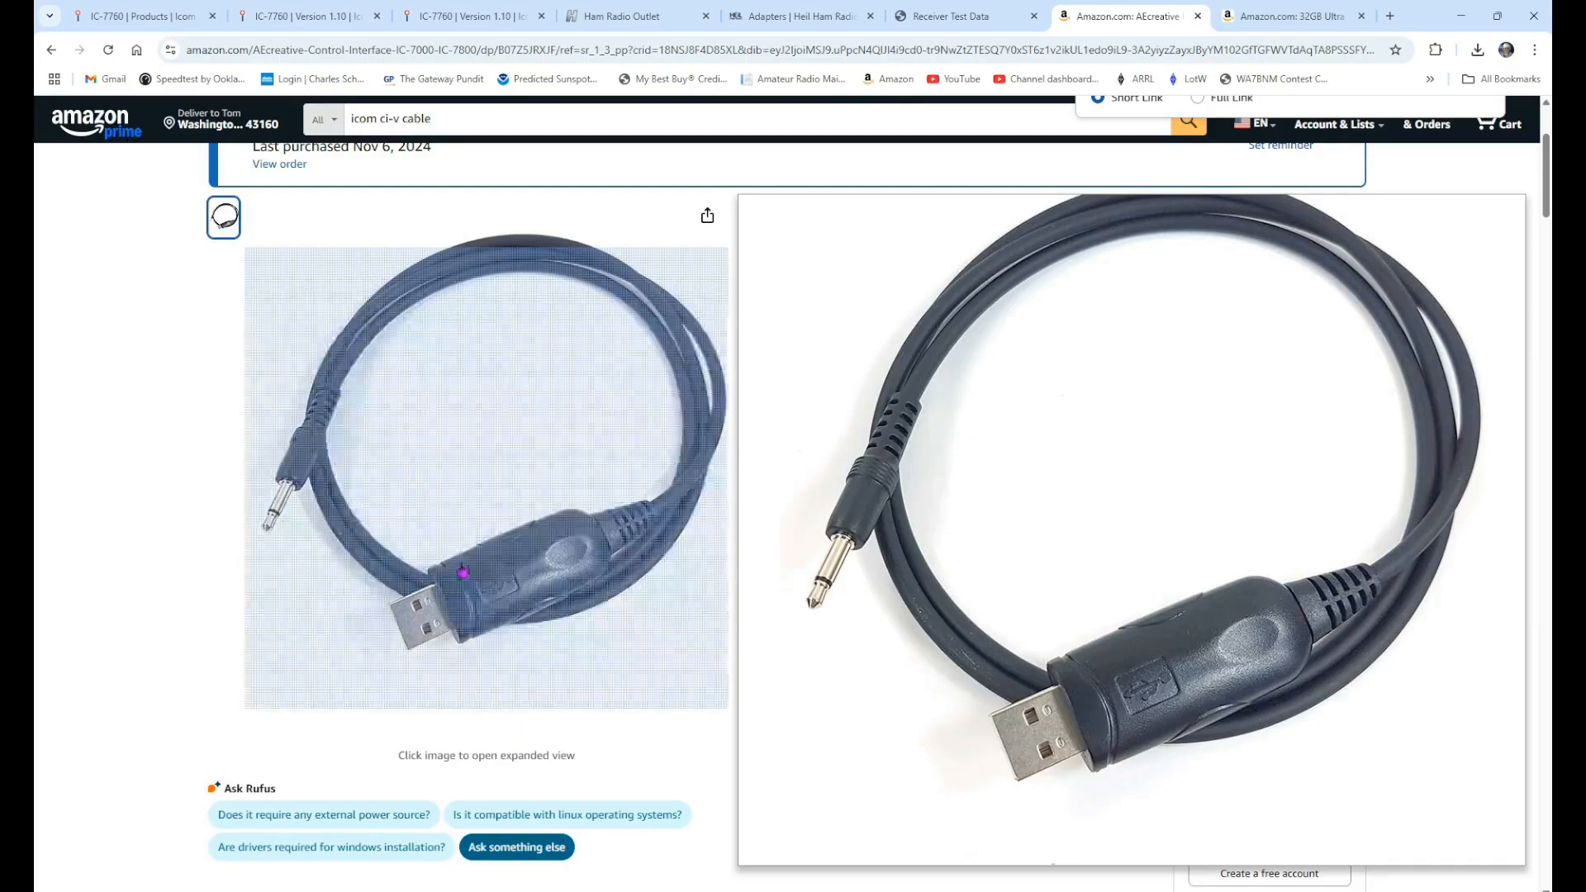
pyautogui.moveTo(547, 583)
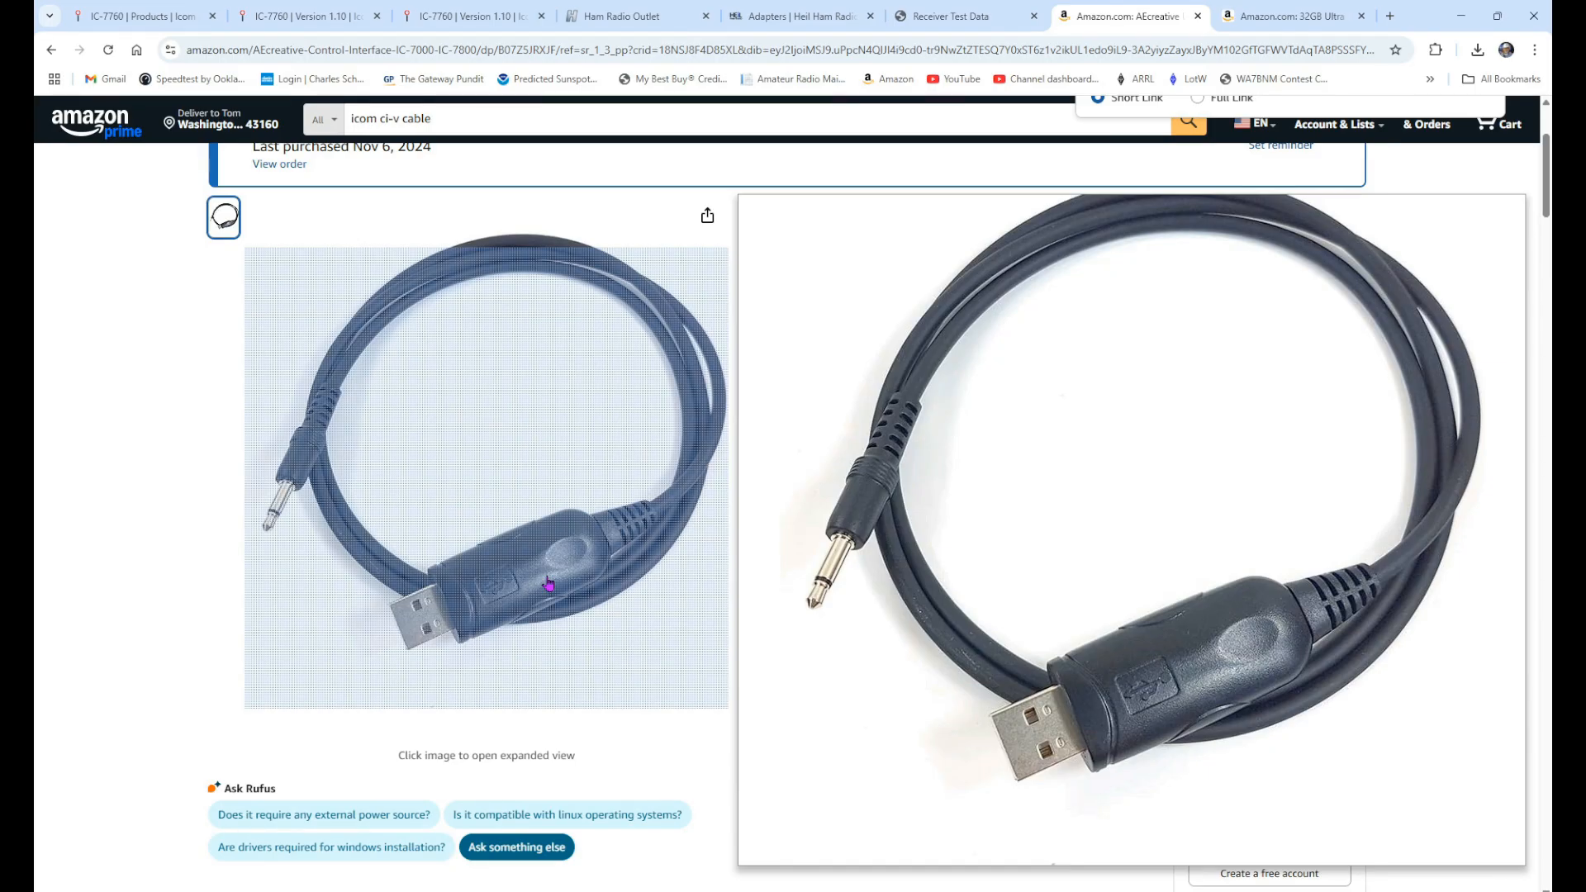
pyautogui.moveTo(514, 575)
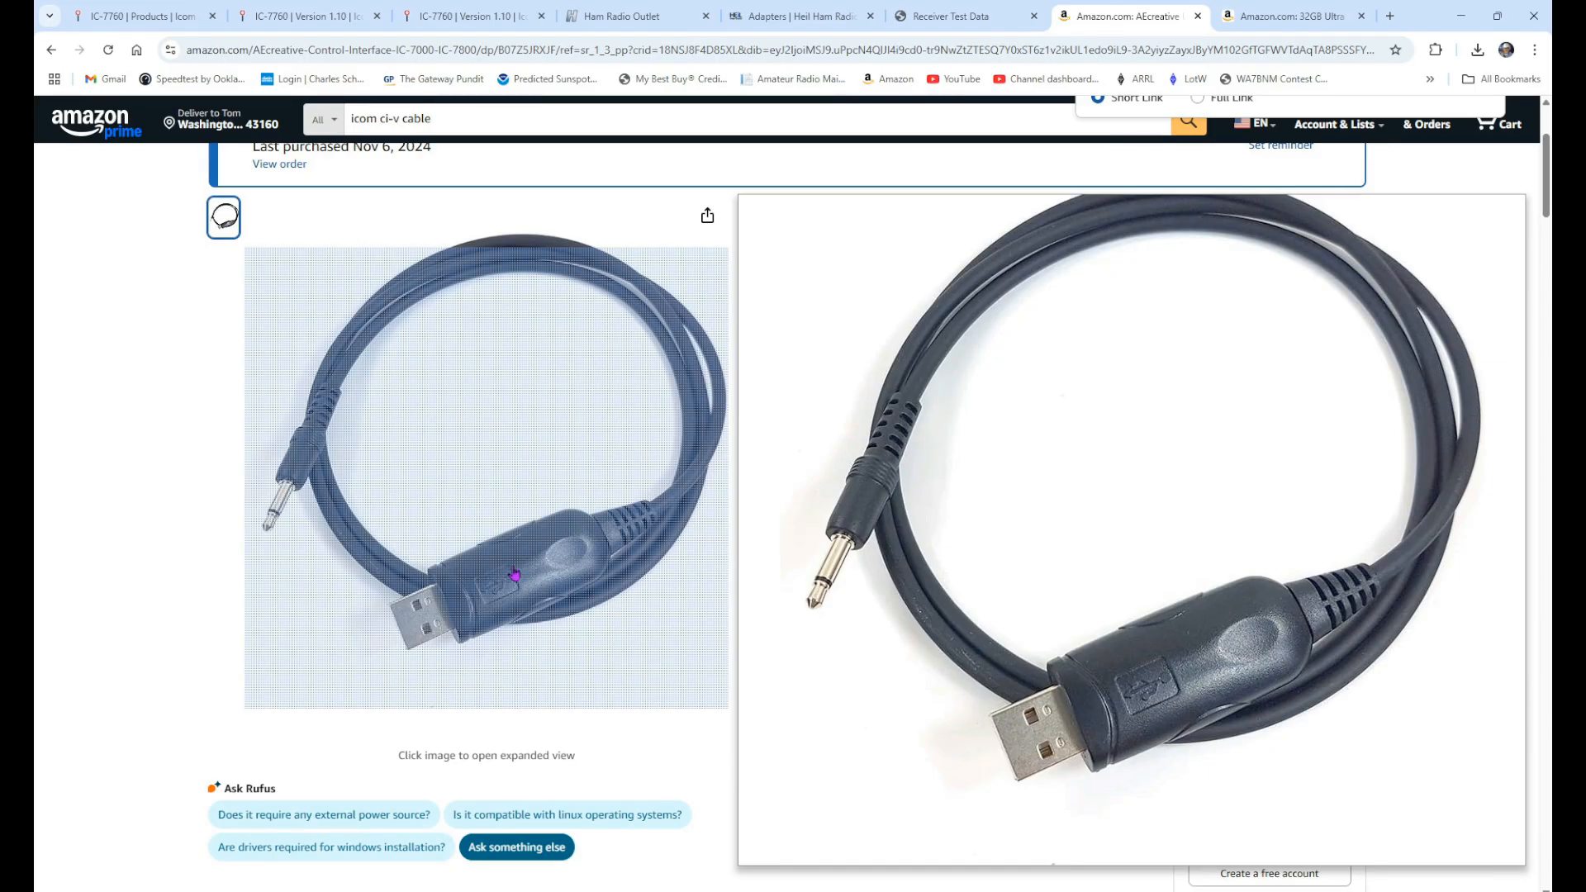
pyautogui.moveTo(519, 579)
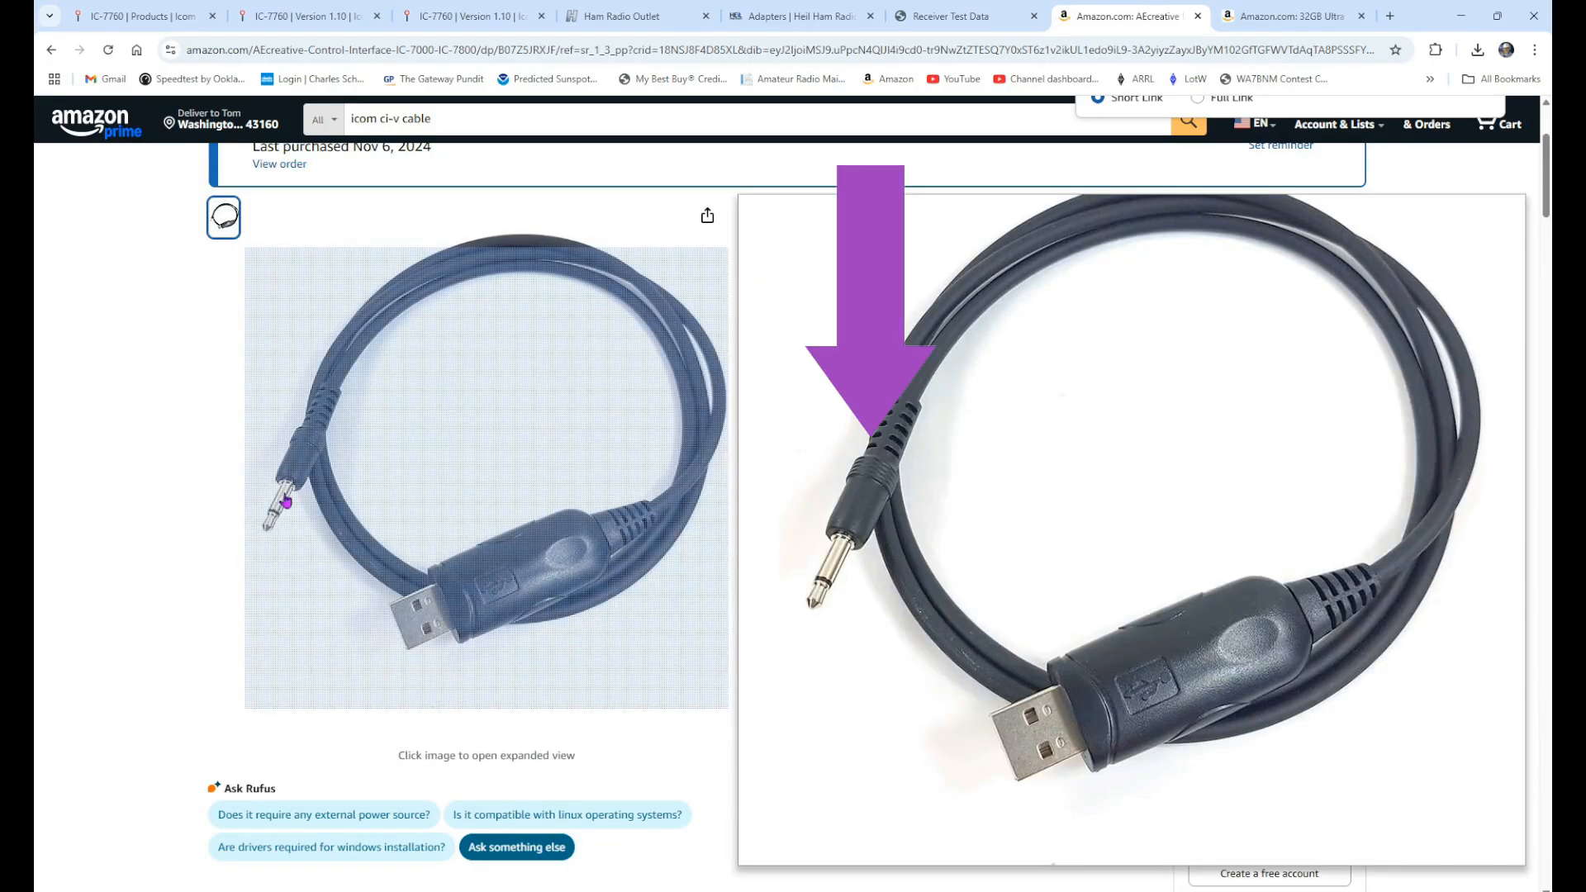
pyautogui.moveTo(278, 530)
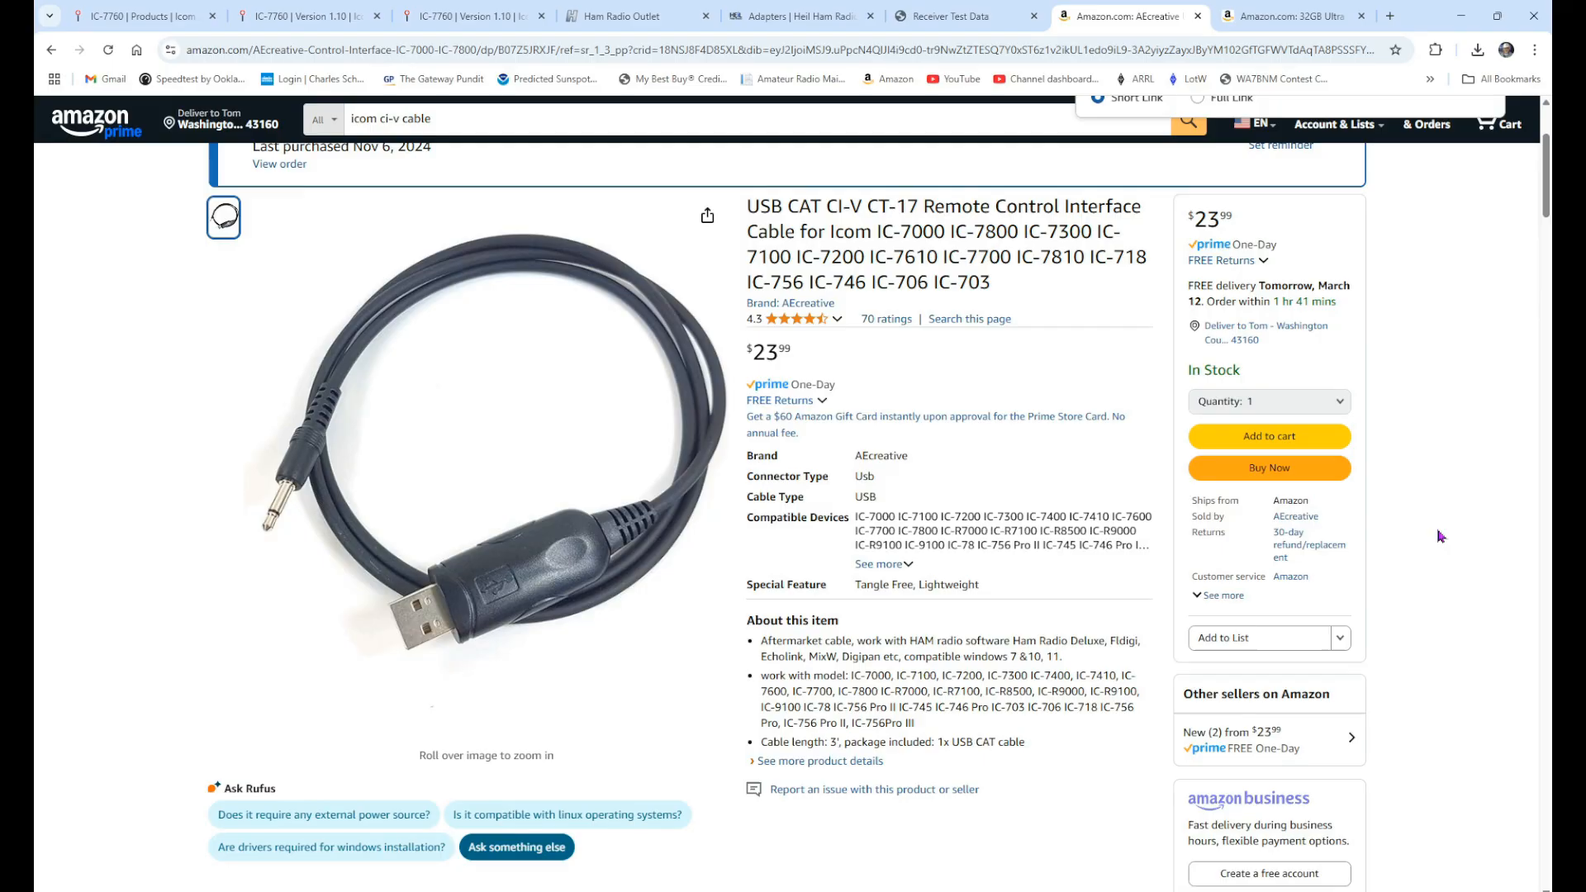
pyautogui.click(637, 16)
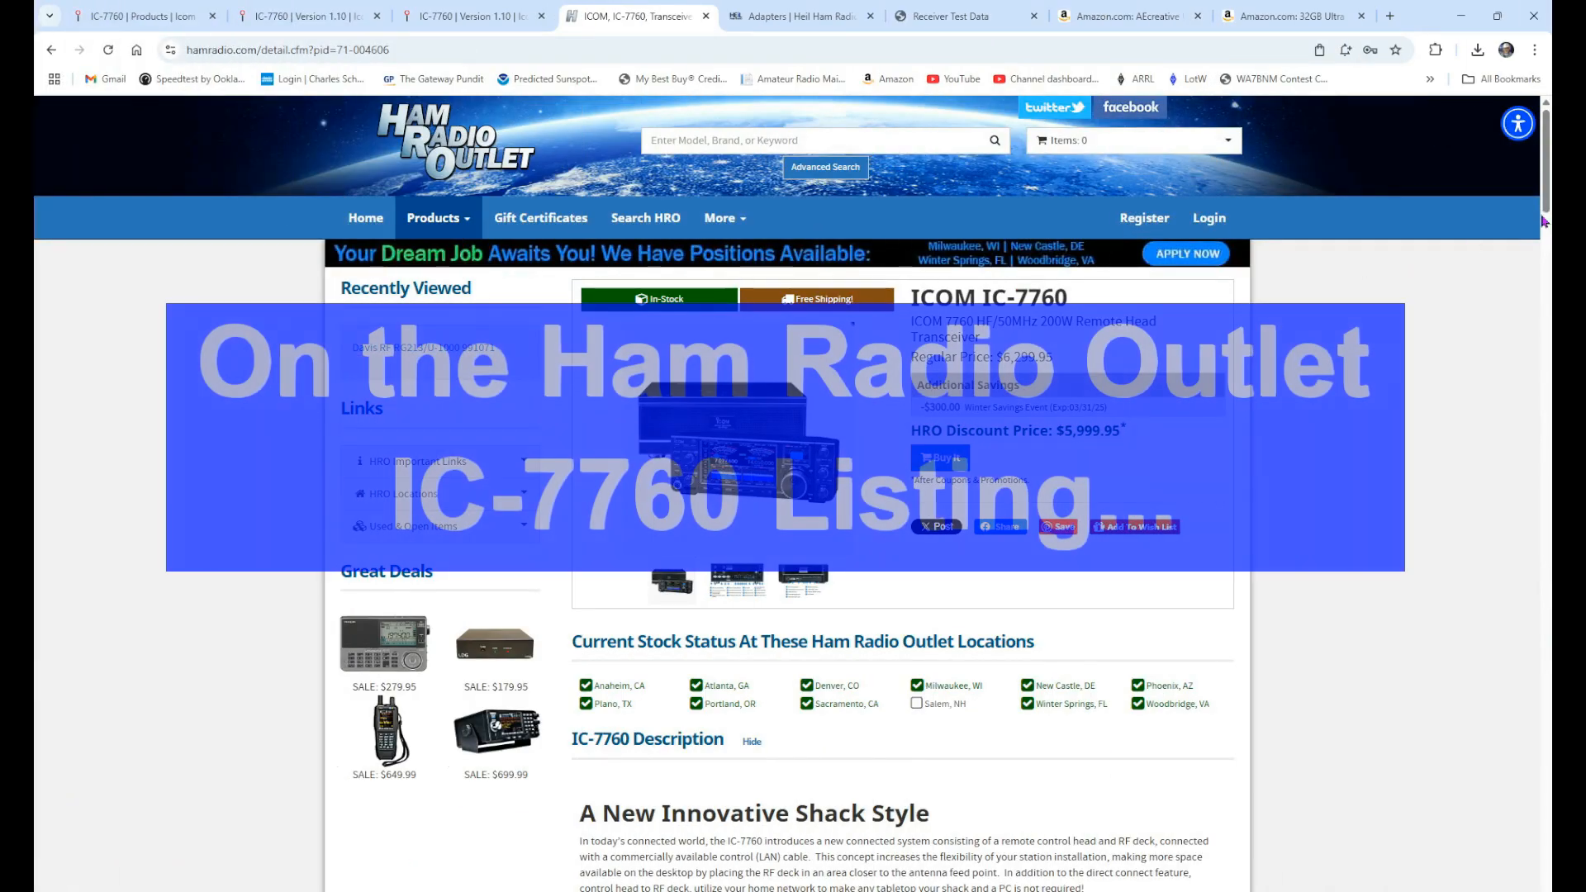
# Review the IC-7760 Accessories and Related Items, then switch to the Heil Ham Radio site.
pyautogui.scroll(-3)
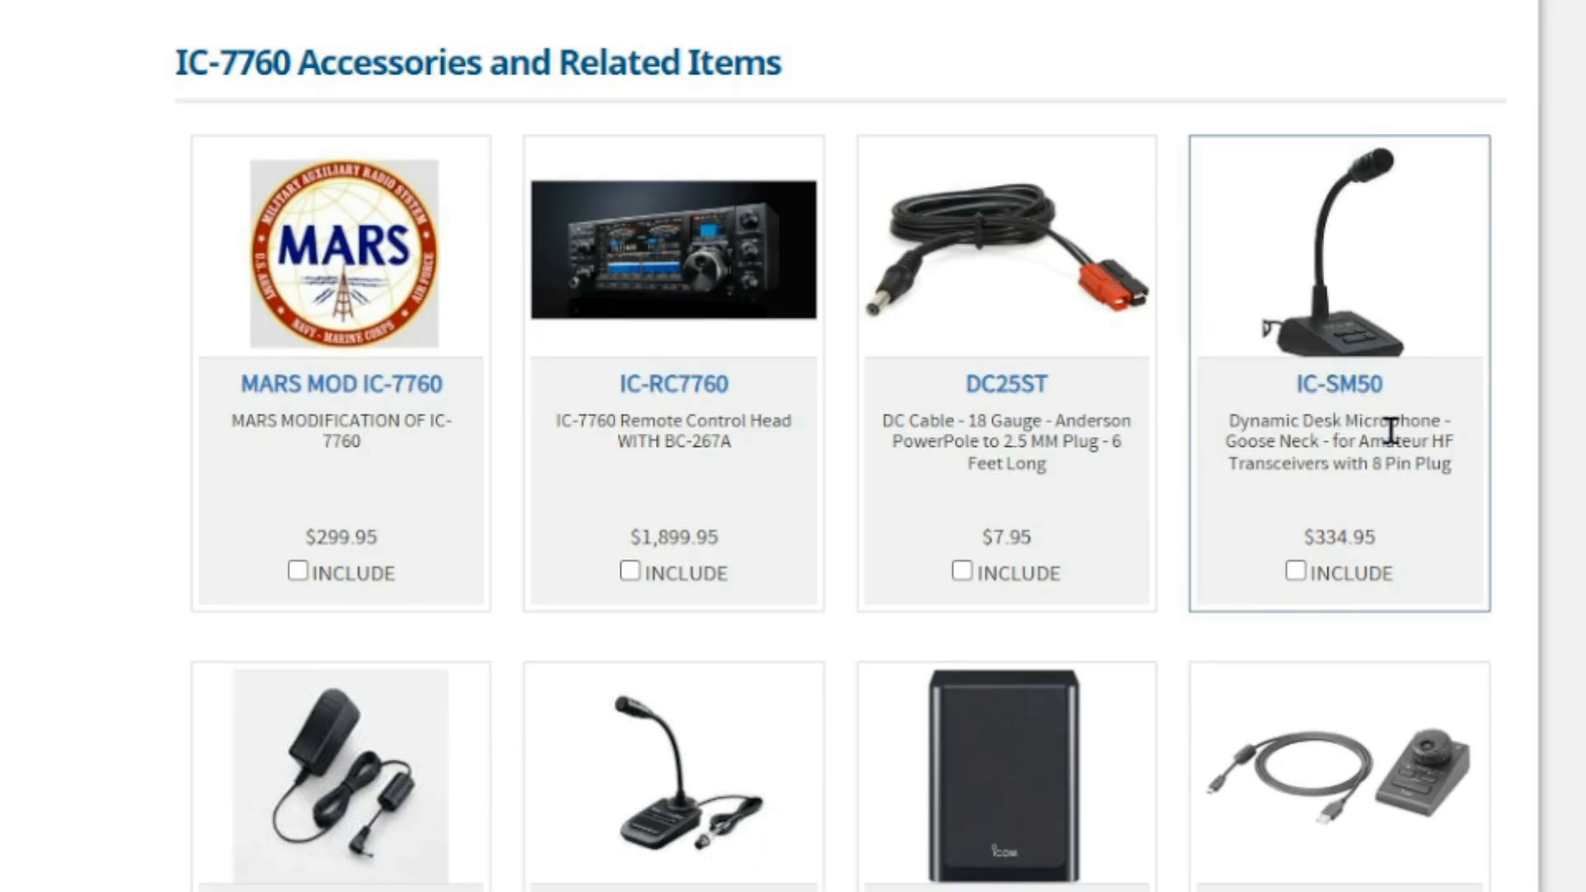
pyautogui.scroll(-3)
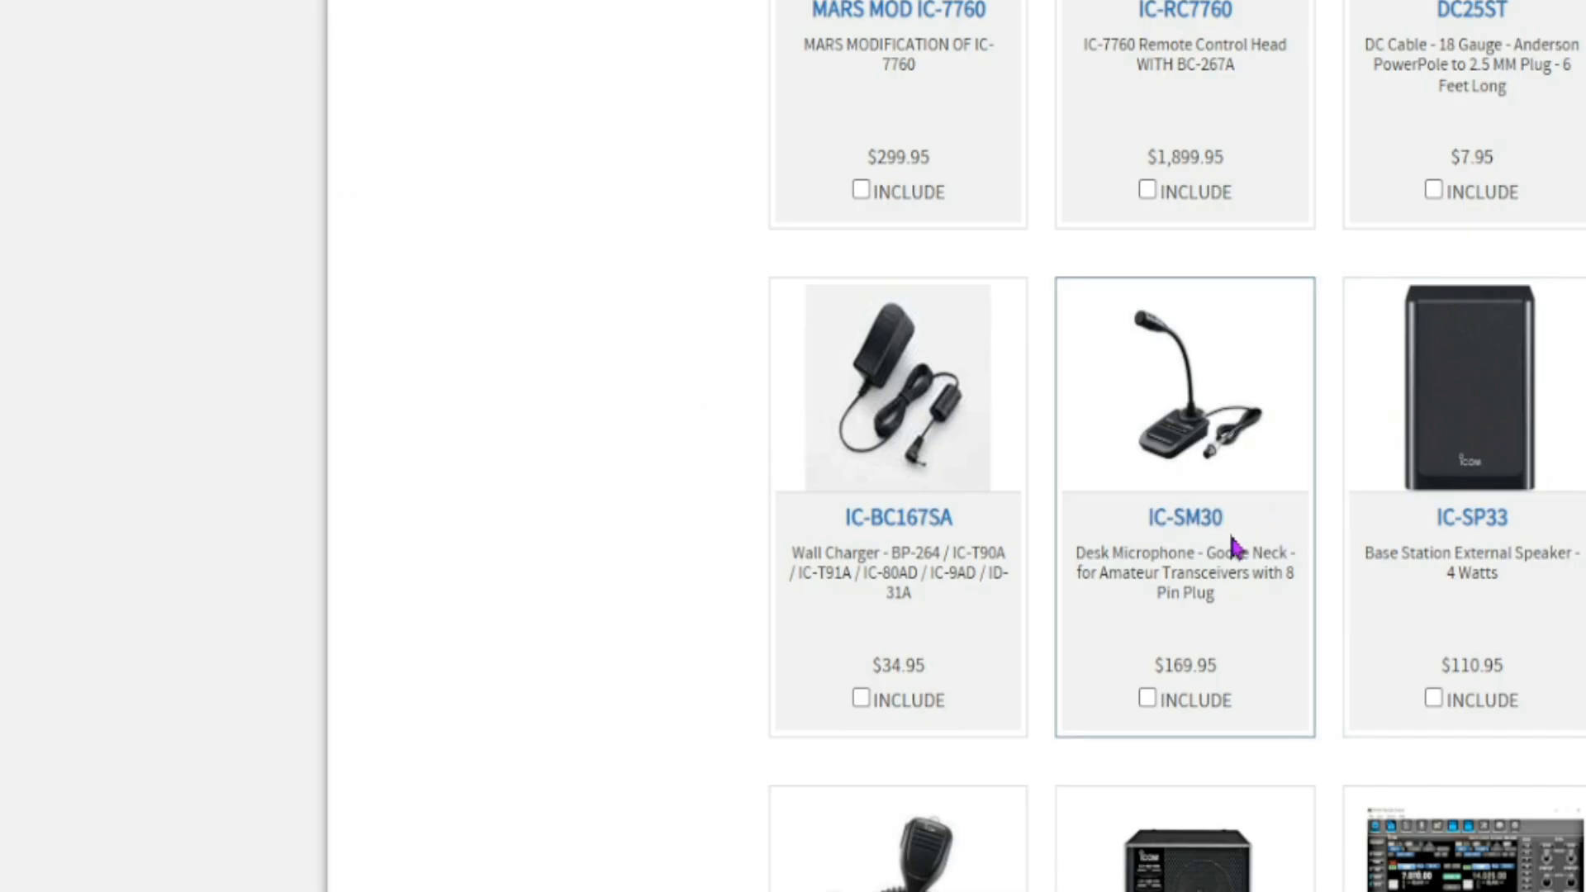
pyautogui.scroll(-3)
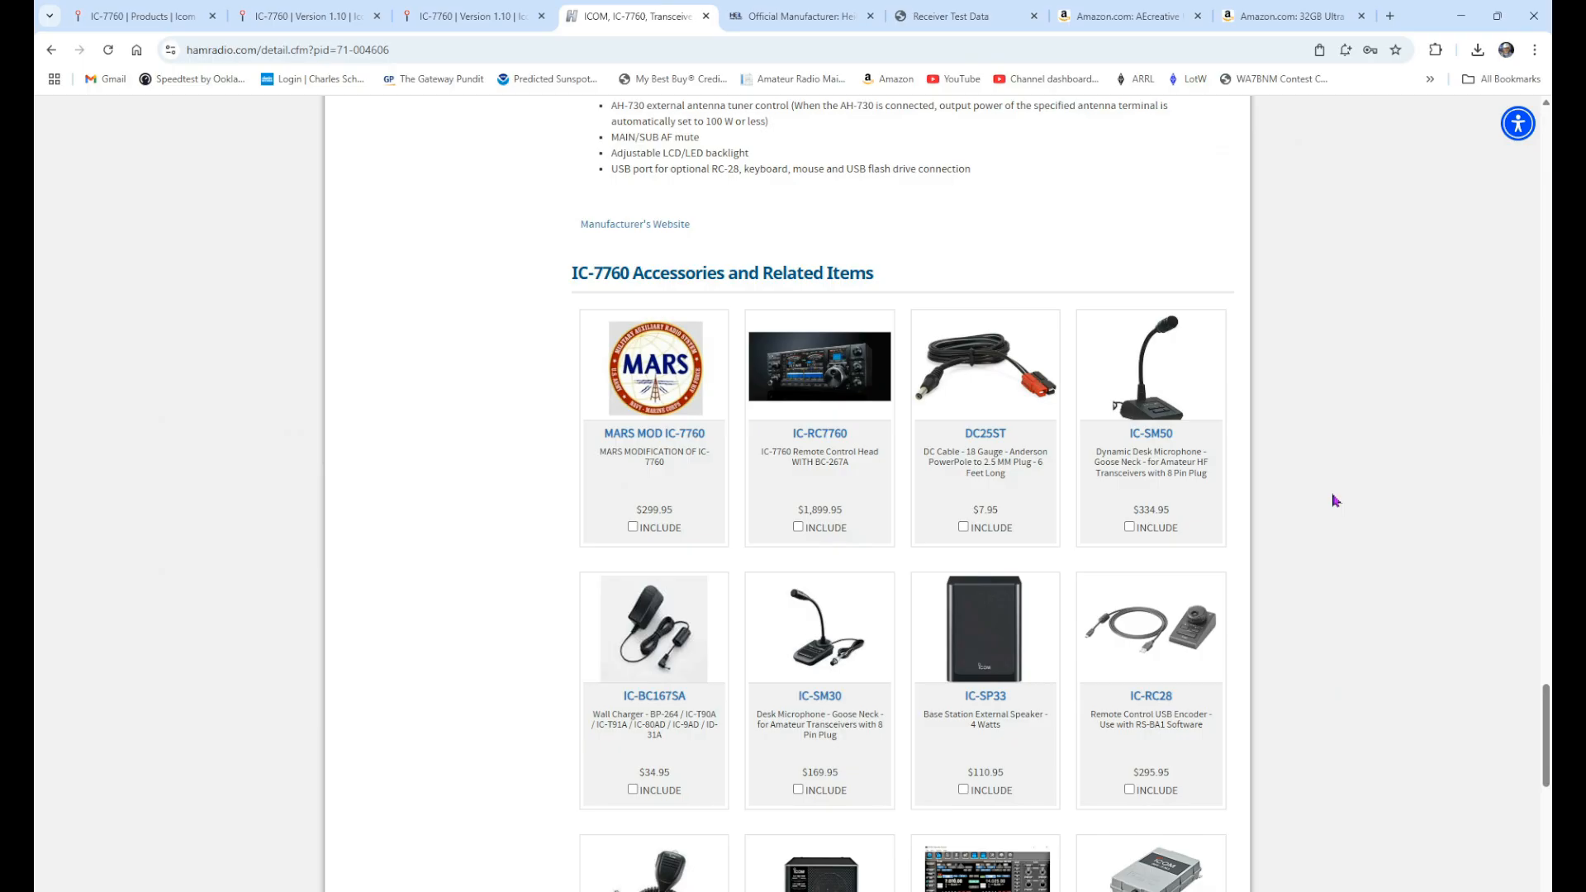
pyautogui.moveTo(819, 366)
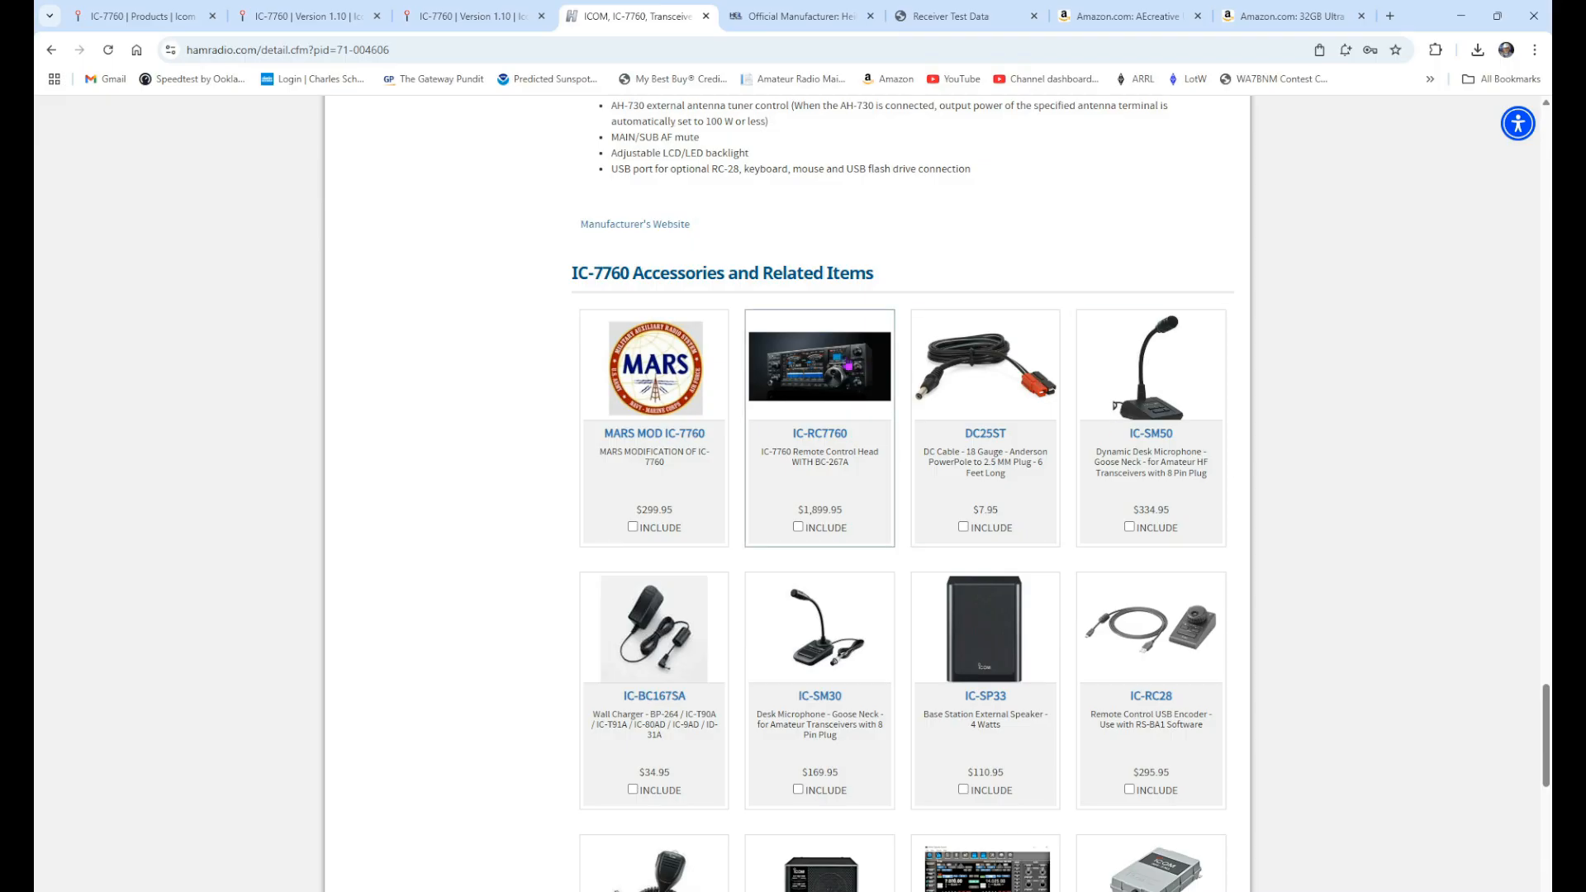
pyautogui.moveTo(1356, 381)
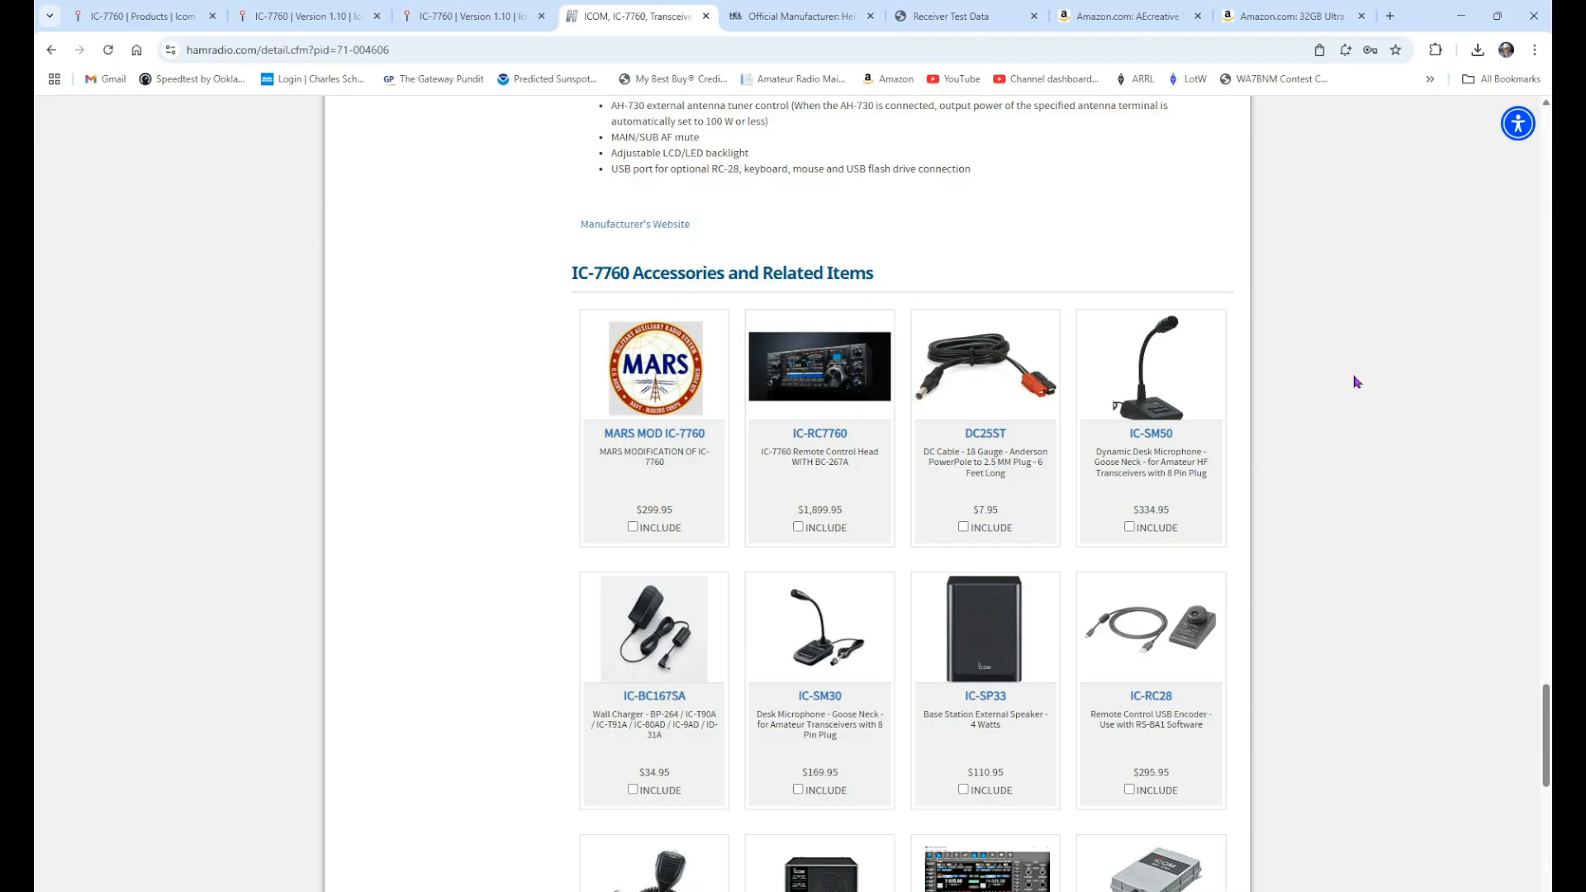
pyautogui.click(800, 15)
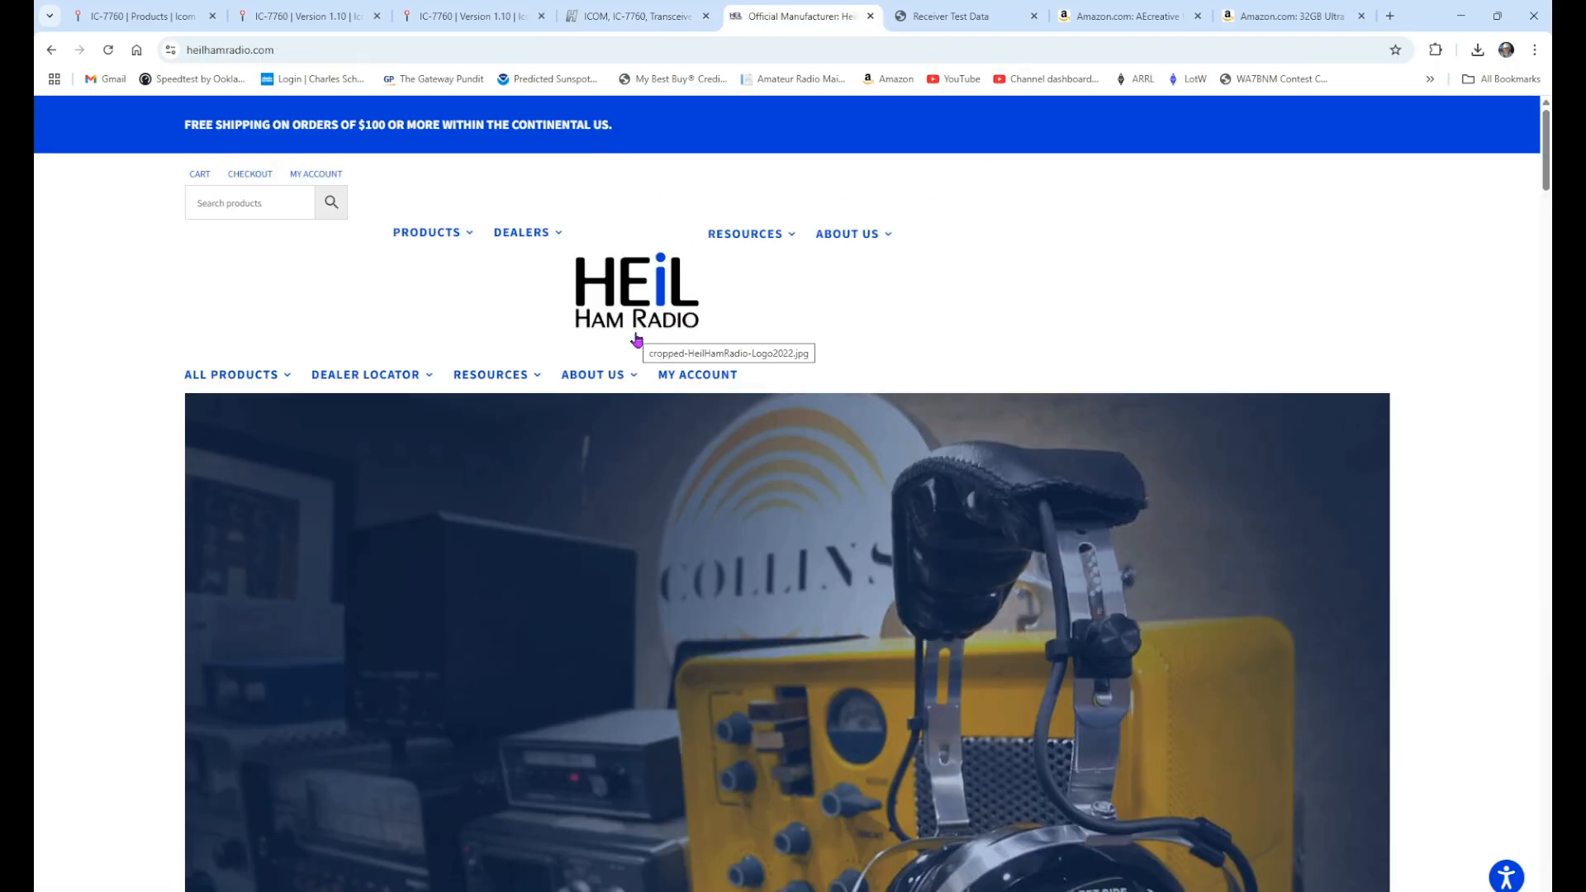
pyautogui.moveTo(696, 286)
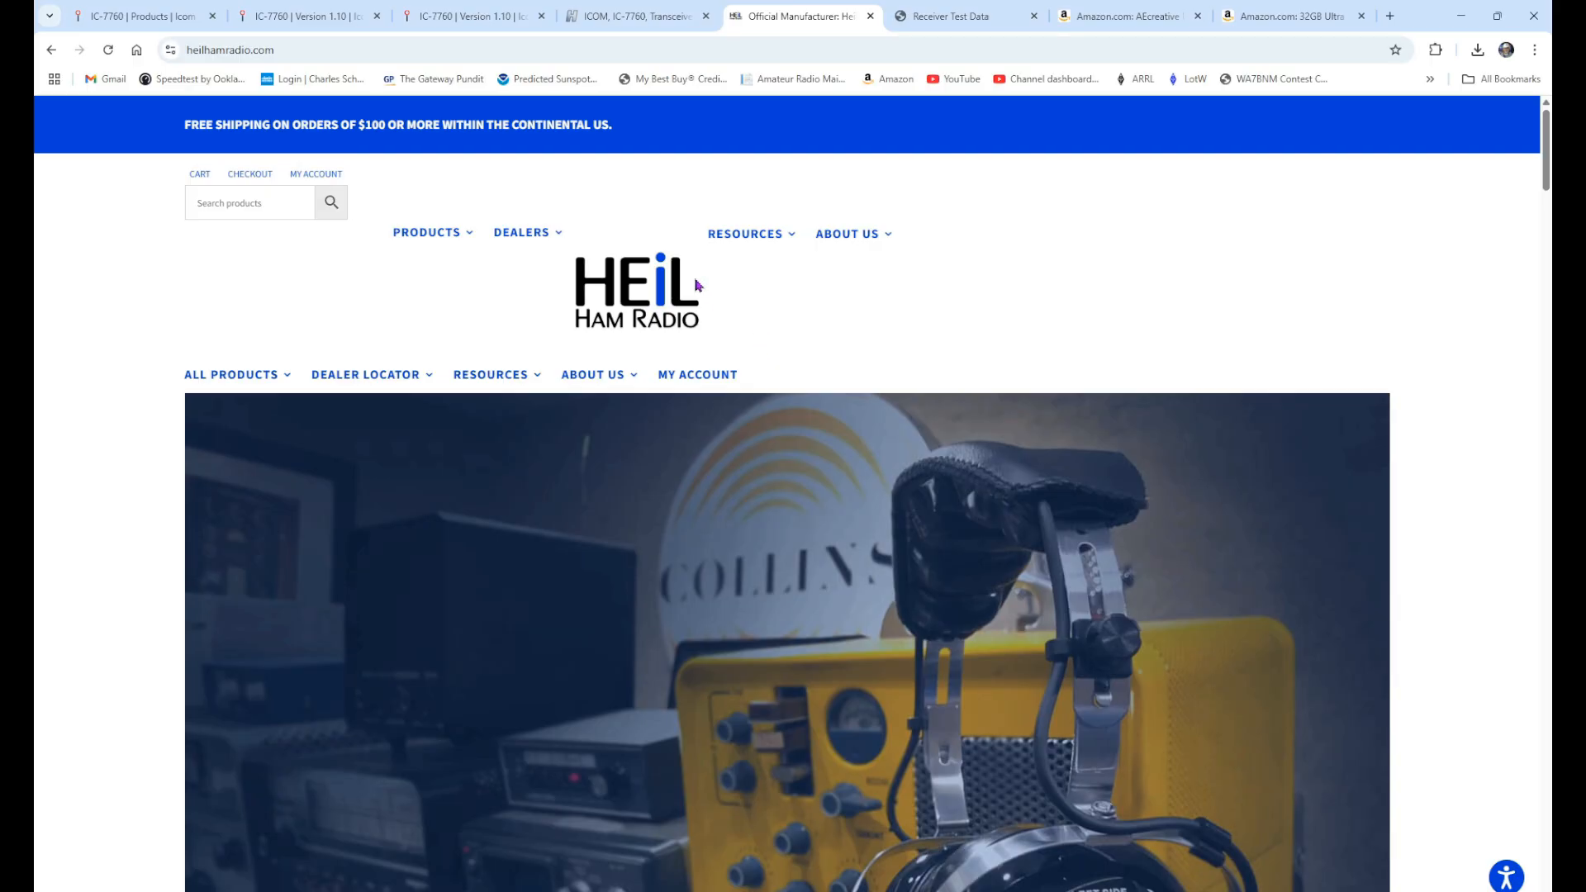
# From All Products > Headsets, reach the Pro Set headset and add the $169 IC Electret version to the cart.
pyautogui.click(233, 375)
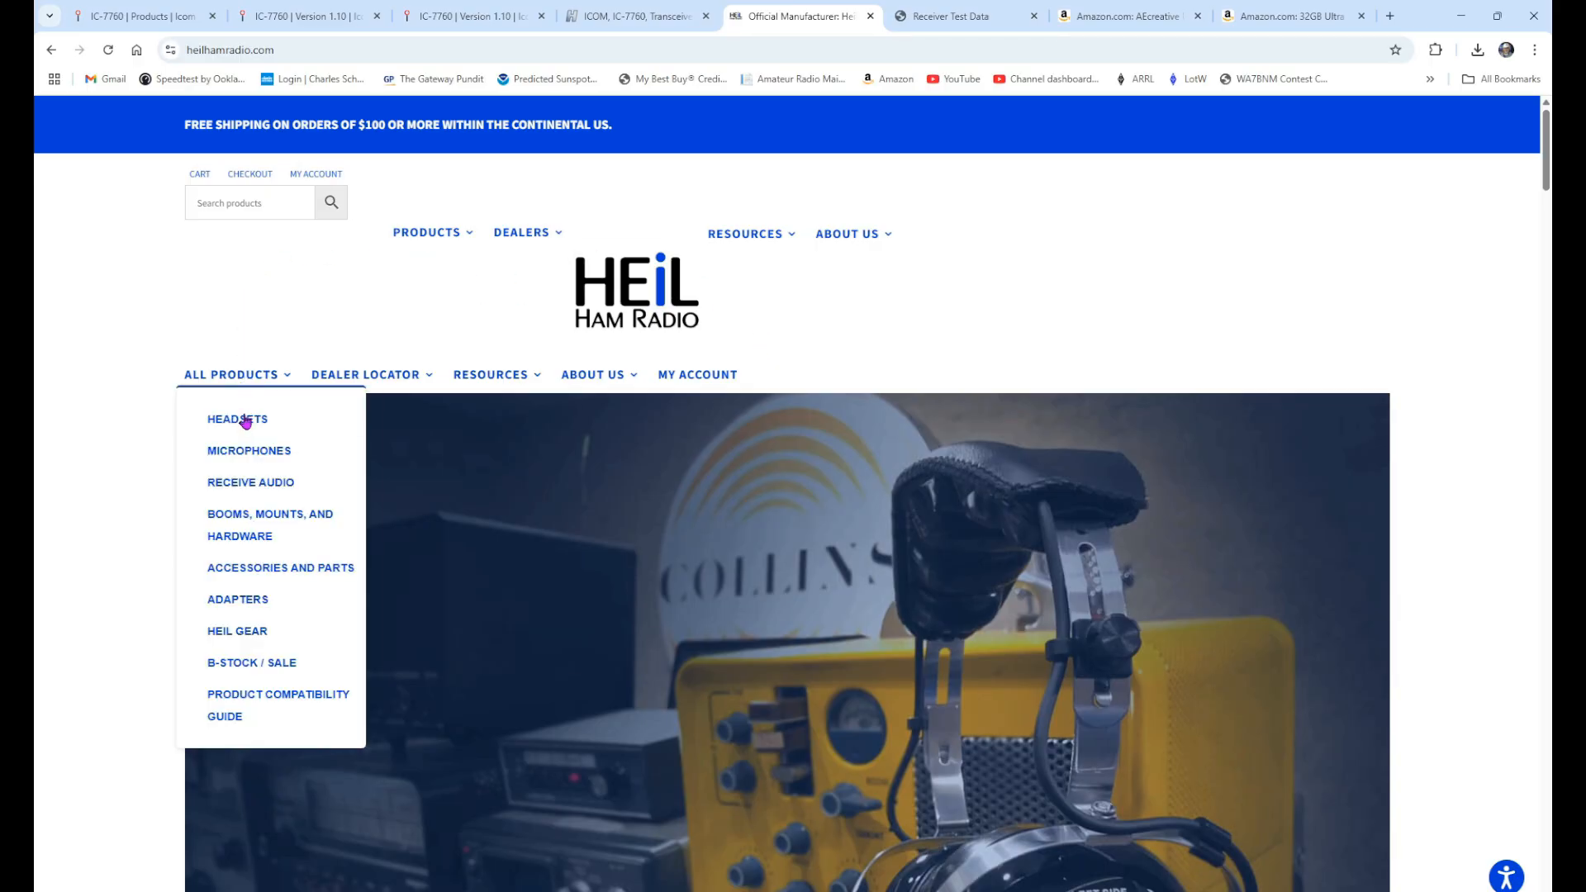
pyautogui.click(237, 417)
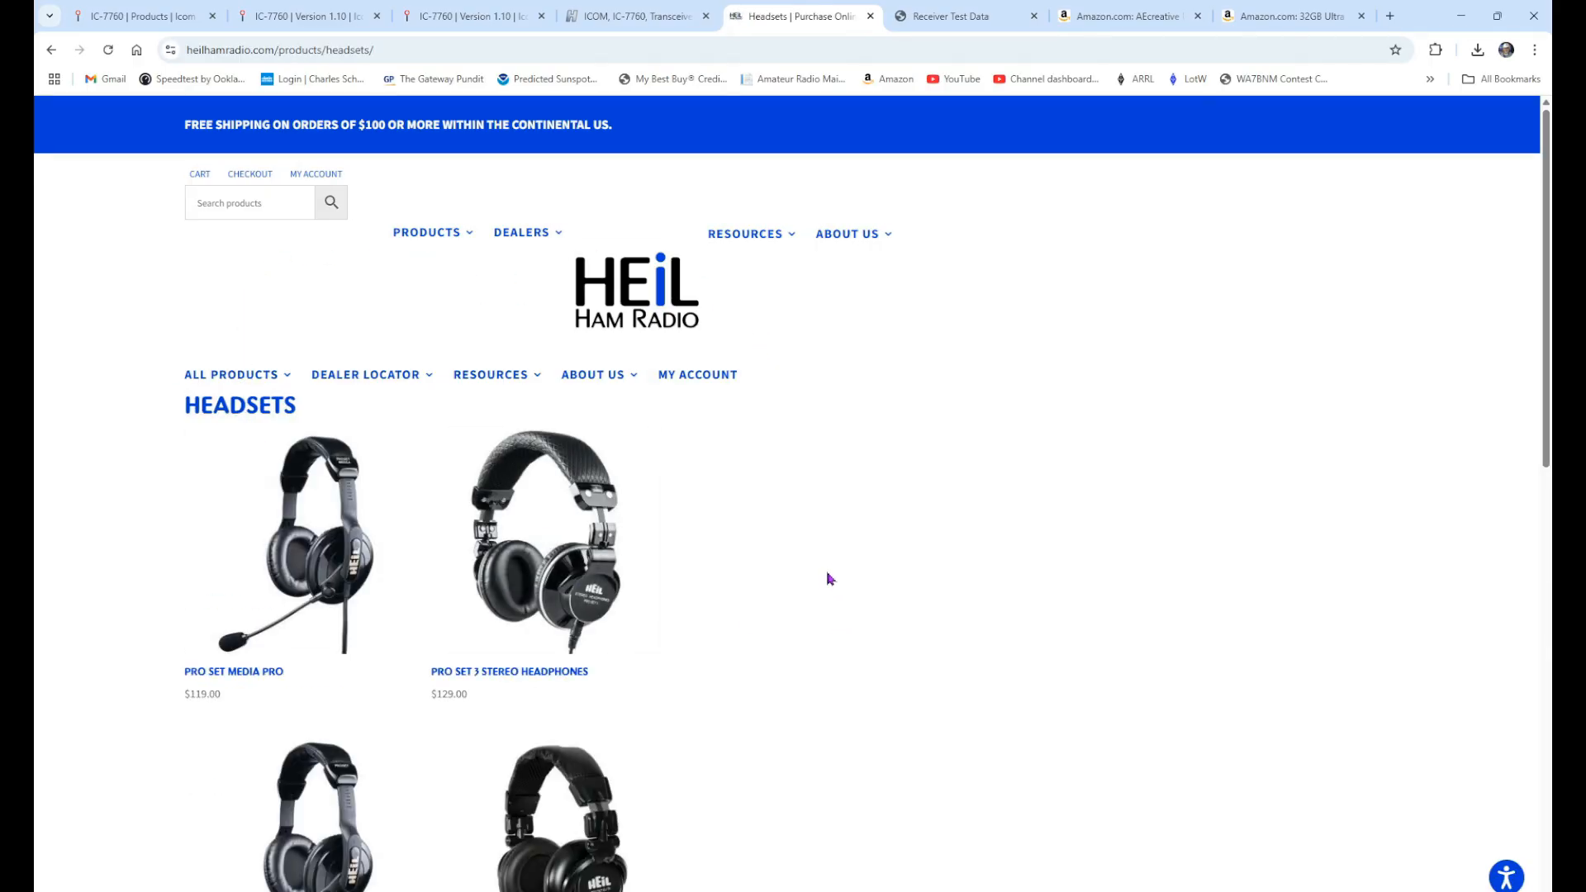
pyautogui.moveTo(736, 642)
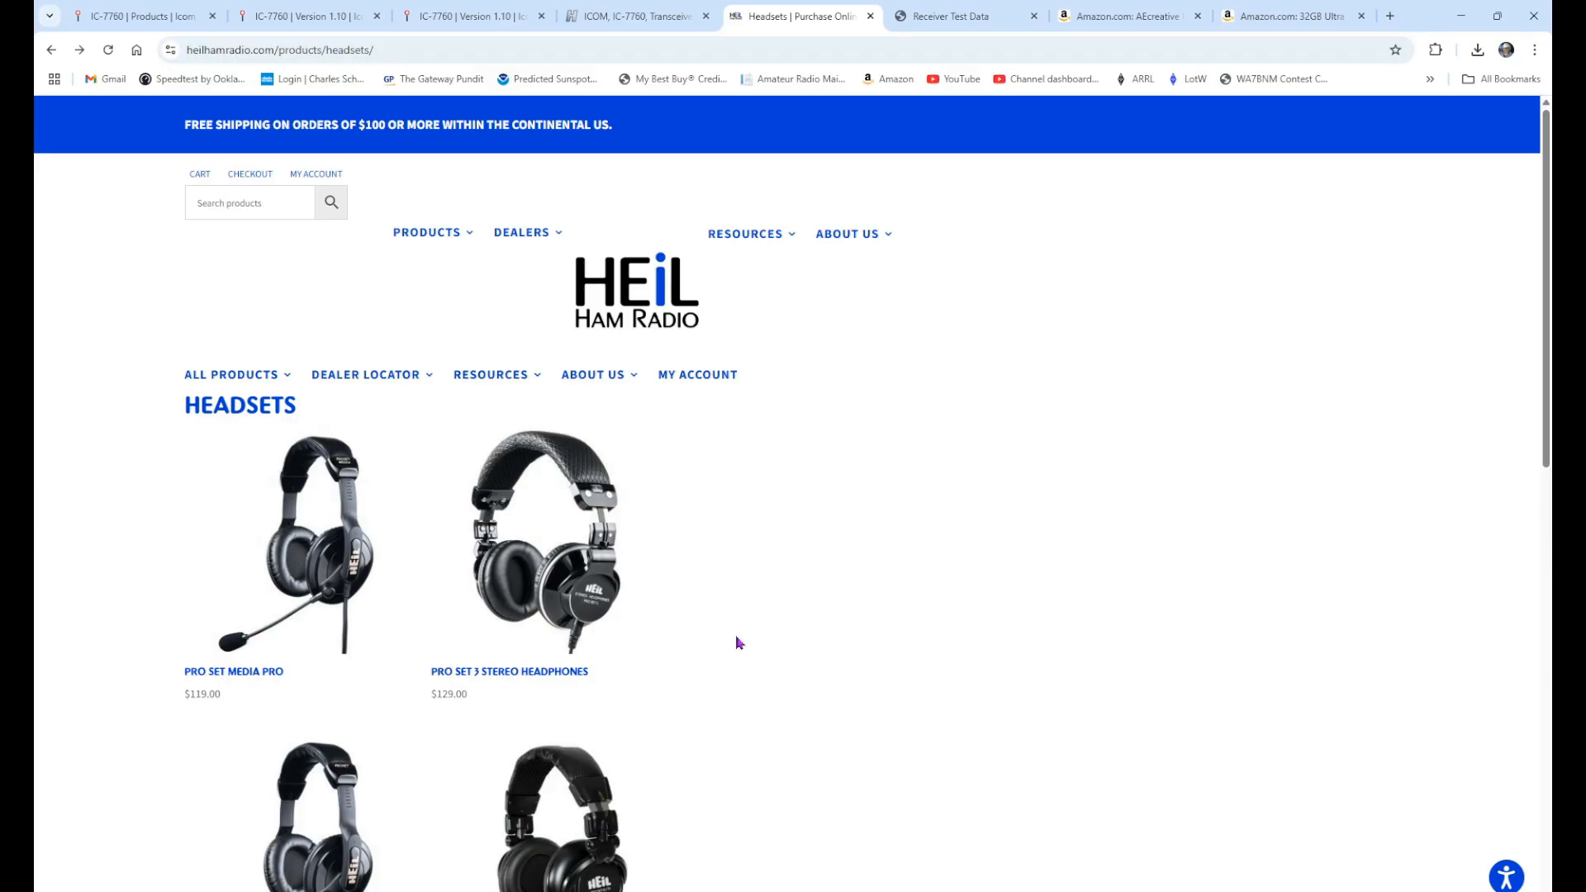
pyautogui.scroll(-3)
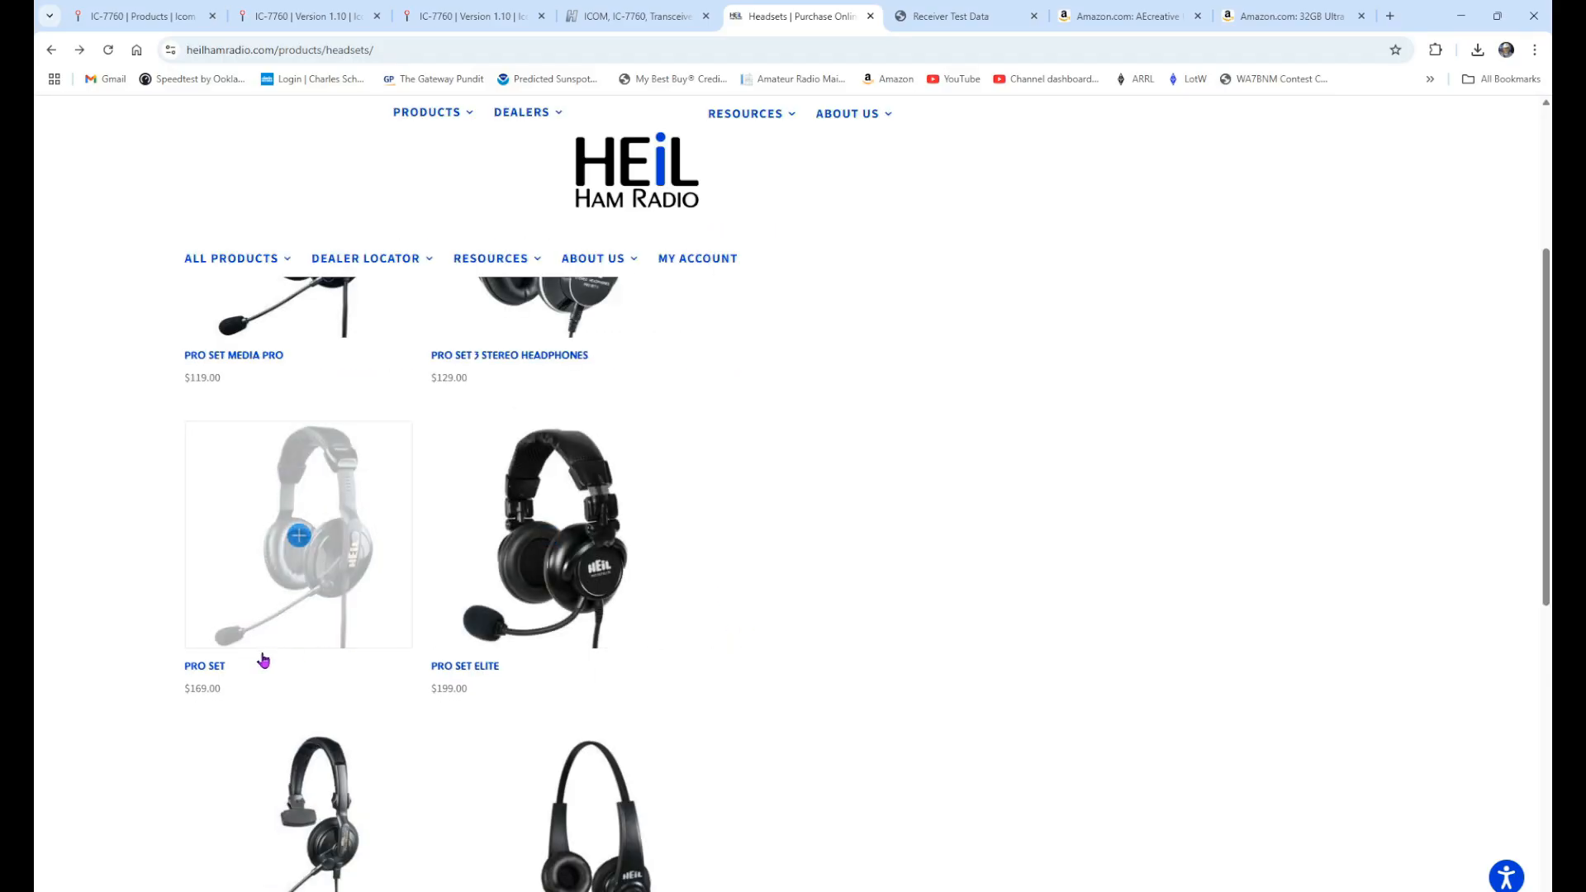
pyautogui.moveTo(201, 672)
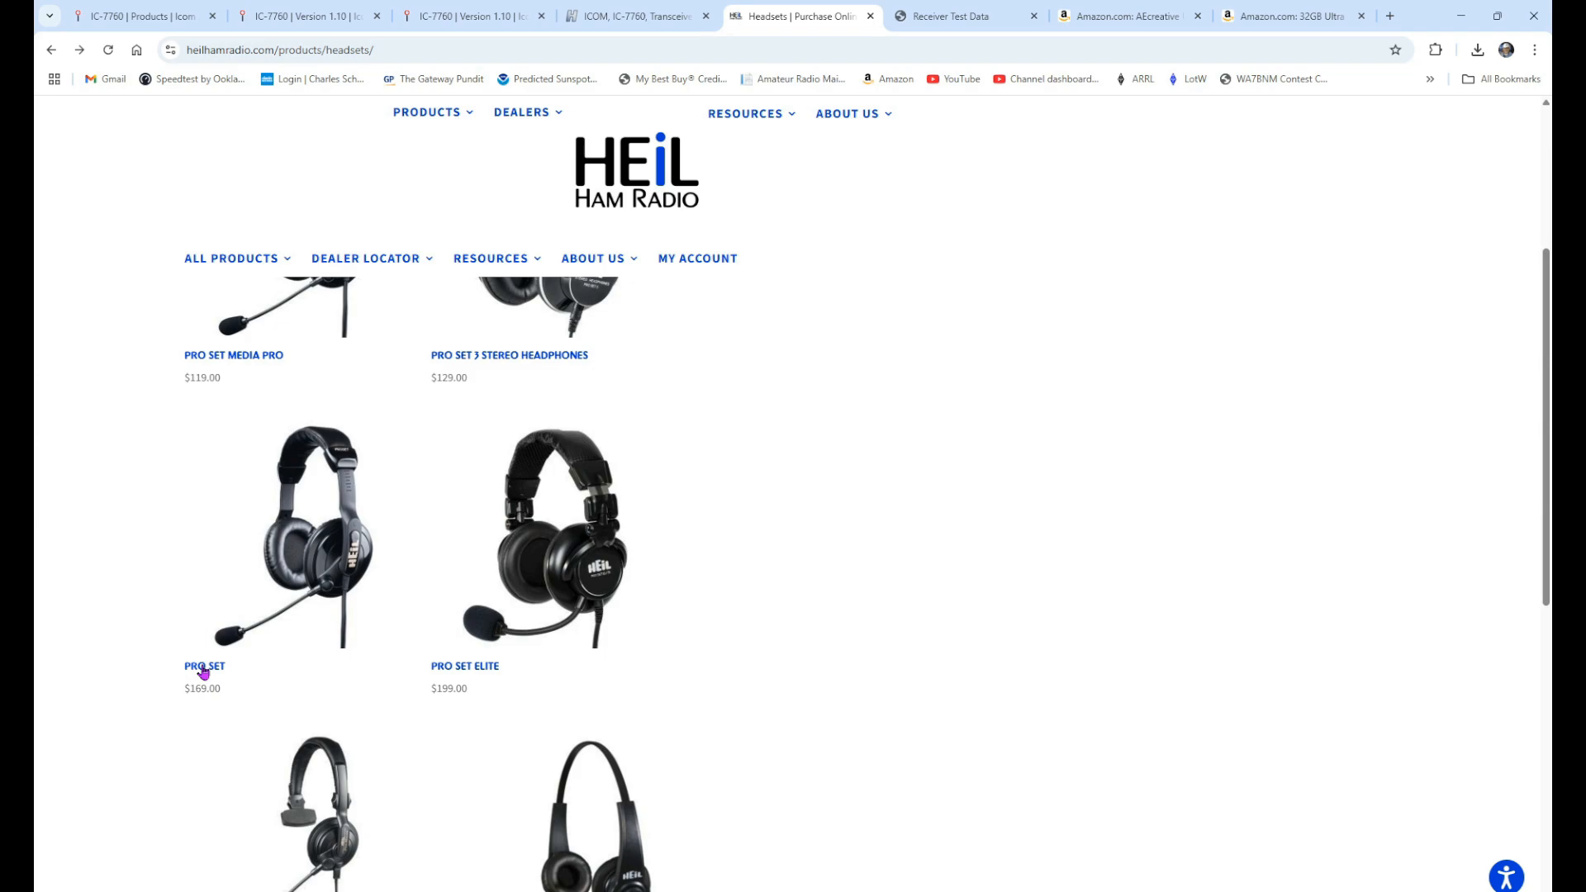
pyautogui.click(203, 665)
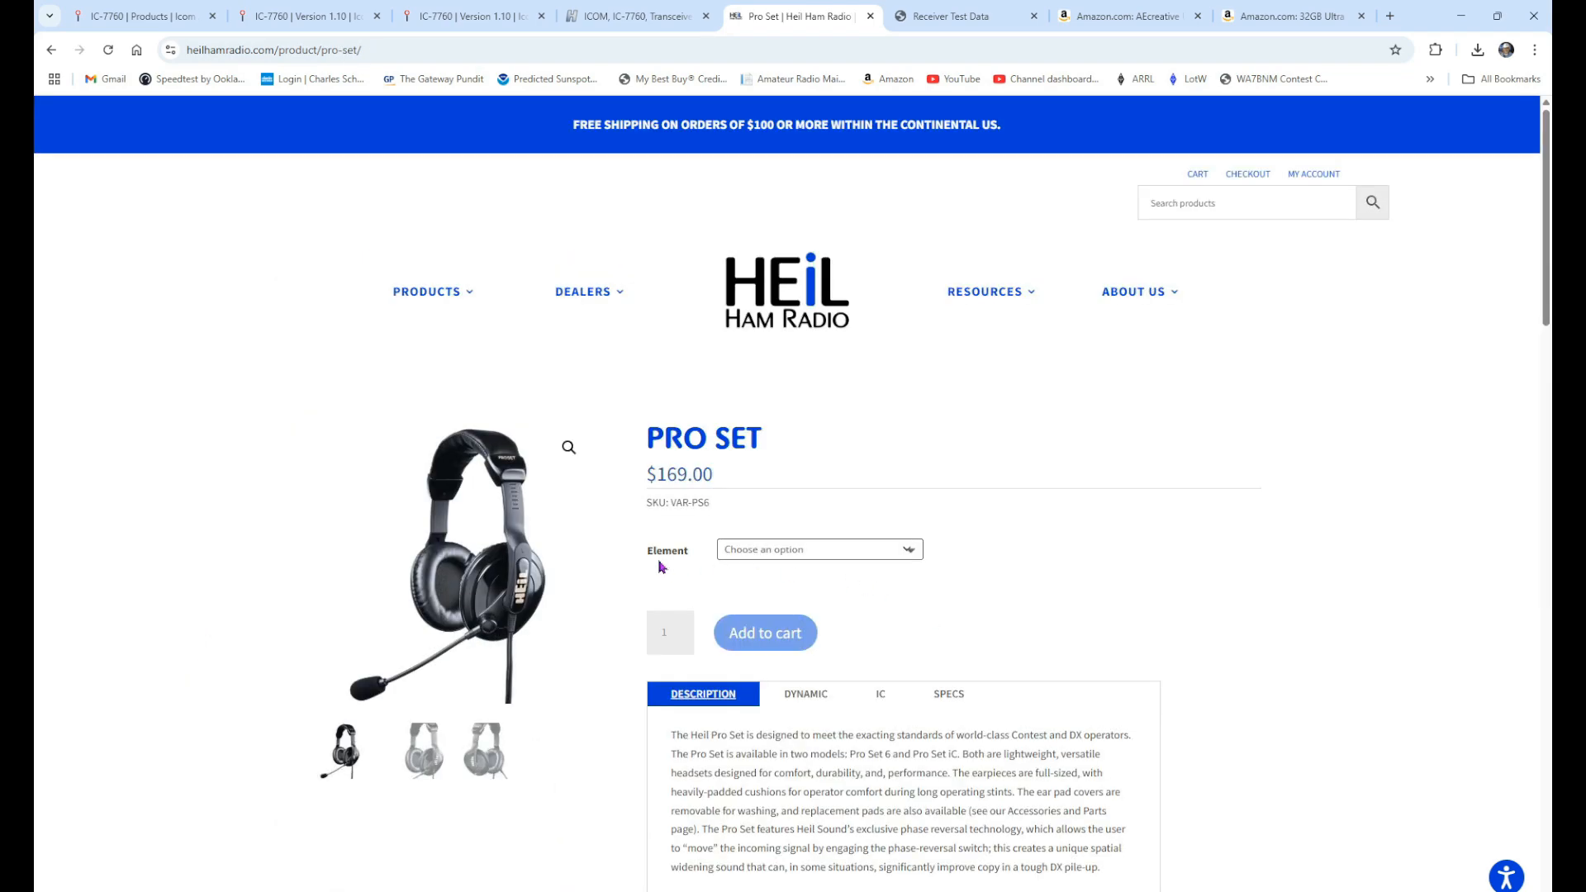
pyautogui.moveTo(907, 551)
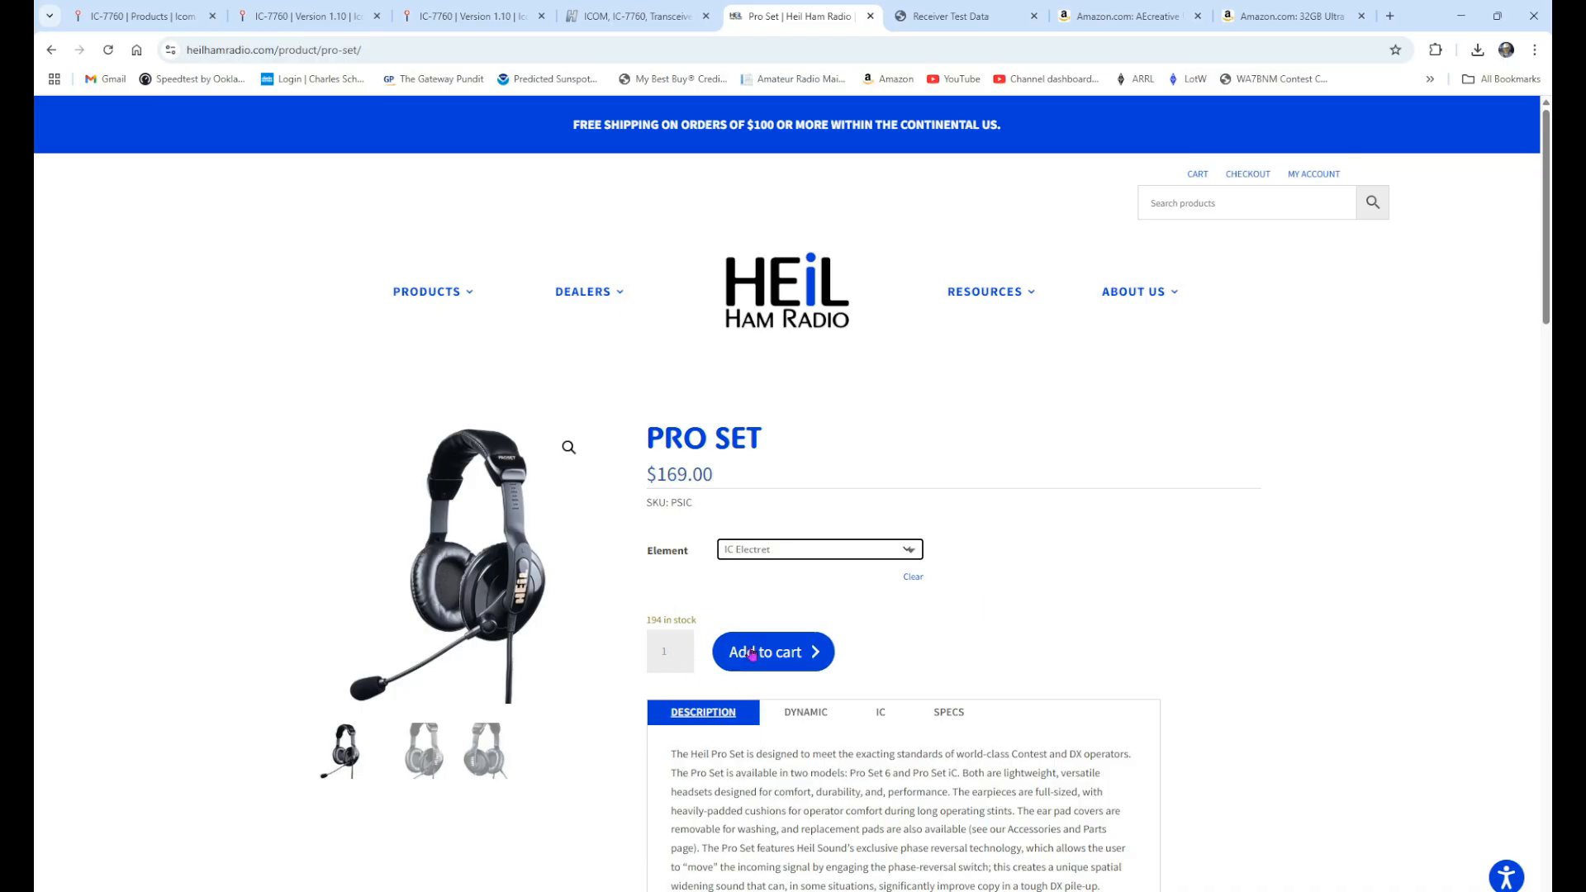
pyautogui.click(426, 290)
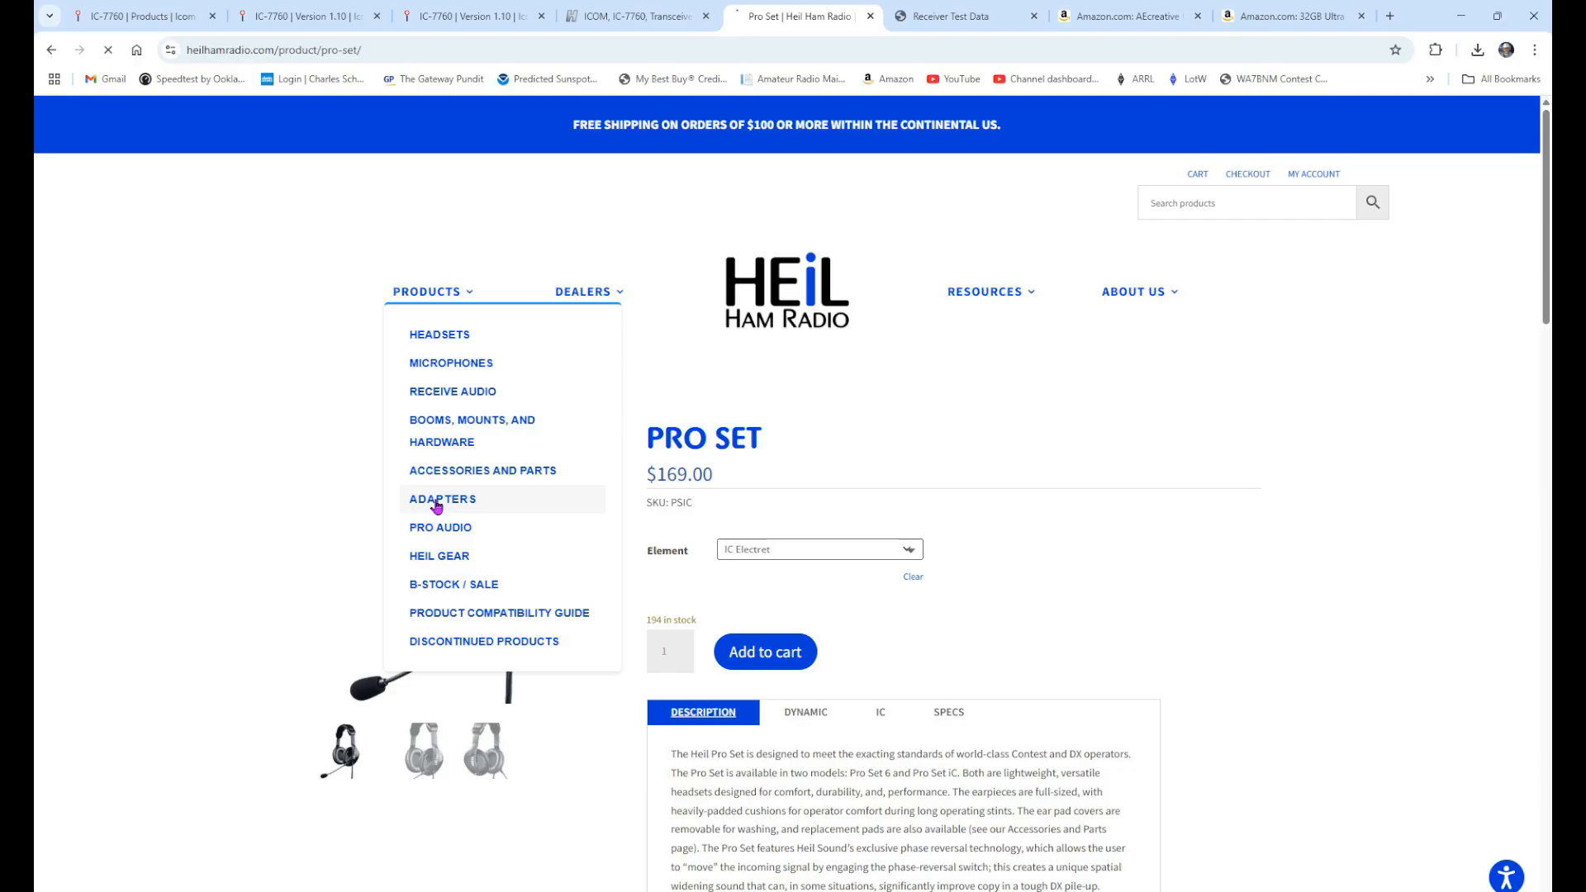
# Browse Heil's Adapters category including the $27 AD-1-IC cable, then go to the Contact Us page.
pyautogui.click(442, 499)
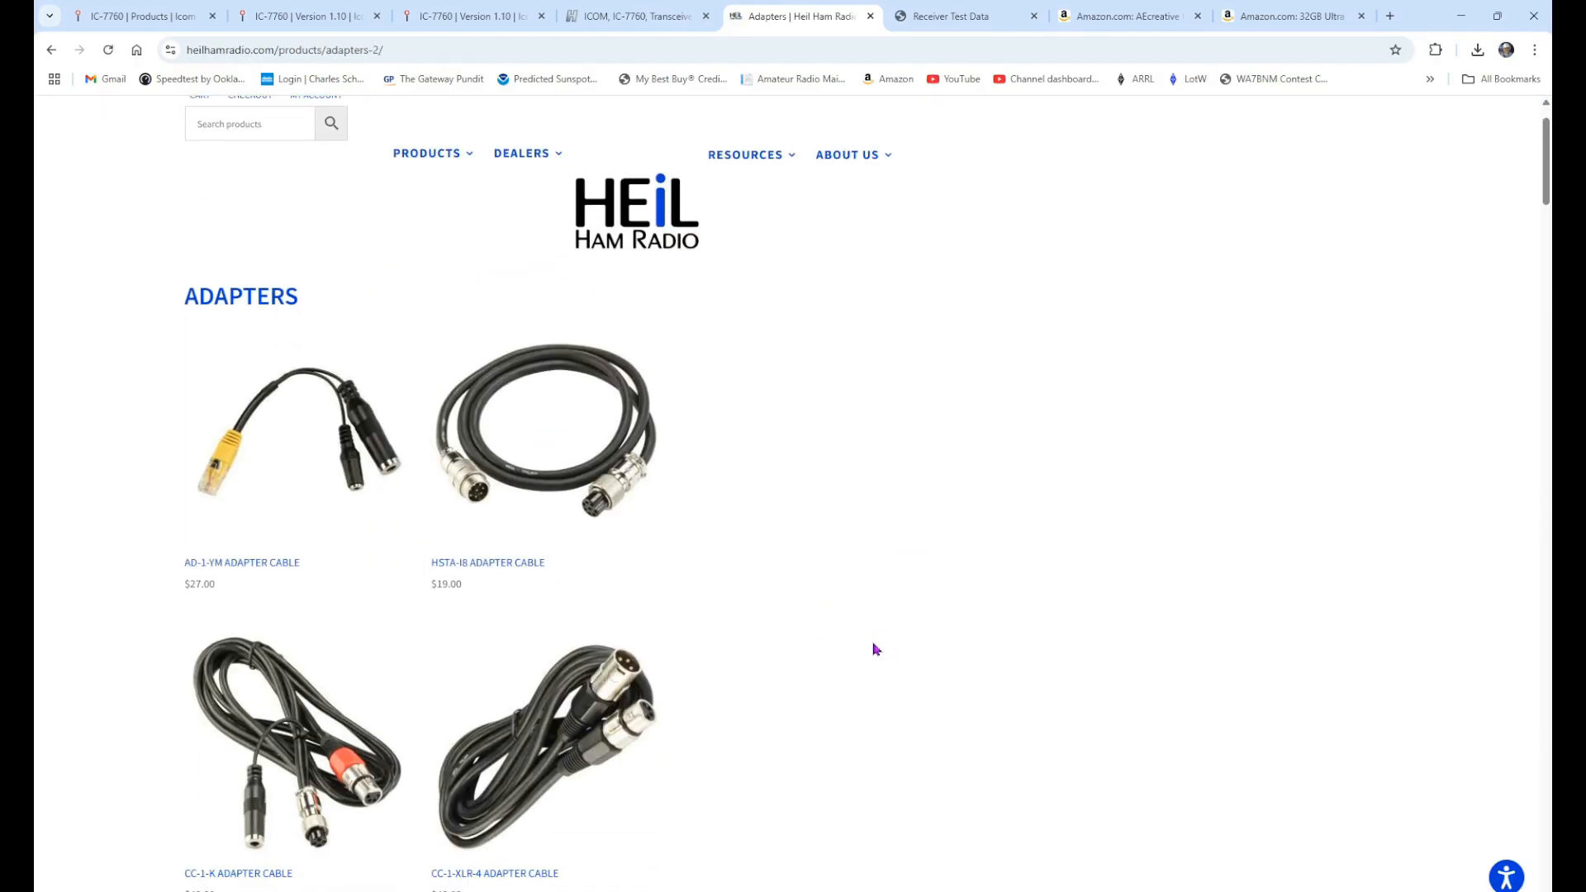
pyautogui.moveTo(266, 586)
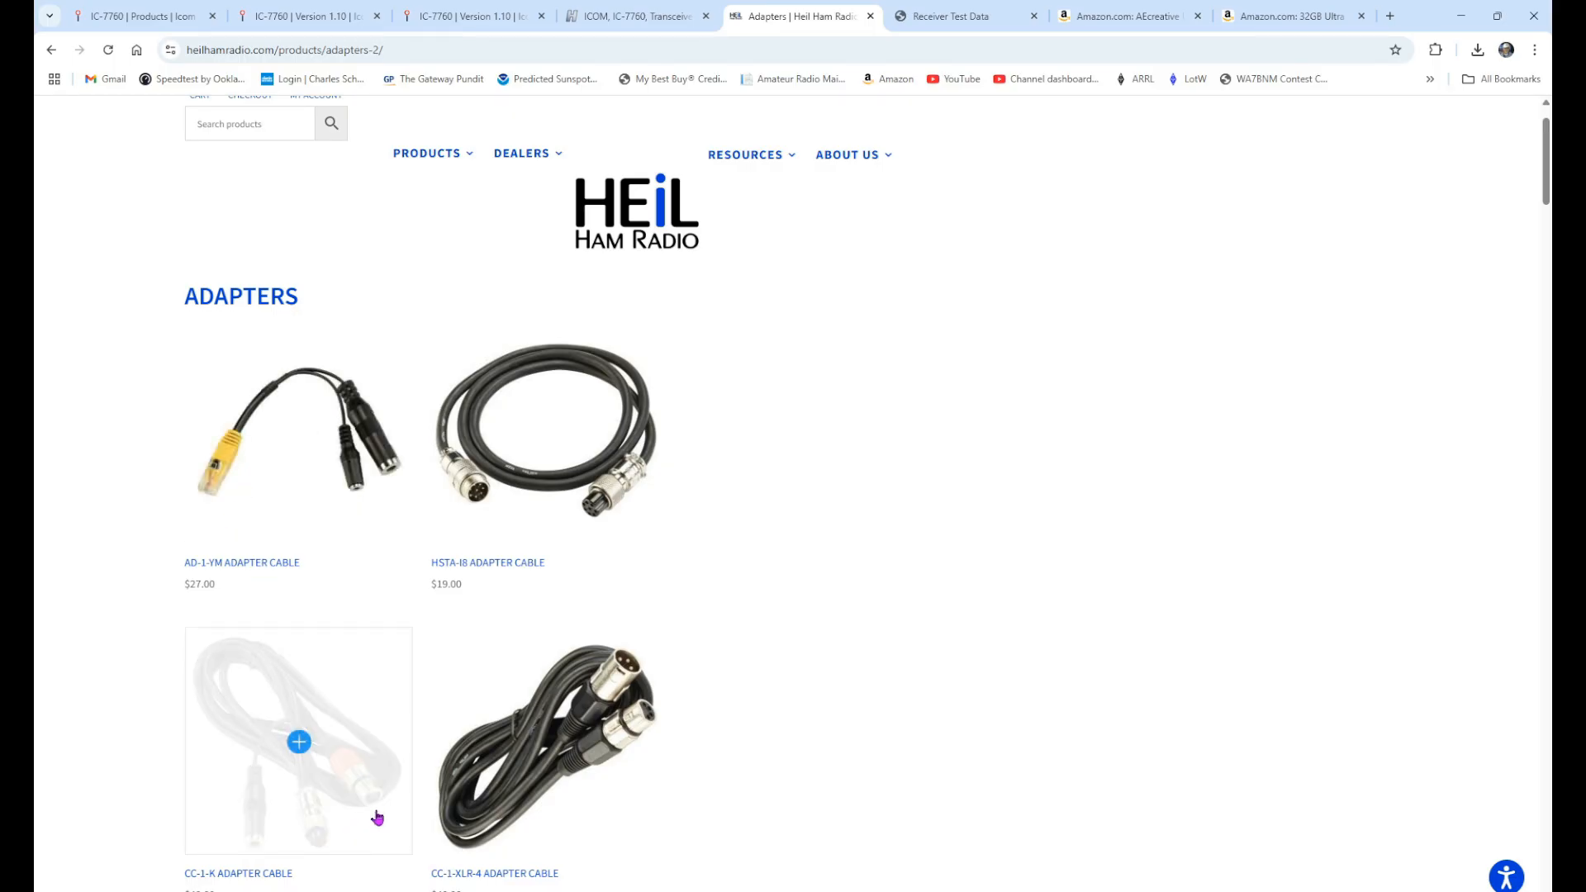
pyautogui.scroll(-3)
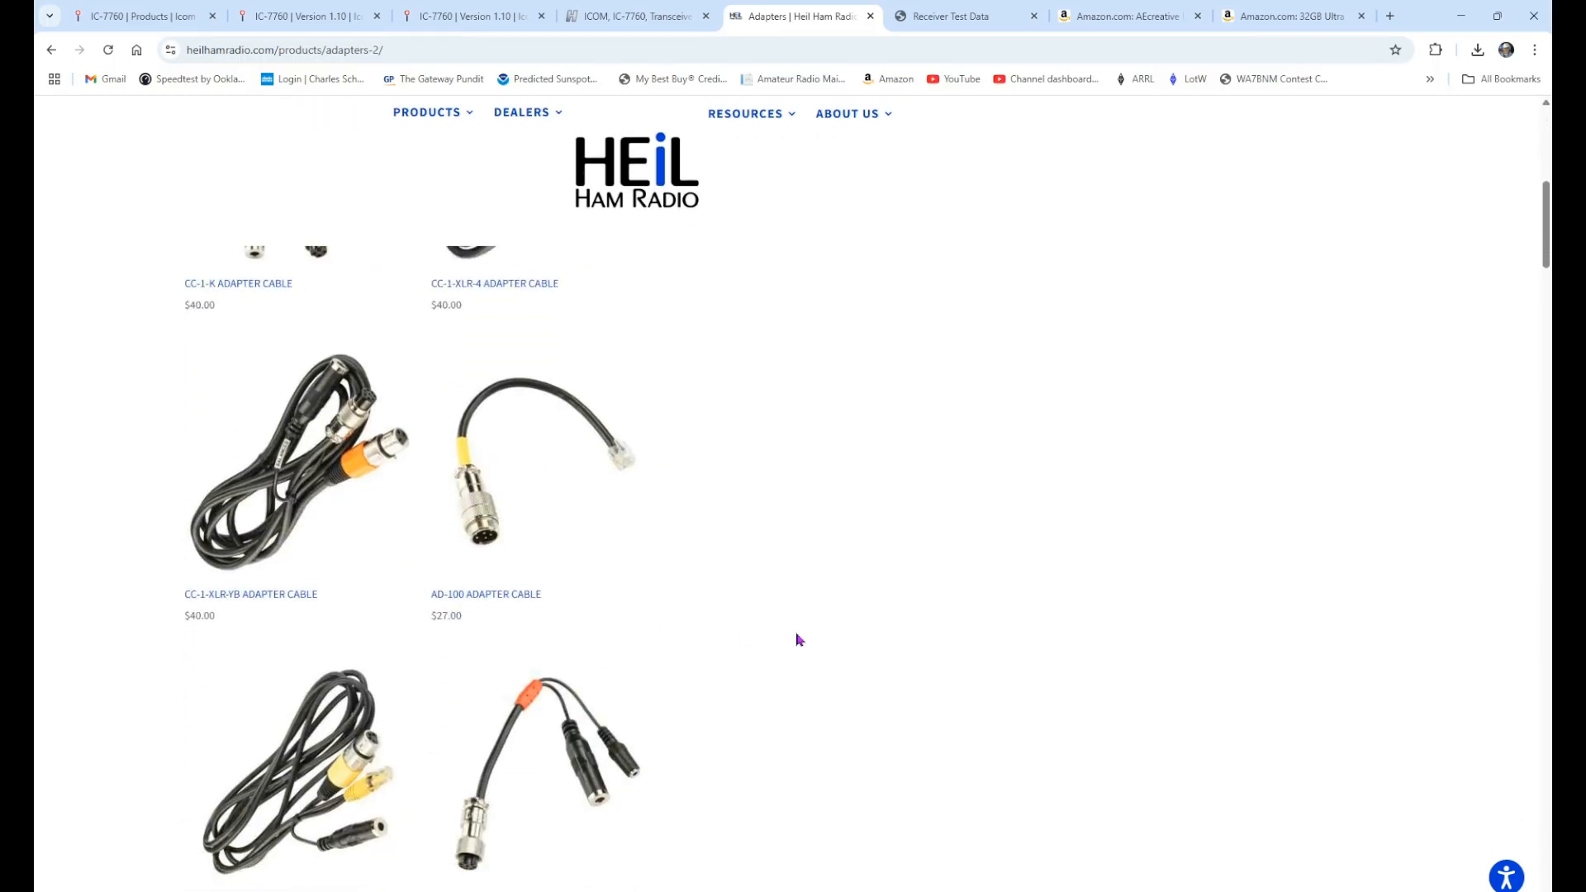
pyautogui.scroll(-3)
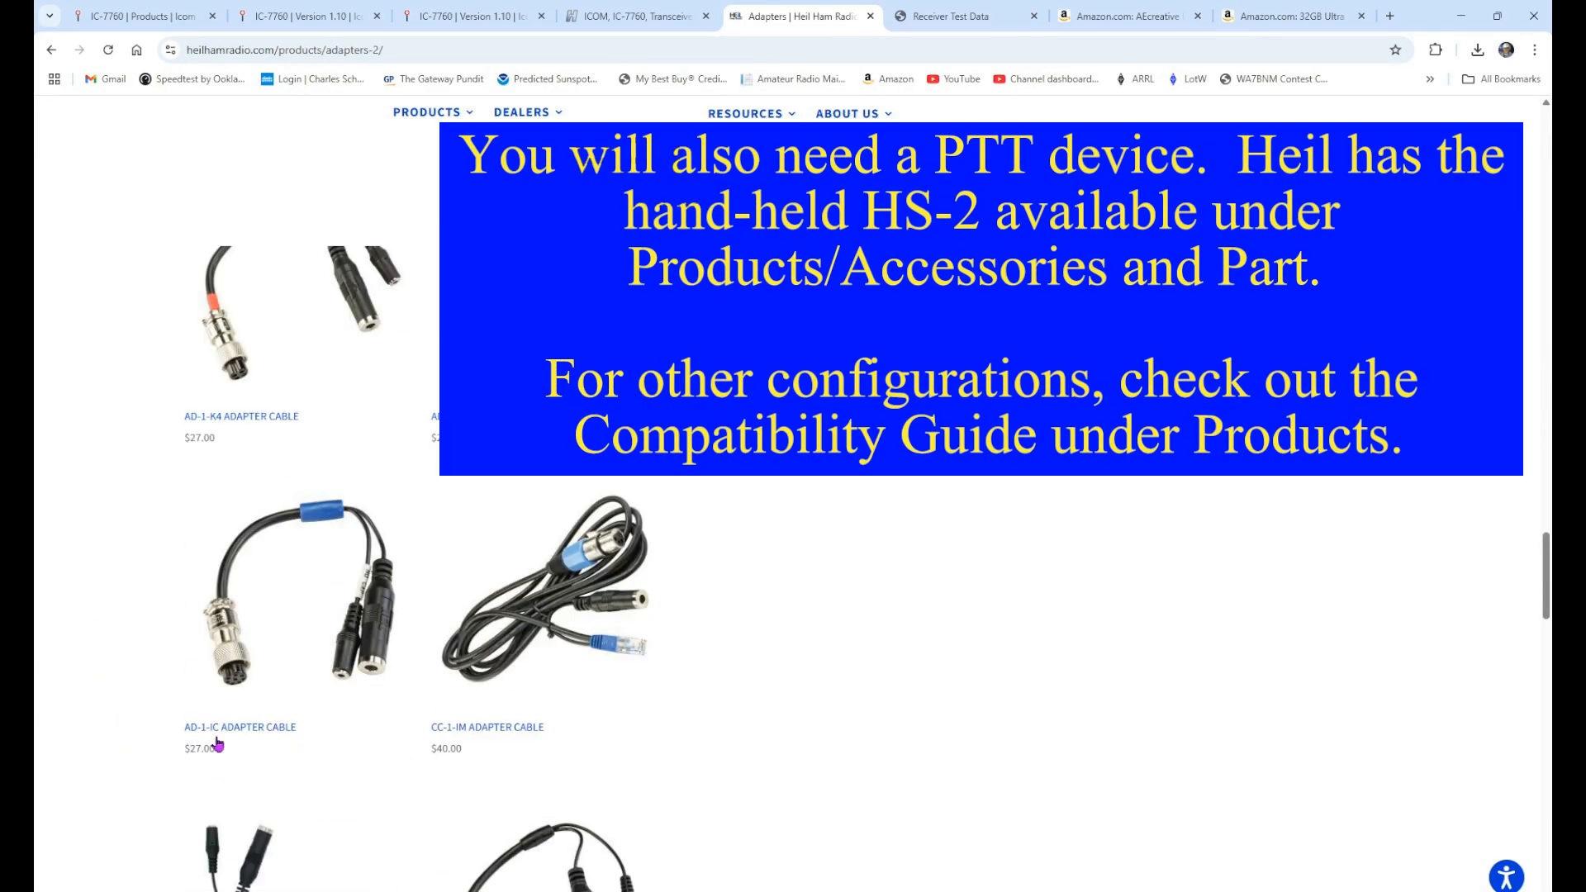
pyautogui.moveTo(298, 593)
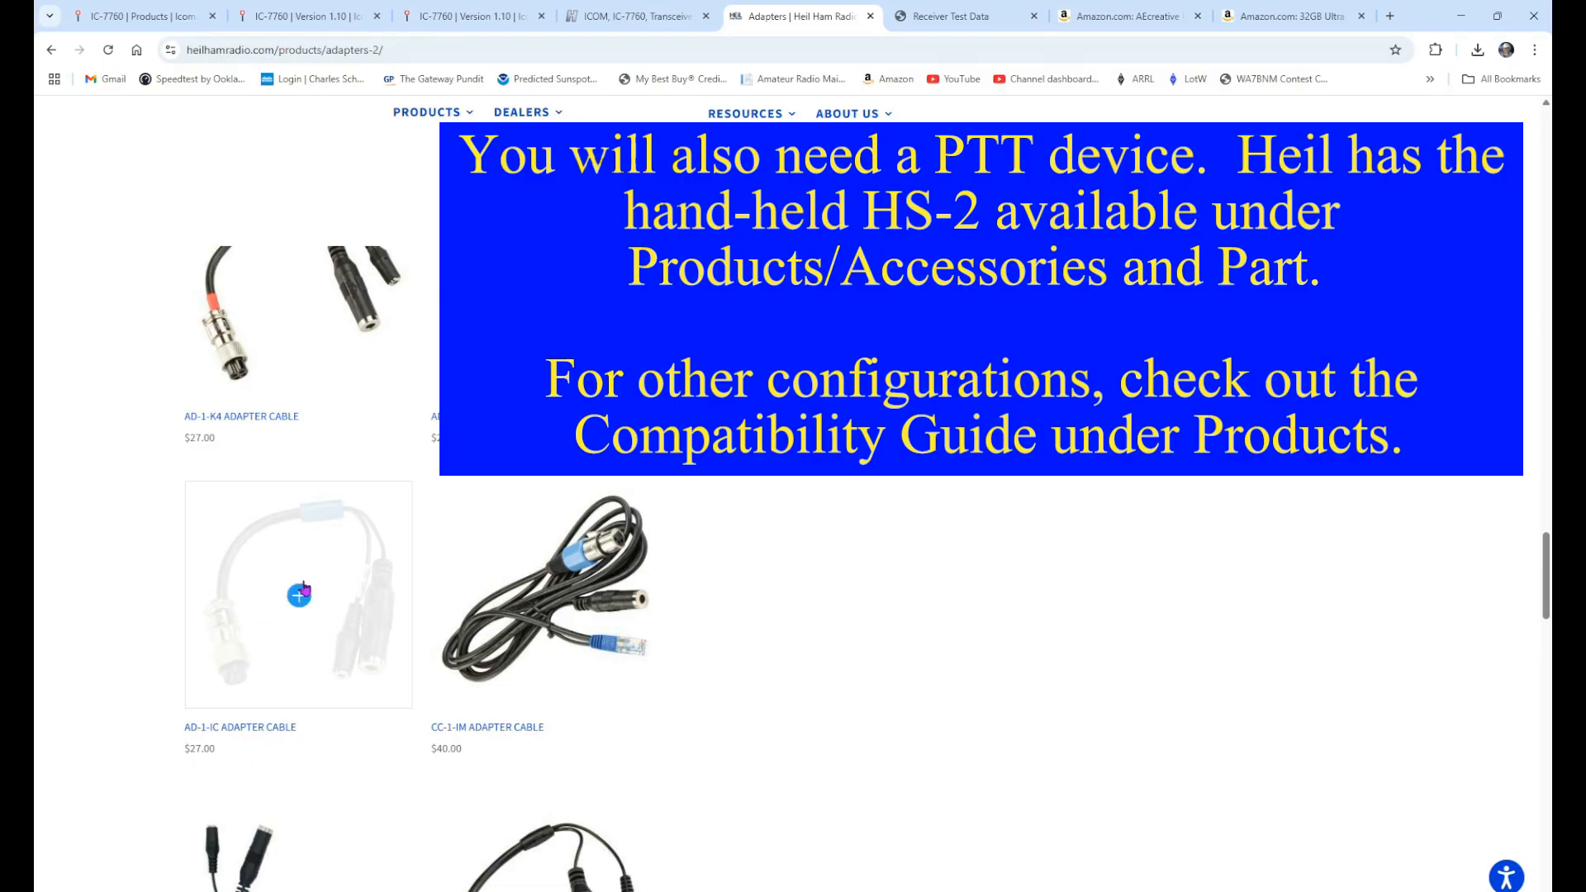
pyautogui.moveTo(208, 745)
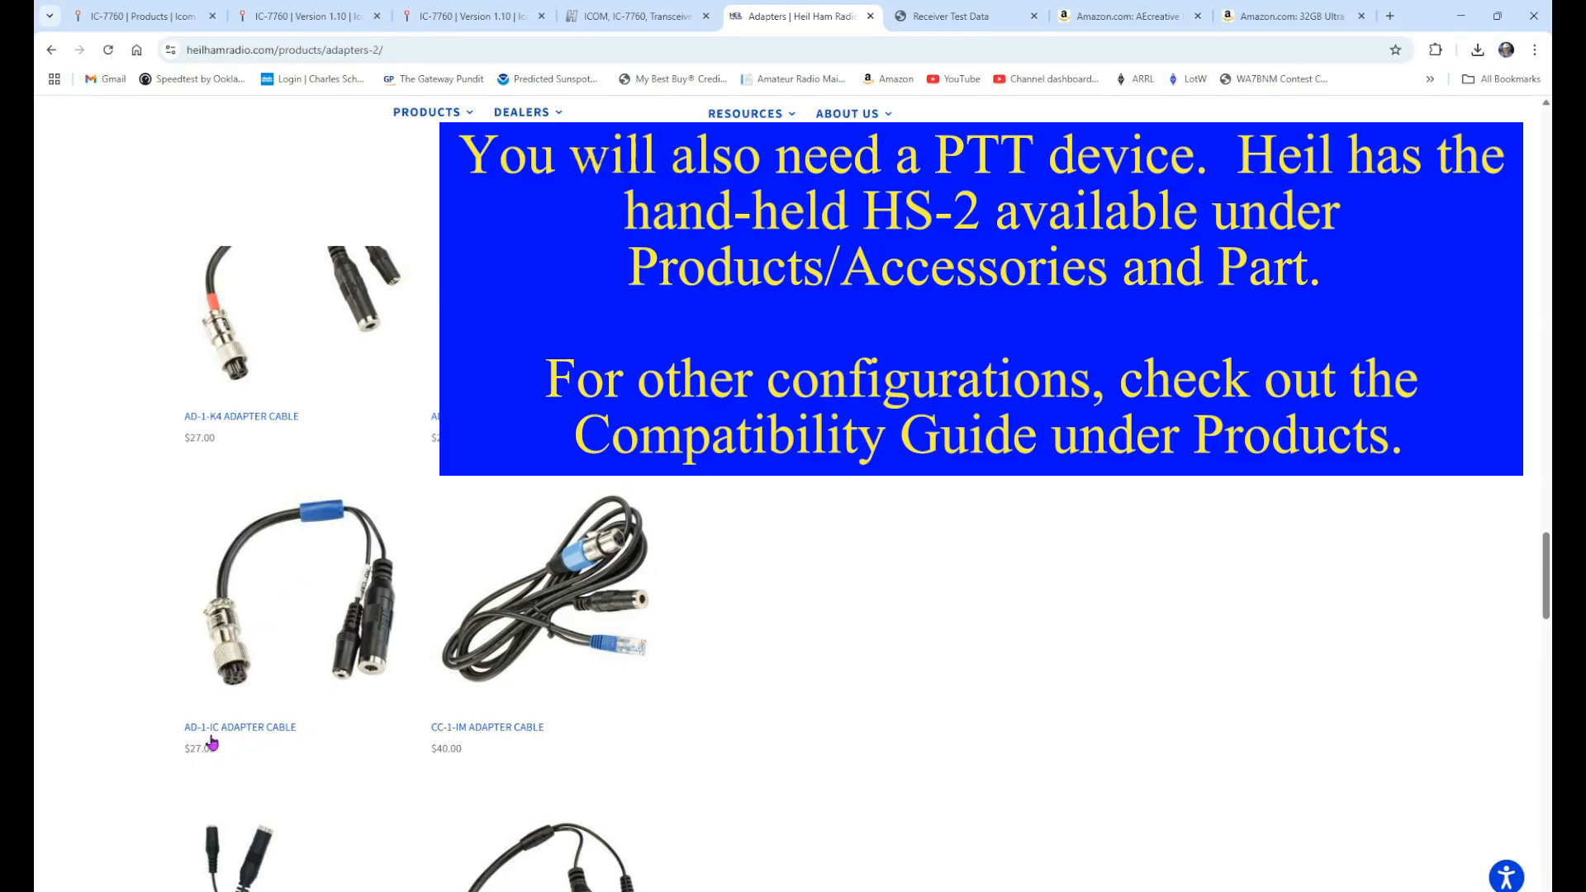
pyautogui.click(804, 15)
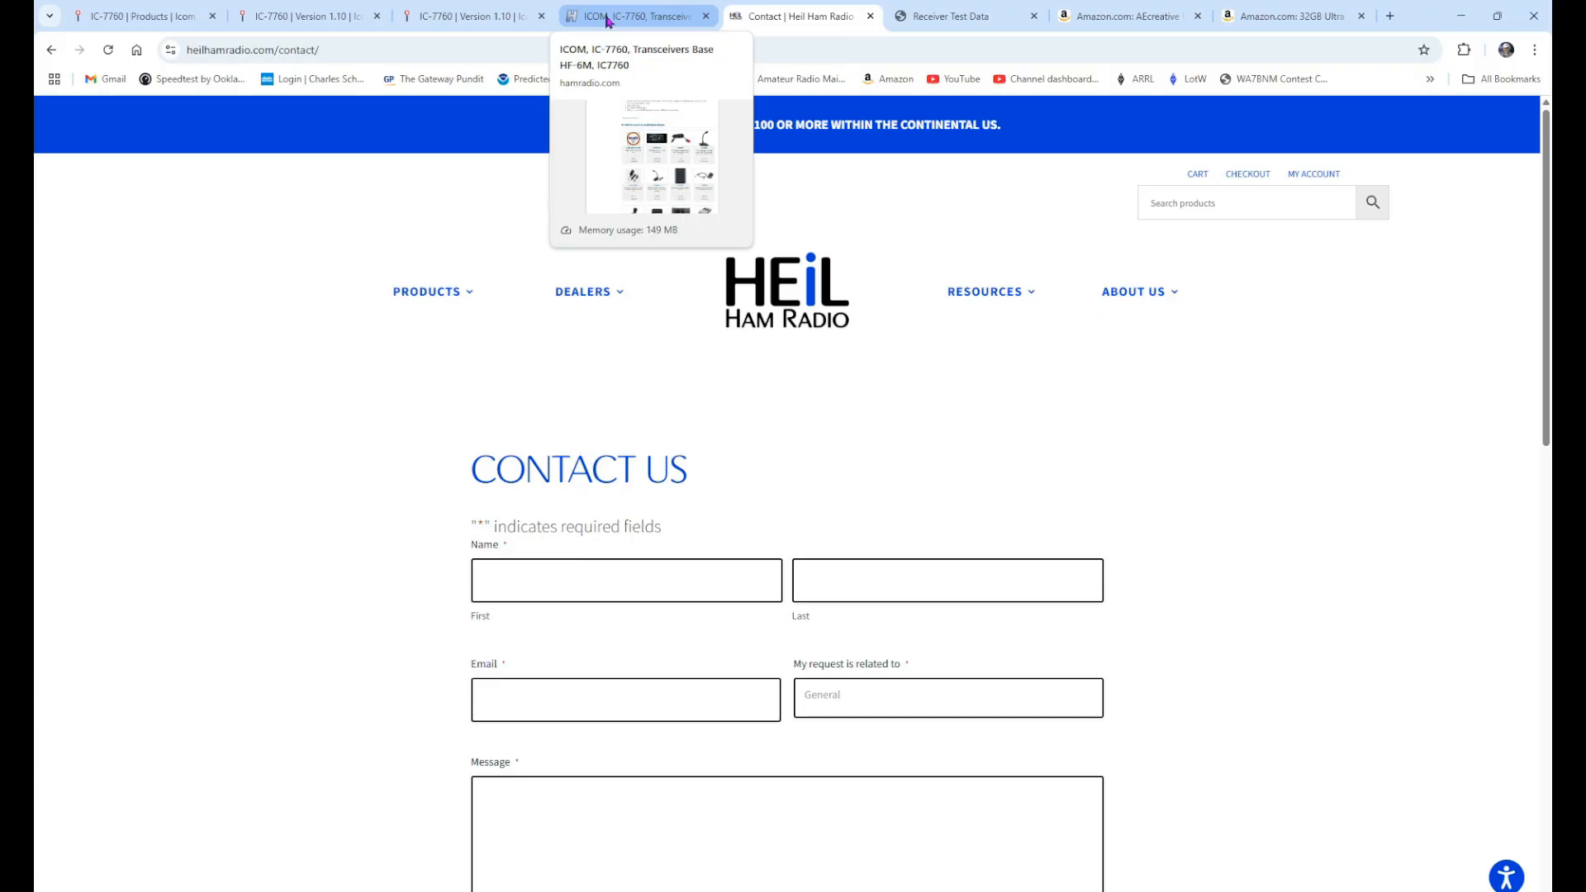
# Revisit Ham Radio Outlet's IC-7760 accessories, then move to K1EL's $139 WKUSB CW Keyer page.
pyautogui.click(634, 15)
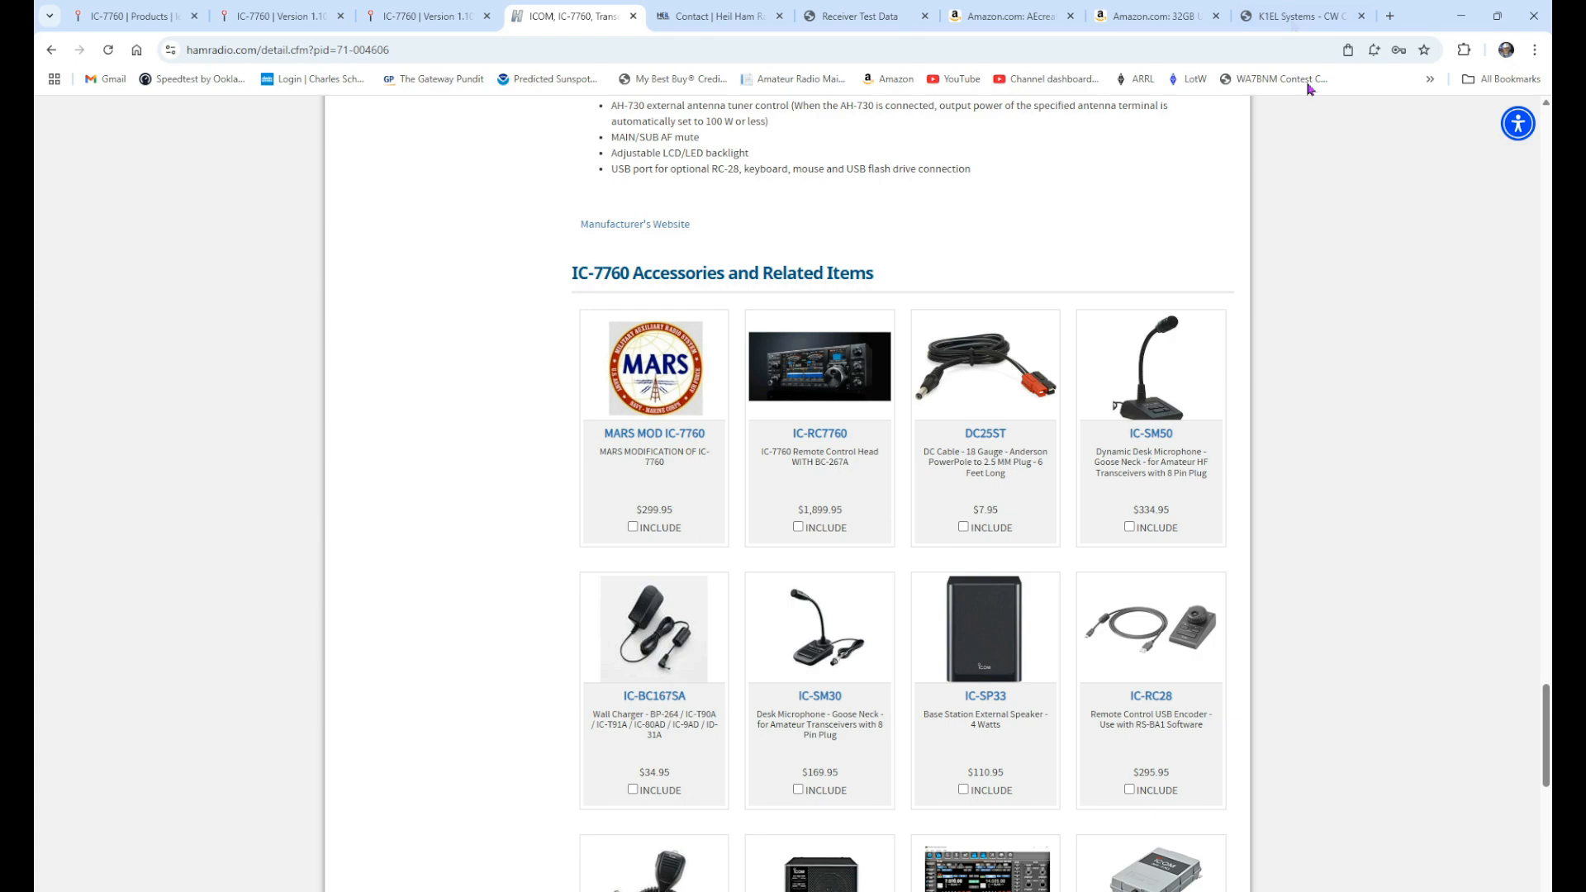
pyautogui.click(1300, 15)
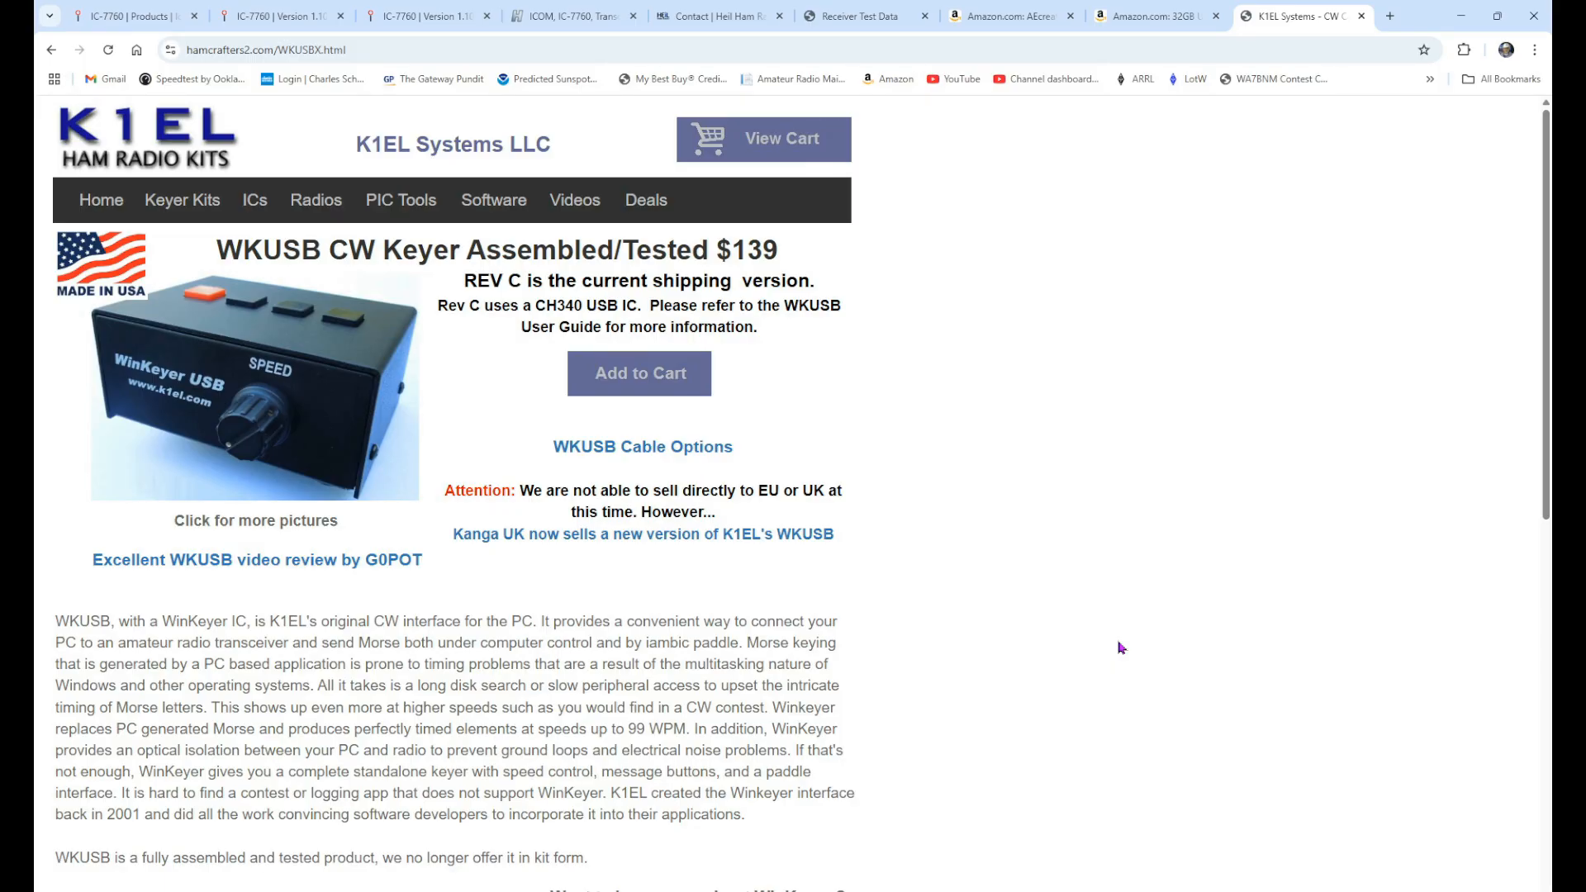
pyautogui.moveTo(1049, 643)
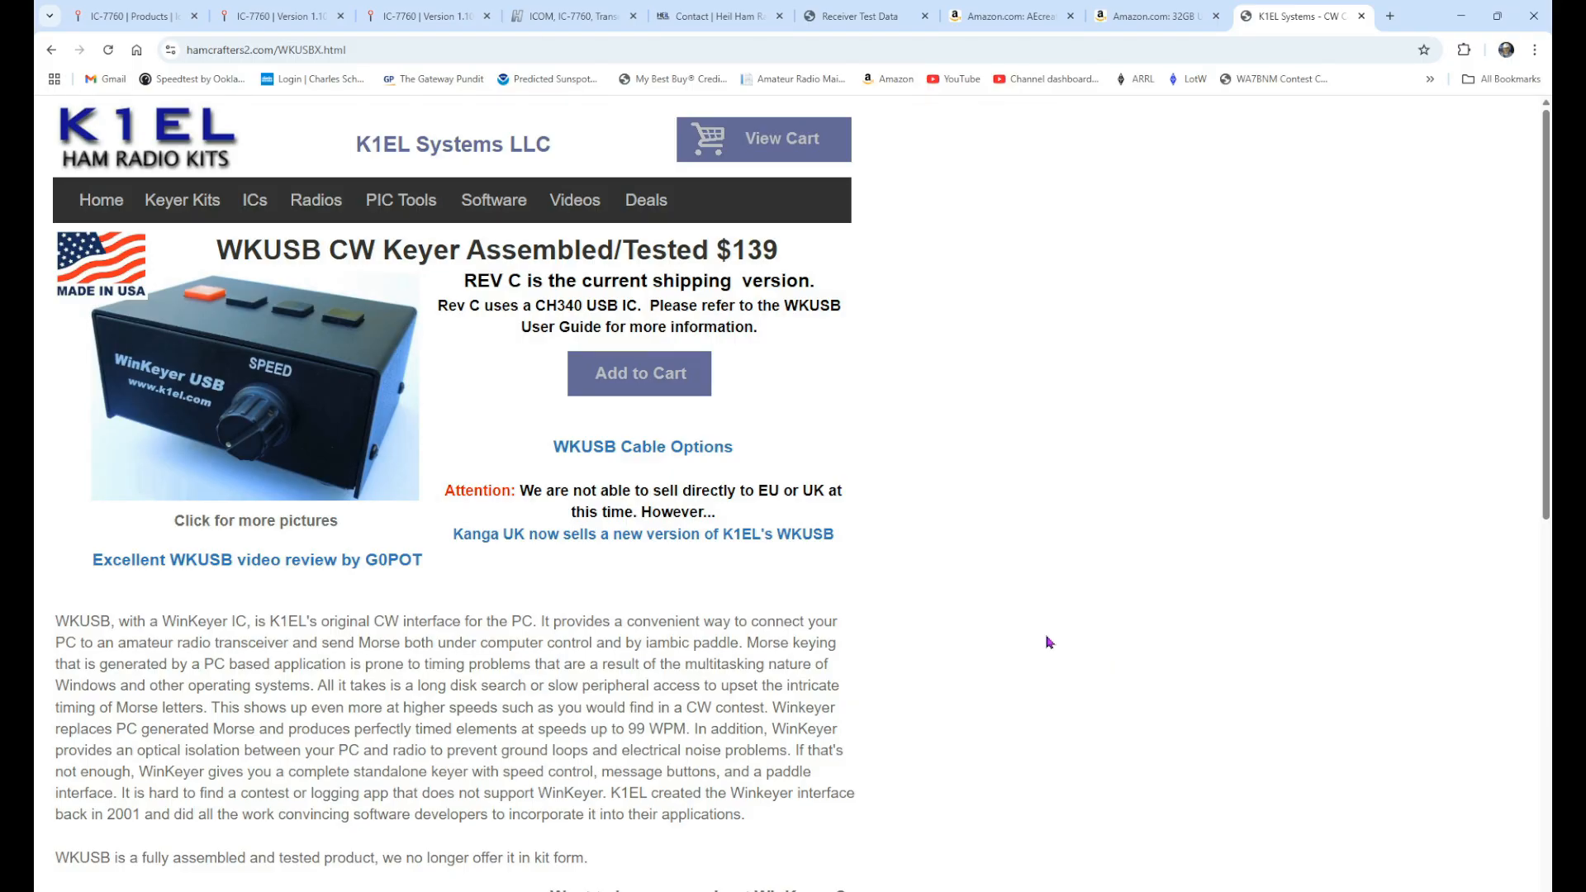
pyautogui.moveTo(411, 344)
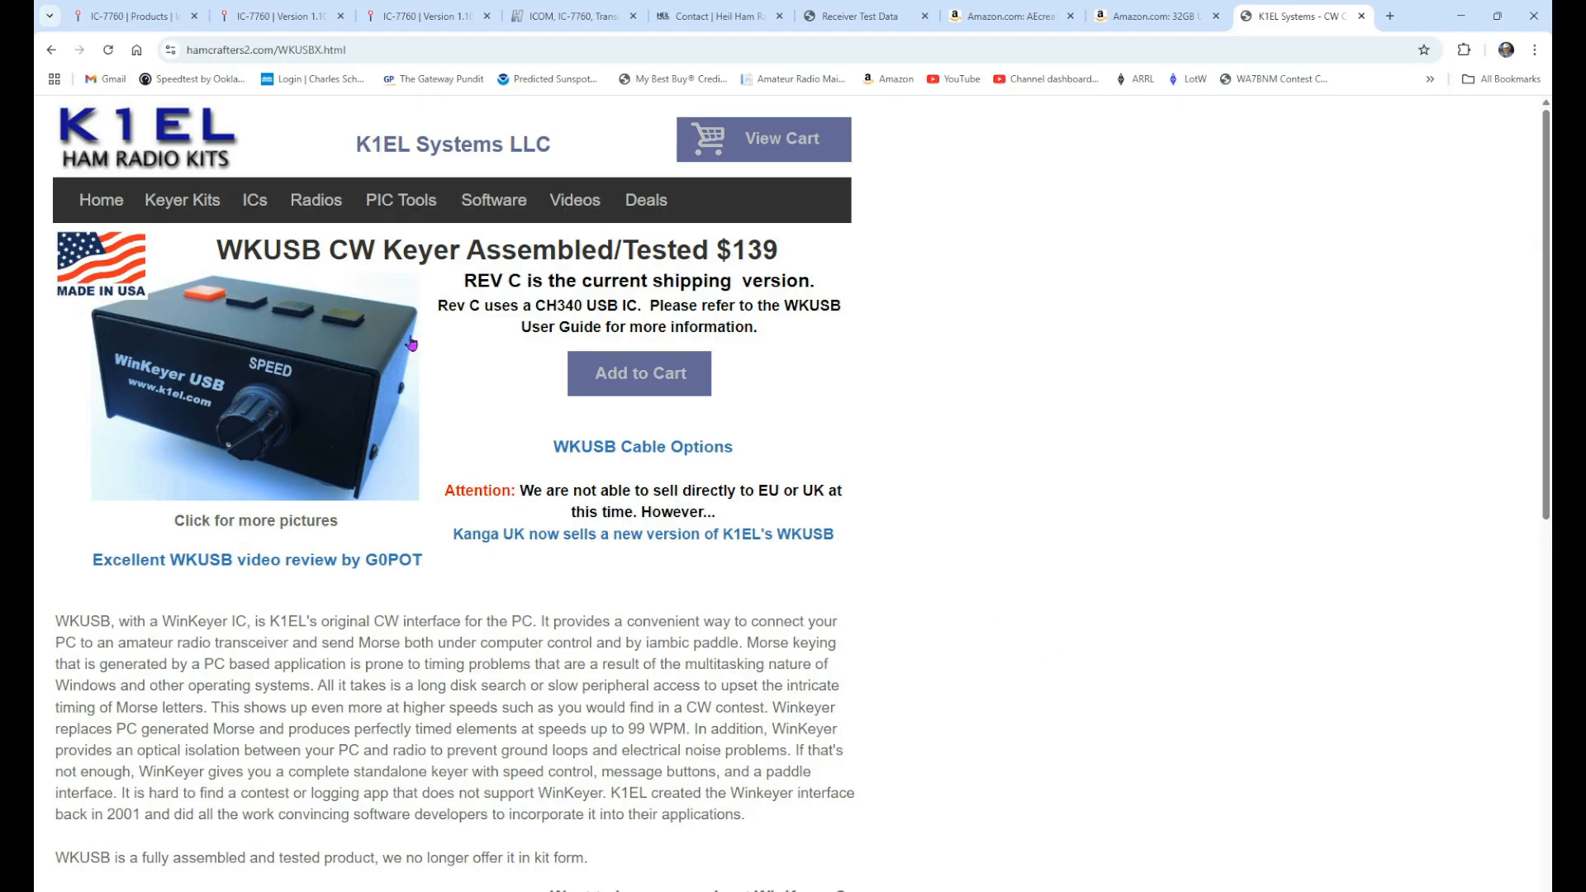
pyautogui.moveTo(355, 276)
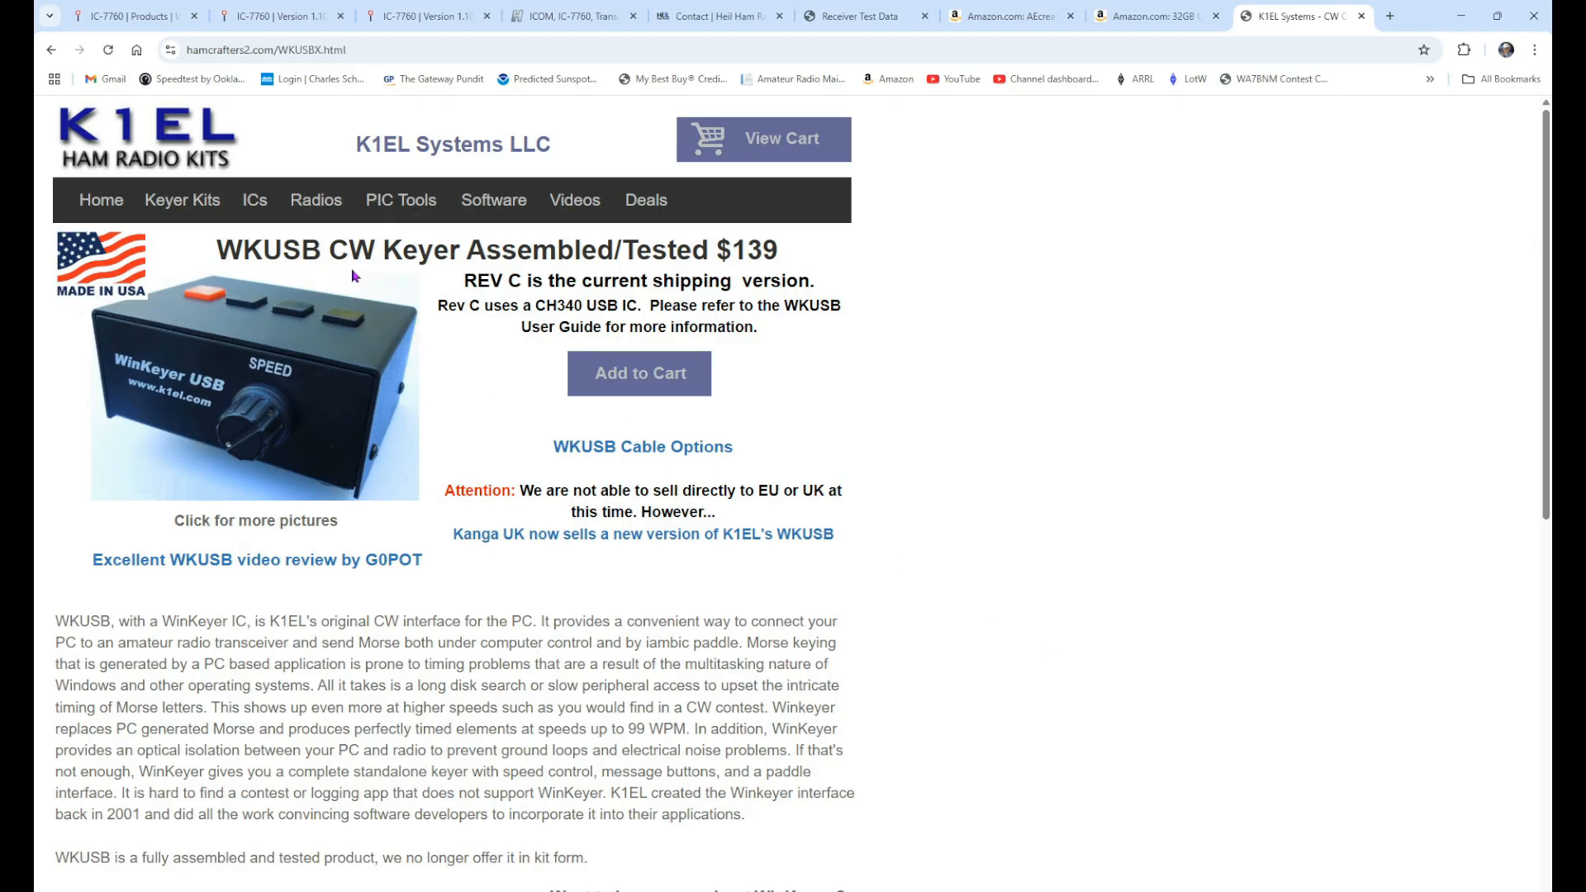
pyautogui.moveTo(1140, 529)
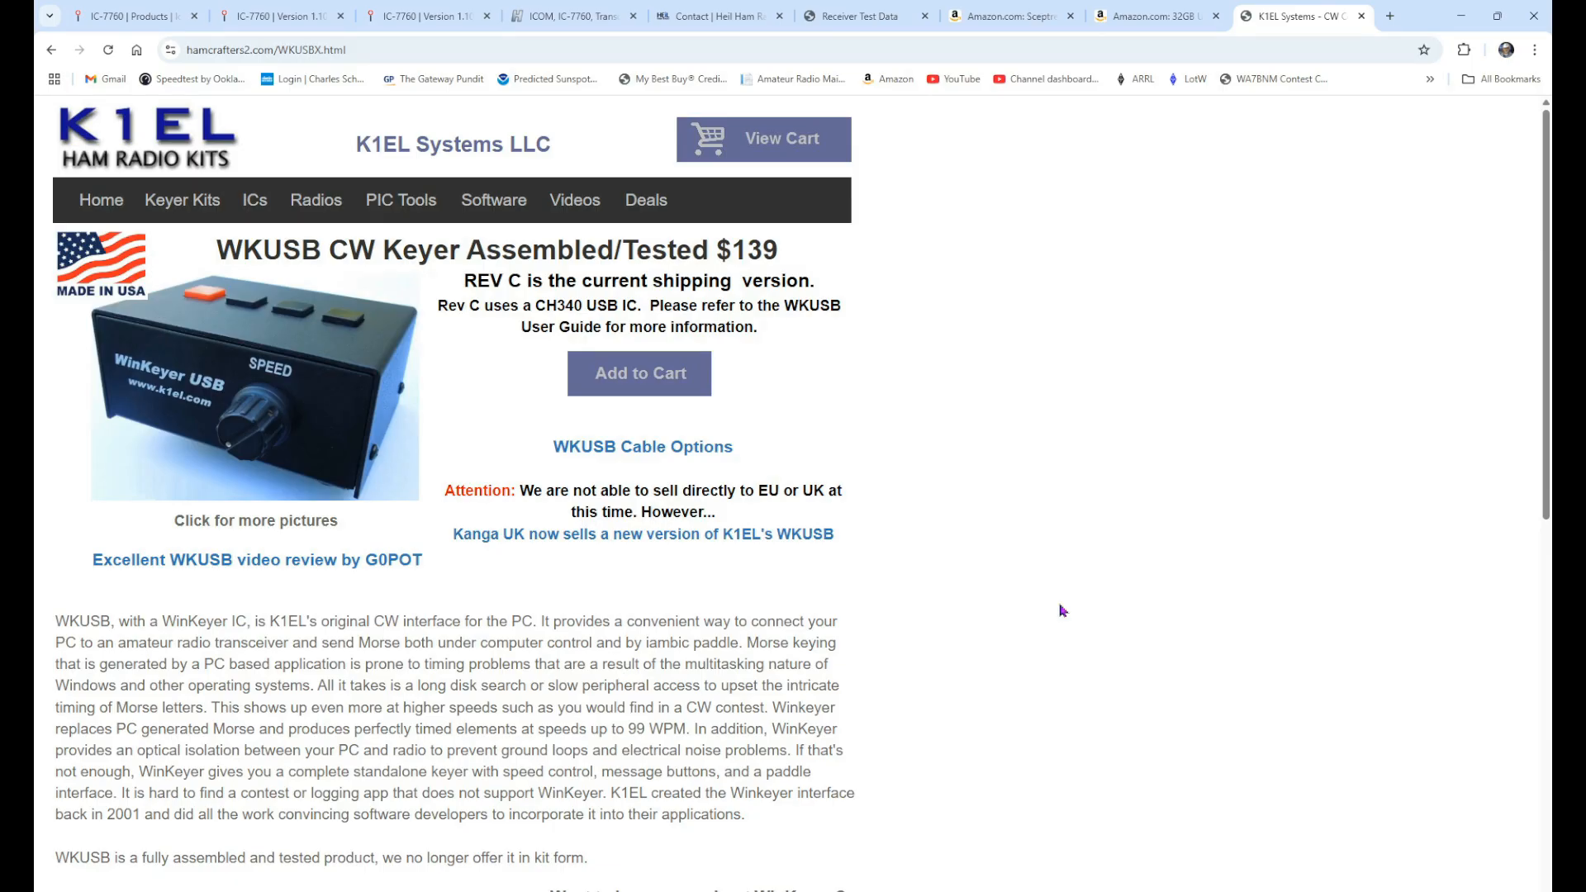
pyautogui.click(1004, 15)
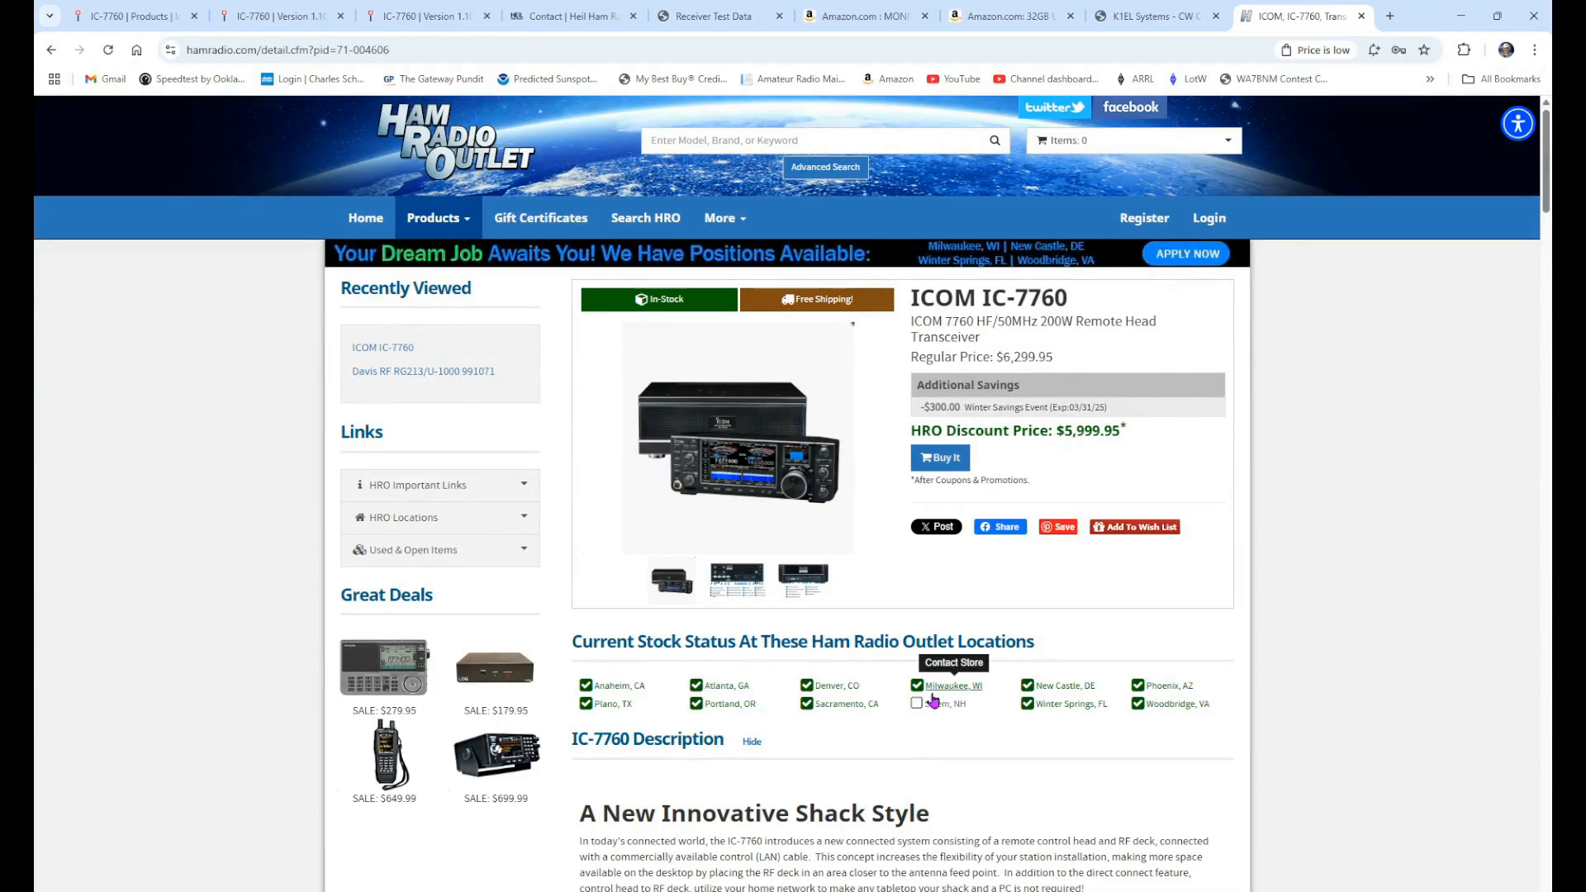
pyautogui.moveTo(727, 180)
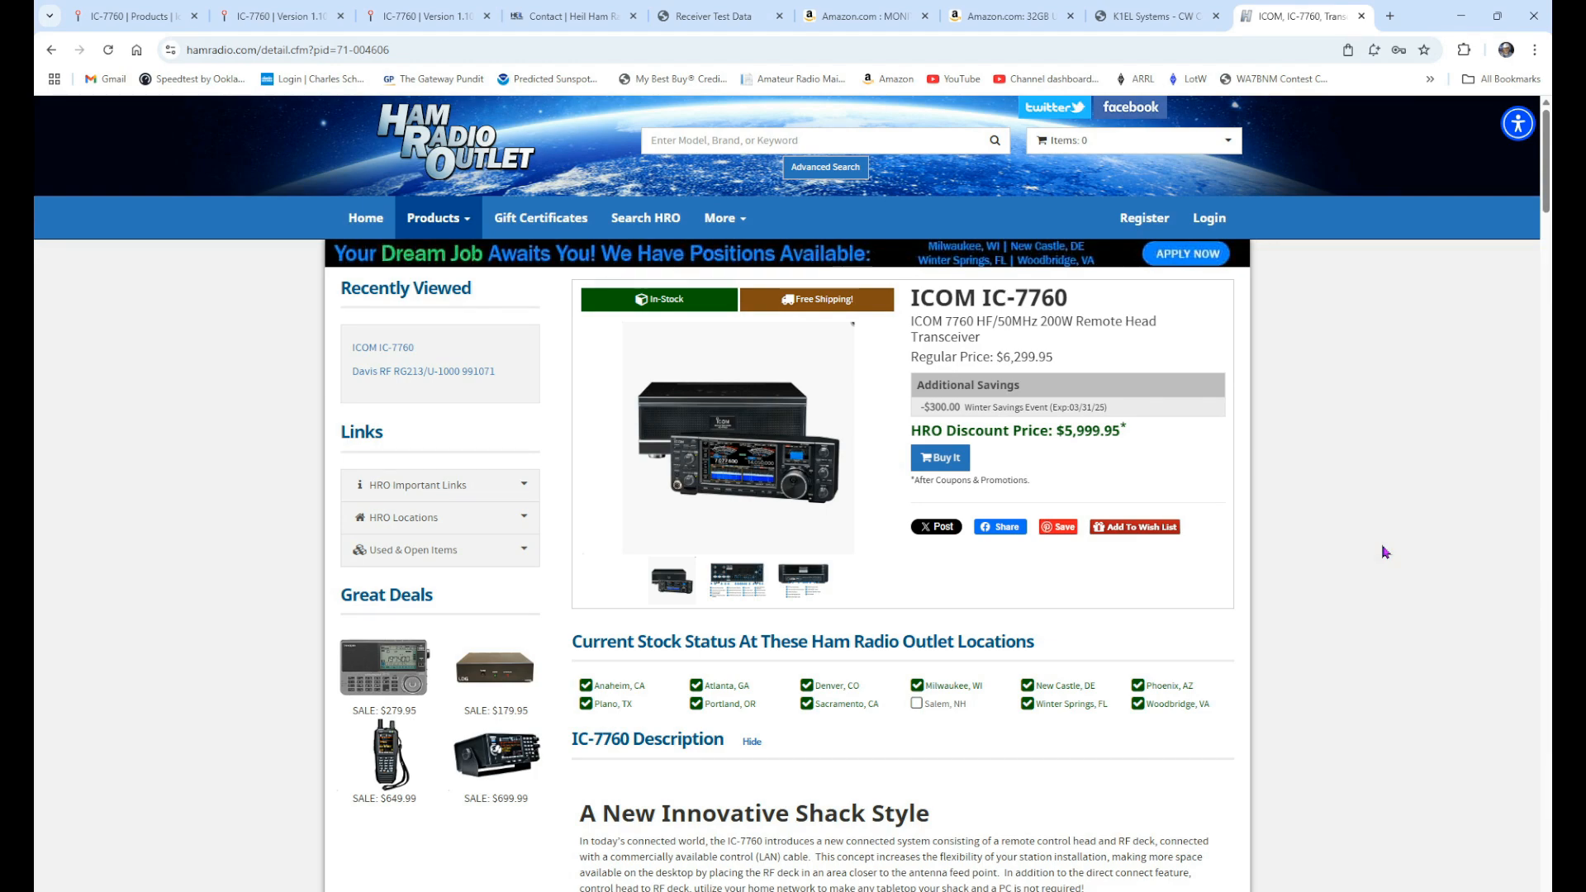
pyautogui.moveTo(1381, 504)
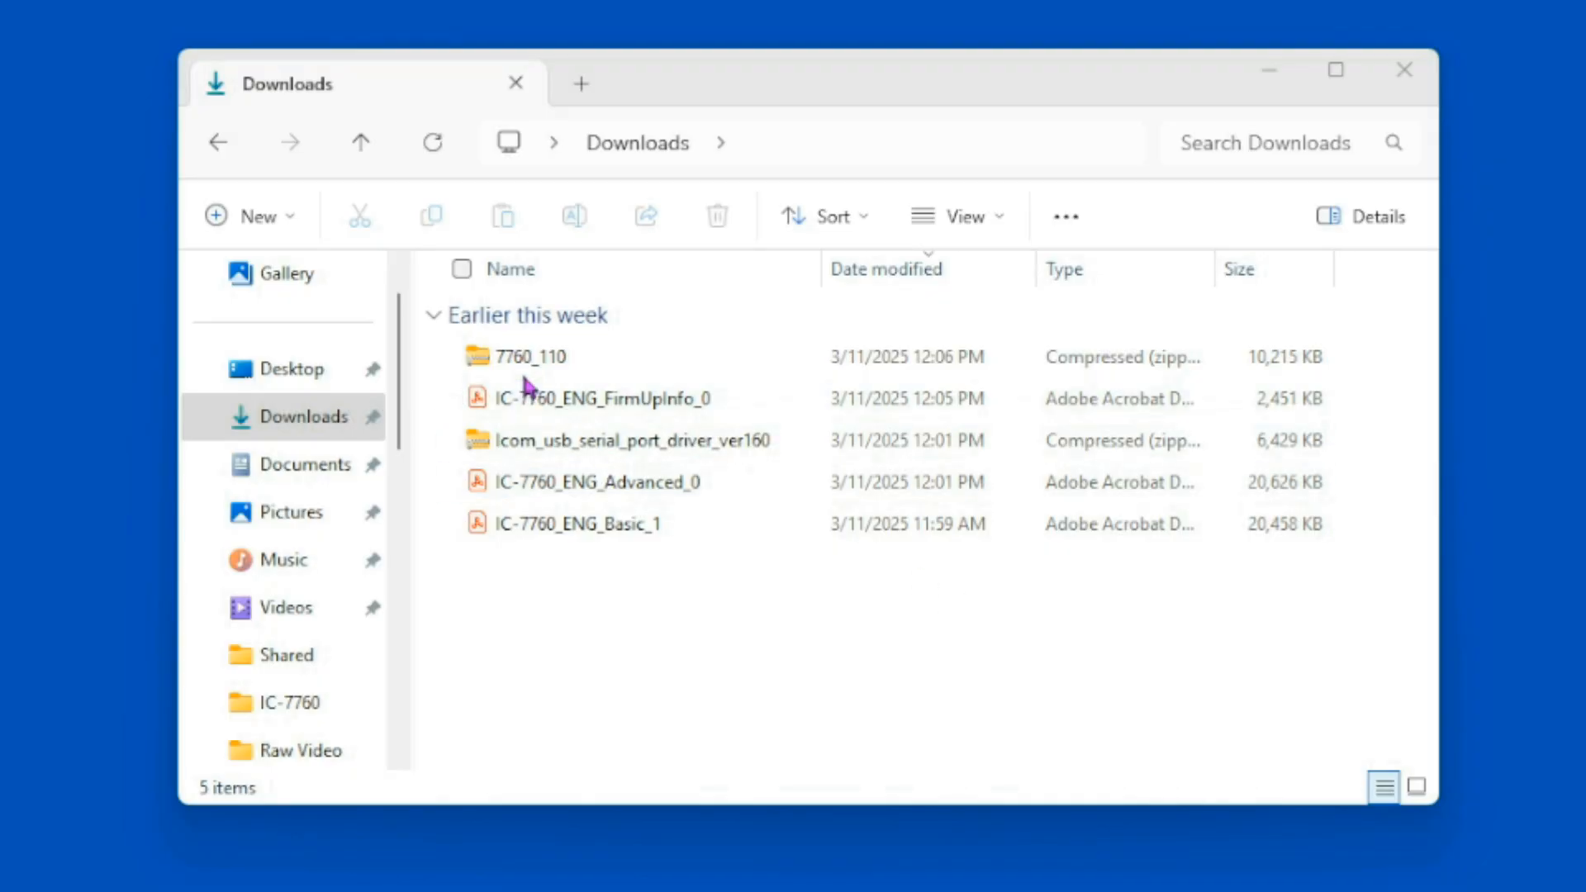
# Select the Icom_usb_serial_port_driver_ver160 zip in Downloads and begin Extract all into its own folder.
pyautogui.click(530, 357)
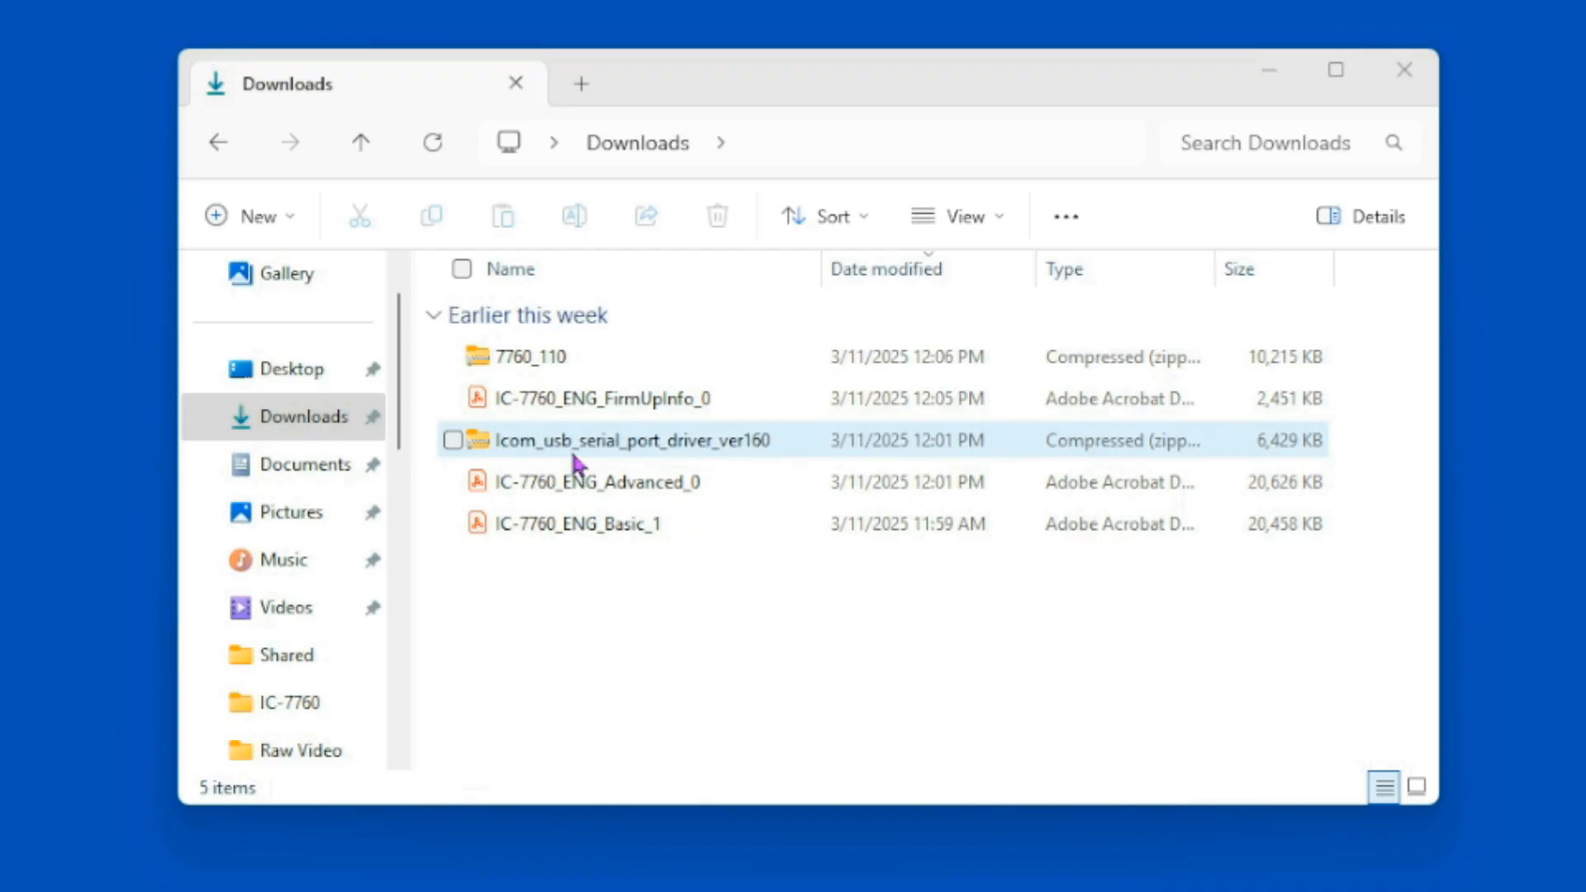
pyautogui.moveTo(709, 467)
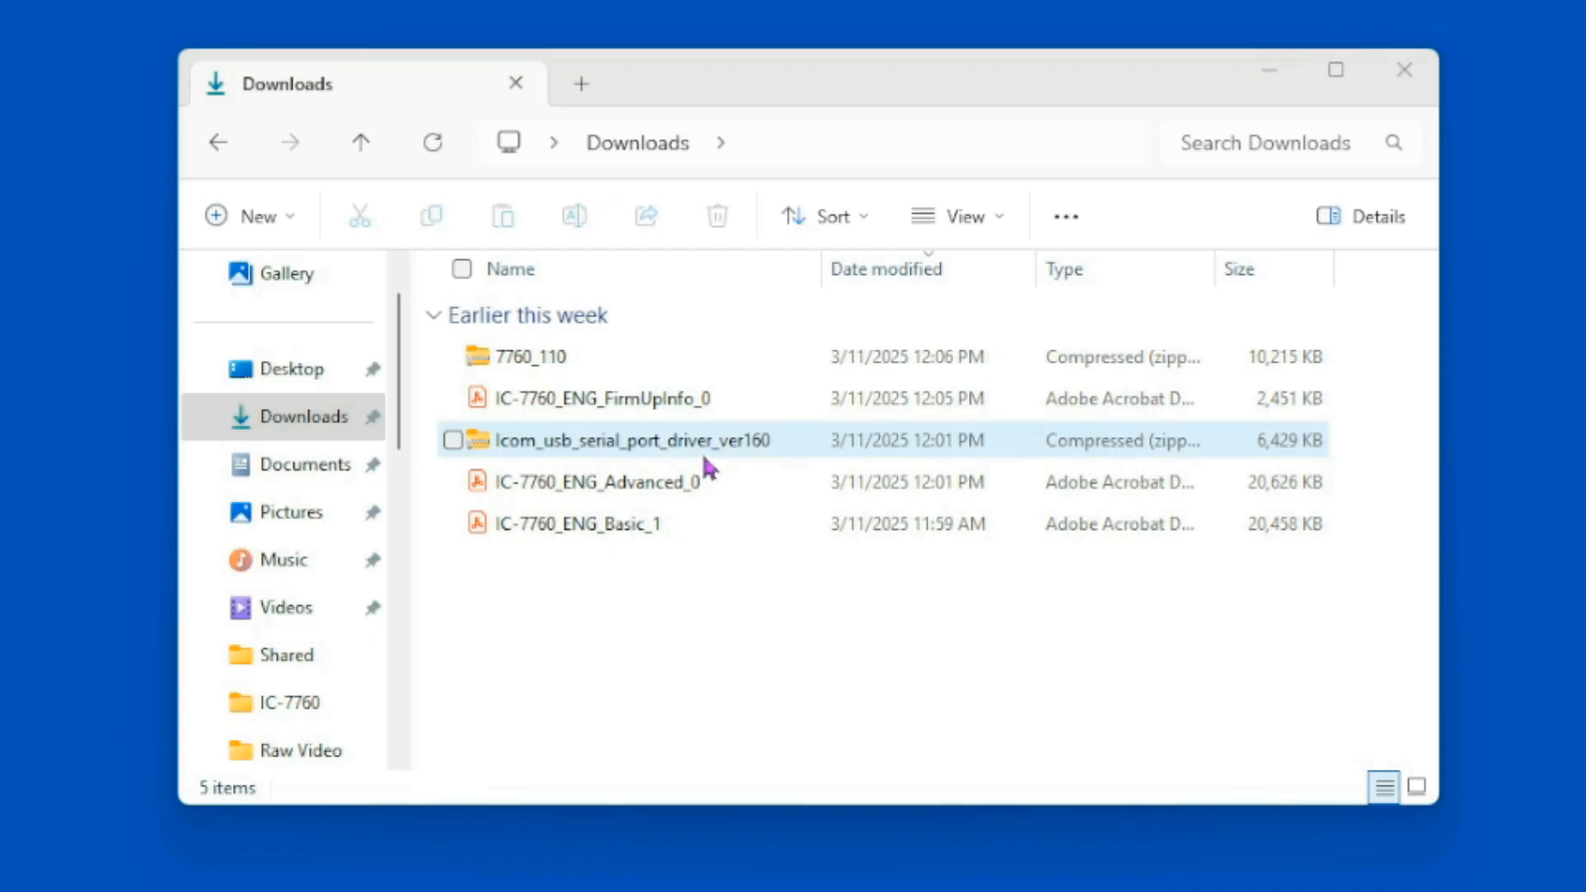
pyautogui.moveTo(483, 453)
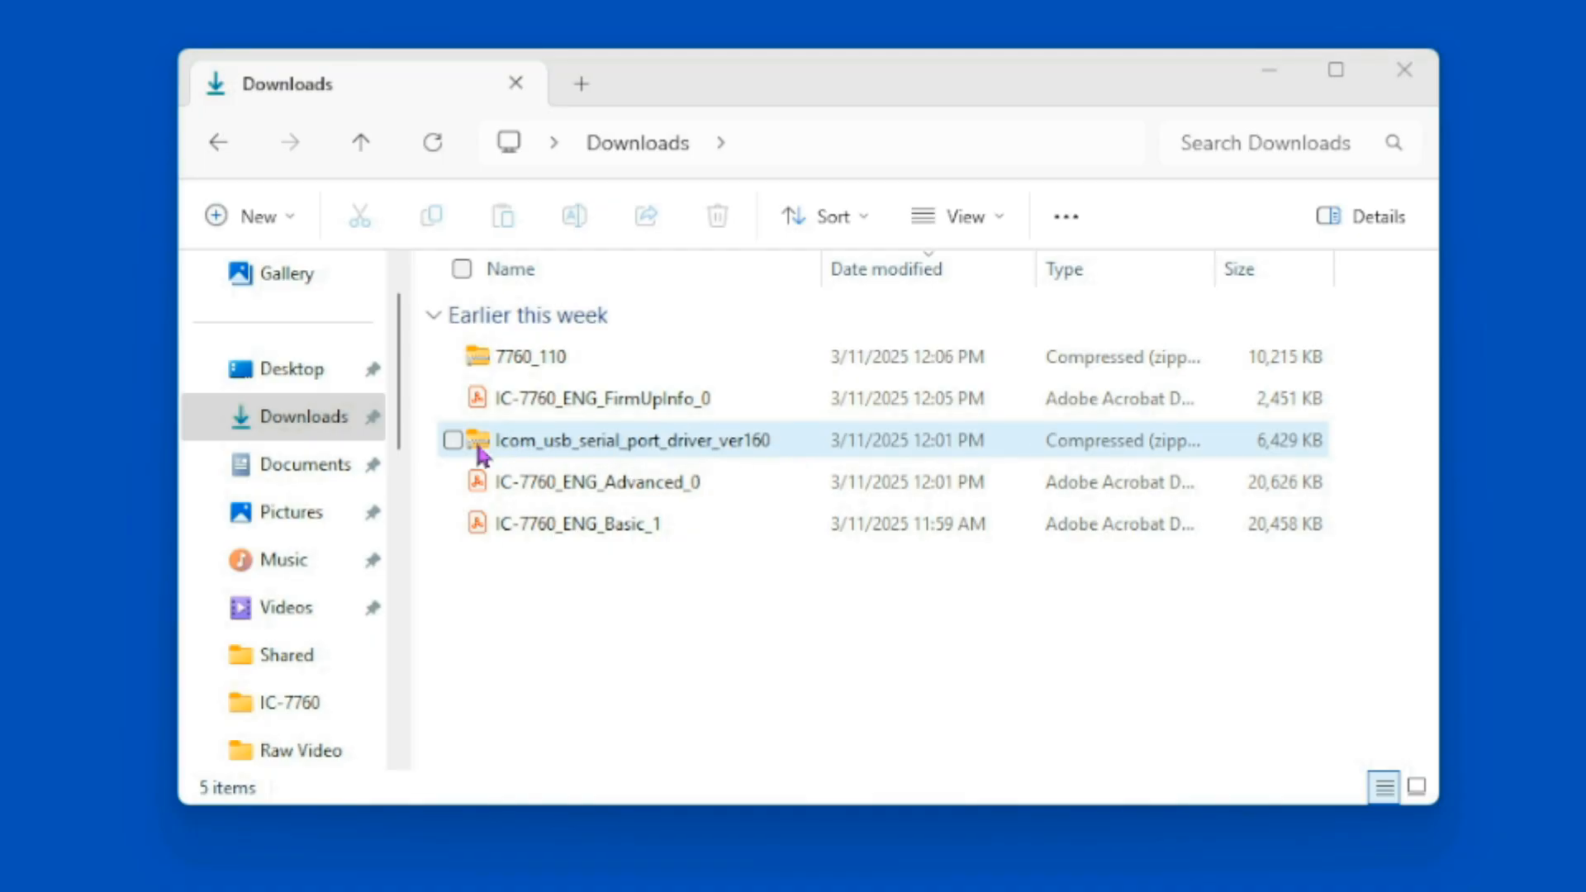
pyautogui.moveTo(1091, 460)
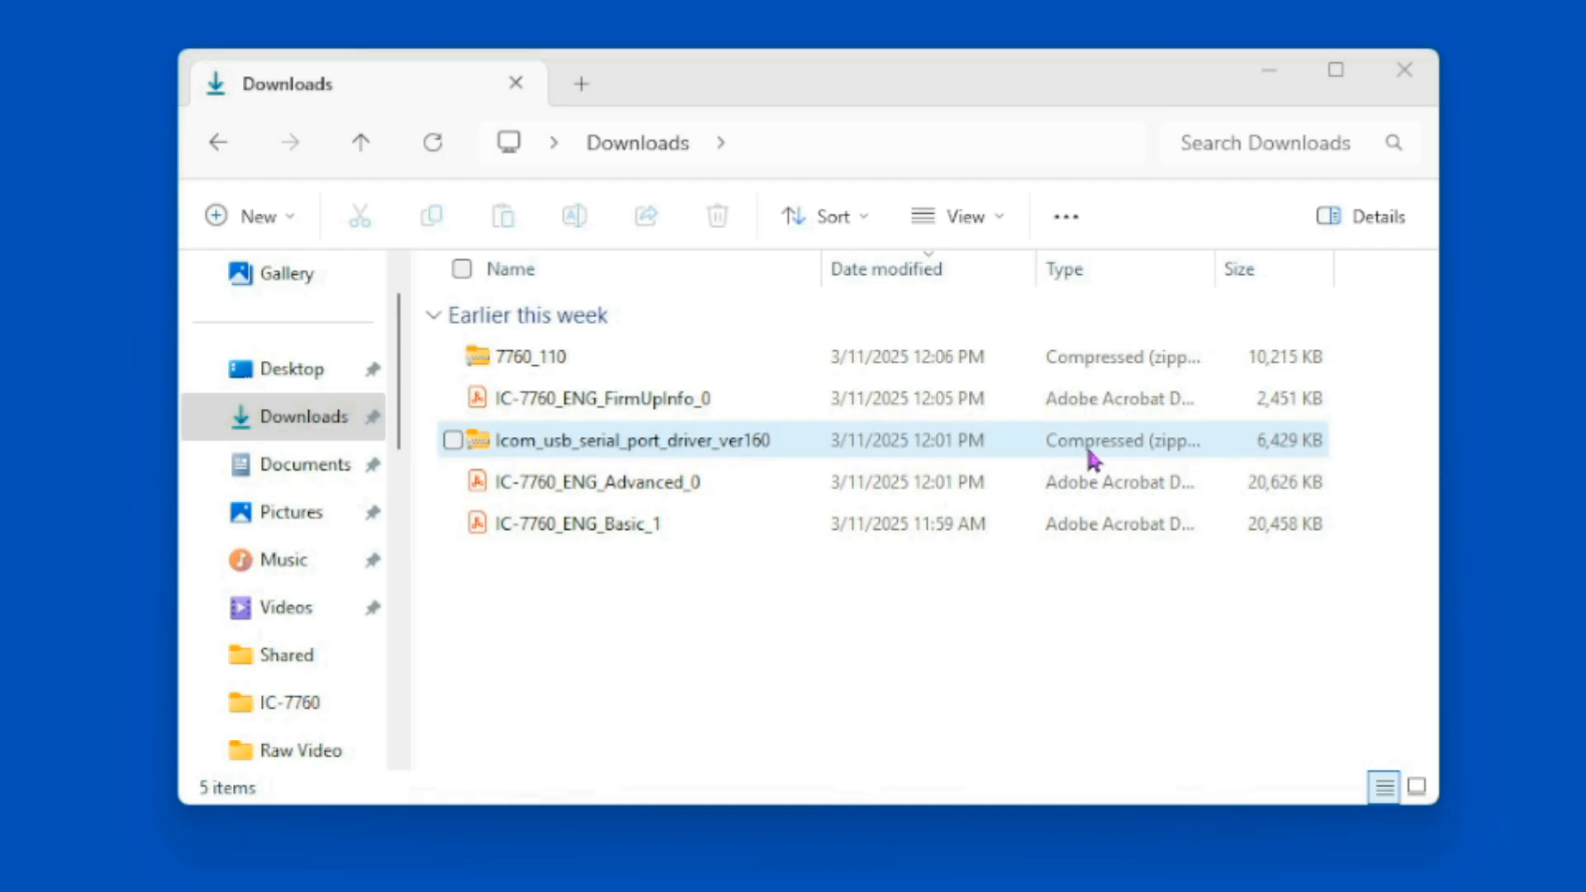
pyautogui.moveTo(531, 460)
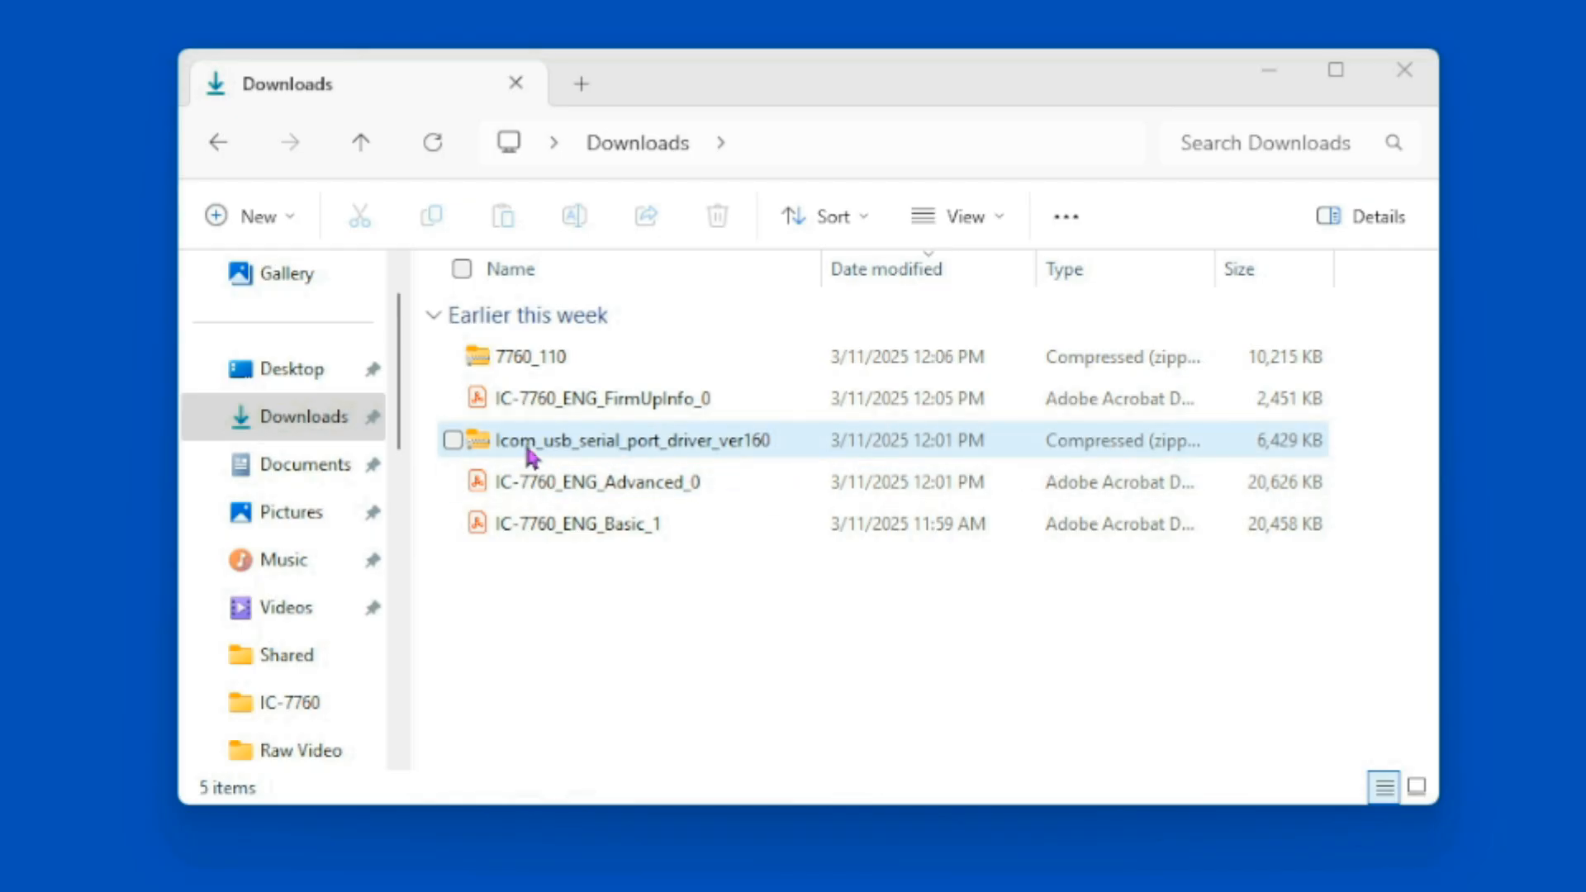
pyautogui.click(632, 440)
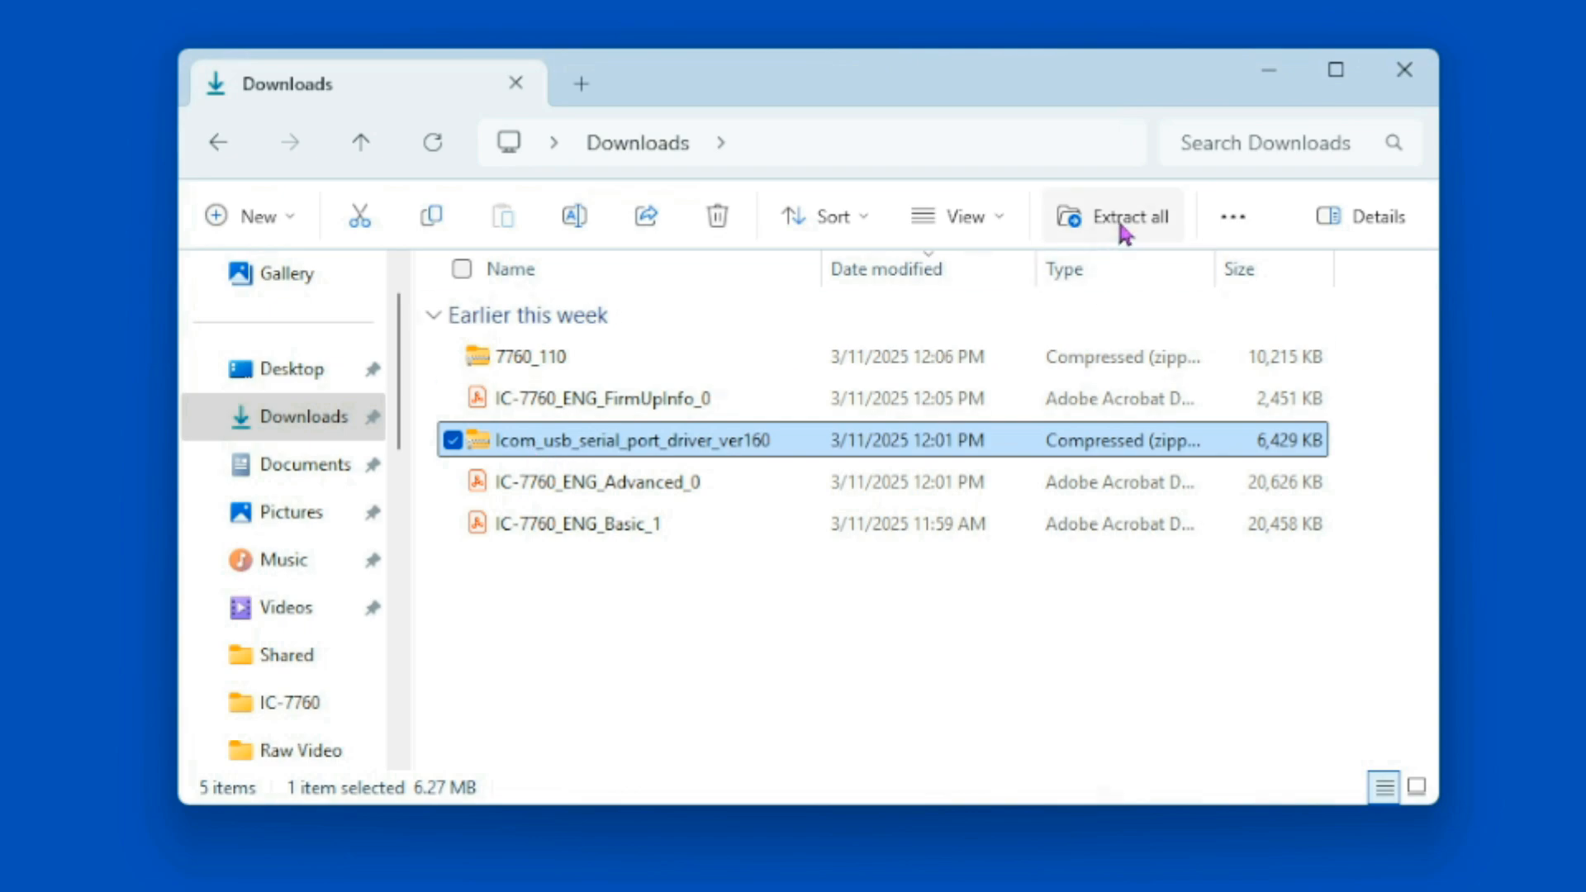
pyautogui.moveTo(1130, 217)
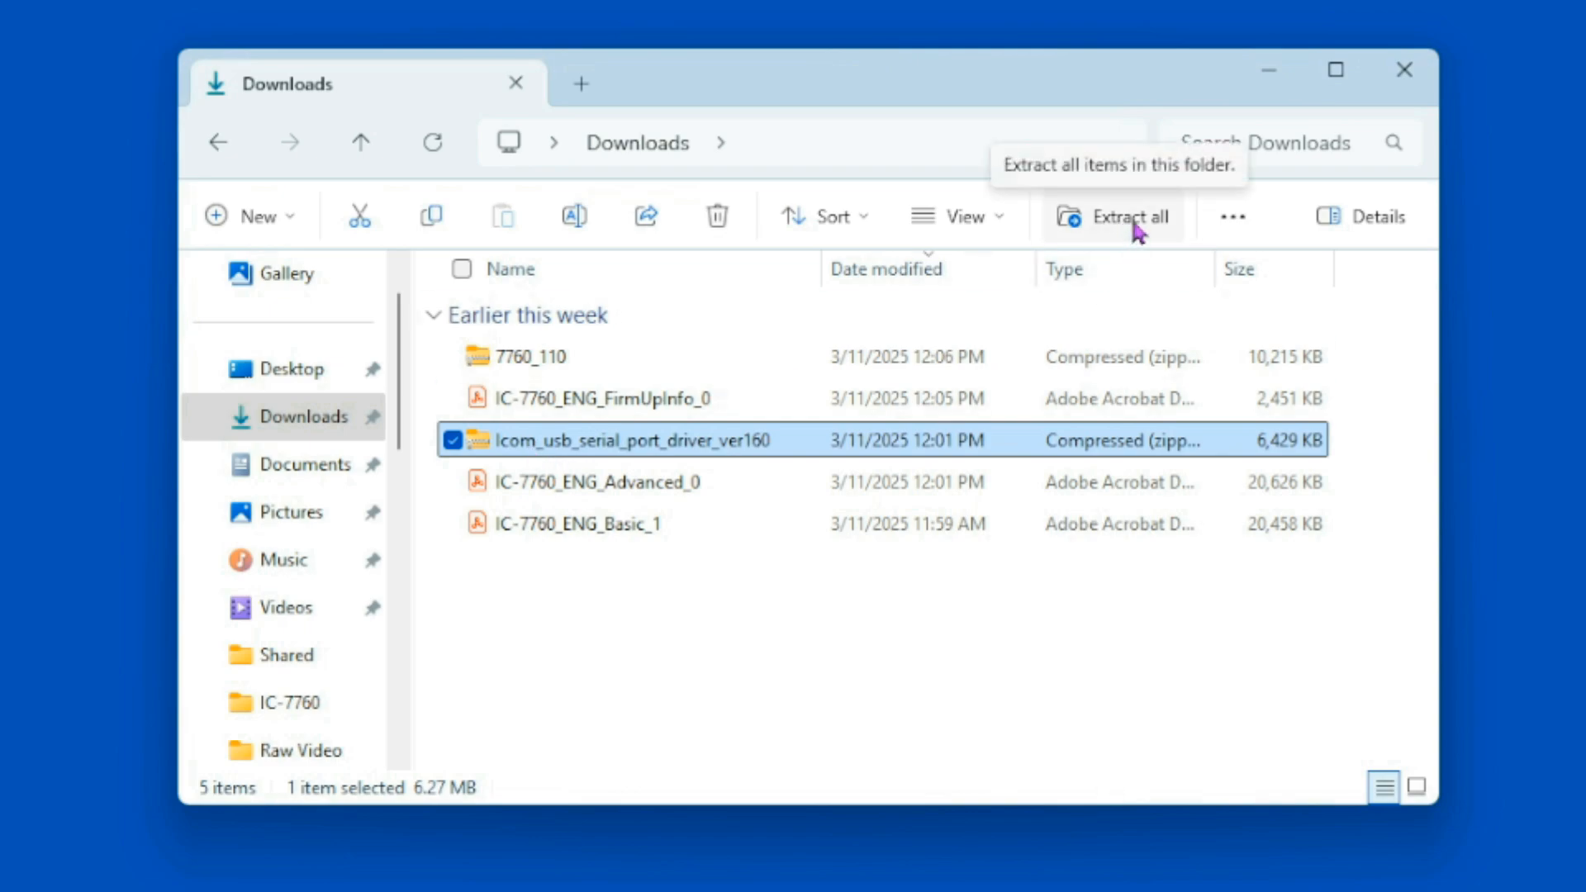
pyautogui.click(1115, 215)
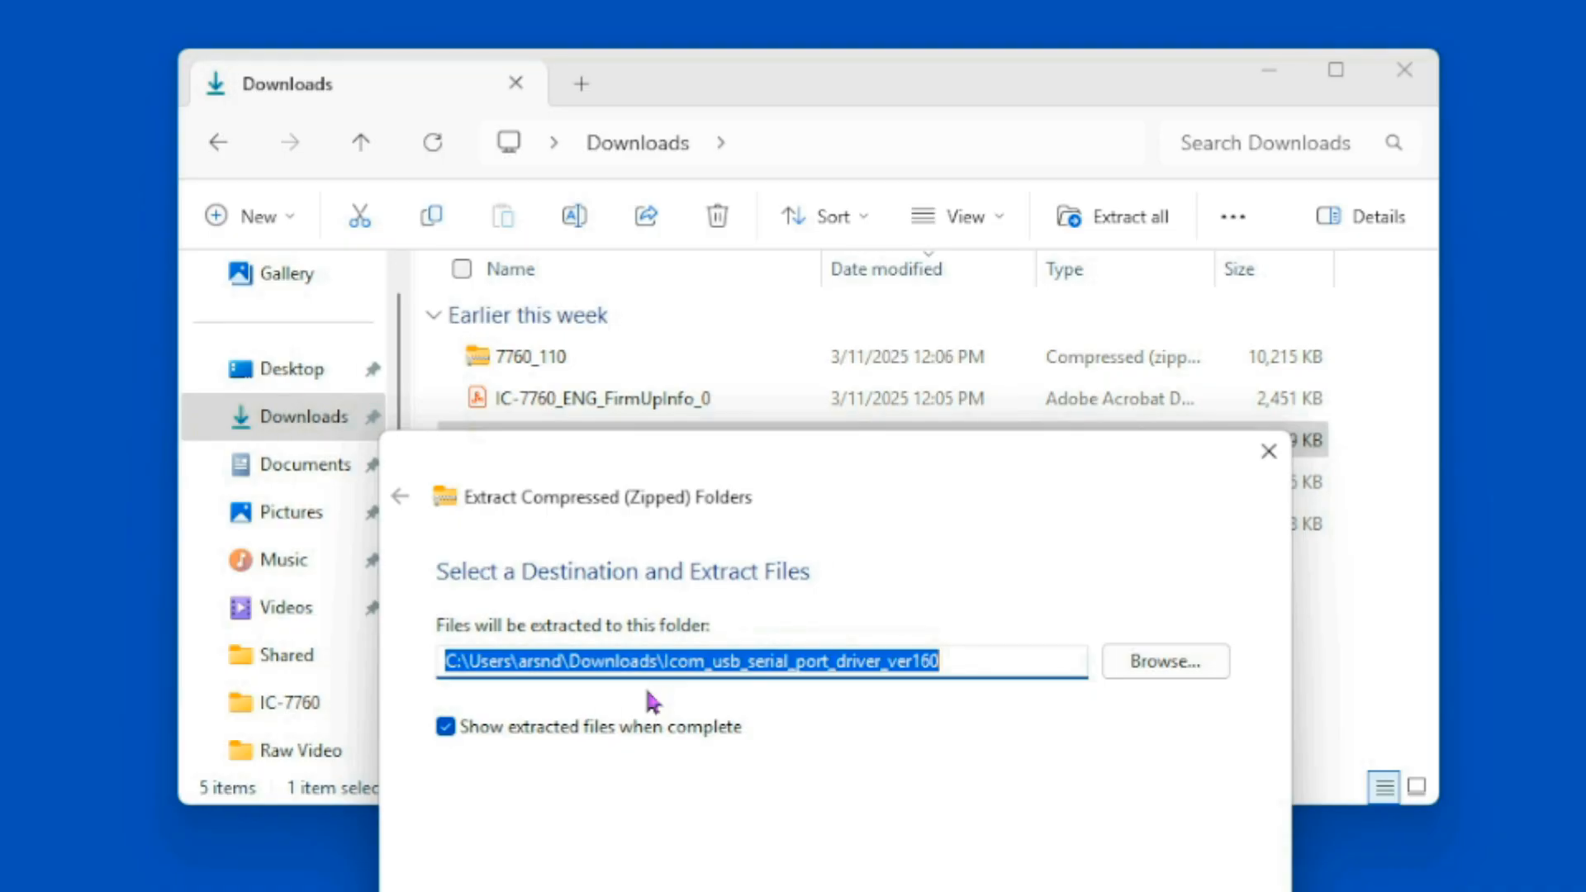
pyautogui.moveTo(1271, 730)
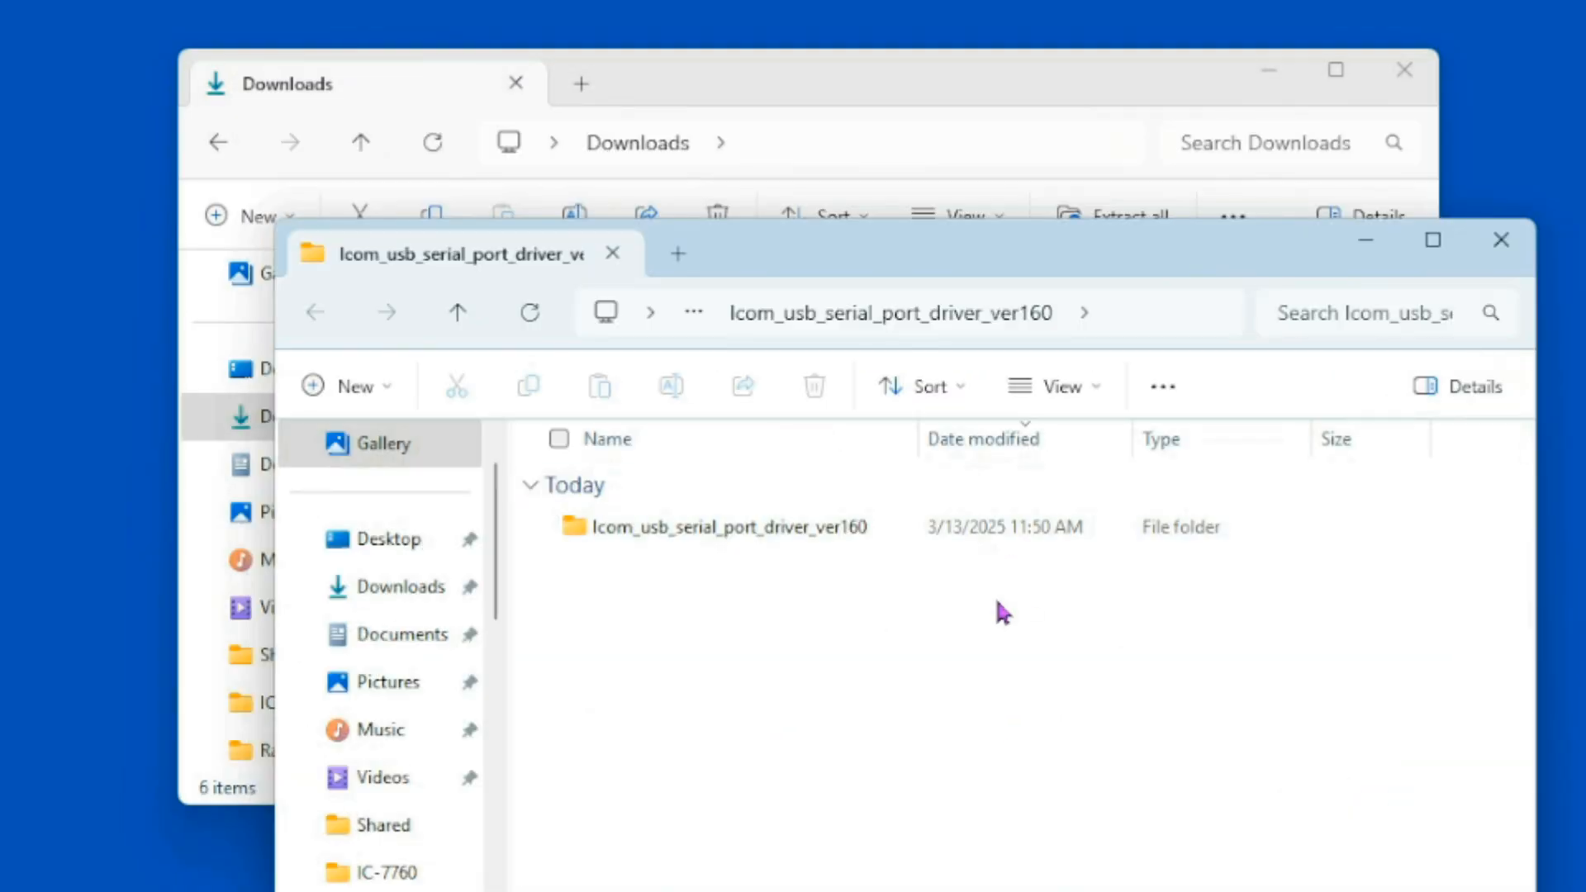
# Enter the extracted Icom_usb_serial_port_driver_ver160 folder and launch the setup64 installer.
pyautogui.click(1501, 242)
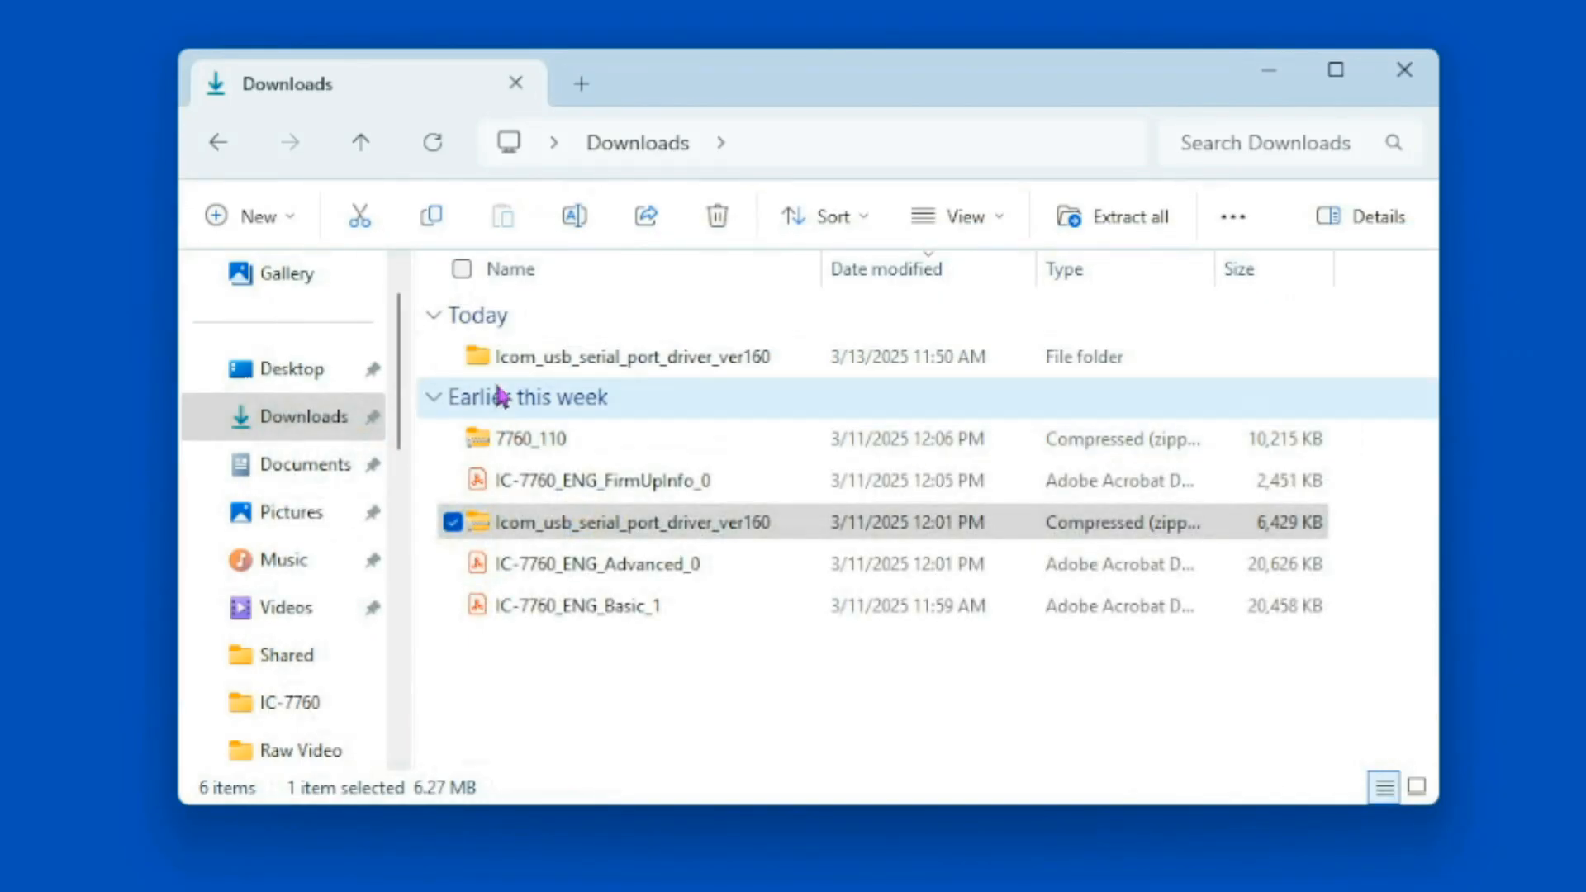
pyautogui.moveTo(729, 357)
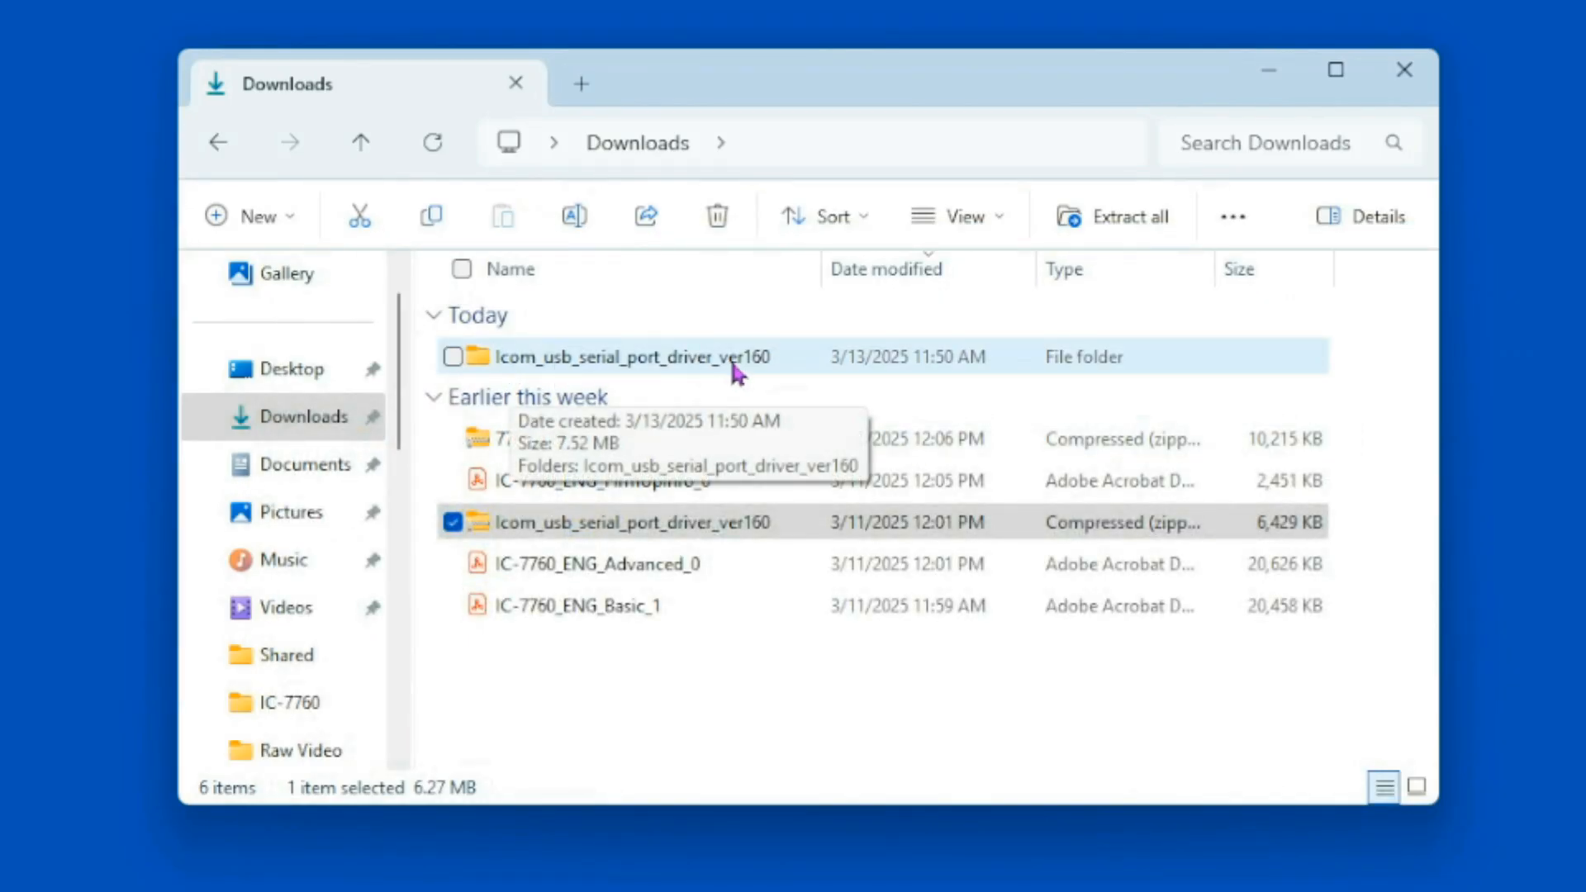
pyautogui.moveTo(739, 433)
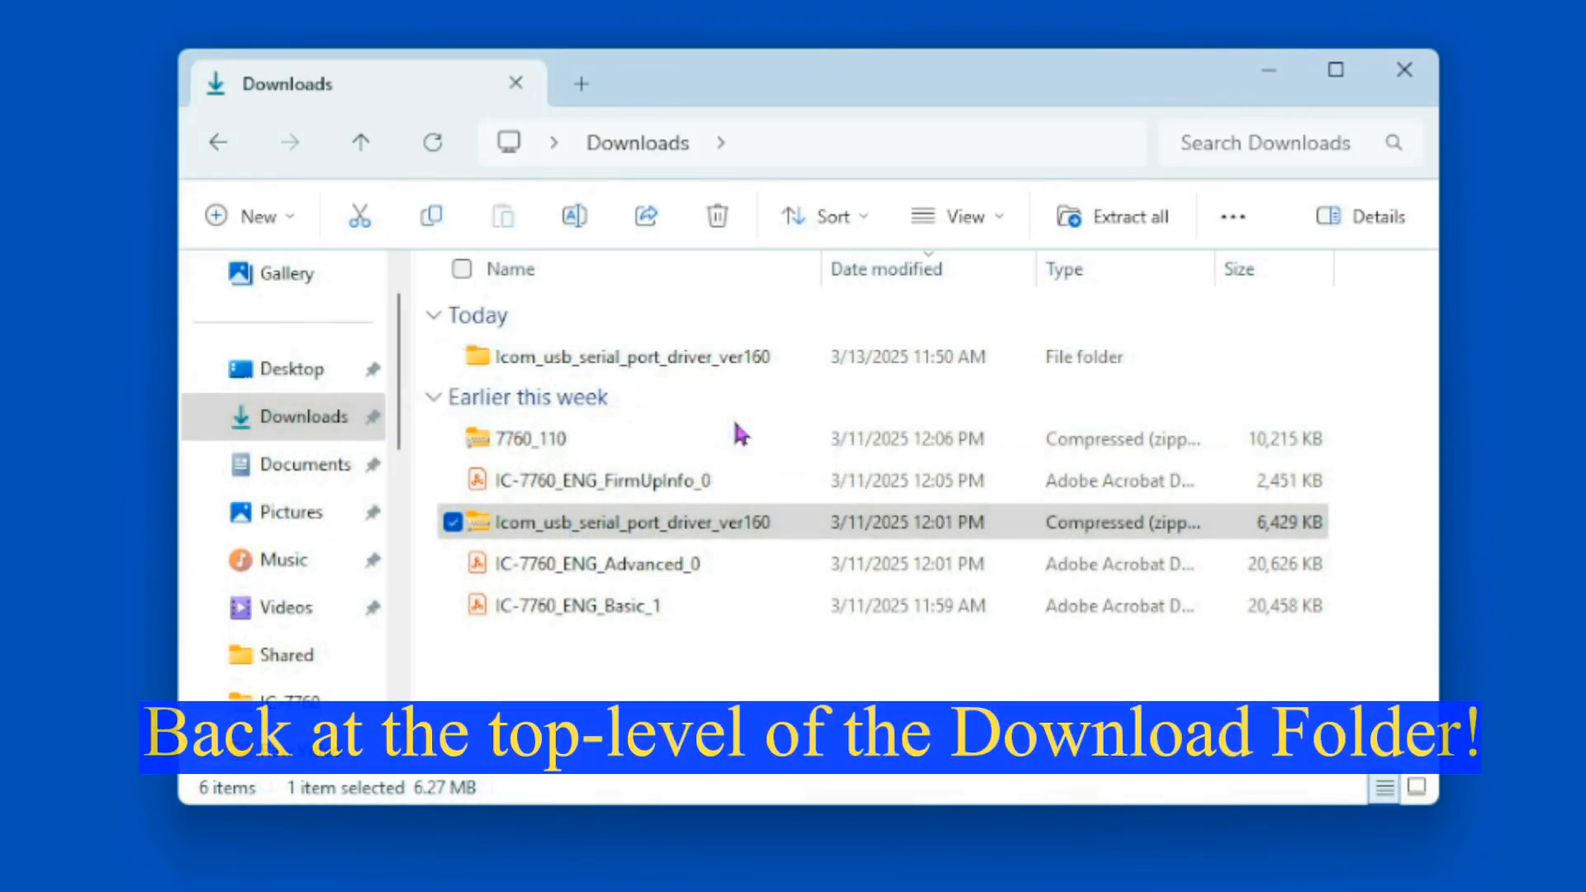
pyautogui.doubleClick(629, 356)
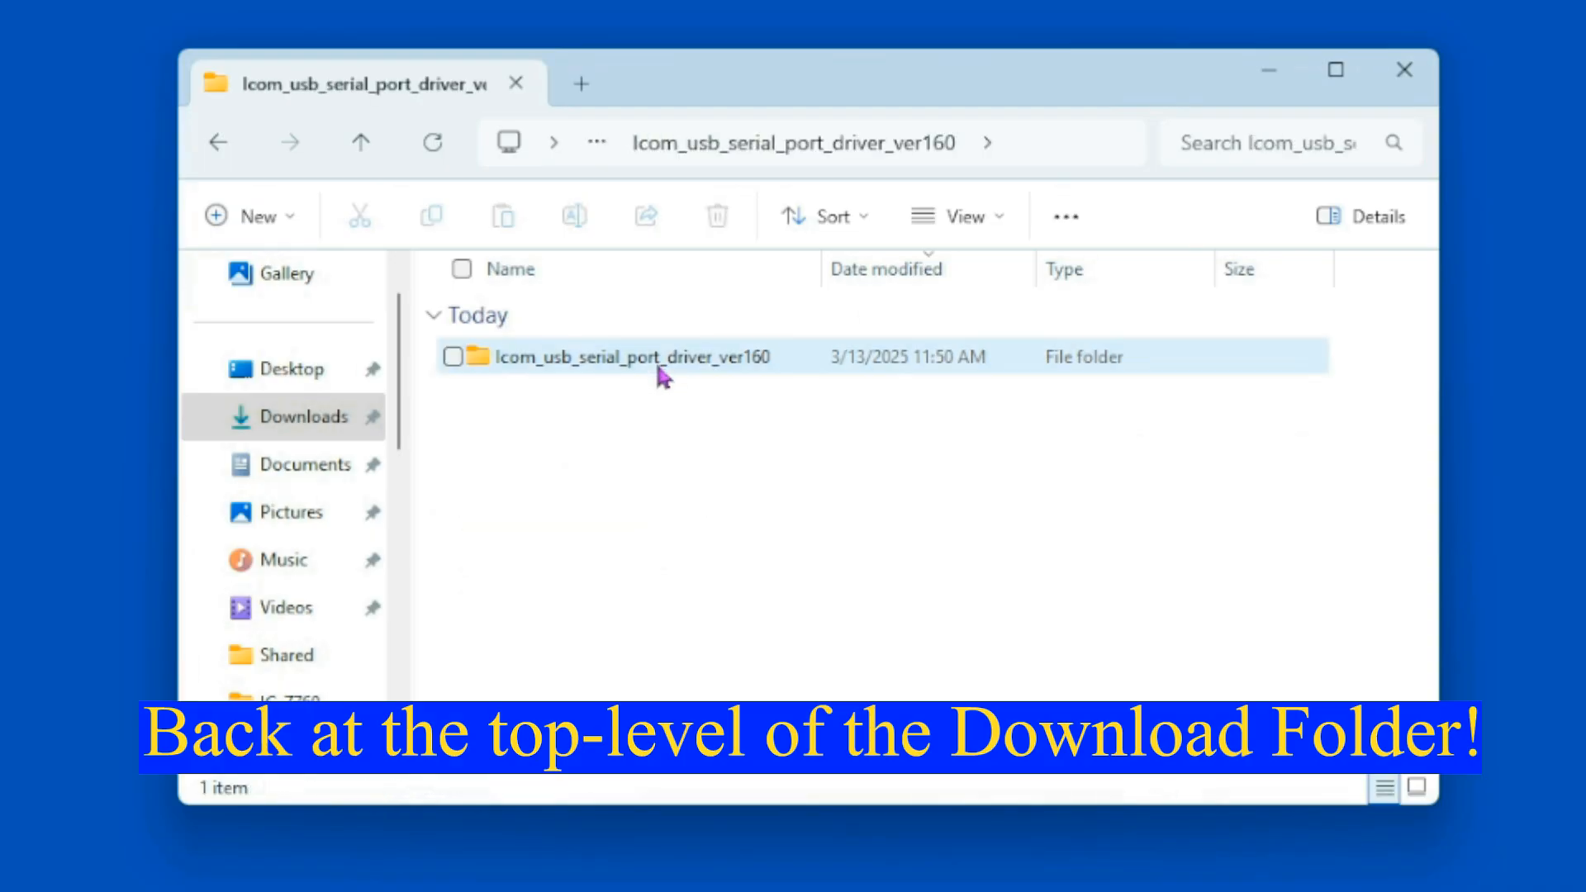
pyautogui.doubleClick(627, 357)
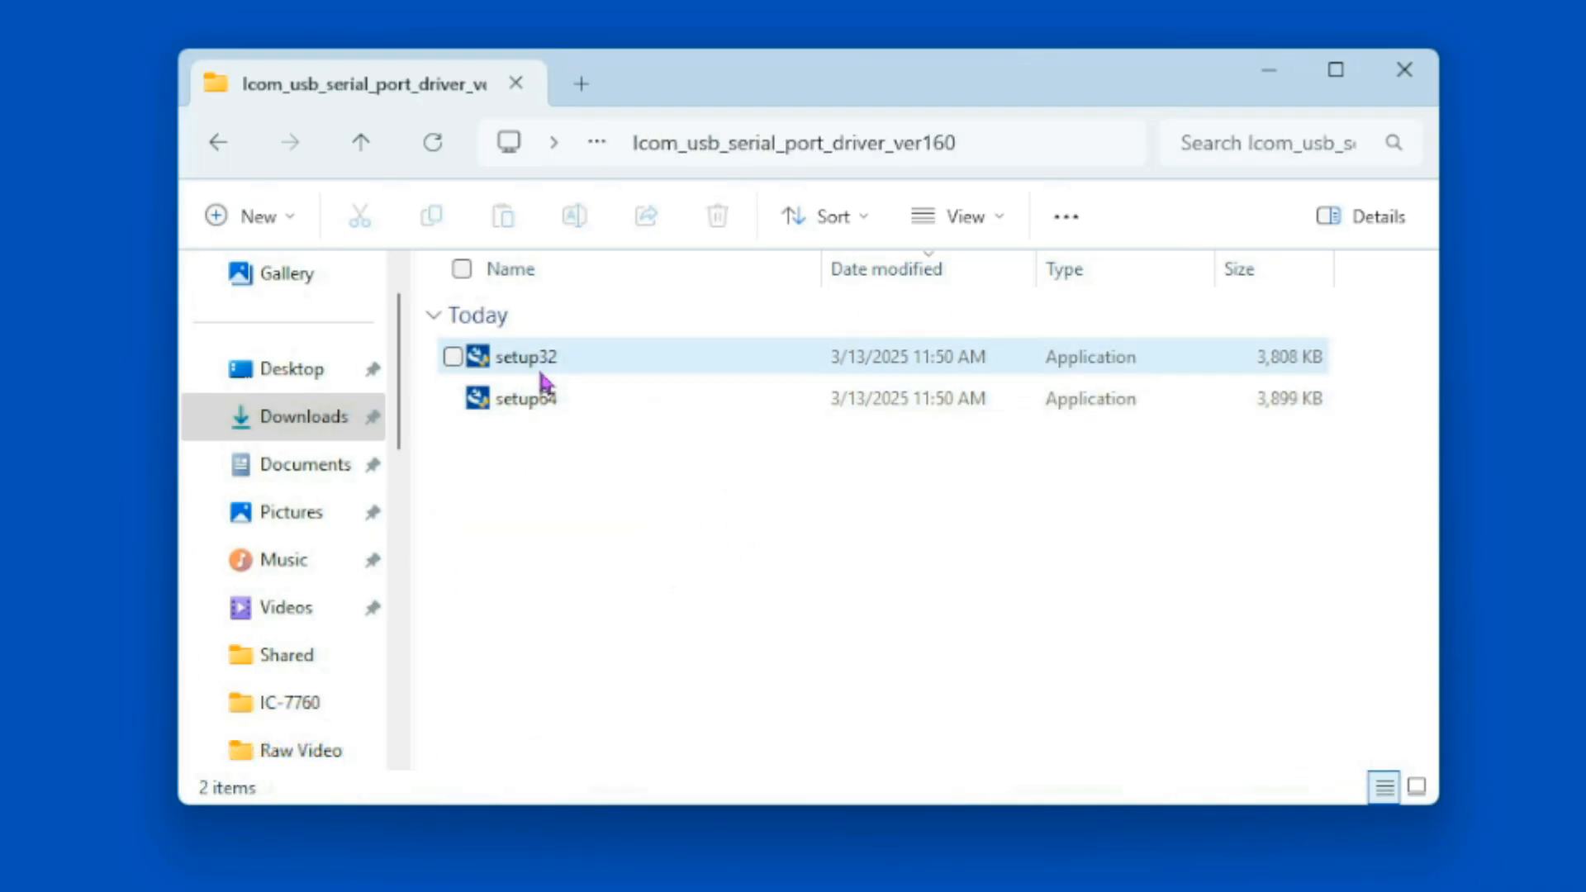
pyautogui.moveTo(720, 543)
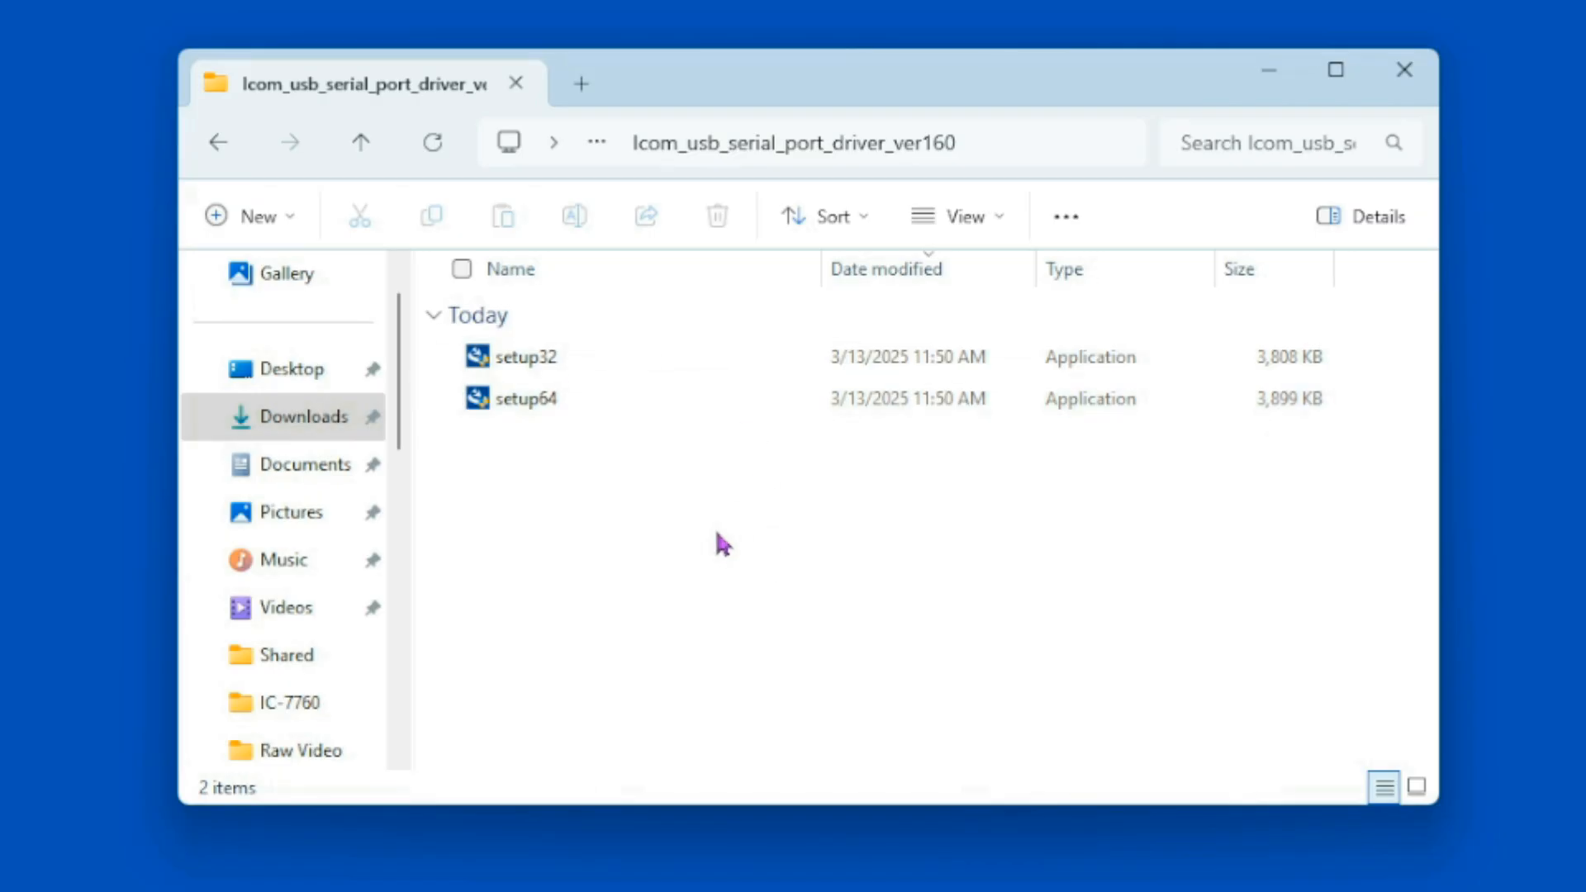
pyautogui.moveTo(551, 470)
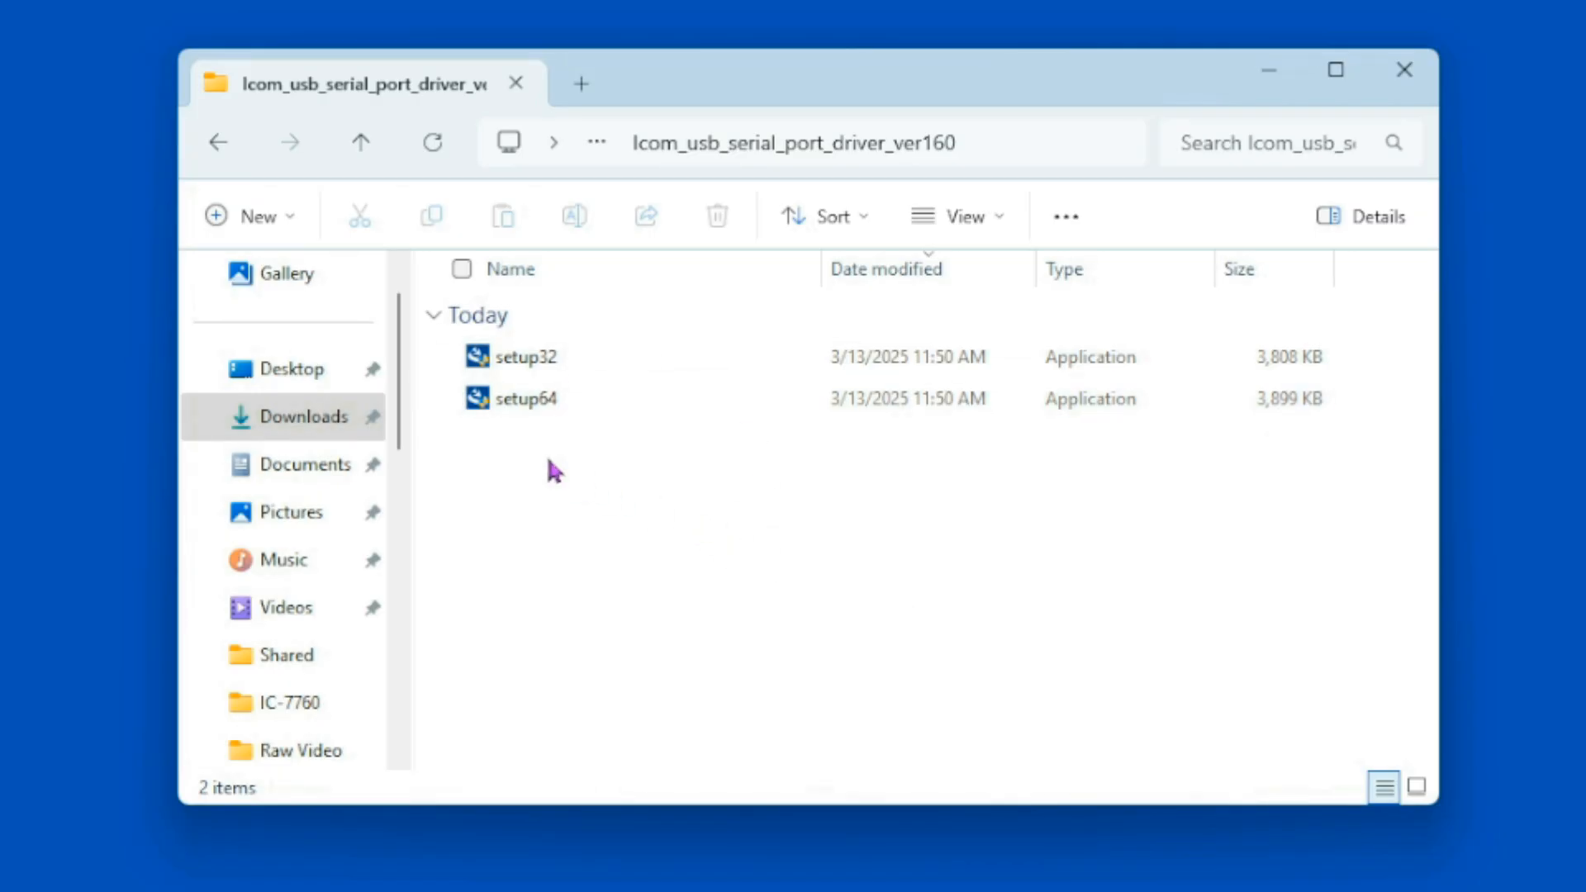
pyautogui.moveTo(524, 398)
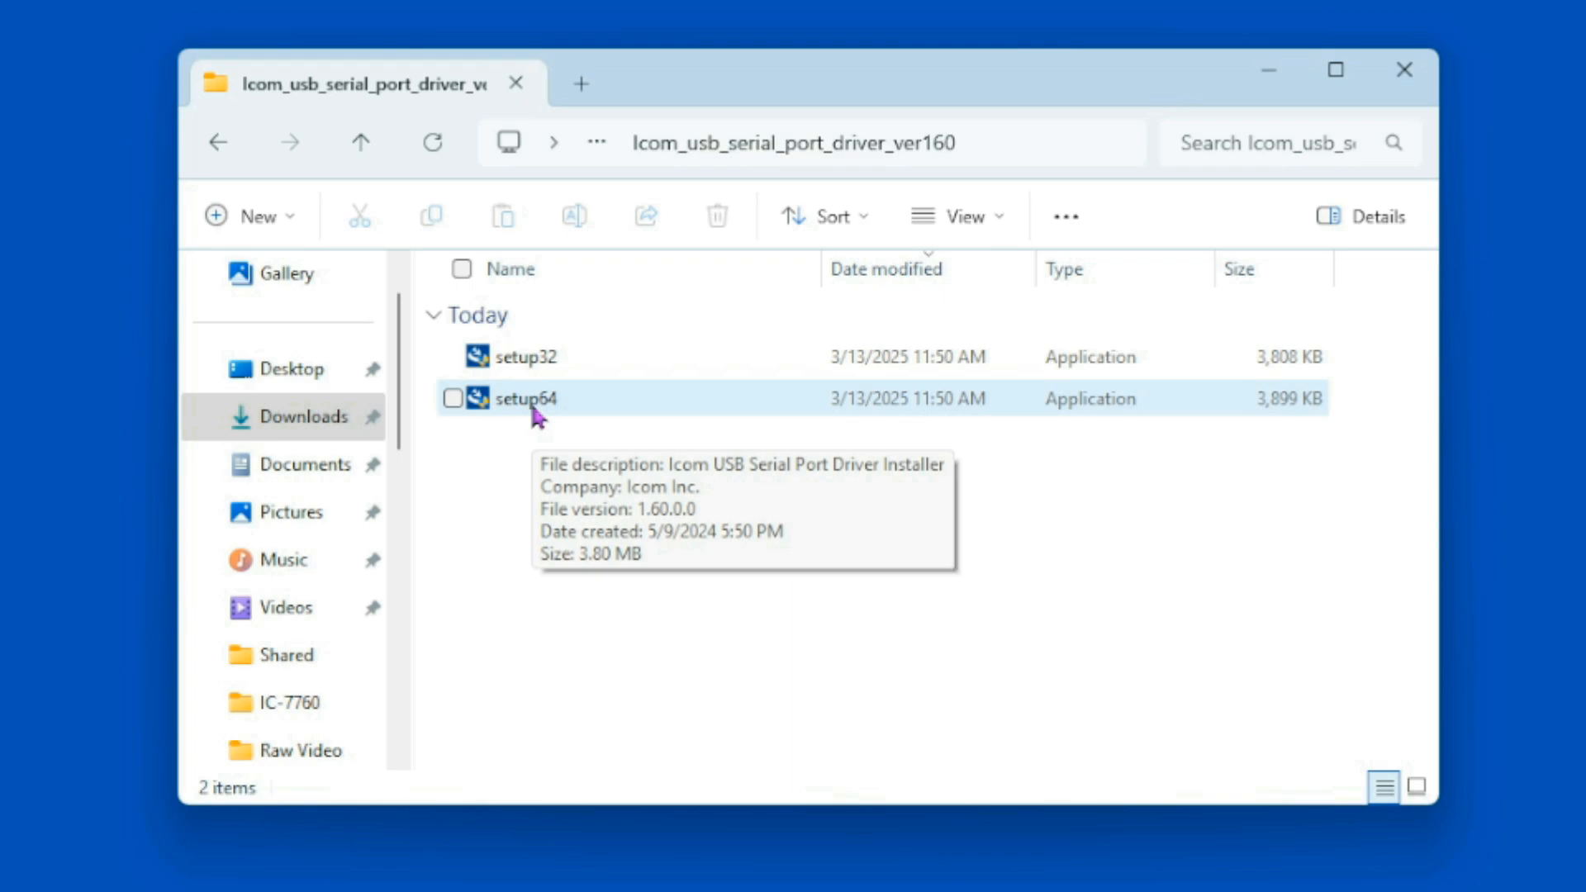
pyautogui.moveTo(605, 505)
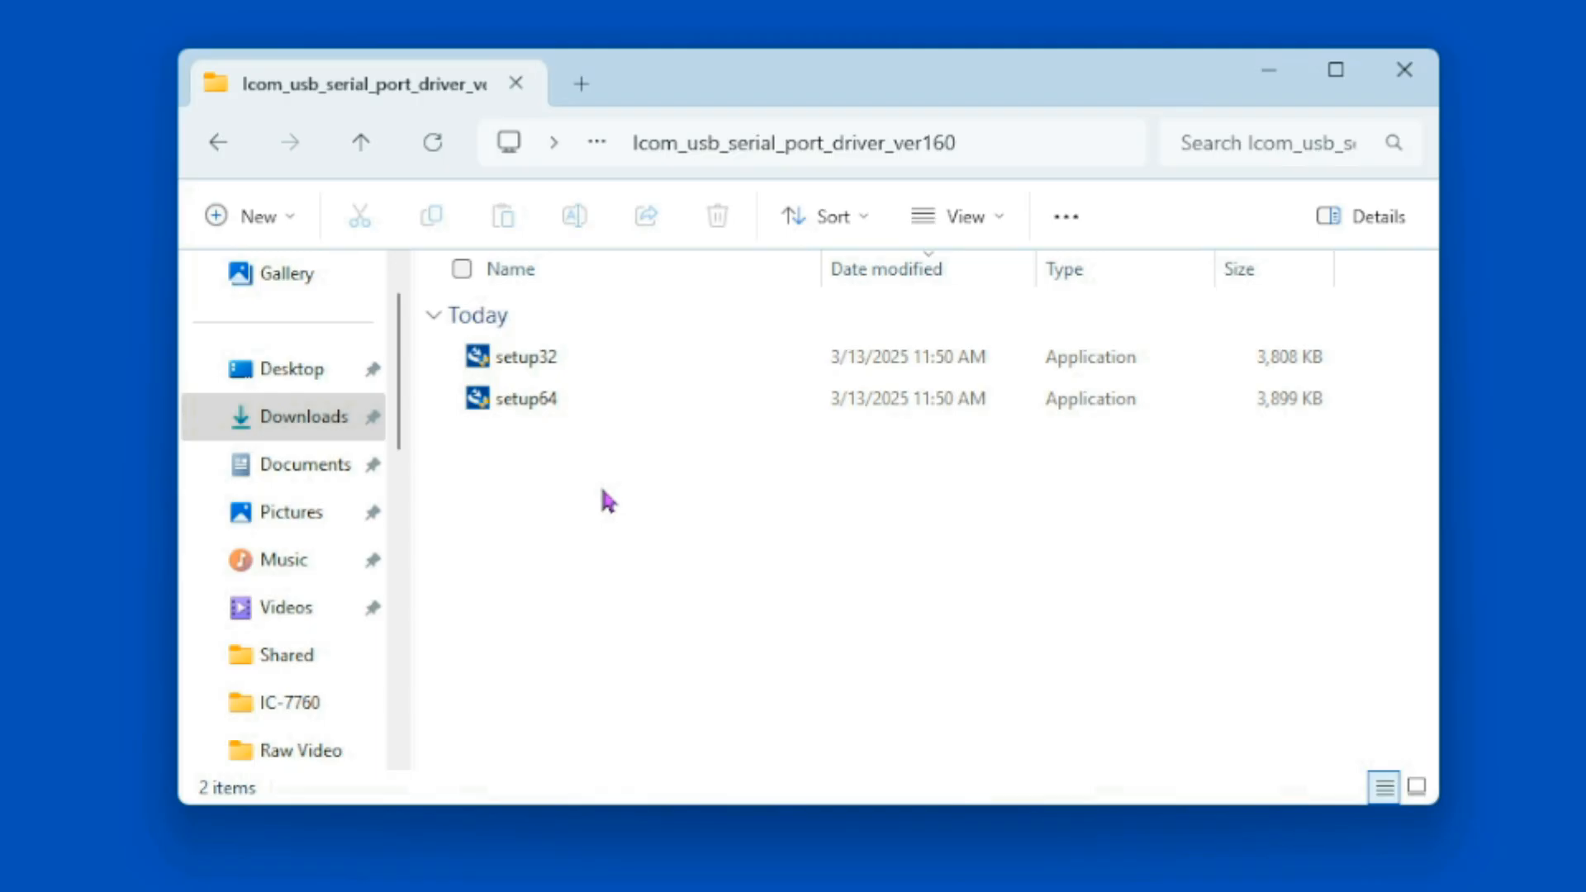
pyautogui.moveTo(720, 586)
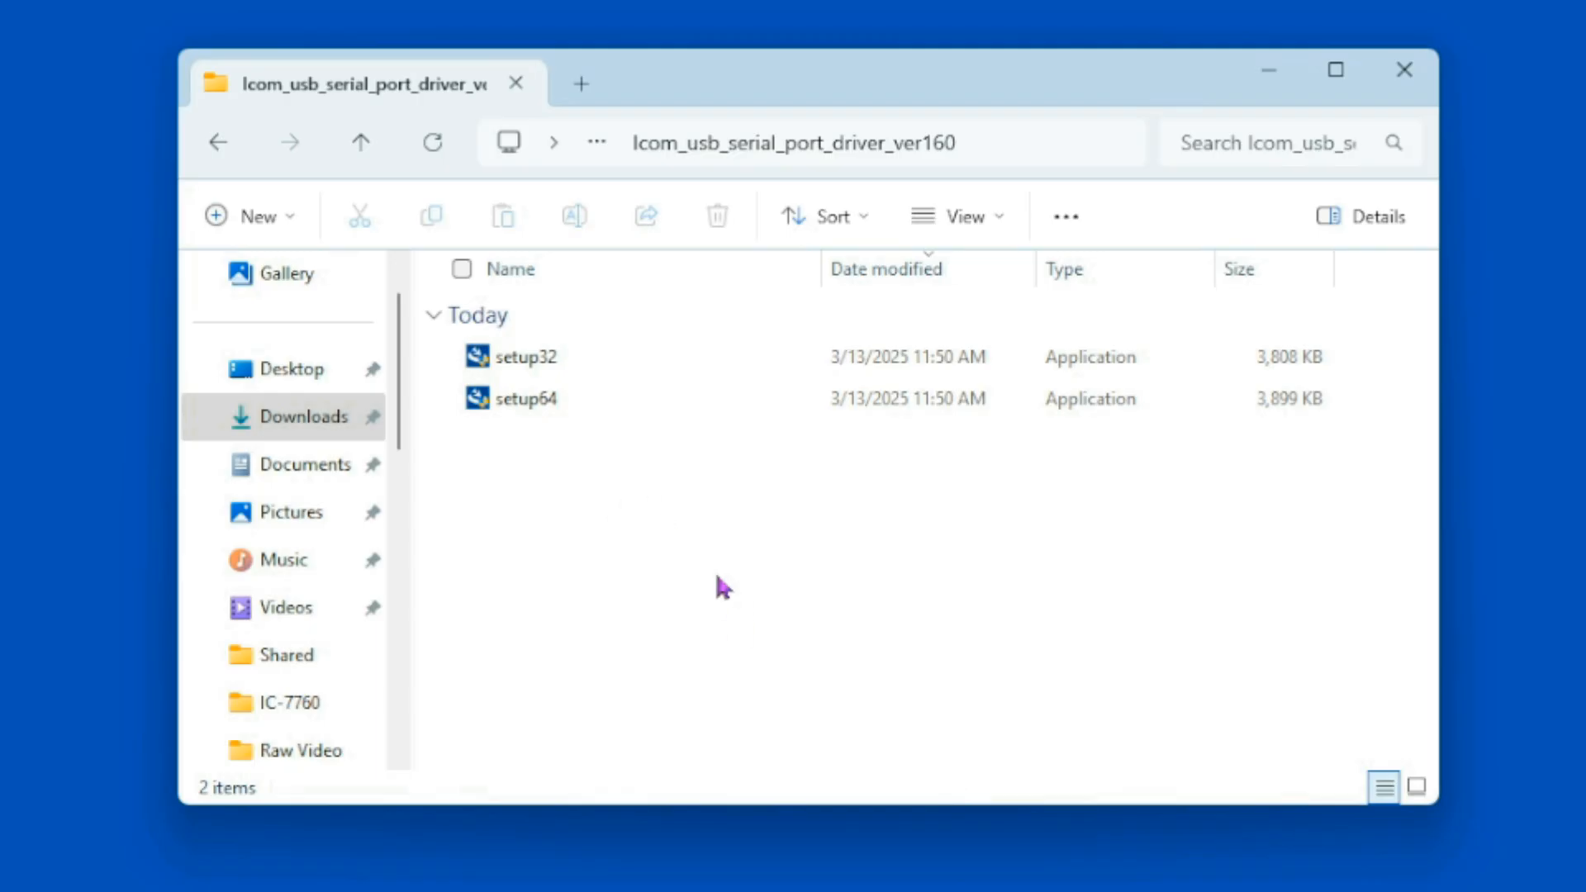
pyautogui.moveTo(666, 553)
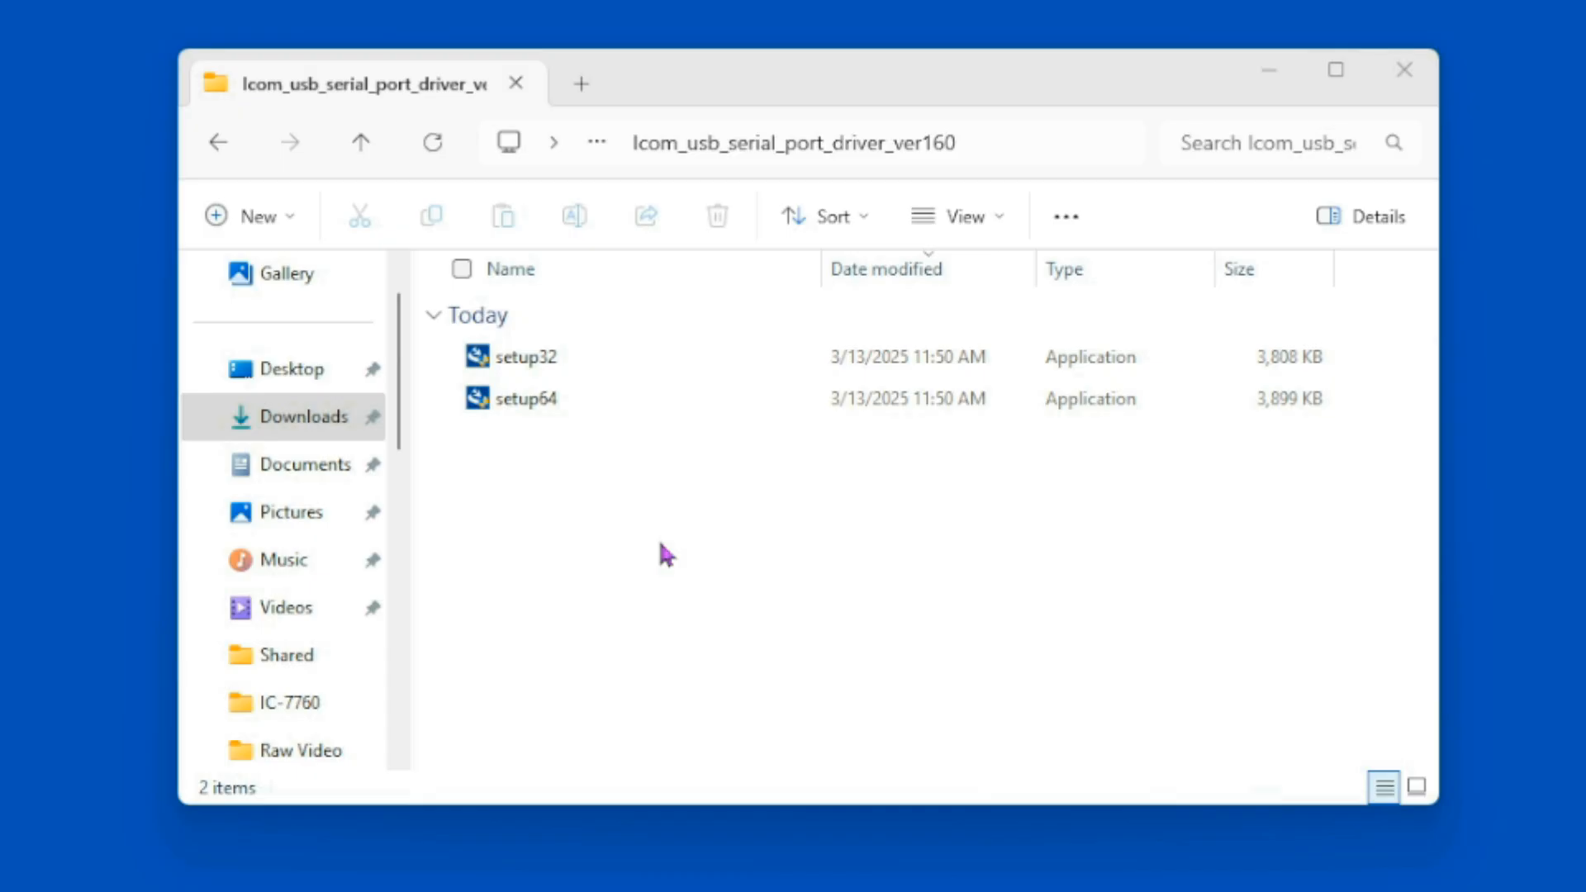
pyautogui.doubleClick(524, 398)
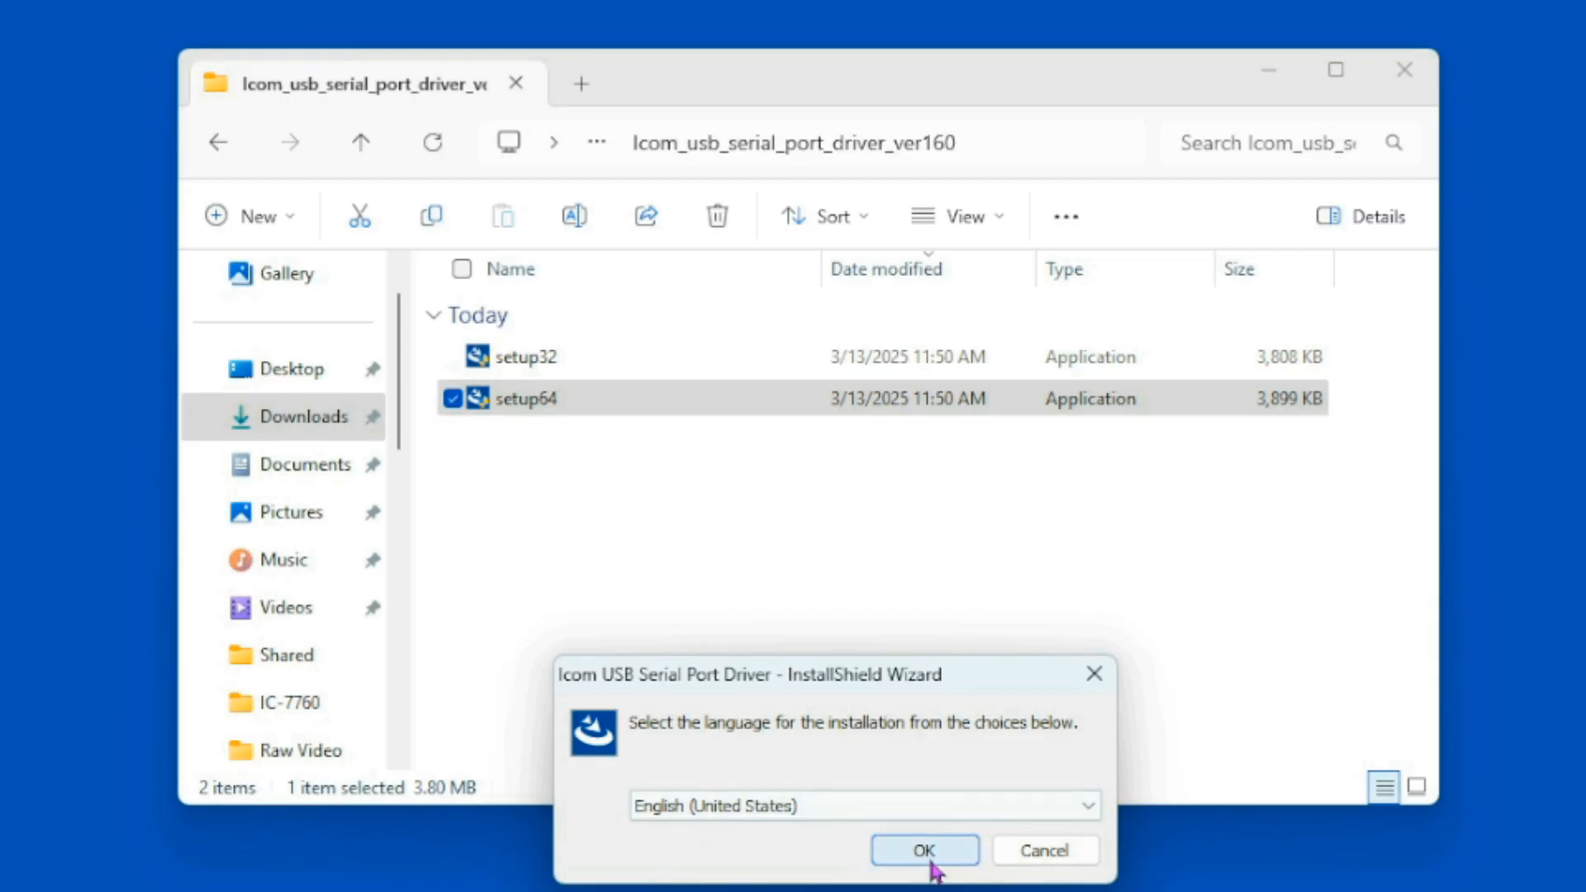
# Accept English on the InstallShield language prompt to proceed with the driver installation.
pyautogui.click(922, 848)
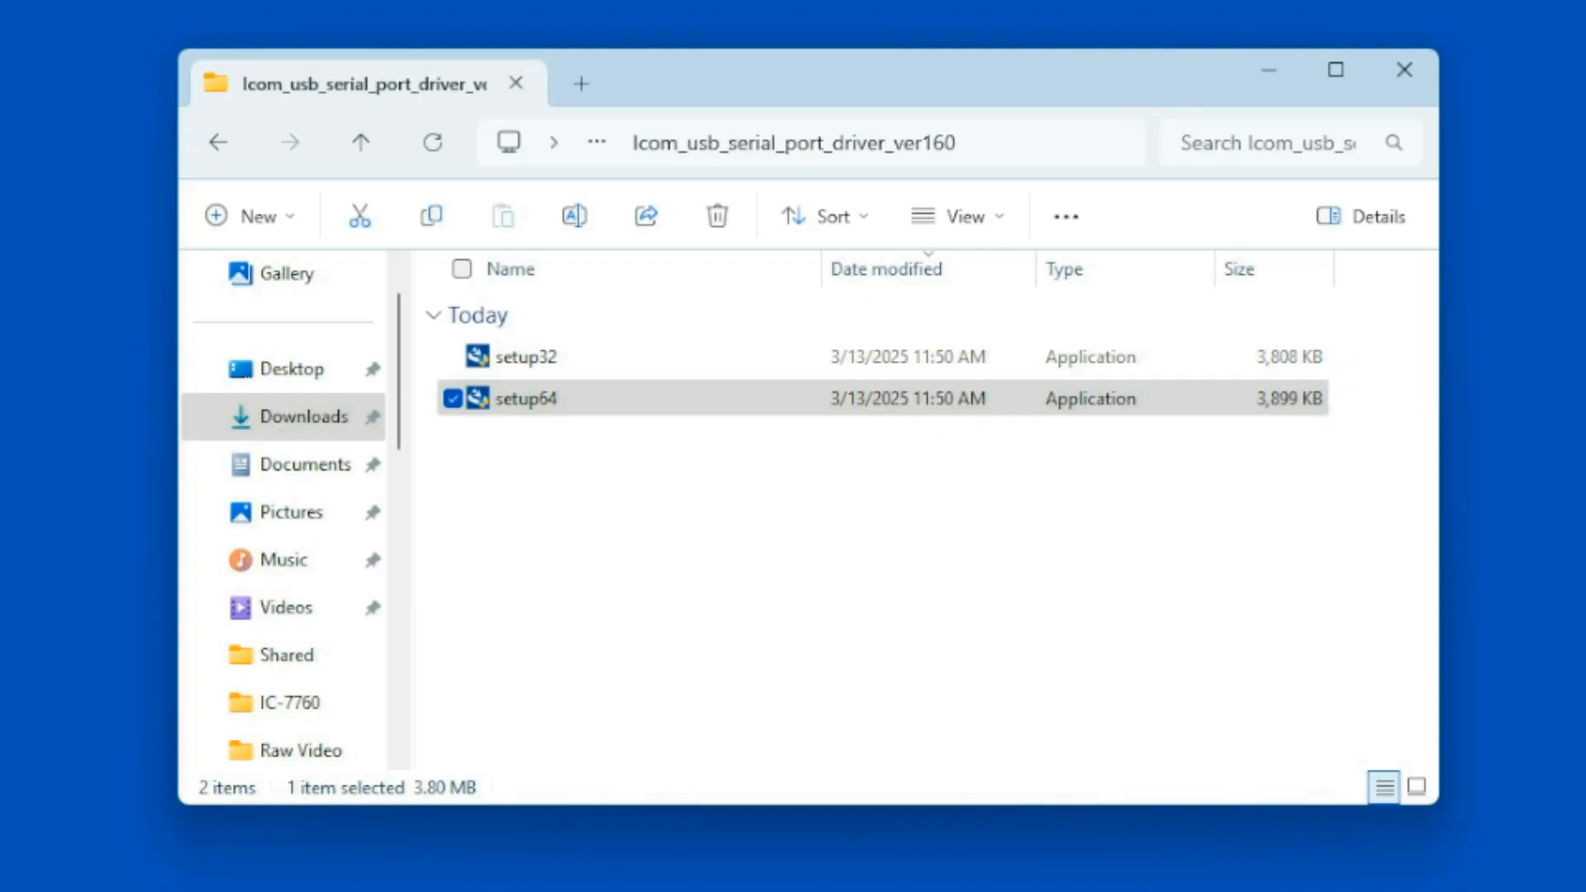
pyautogui.moveTo(1404, 69)
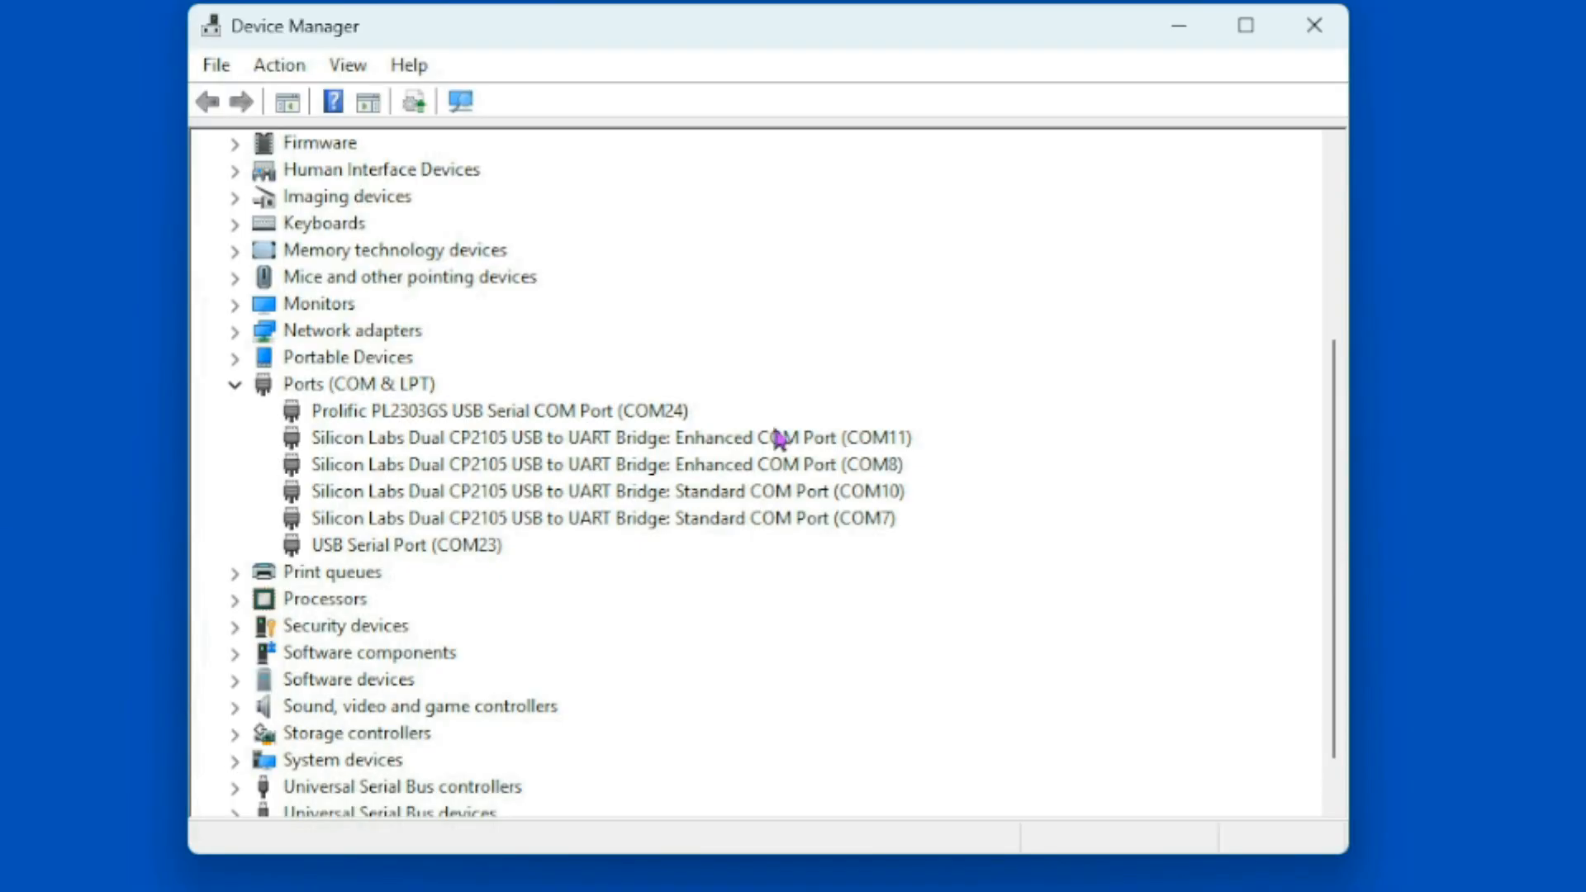
pyautogui.moveTo(657, 435)
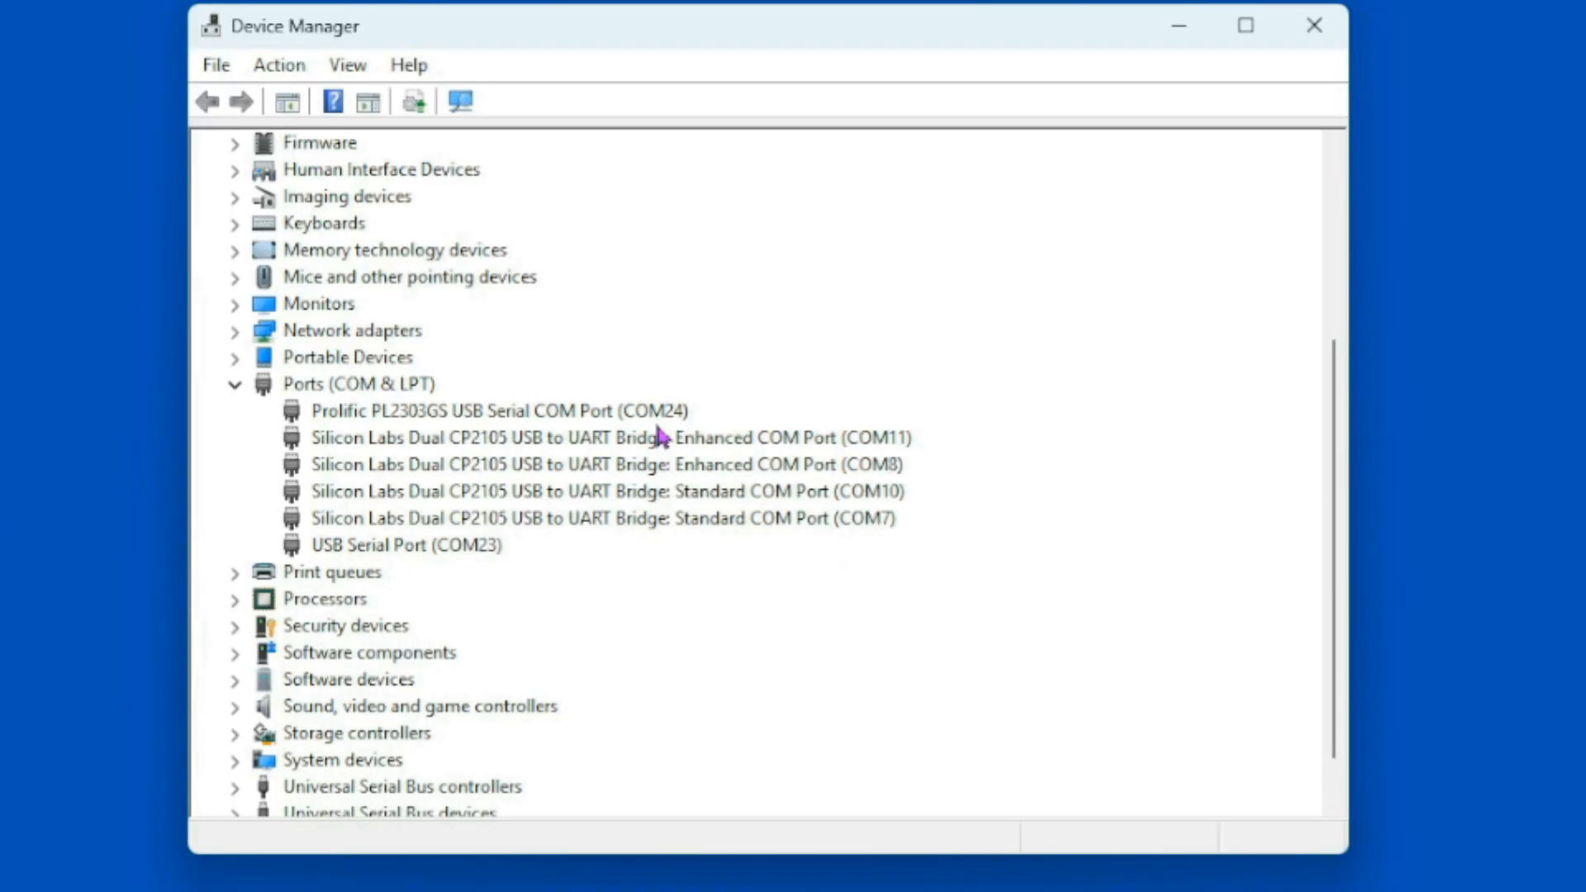
pyautogui.moveTo(679, 433)
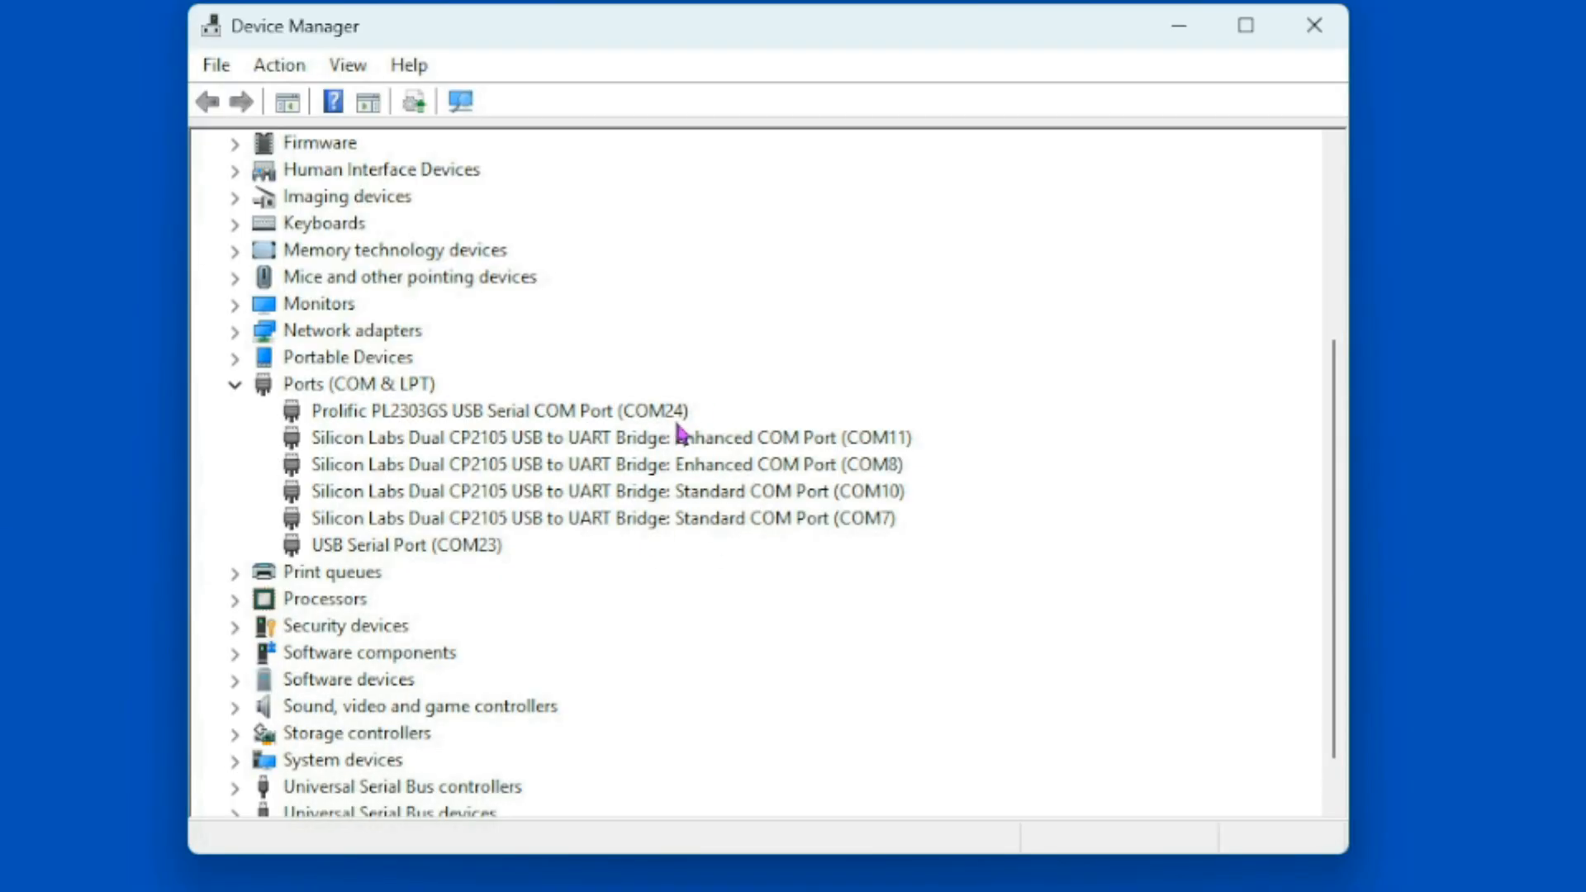
pyautogui.moveTo(662, 434)
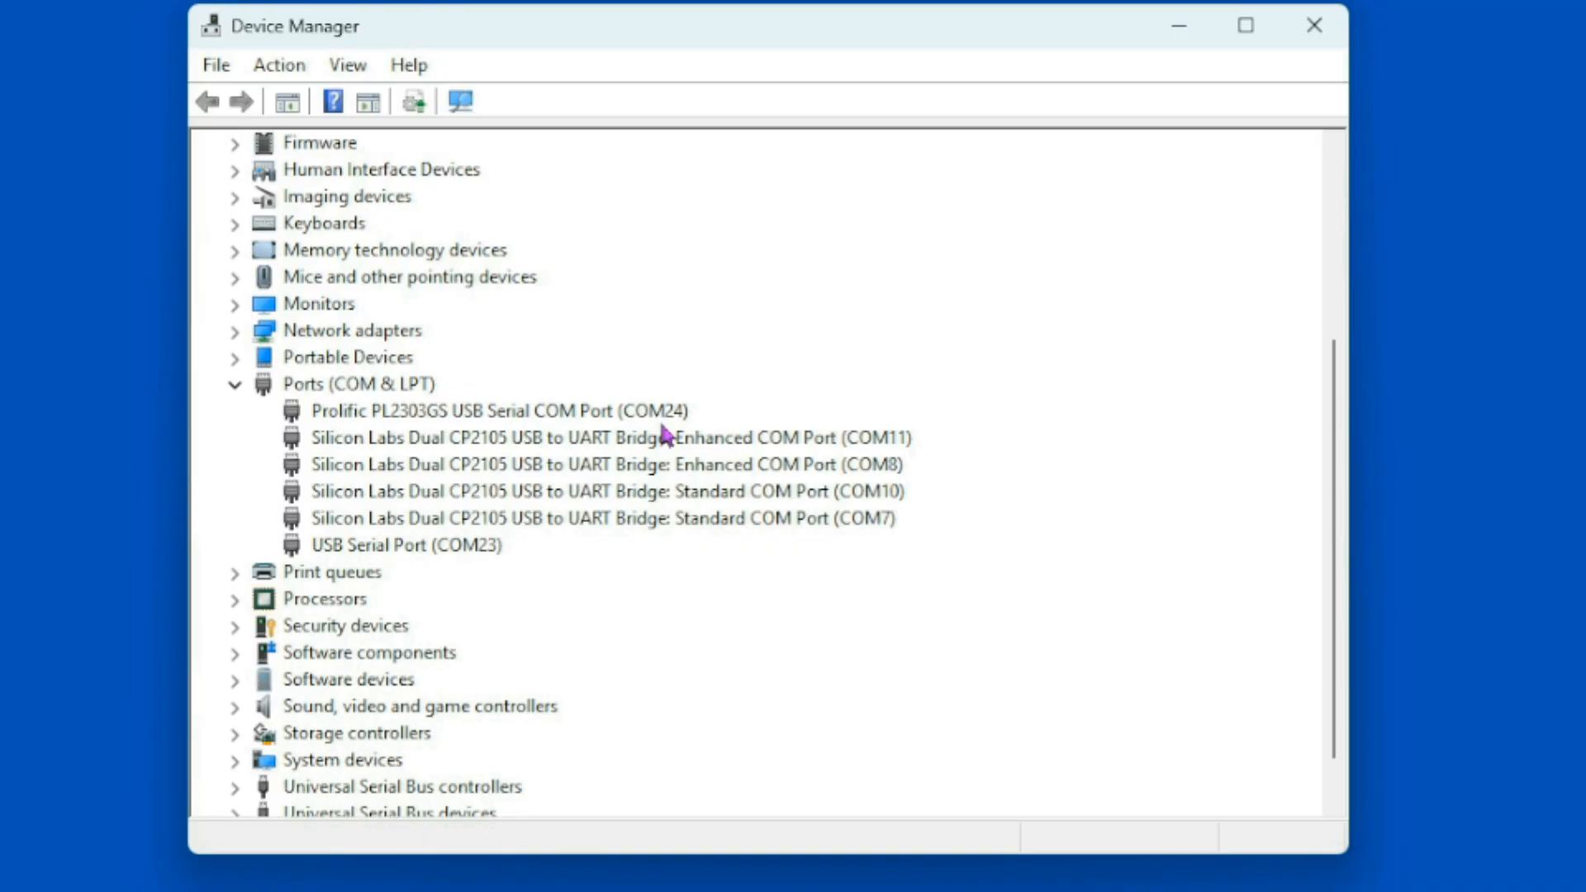
# Bring IC-7760 Serial Port A (COM17) and Serial Port B (COM18) into view under Ports.
pyautogui.scroll(3)
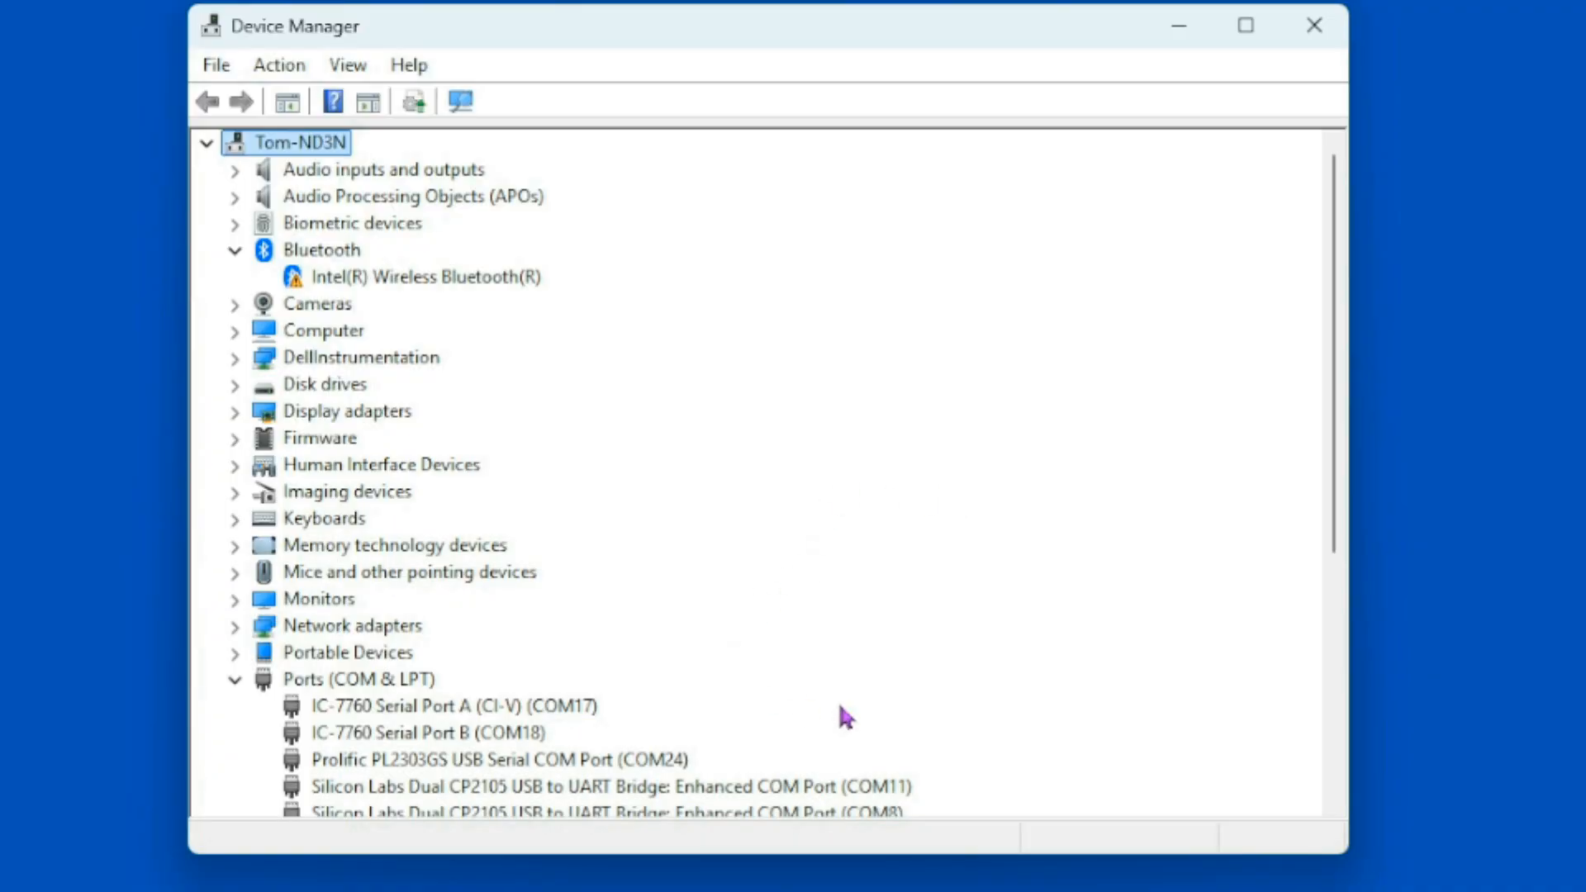
pyautogui.moveTo(435, 719)
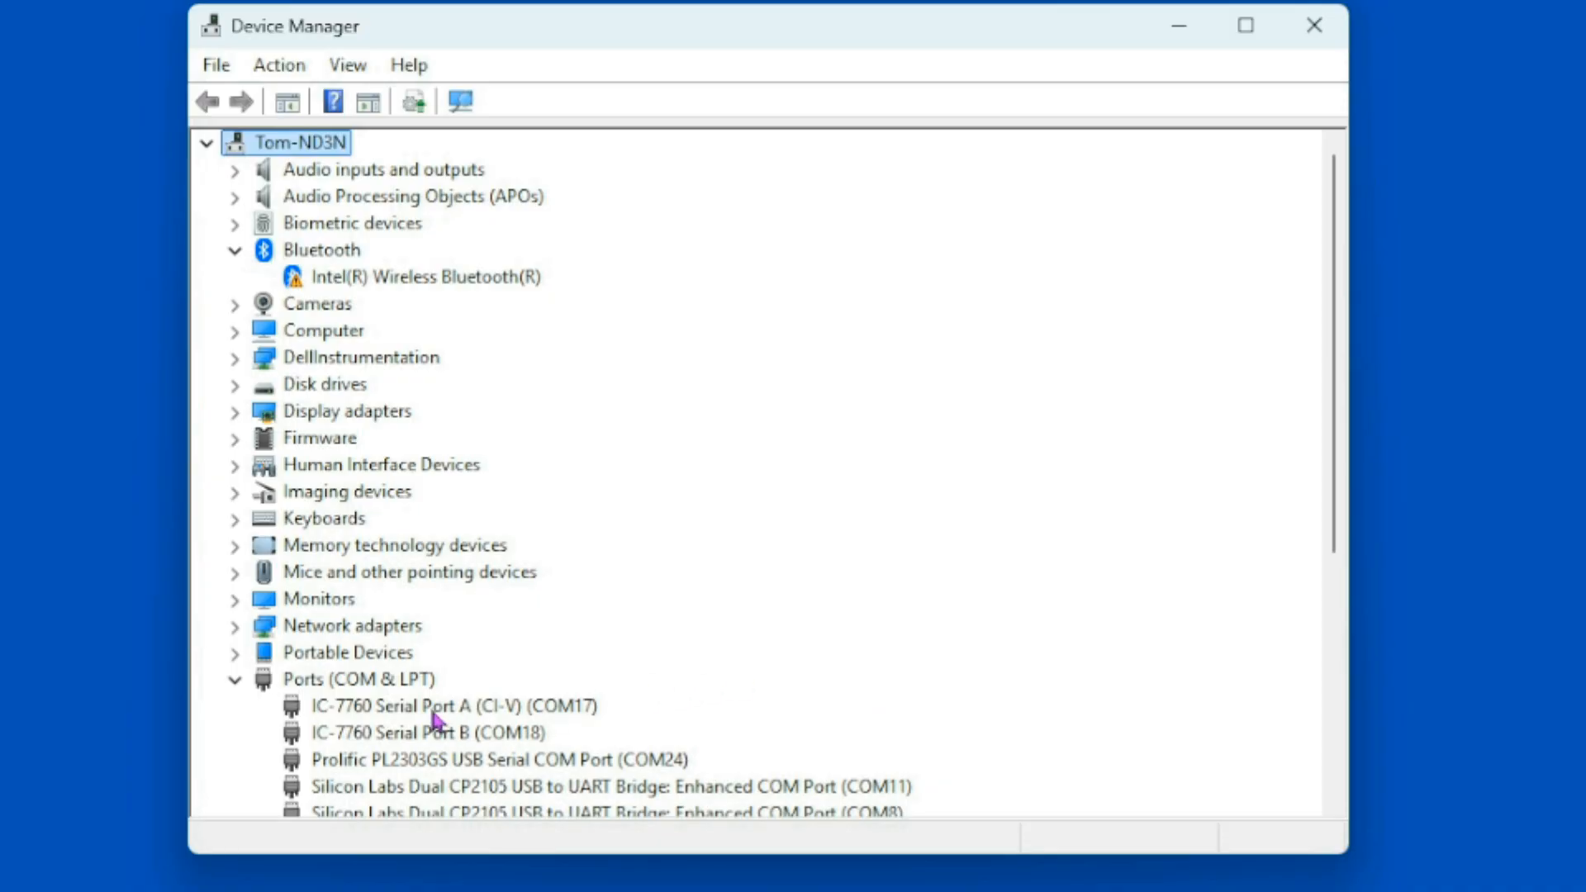
pyautogui.doubleClick(453, 705)
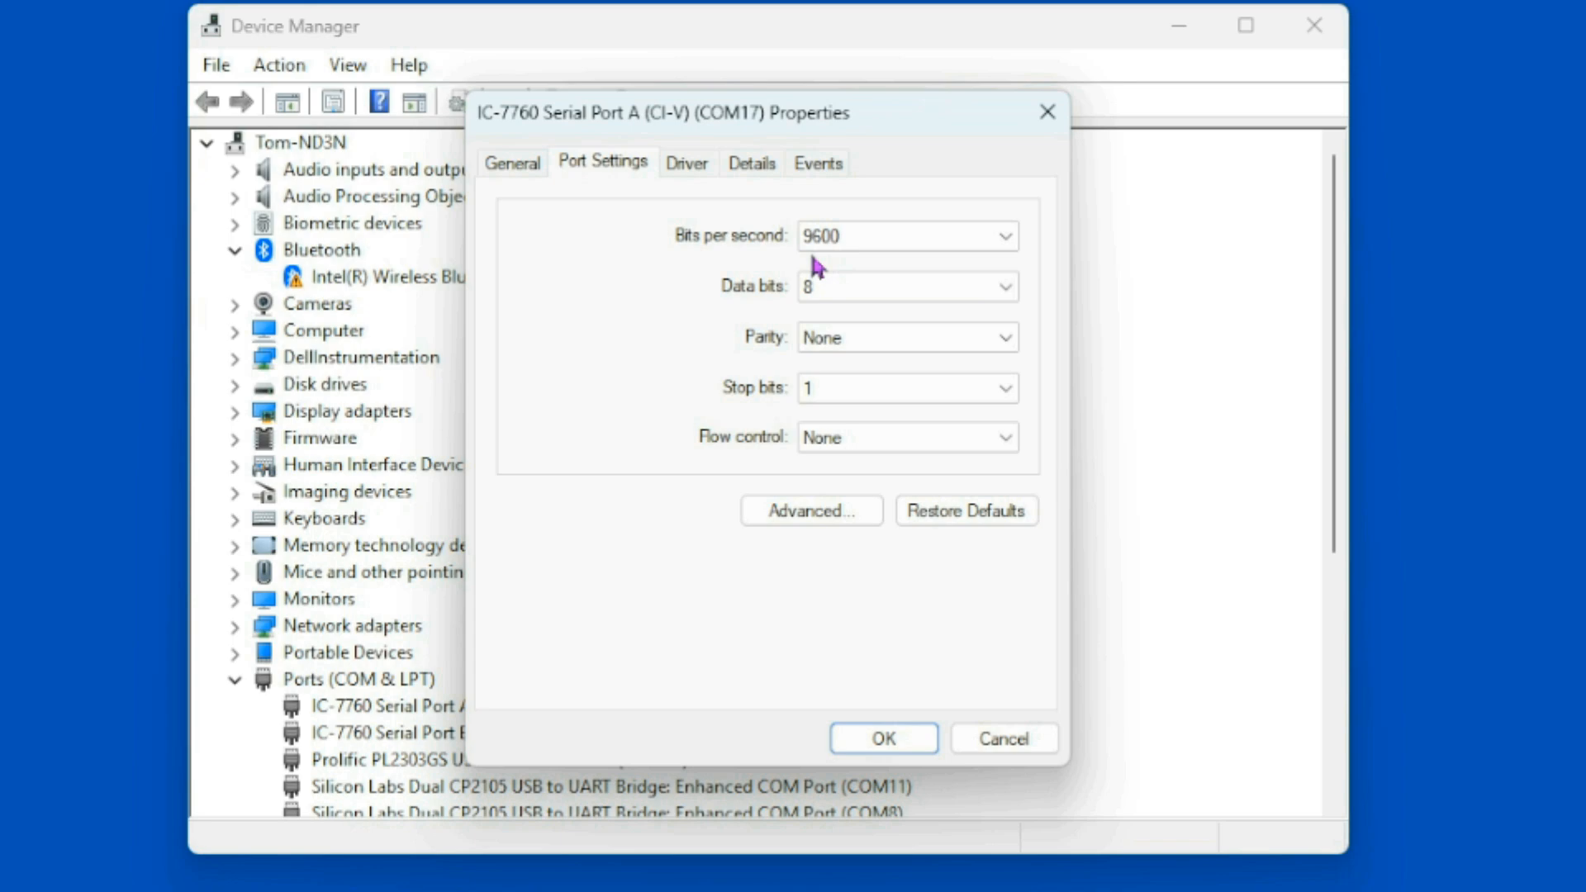
pyautogui.moveTo(882, 736)
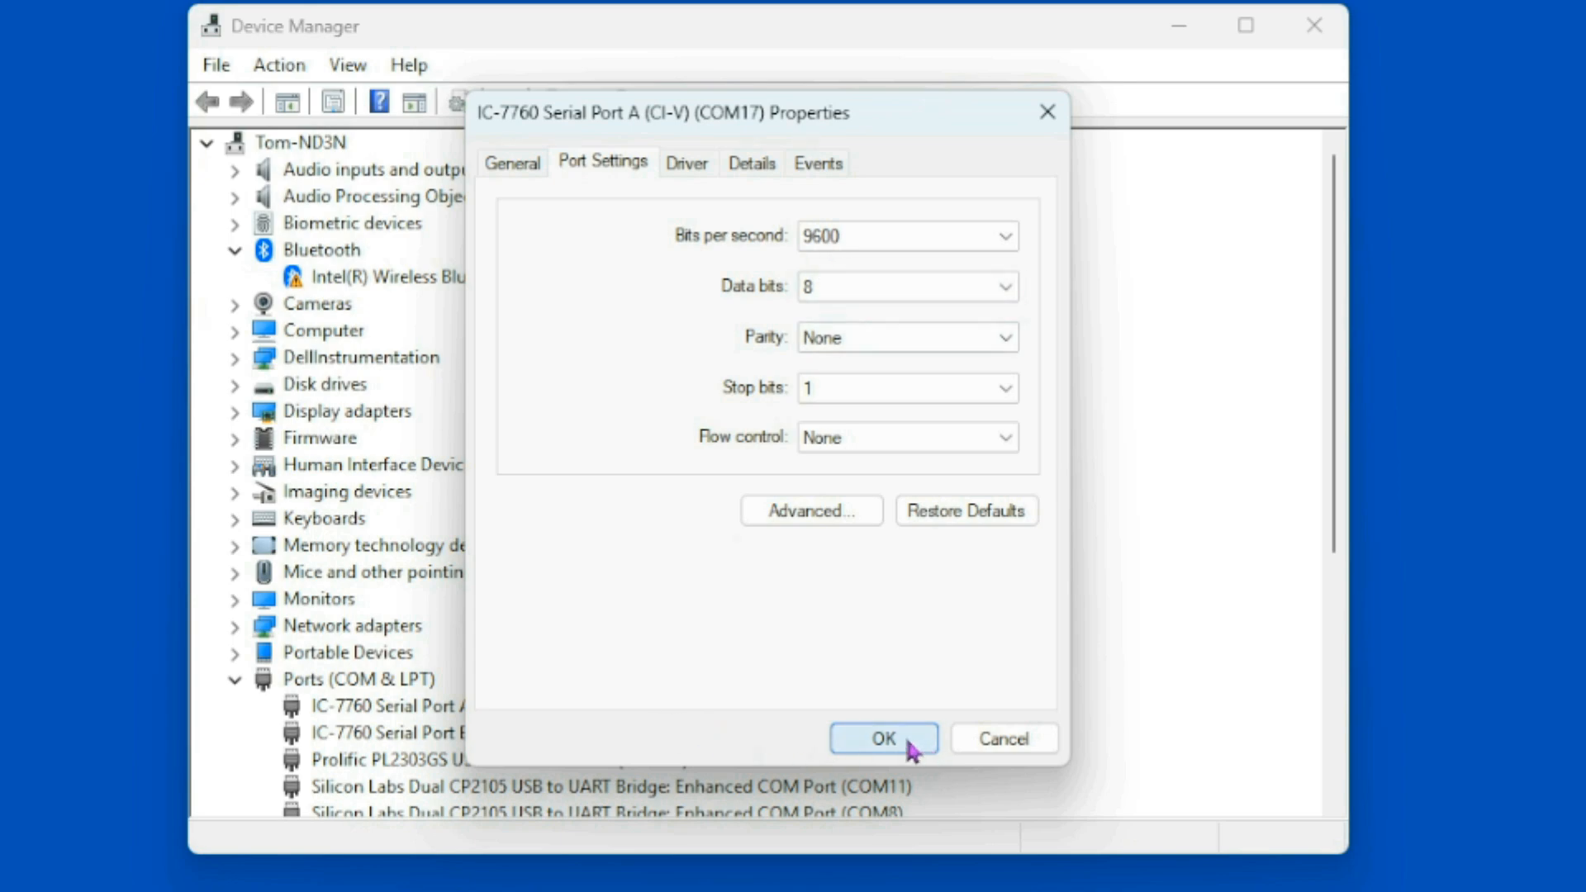
pyautogui.click(882, 738)
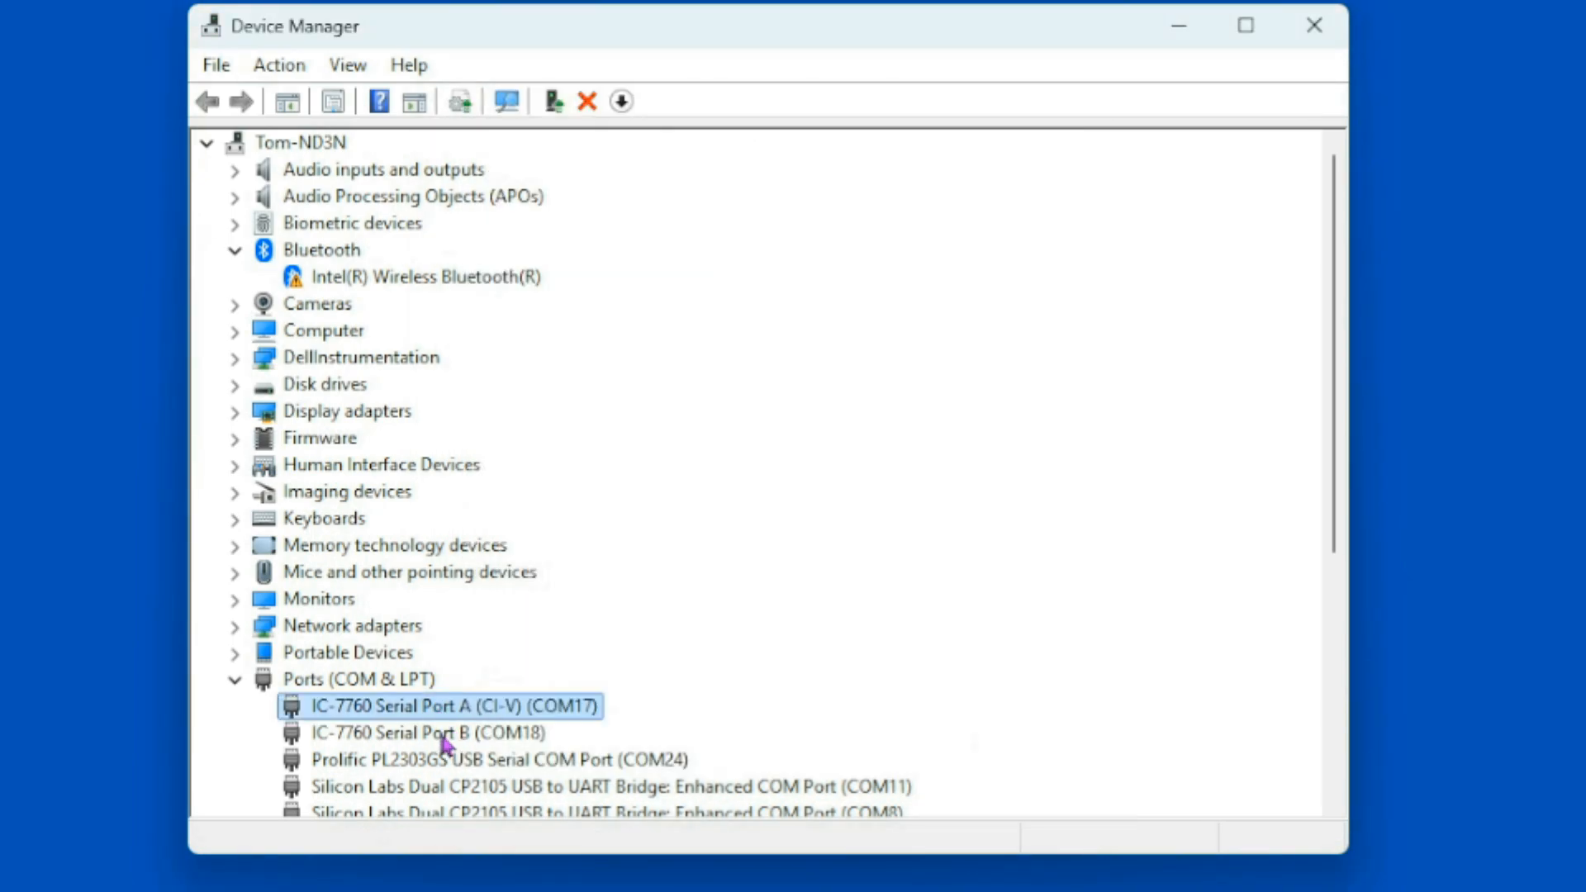
pyautogui.scroll(-3)
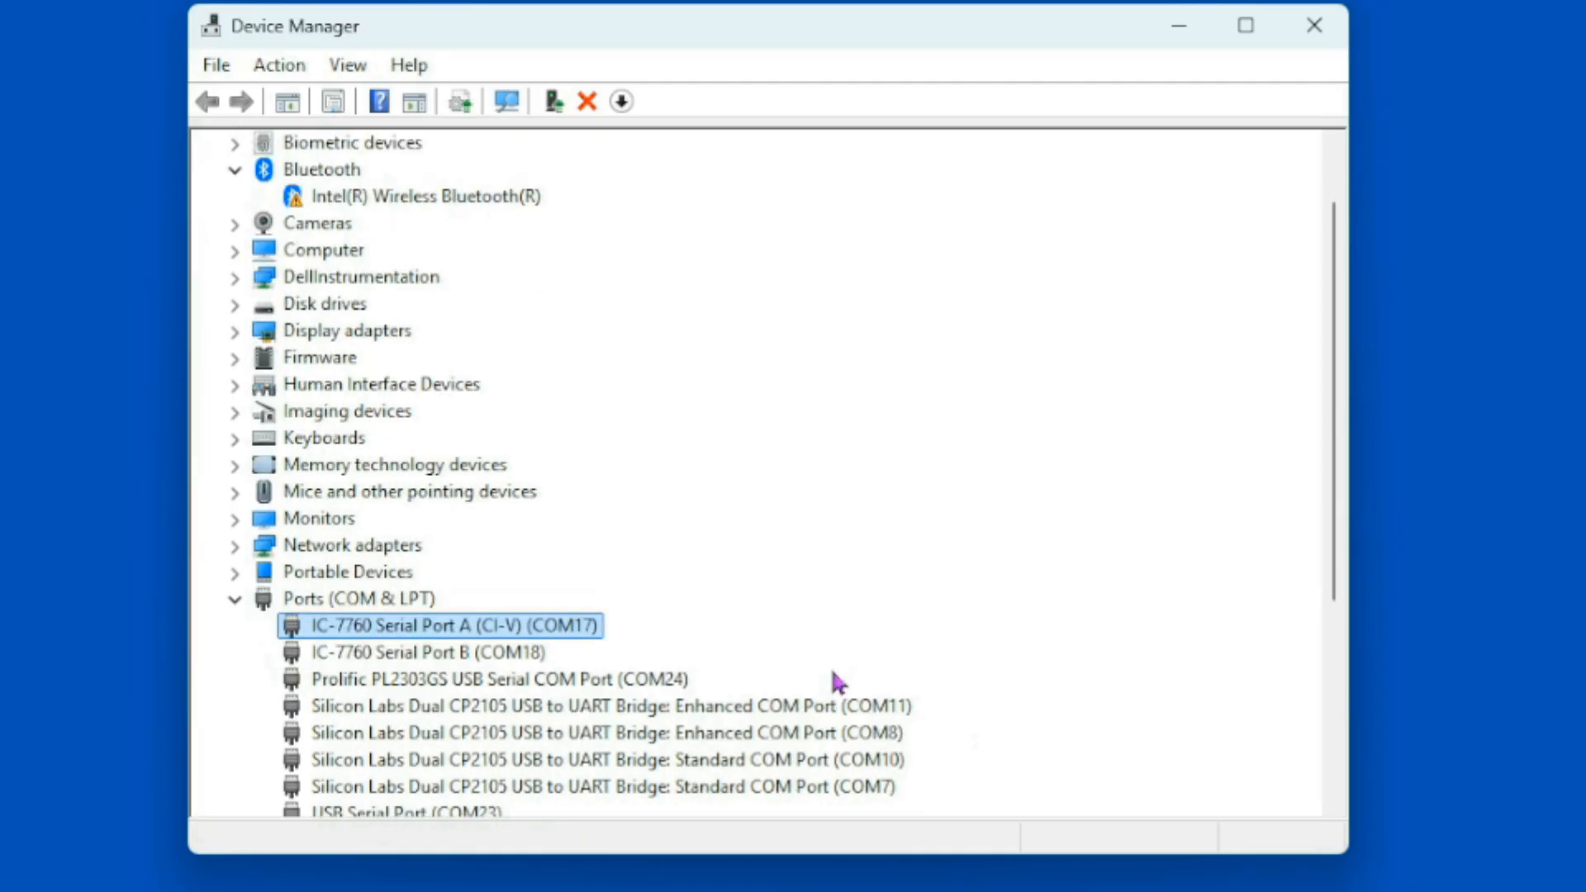
pyautogui.moveTo(718, 718)
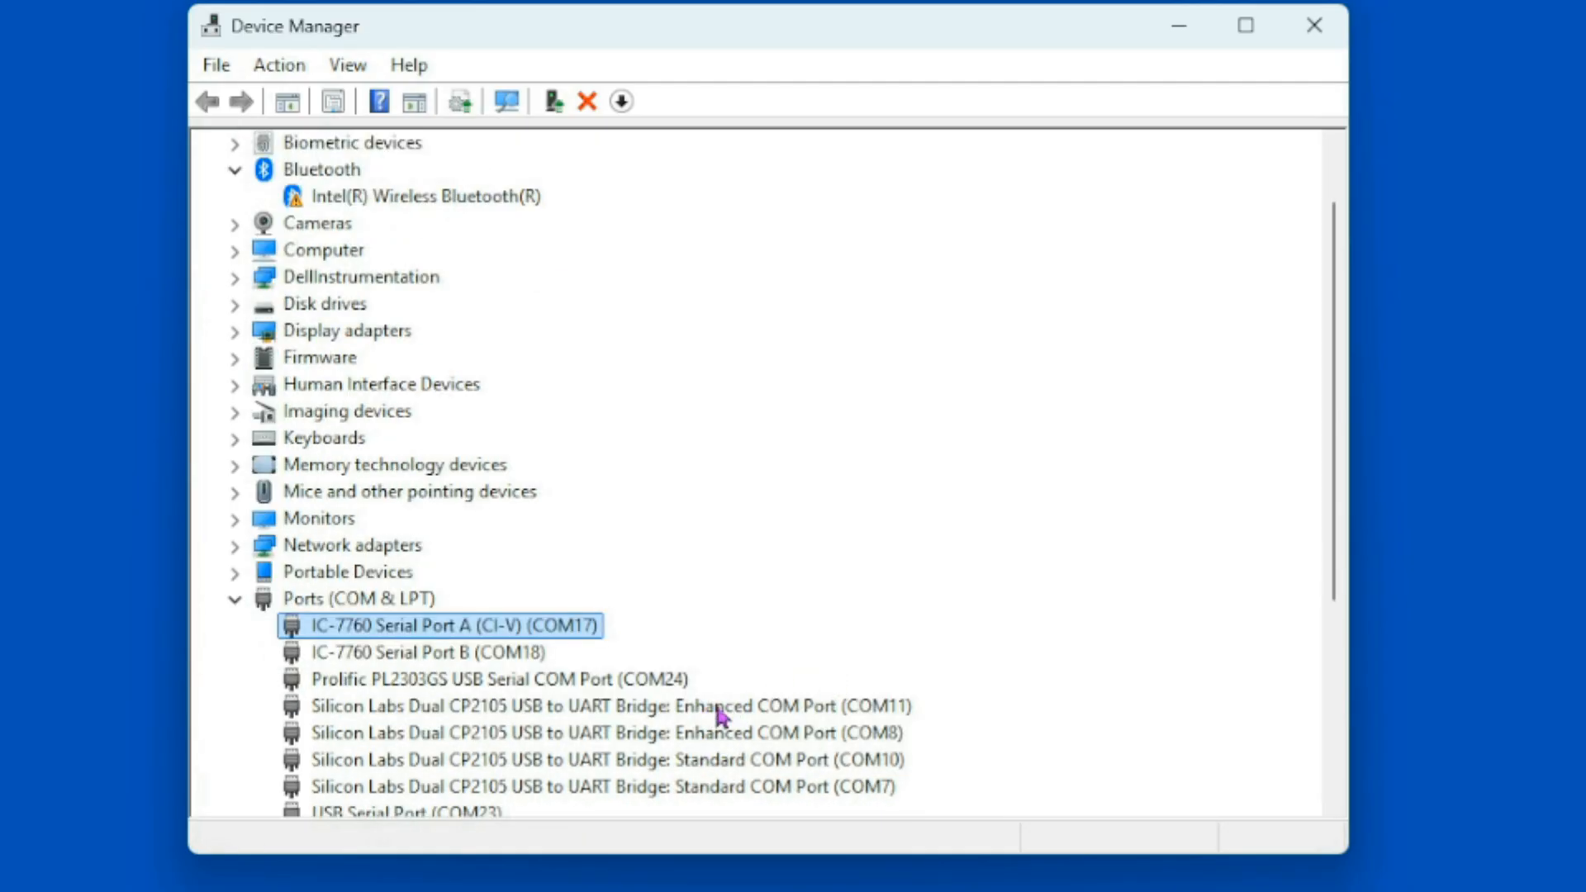
pyautogui.moveTo(716, 574)
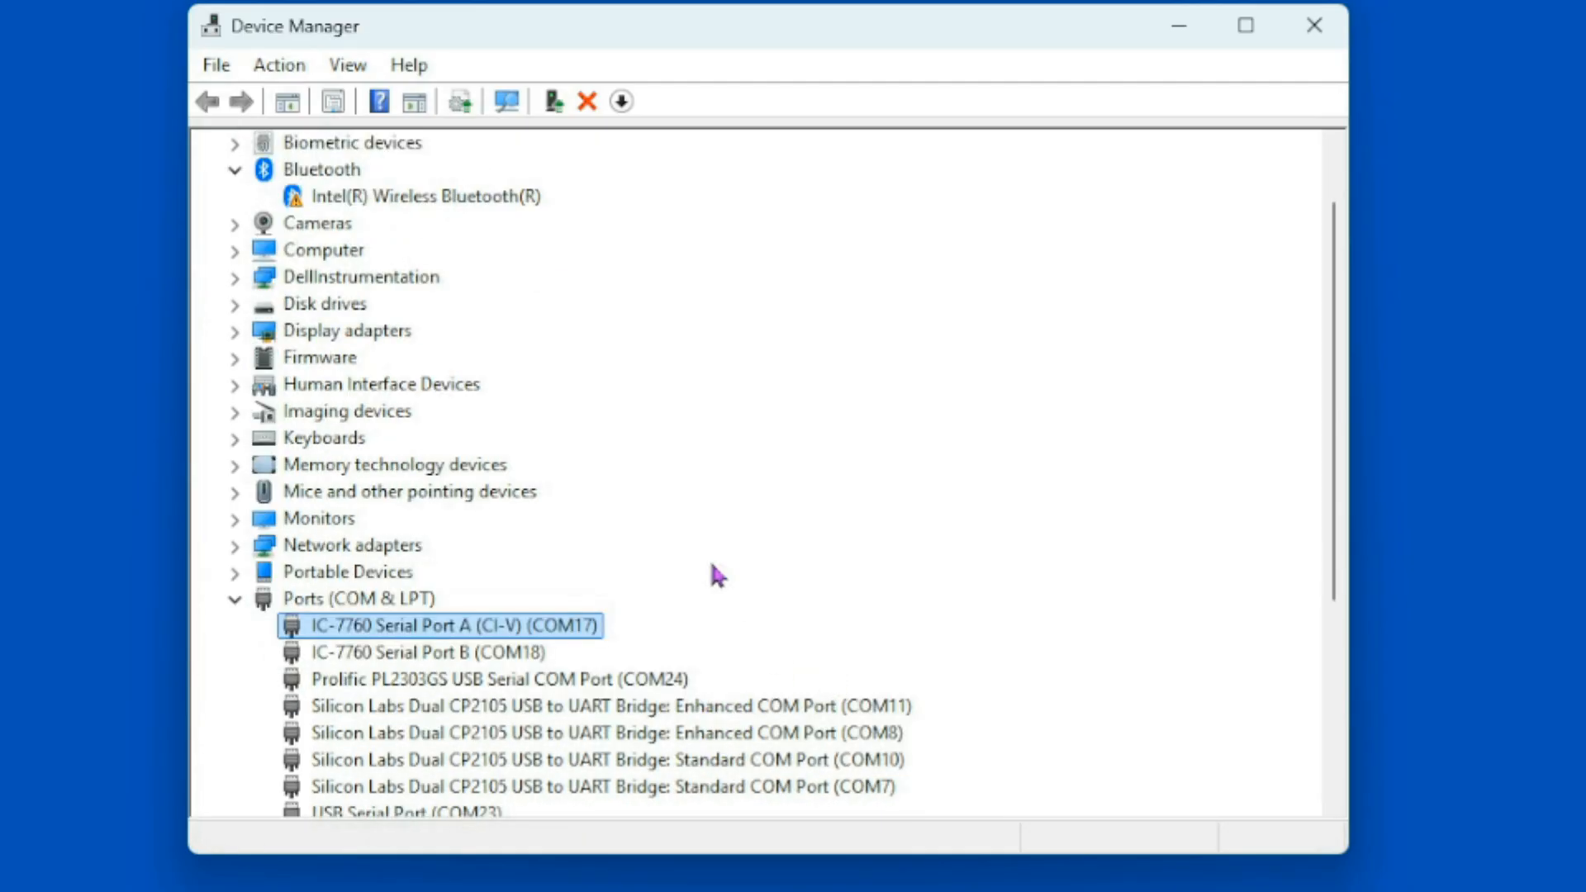
pyautogui.moveTo(449, 662)
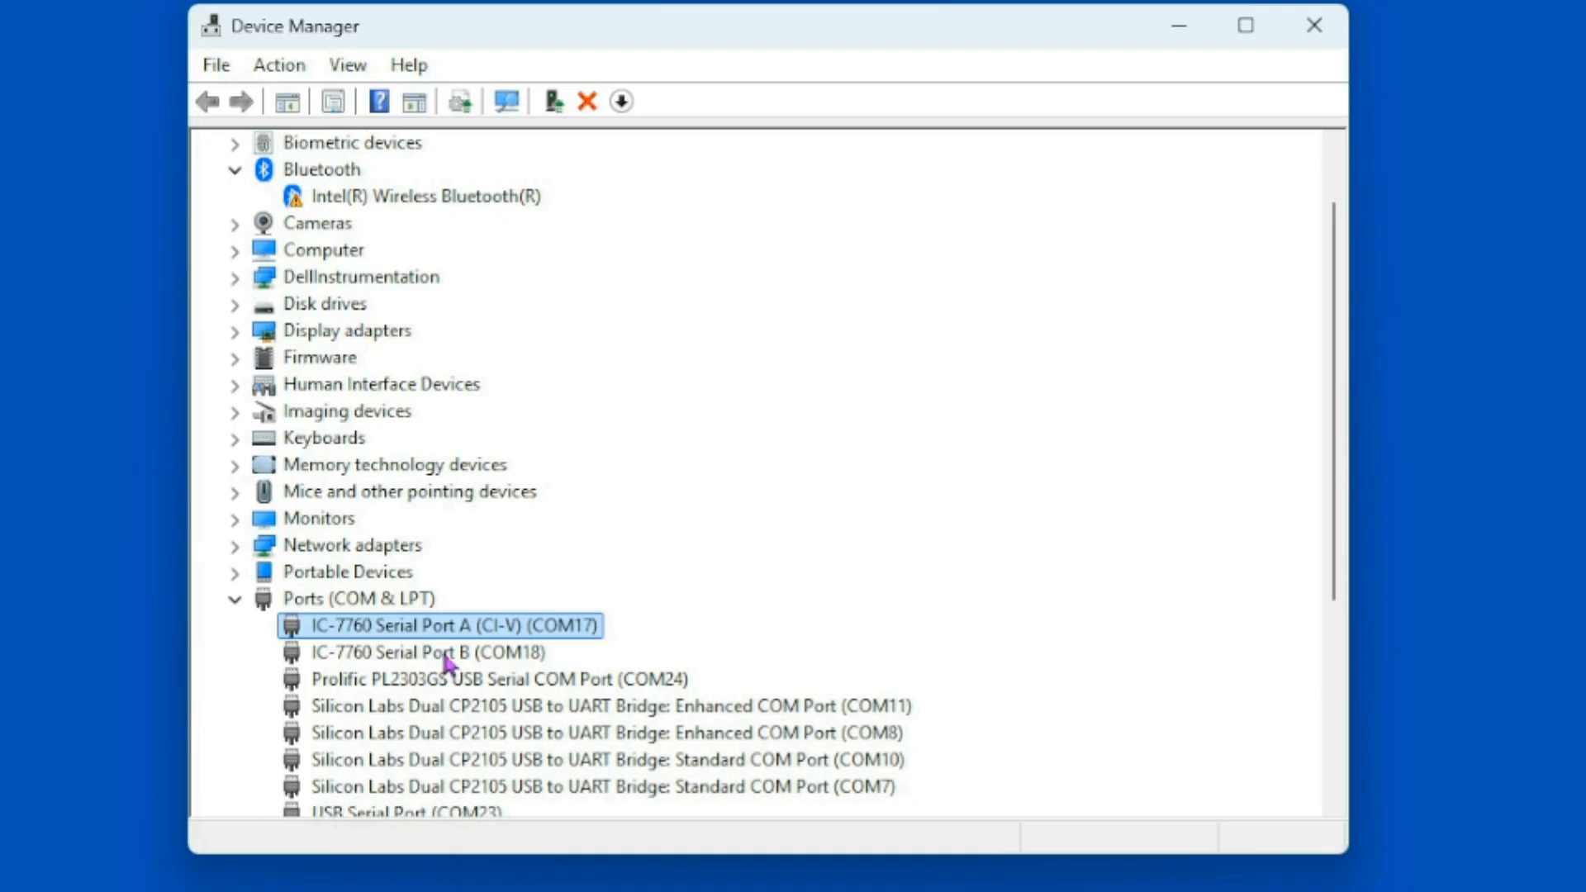
pyautogui.click(490, 682)
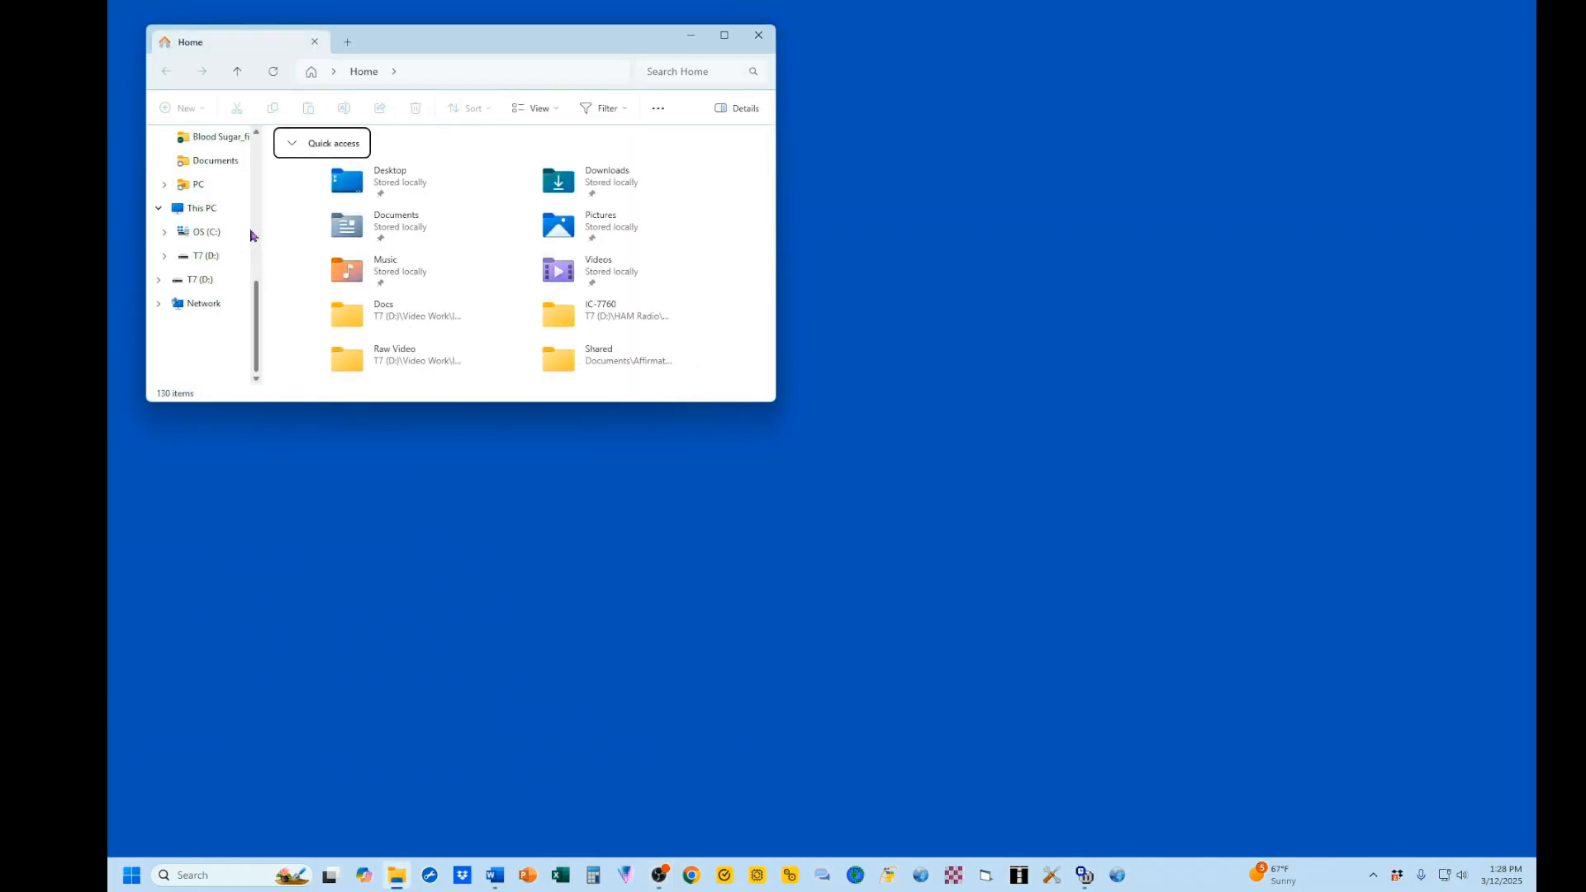
# Show the SDHC (J:) IC-7760 folder, with Downloads in a second window alongside it.
pyautogui.click(209, 279)
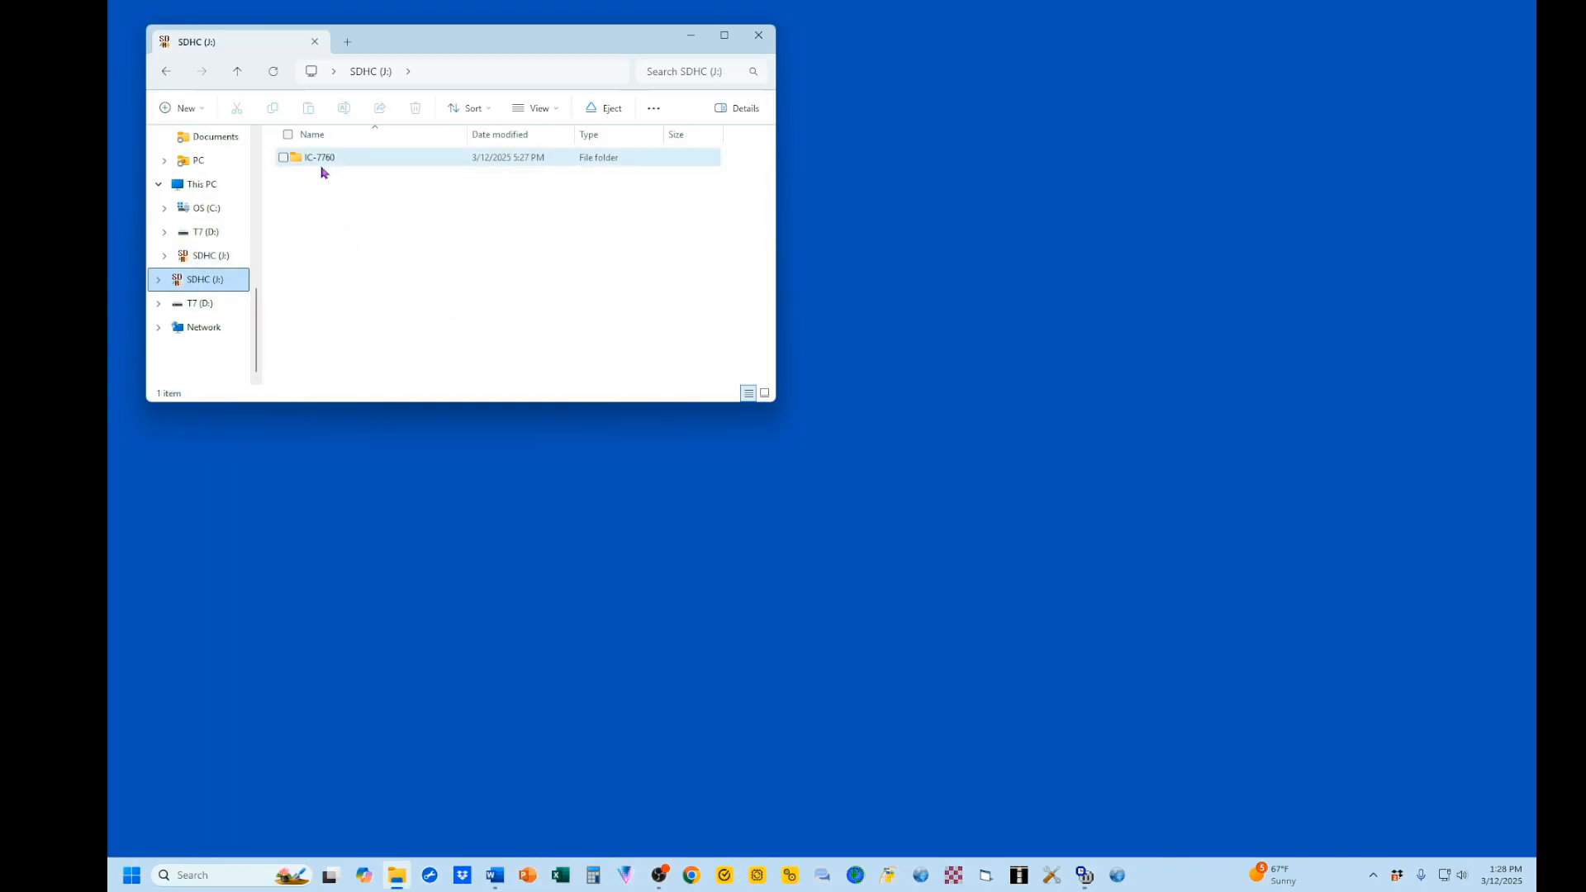
pyautogui.moveTo(319, 160)
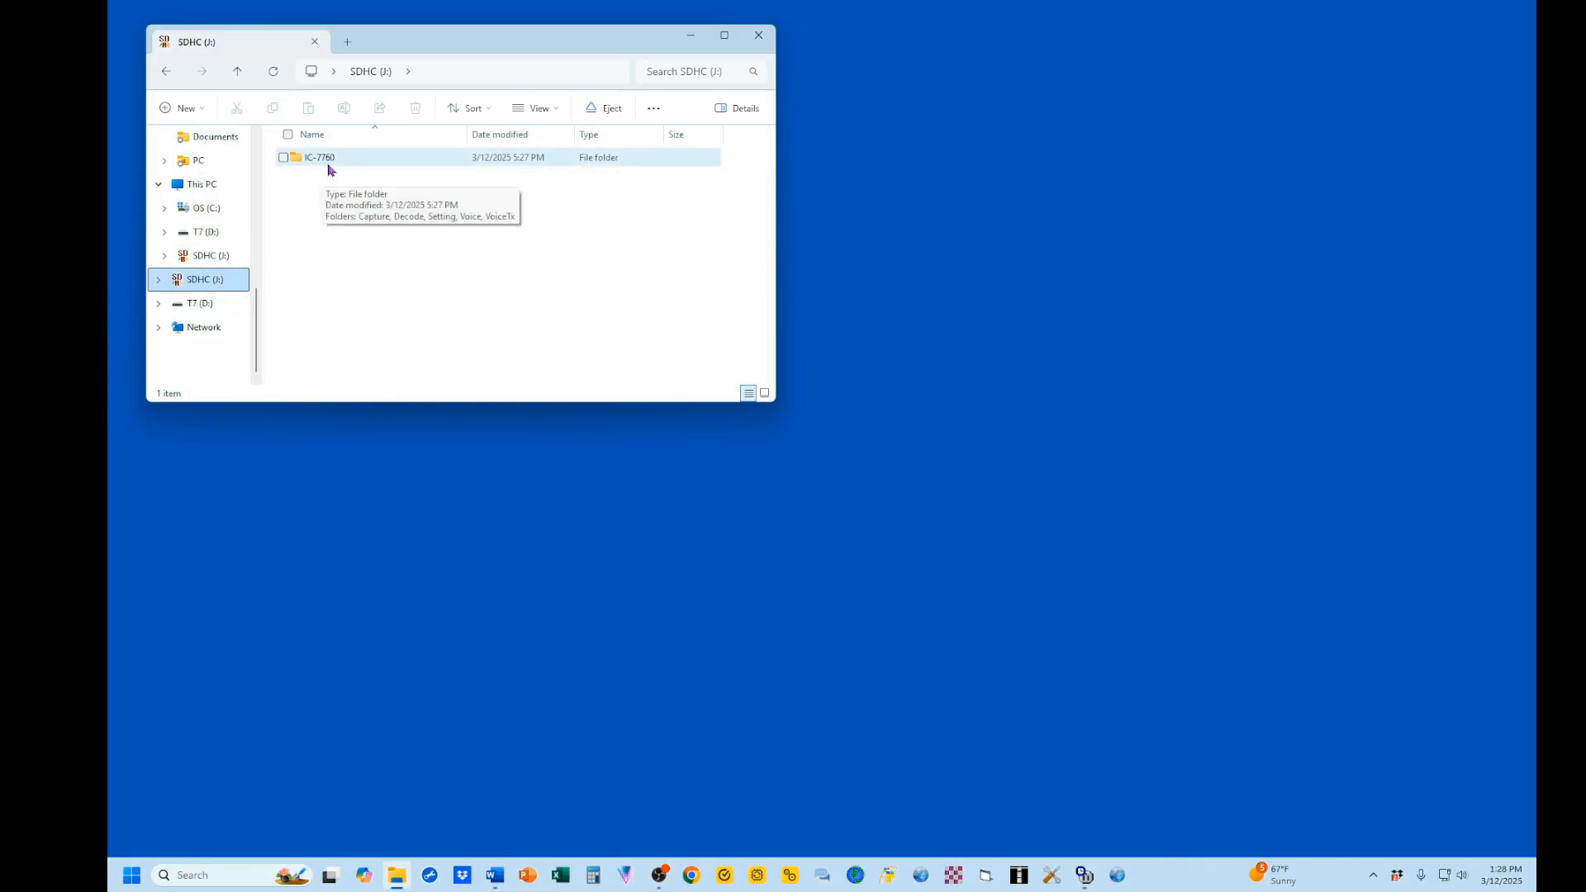
pyautogui.doubleClick(319, 157)
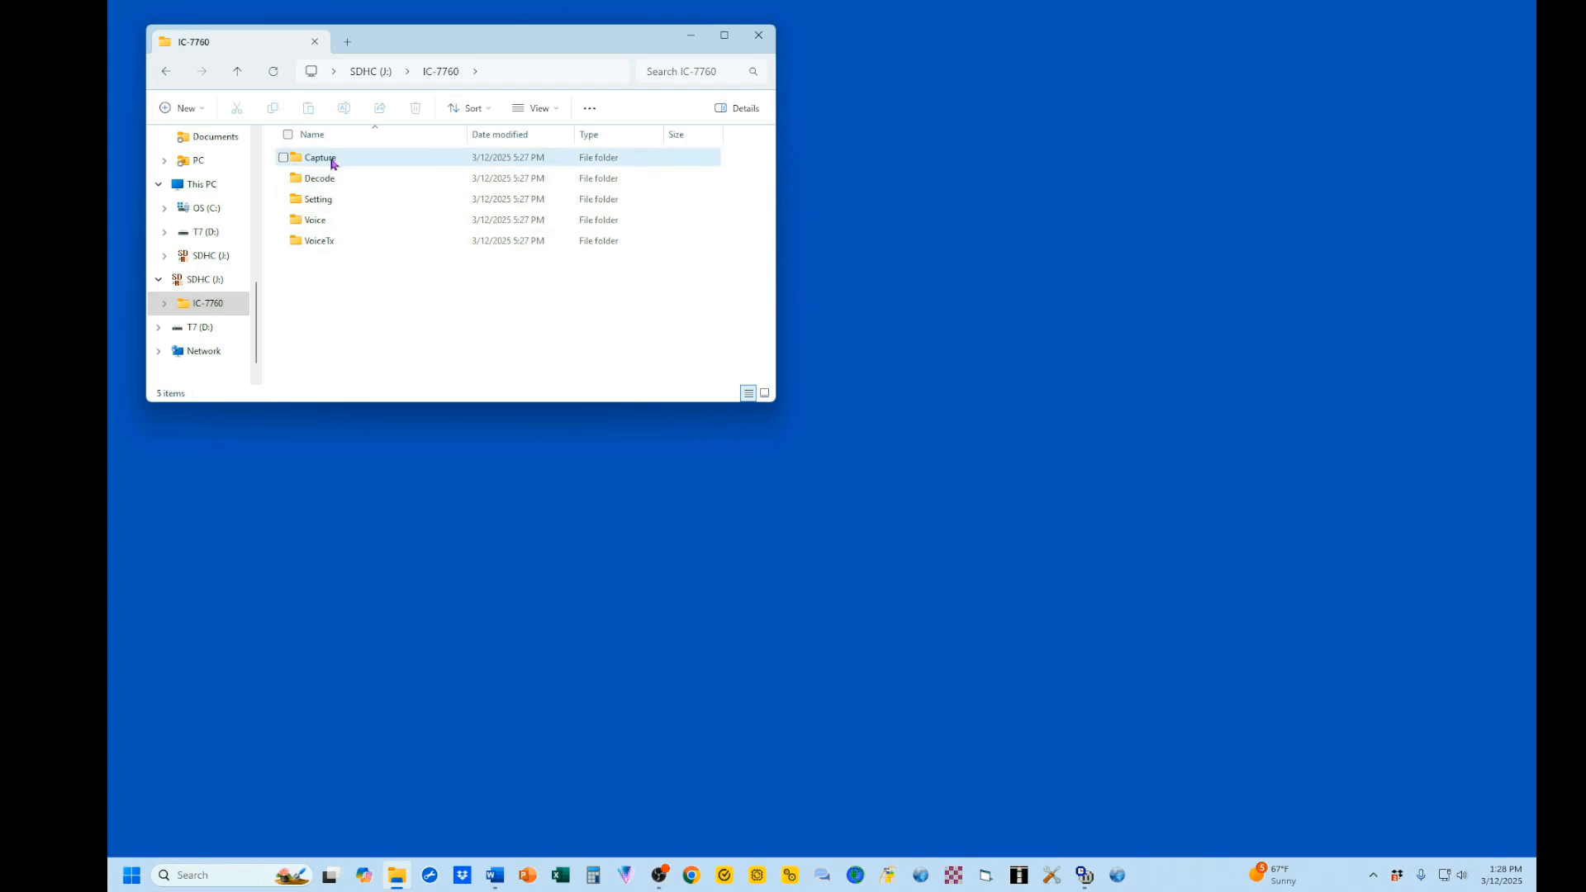
pyautogui.click(349, 291)
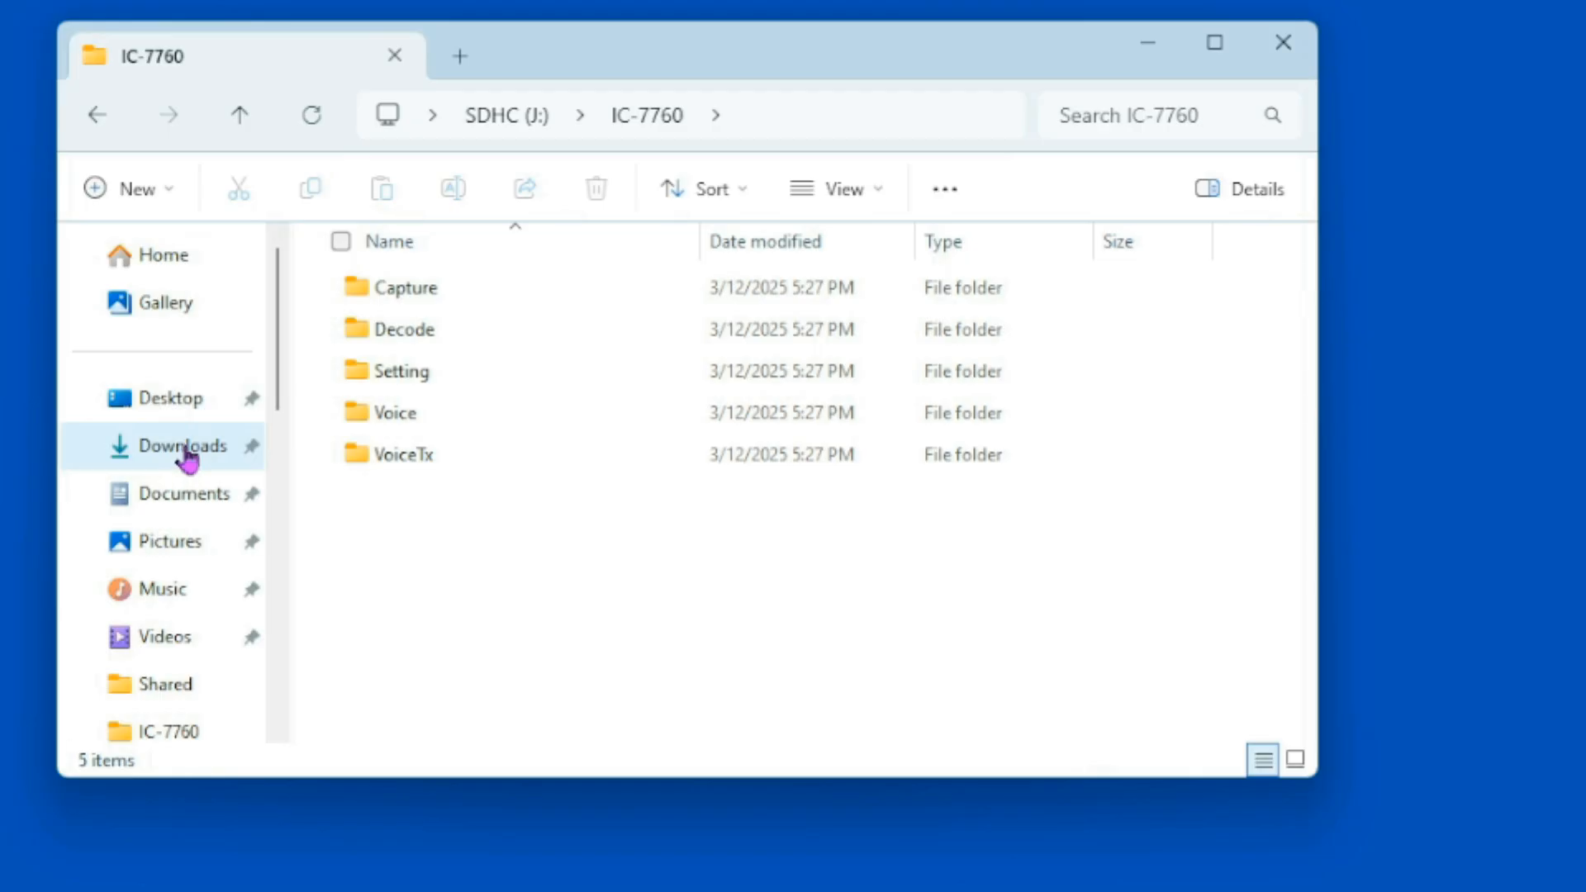
pyautogui.rightClick(180, 446)
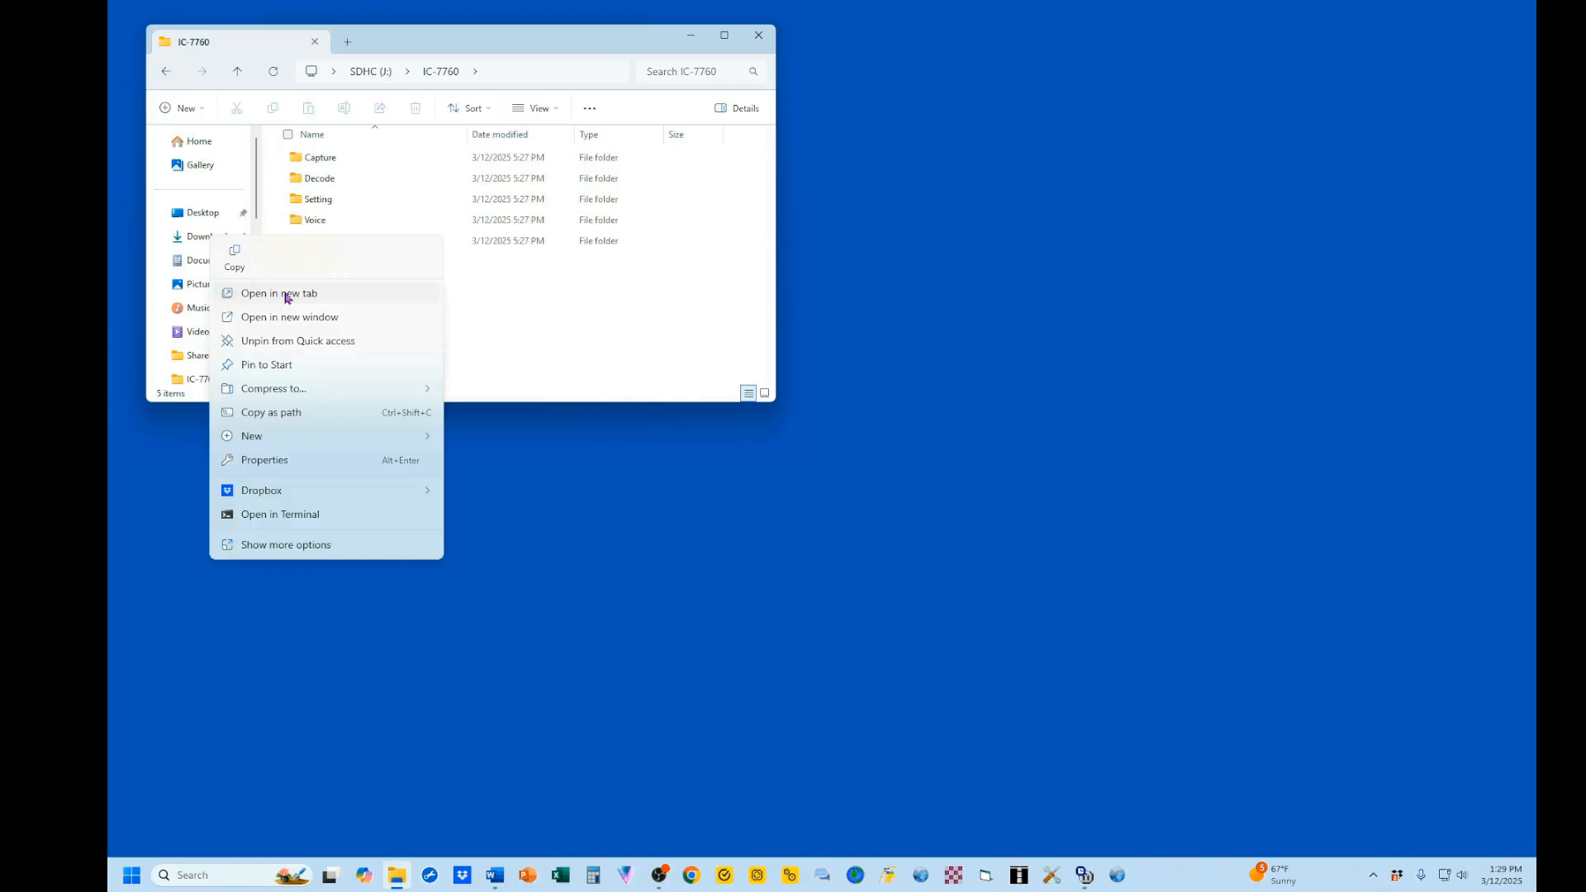
pyautogui.moveTo(272, 317)
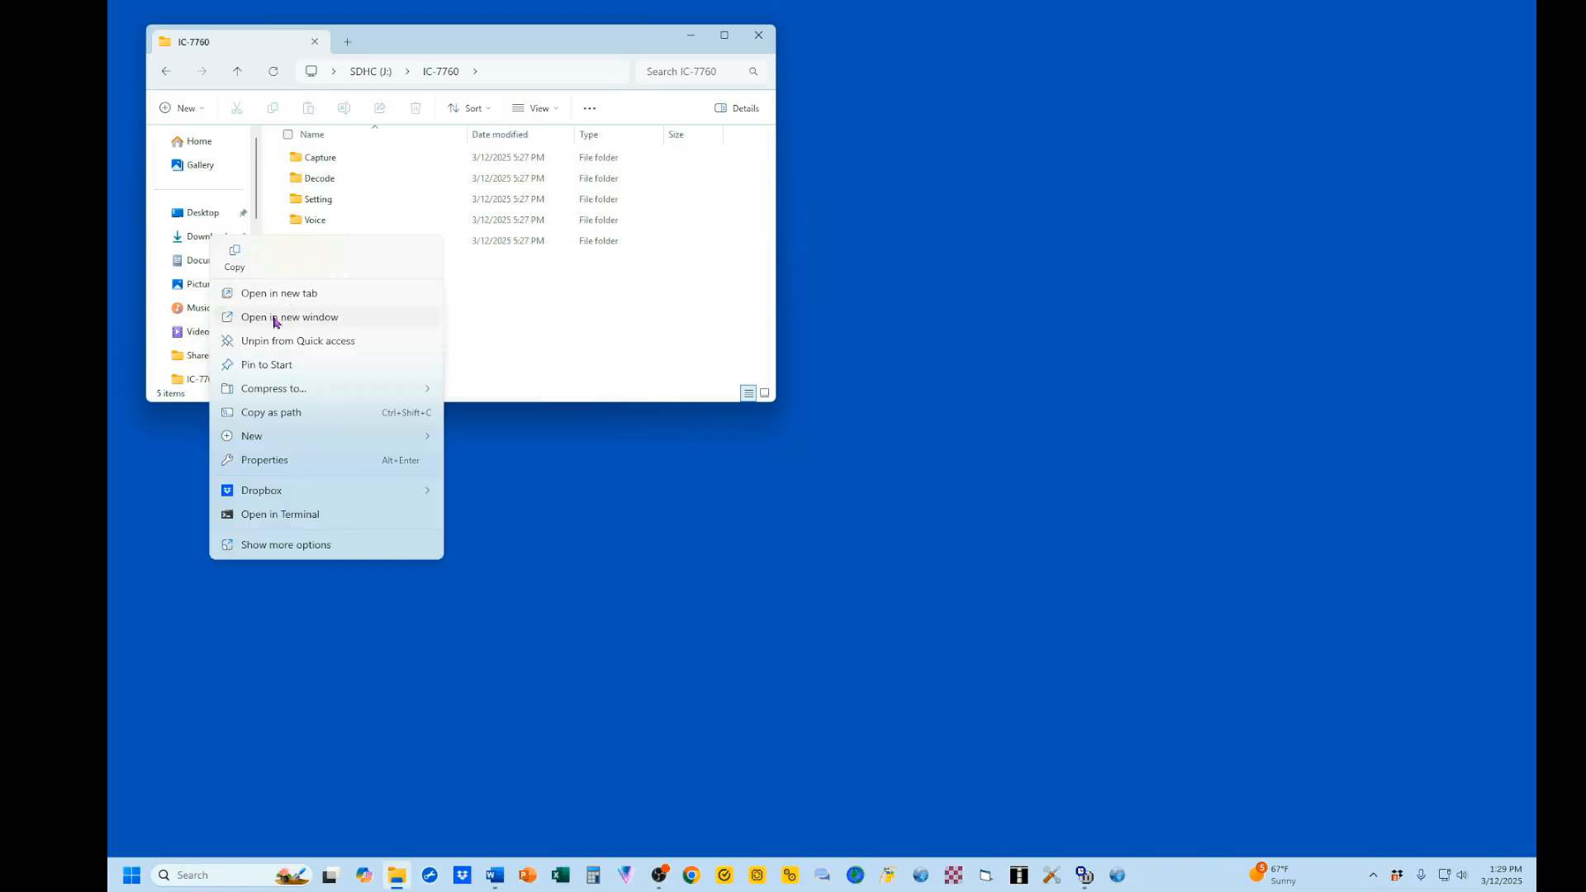
pyautogui.click(289, 317)
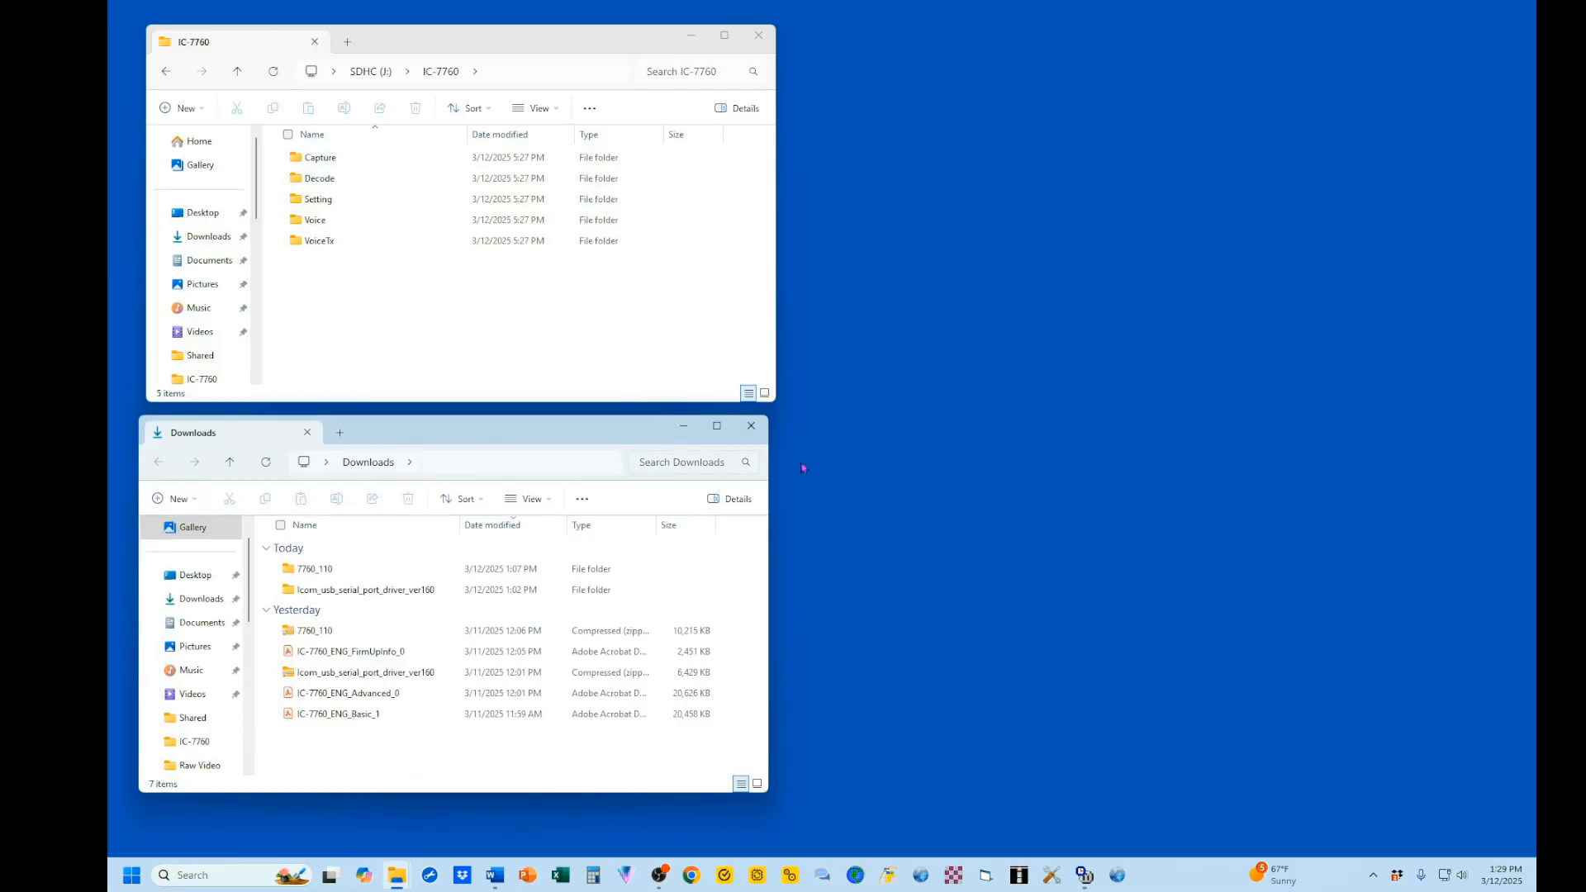
# Copy 7760_110.dat into the SD card's IC-7760 folder, then eject SDHC (J:) and close up.
pyautogui.doubleClick(314, 566)
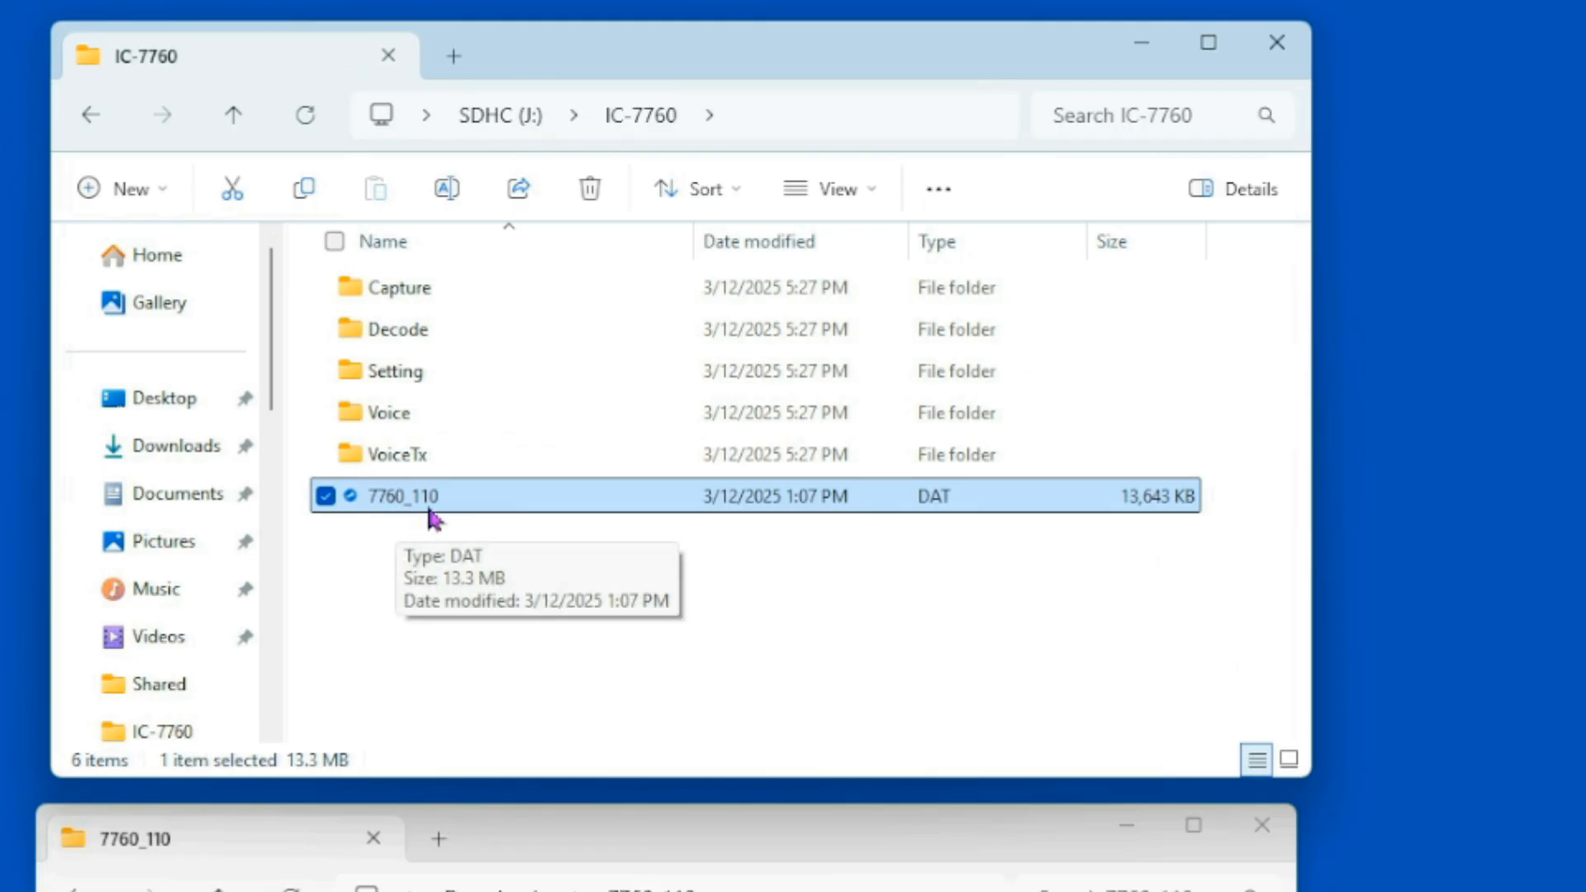
pyautogui.moveTo(1277, 43)
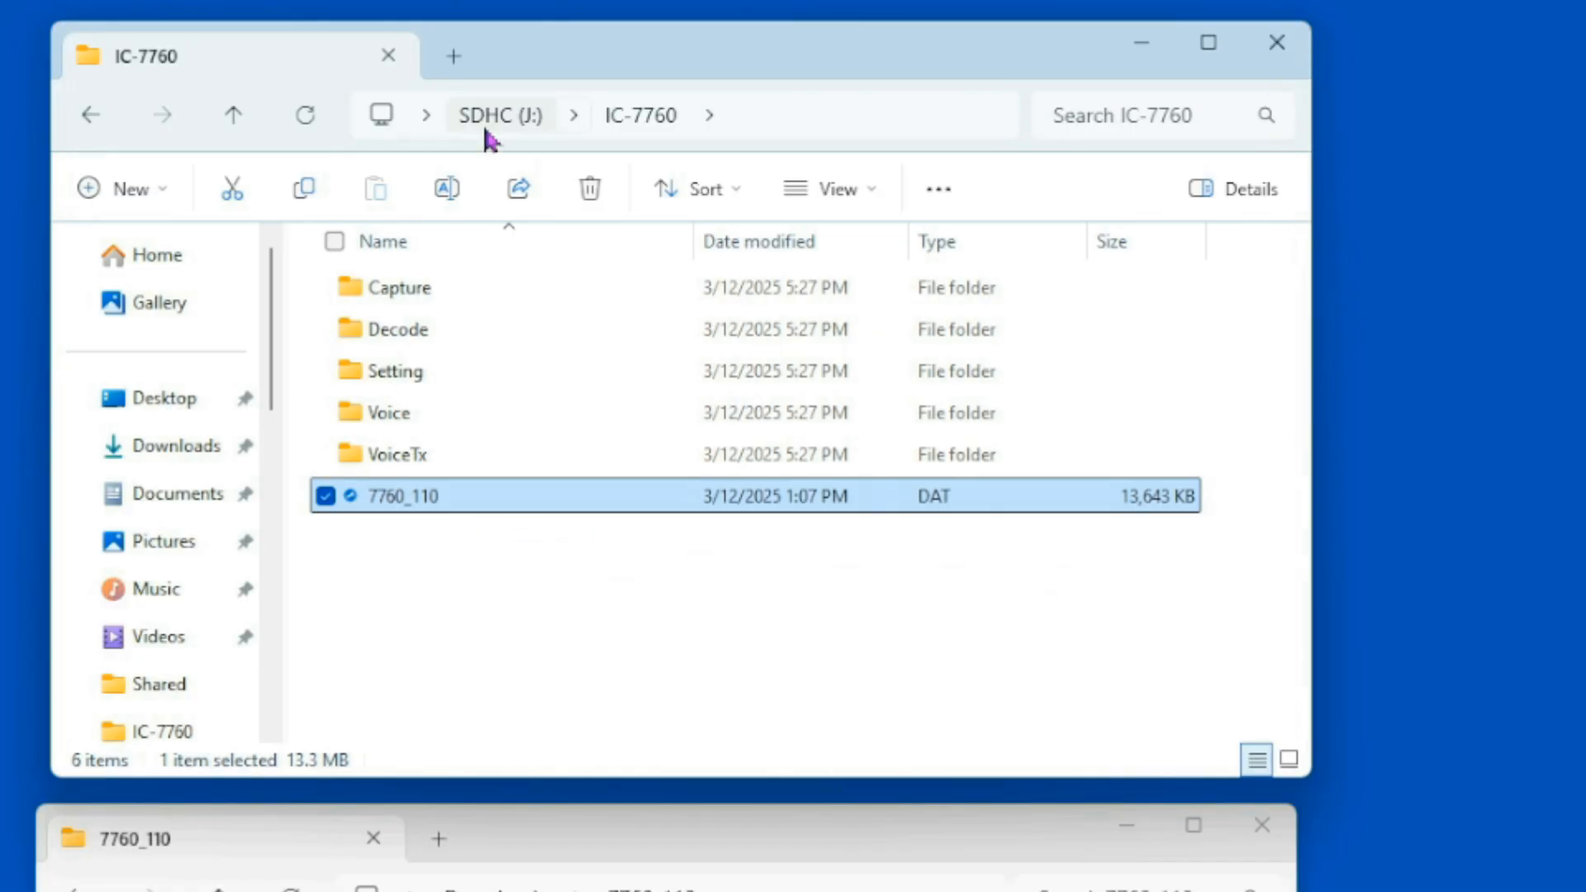
pyautogui.click(1277, 43)
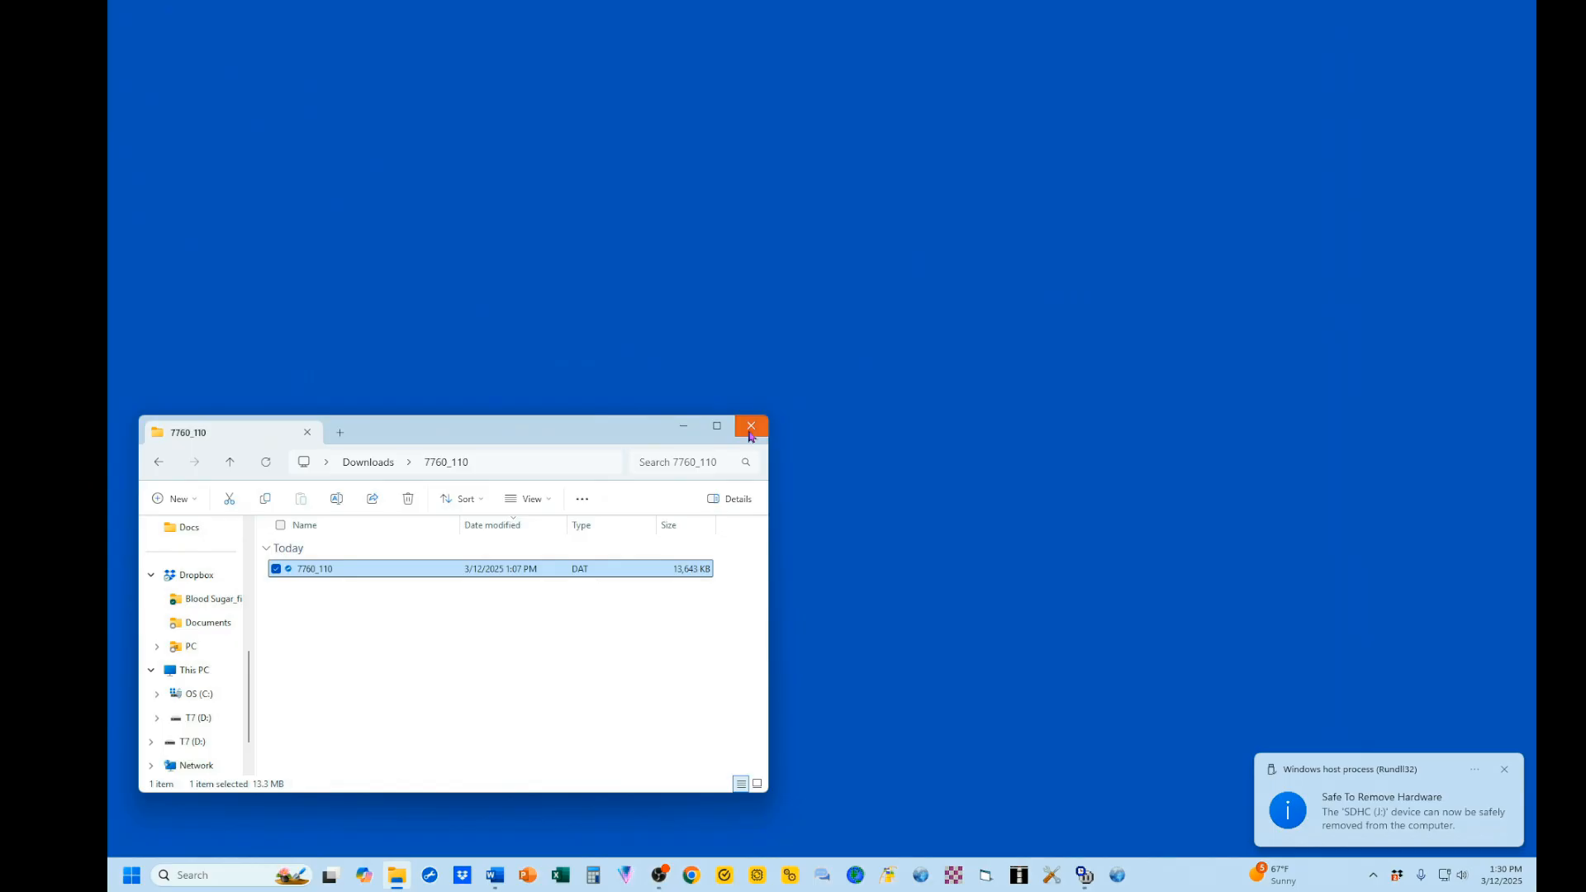
pyautogui.click(750, 426)
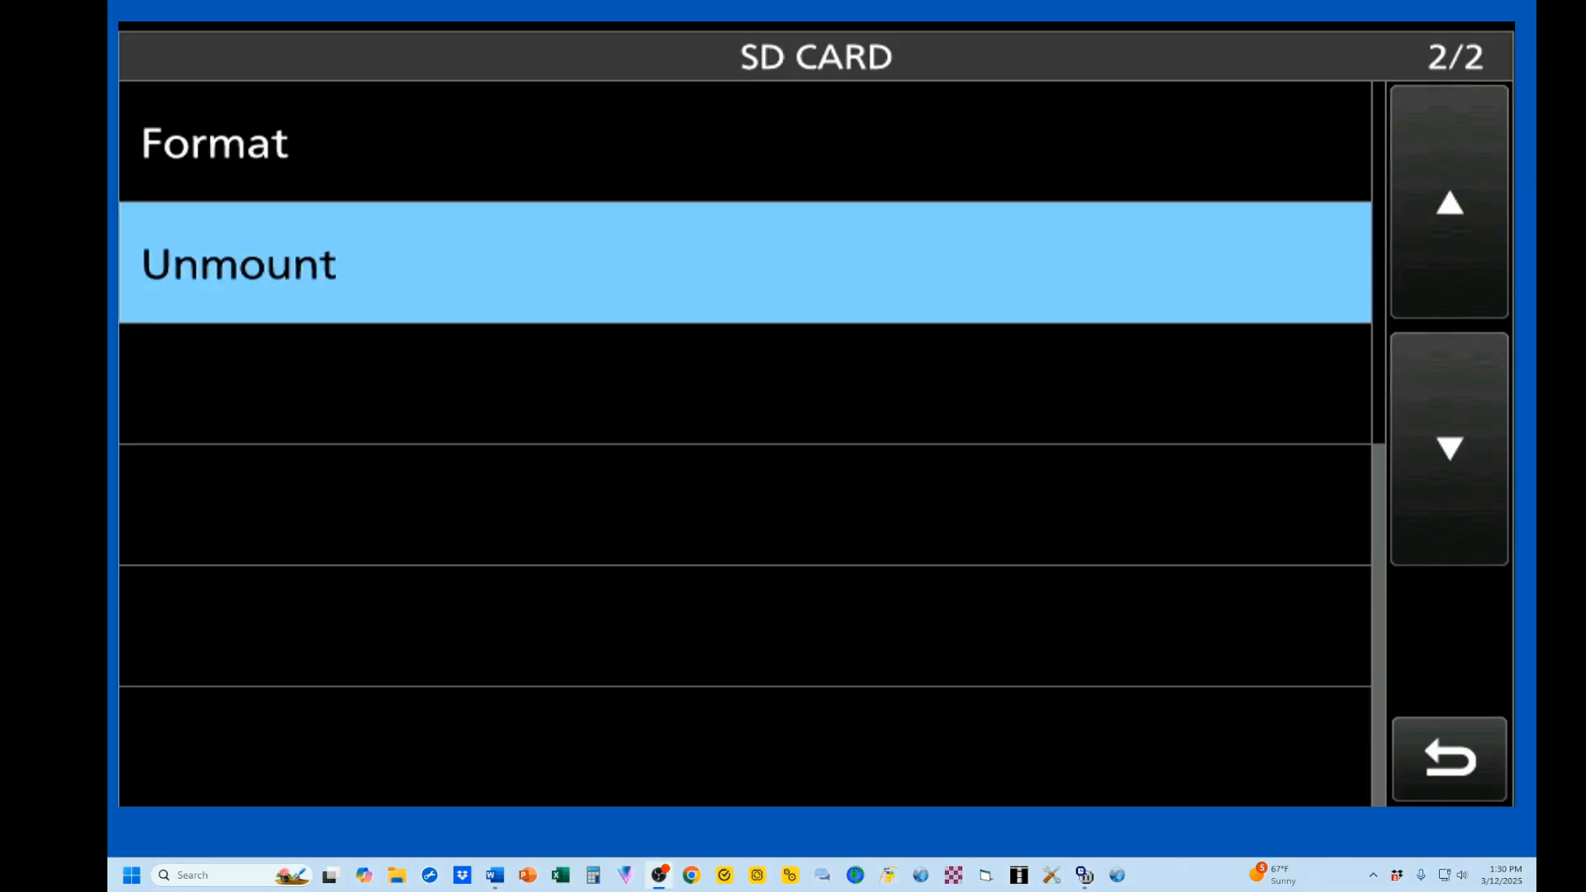
# Start Firmware Update from the SD CARD menu and answer YES to the risk warning.
pyautogui.click(1447, 203)
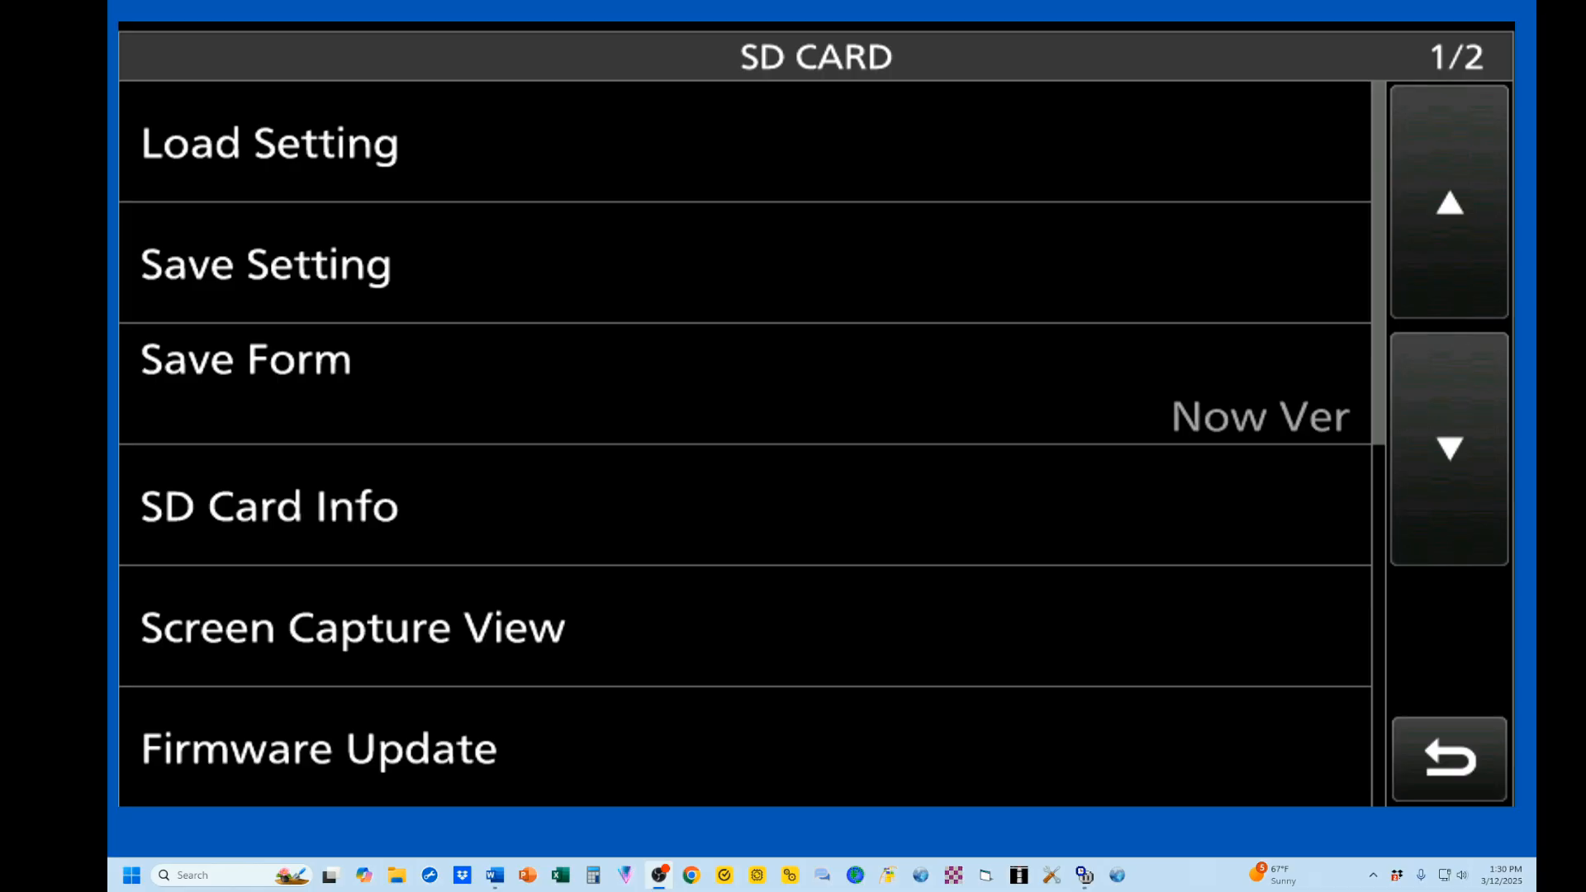
pyautogui.click(317, 746)
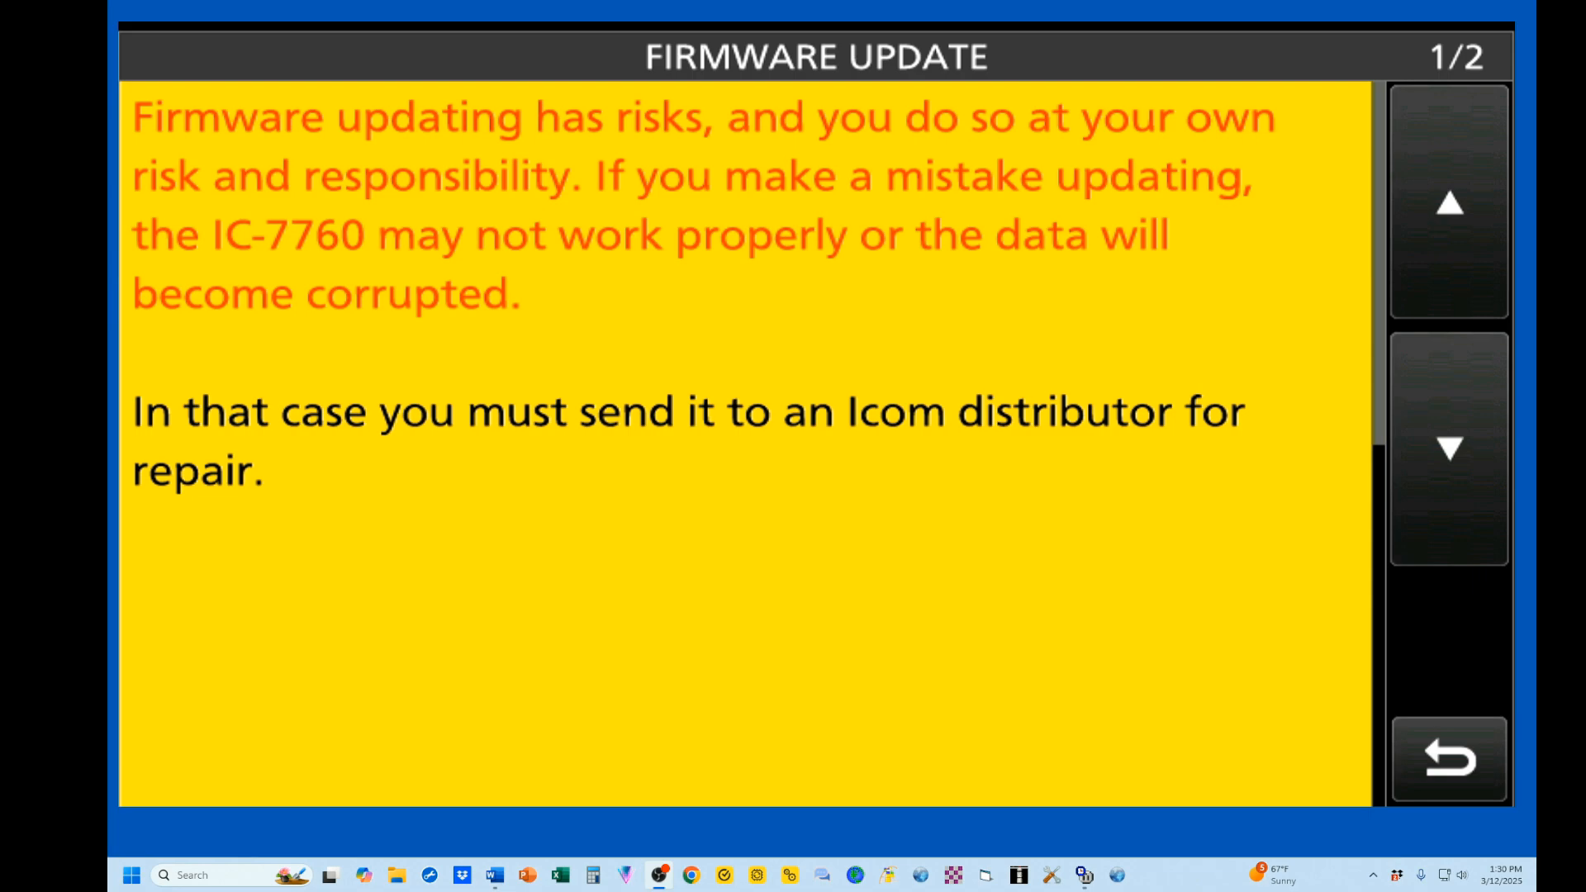
pyautogui.click(1448, 447)
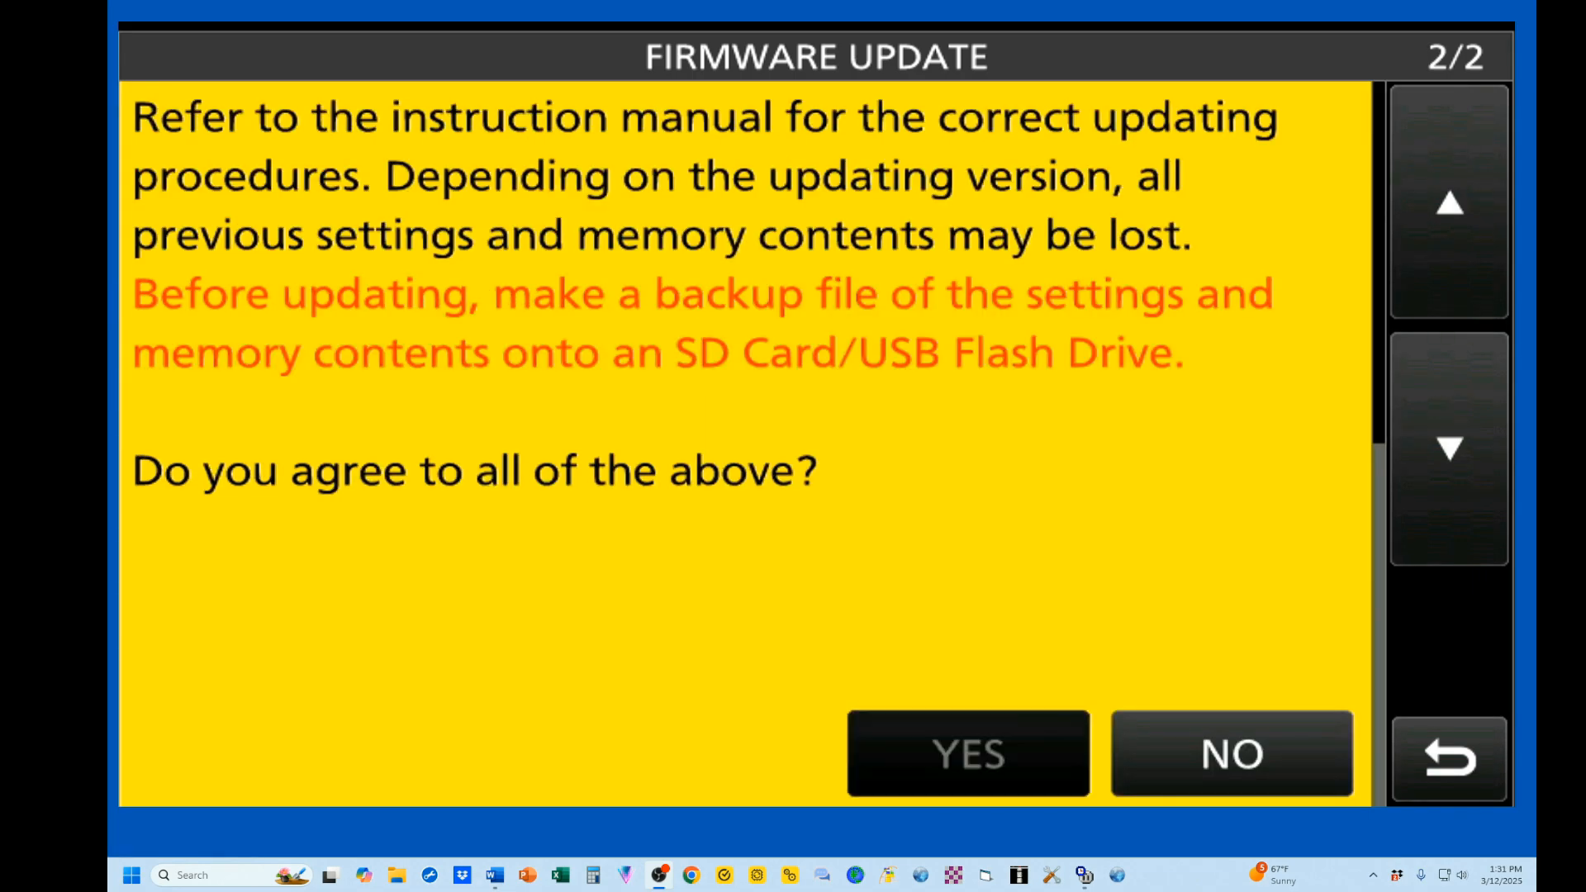
pyautogui.click(966, 753)
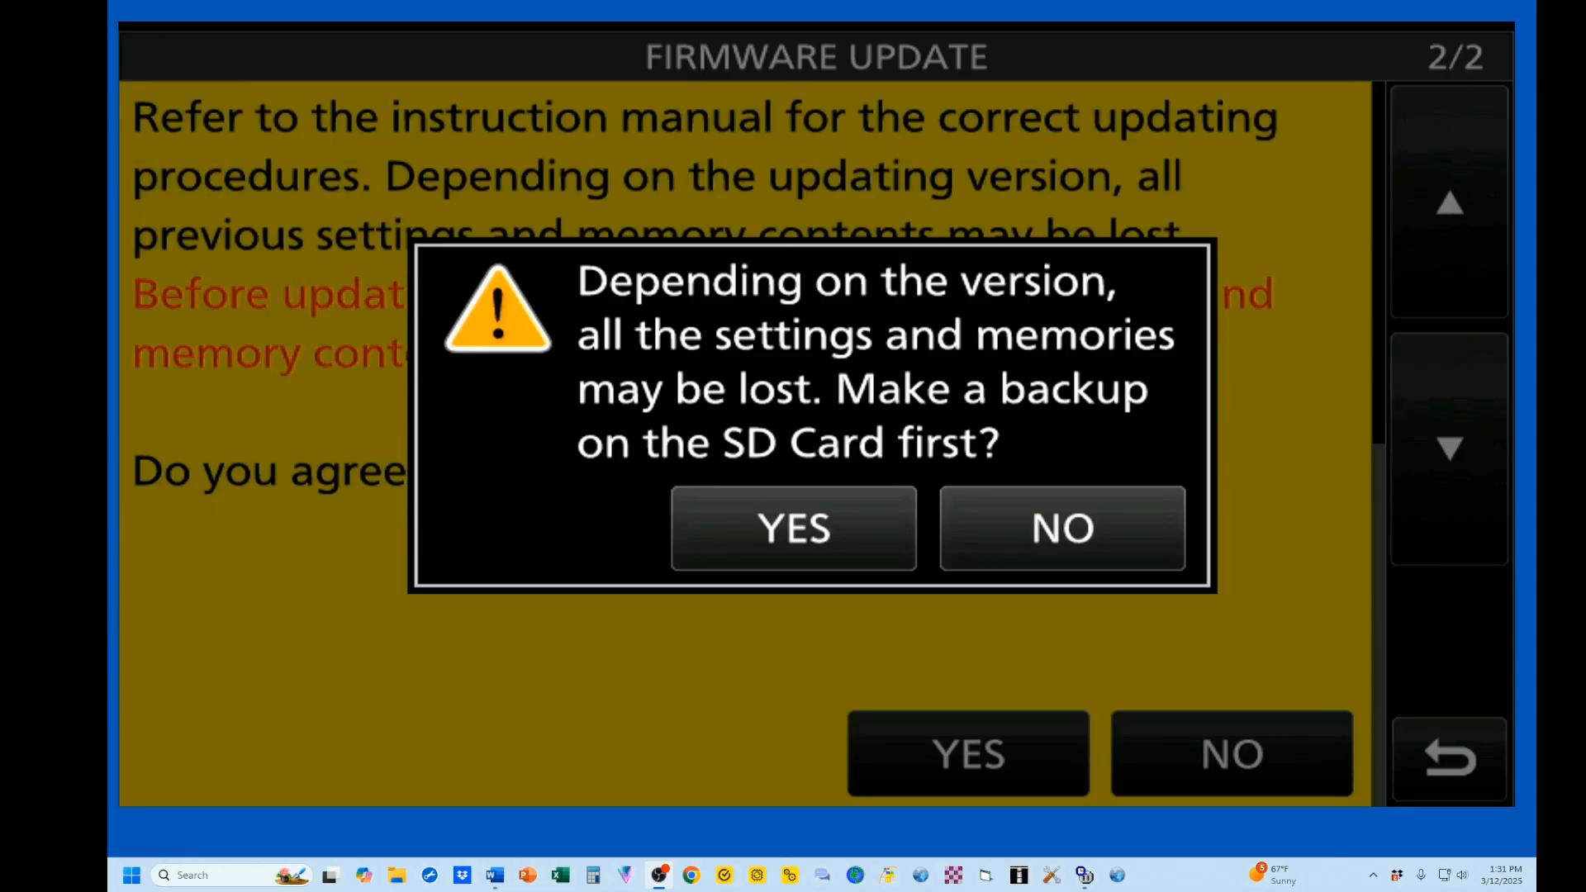